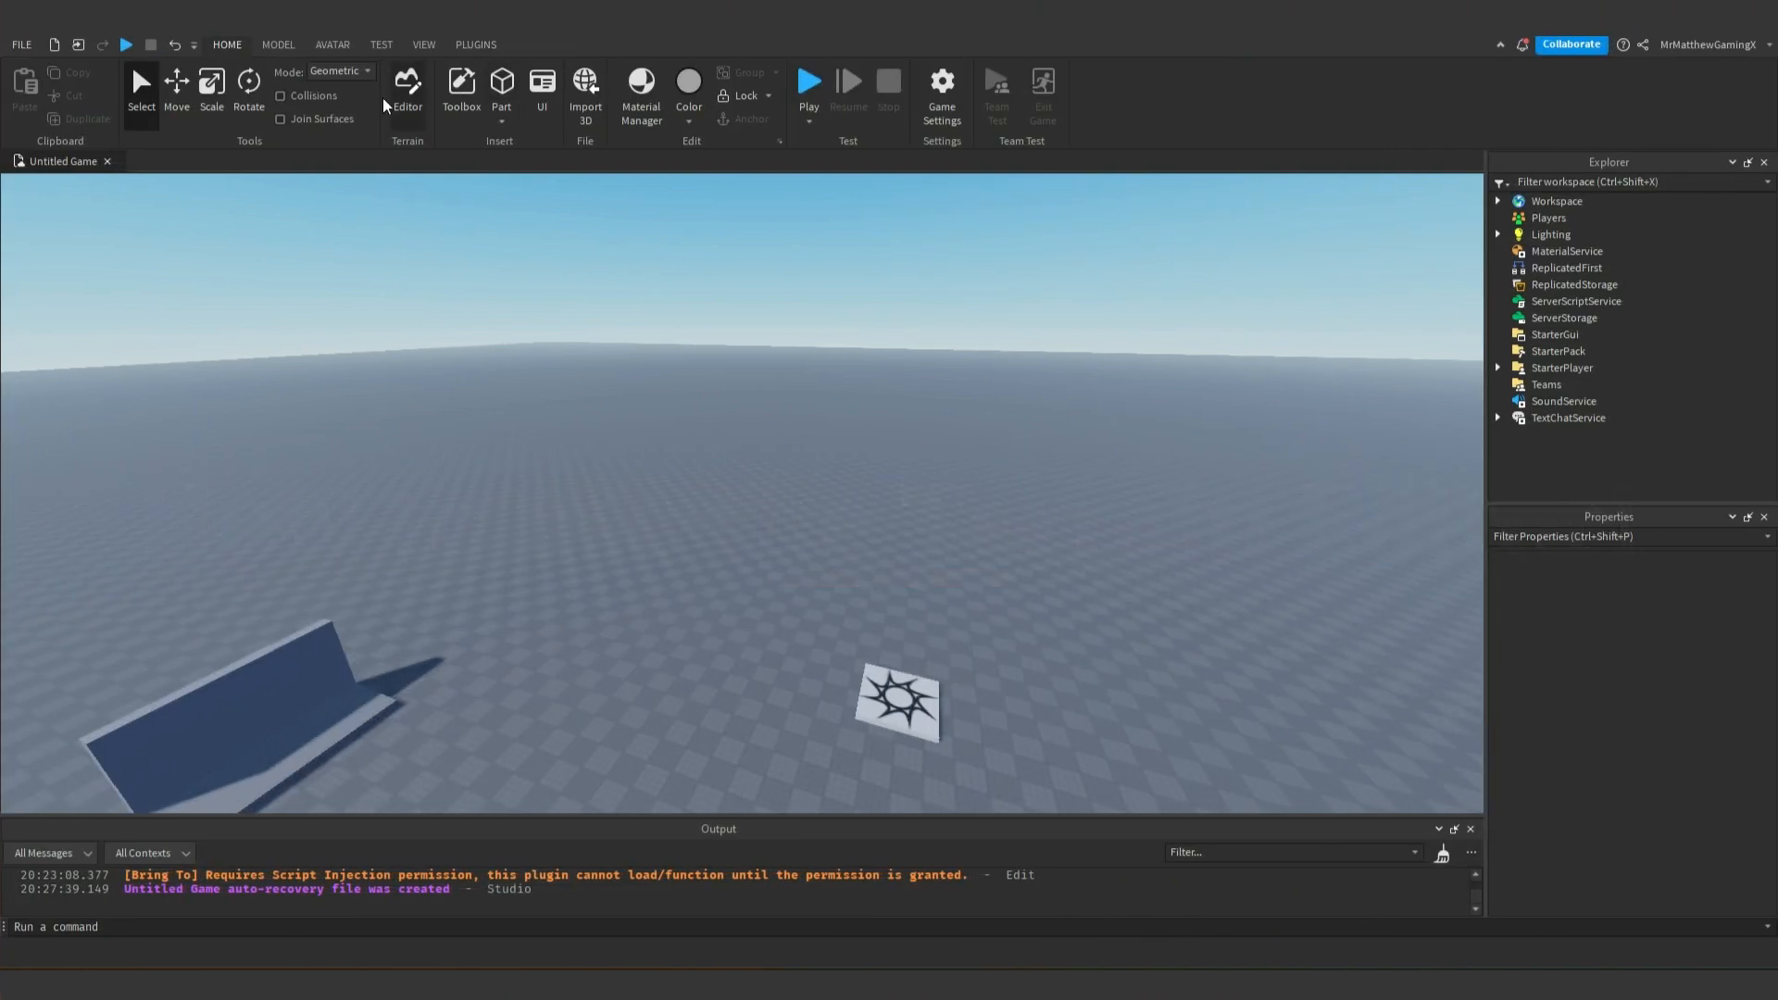
- Open the Terrain Editor from the View tab and show its editing tools
left_click(424, 44)
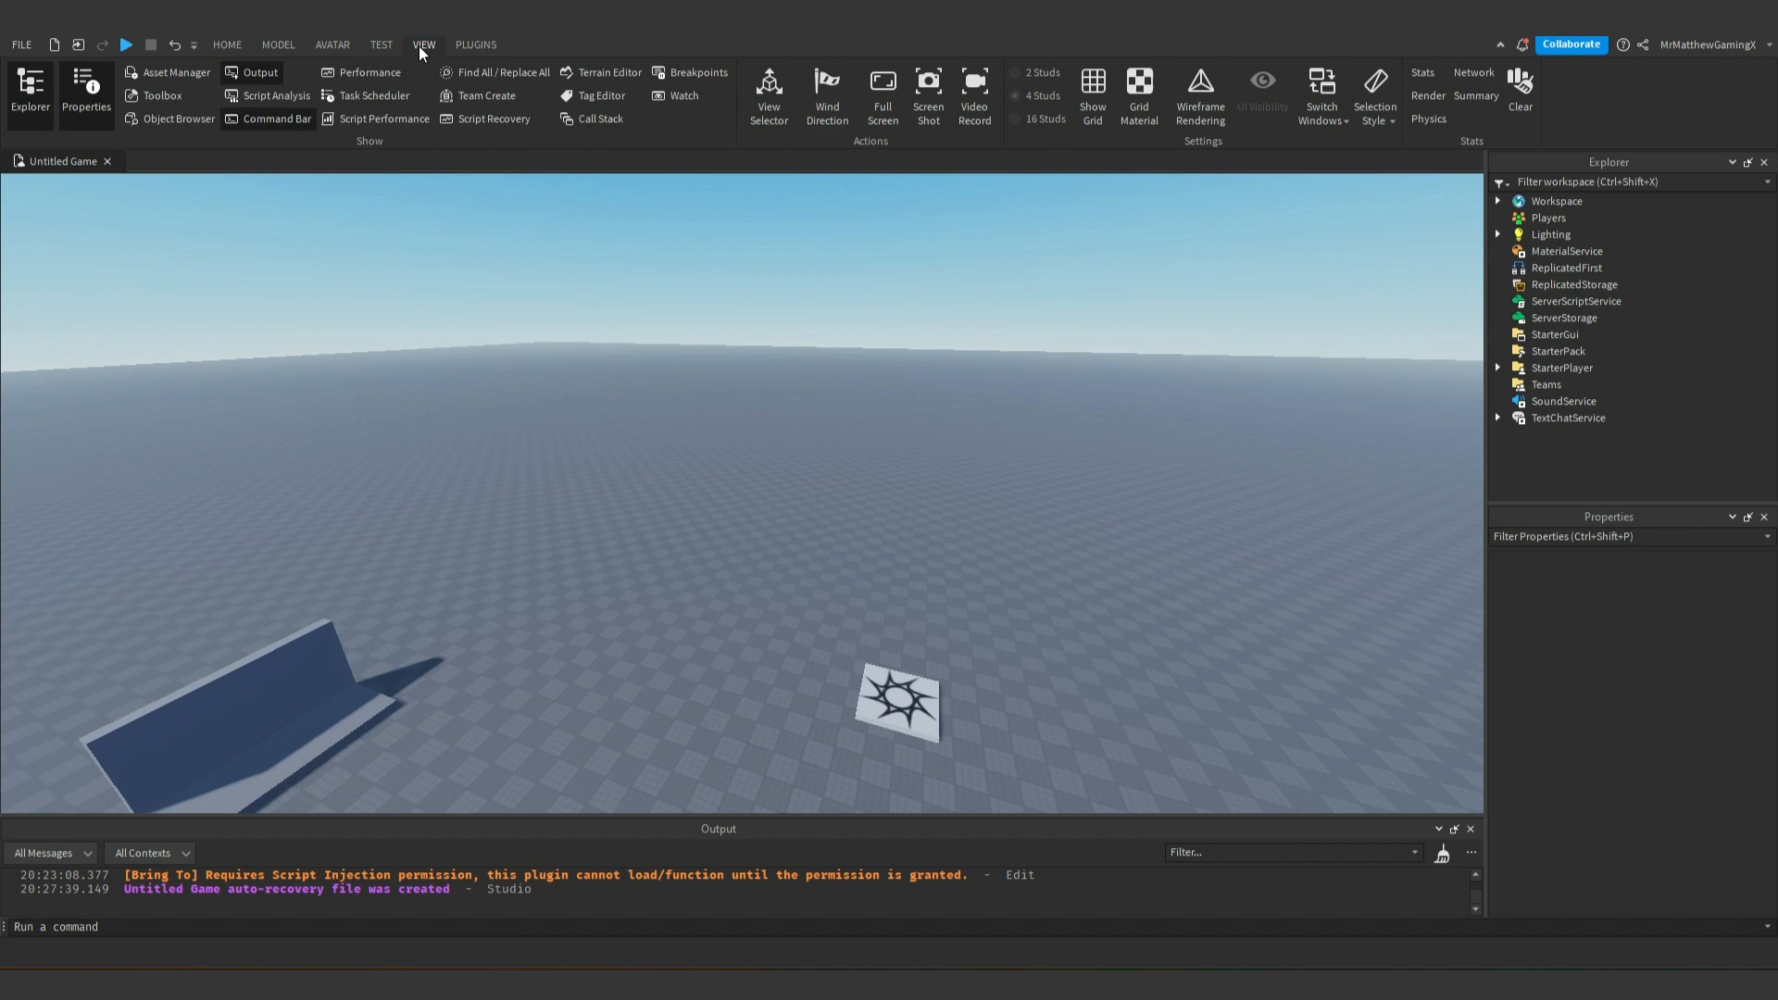
mouse_move(556, 84)
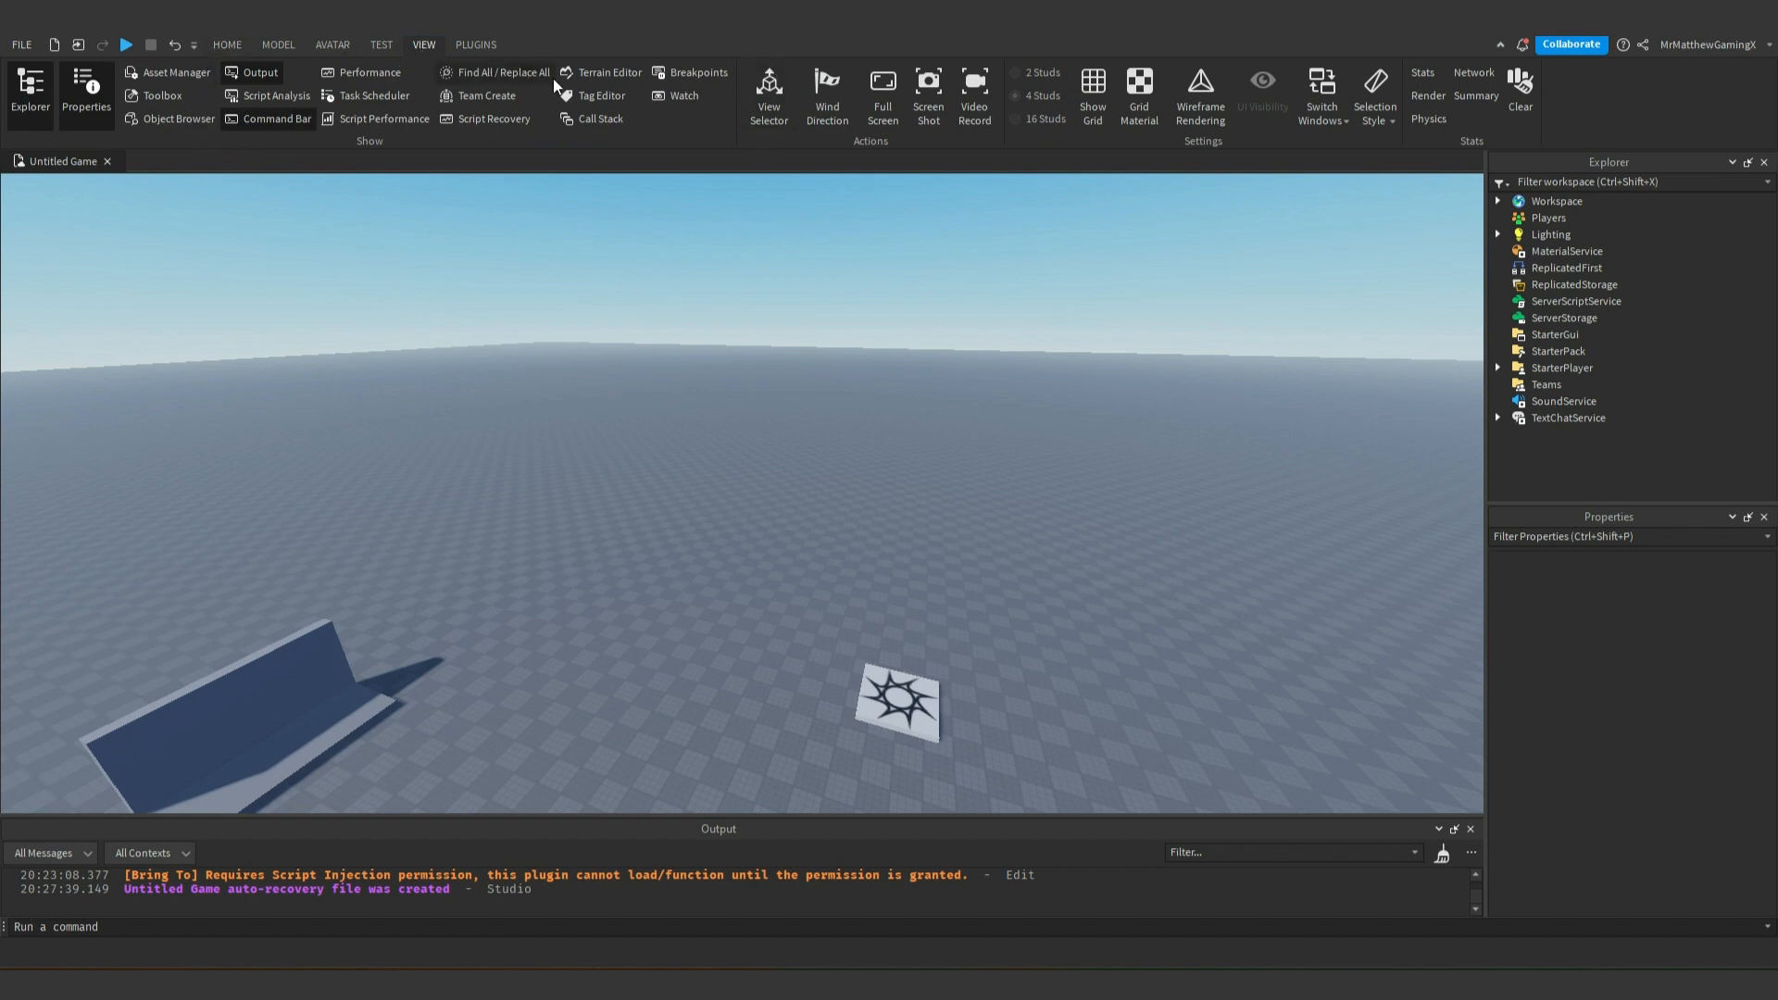
mouse_move(589, 88)
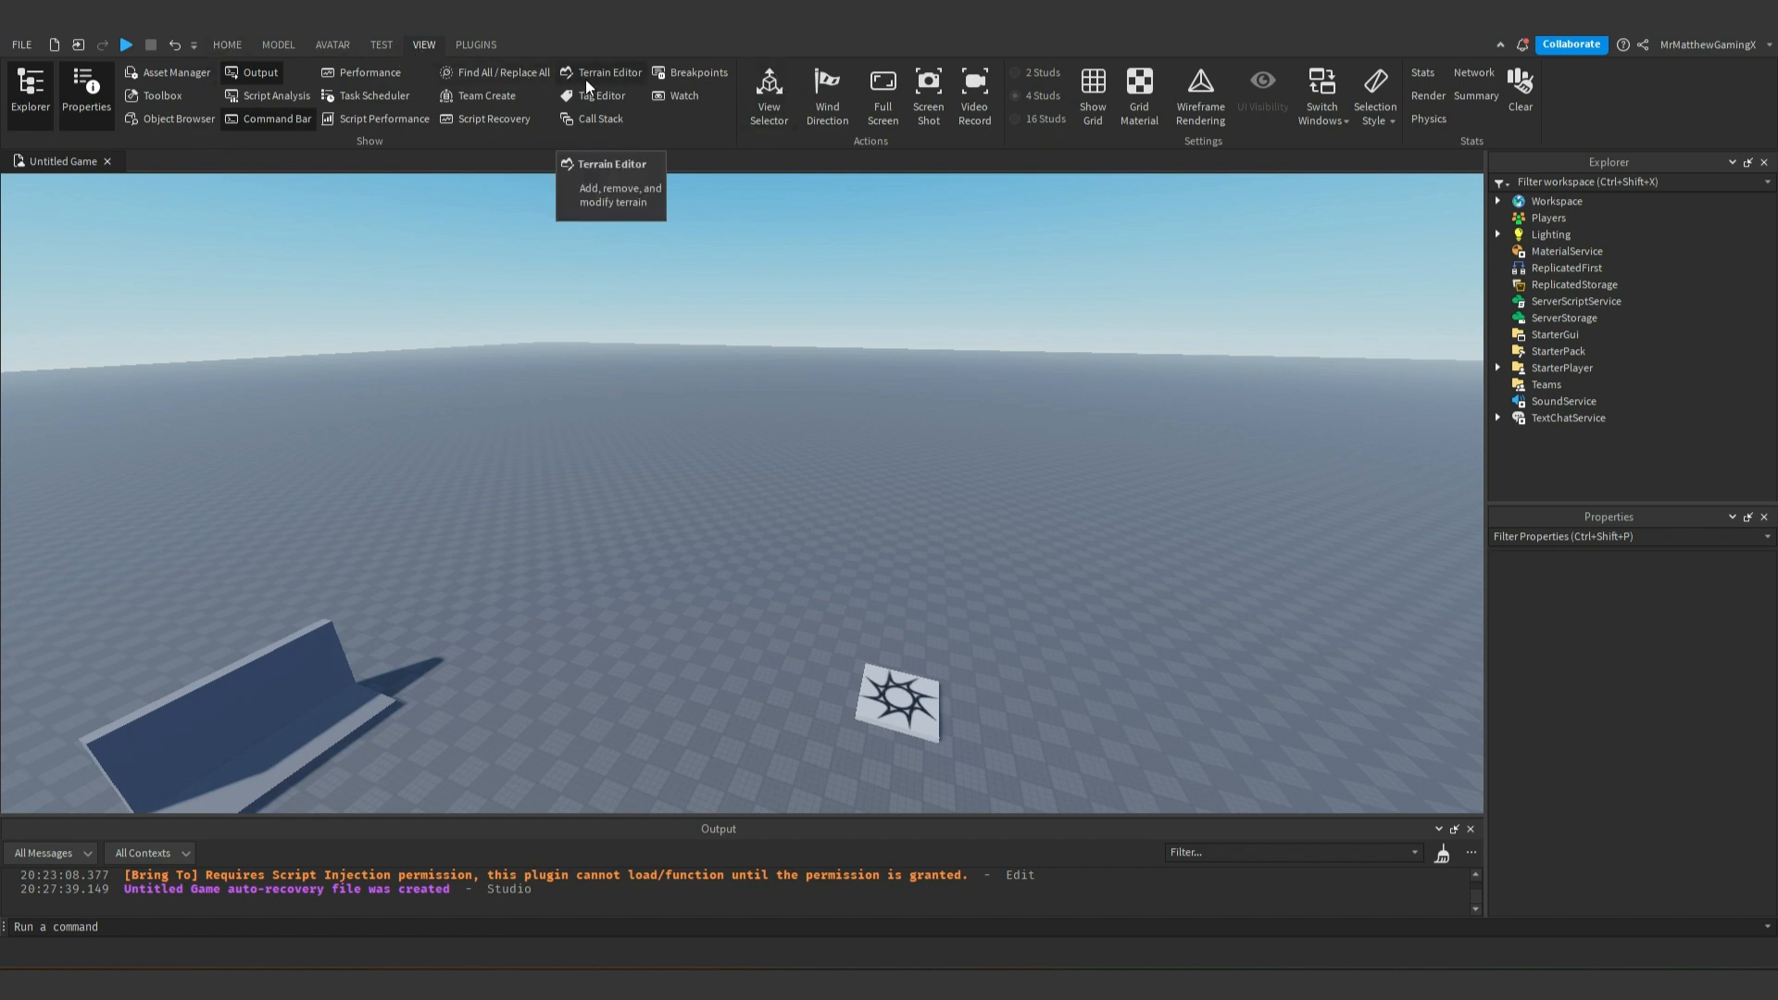
left_click(609, 72)
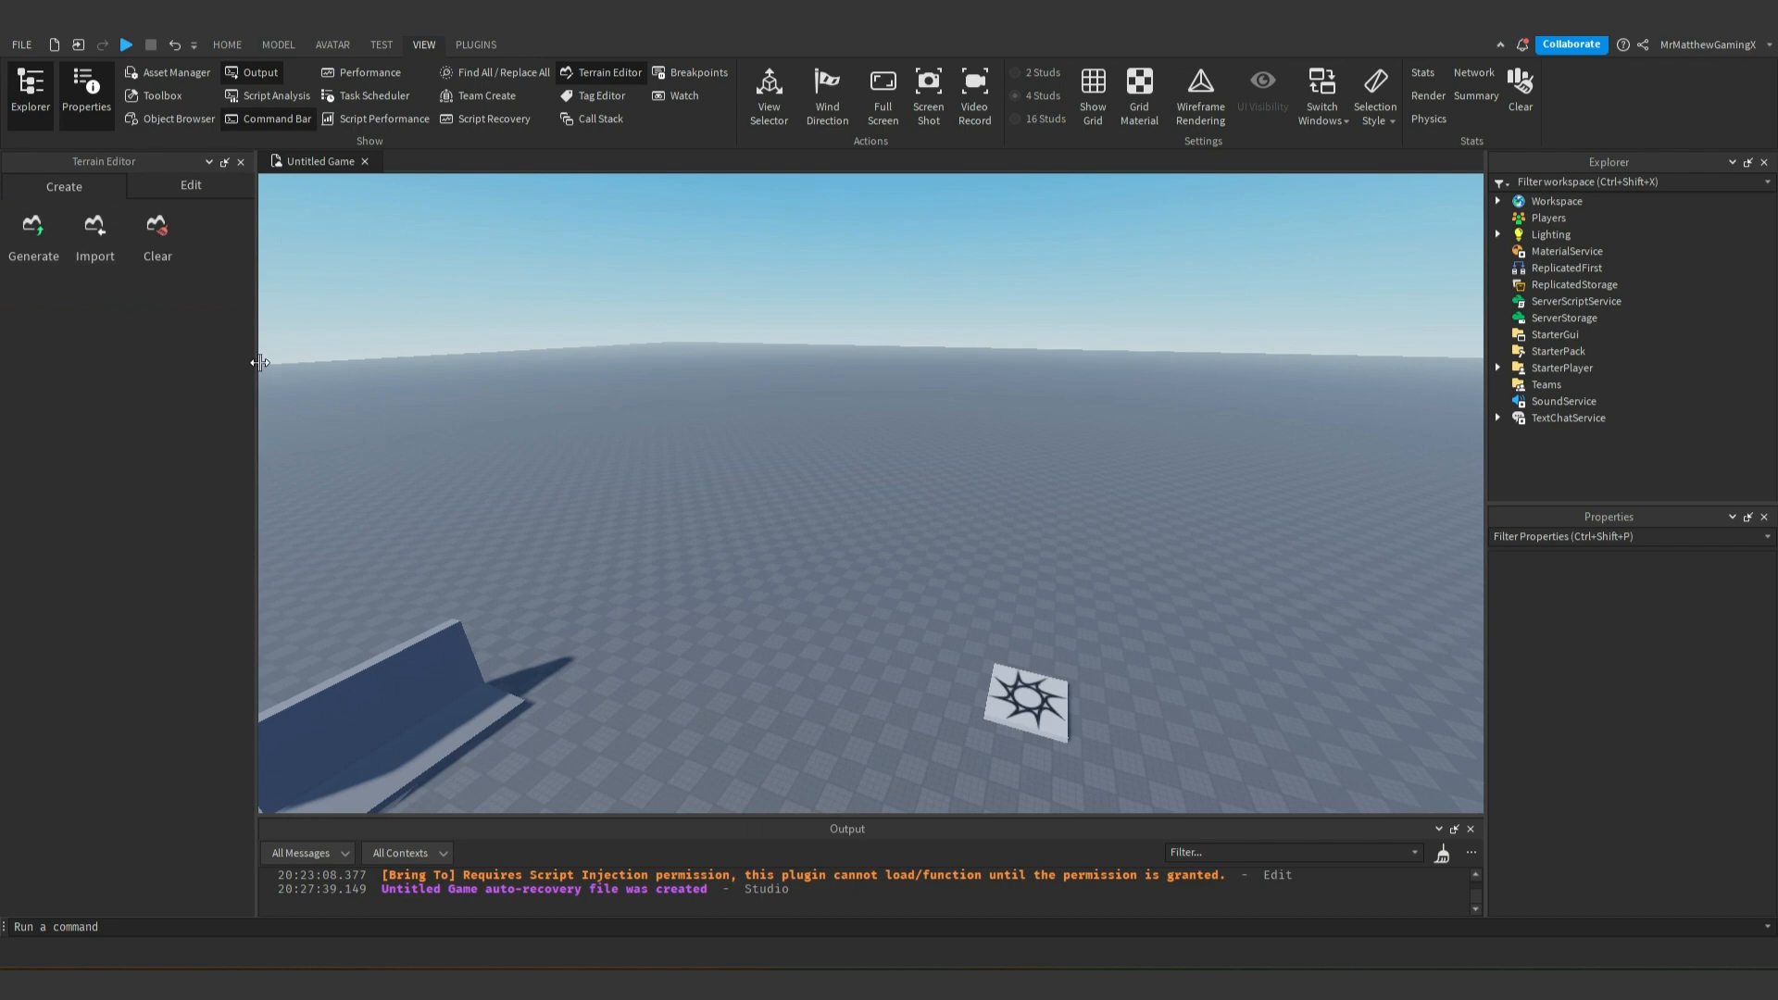
mouse_move(91, 424)
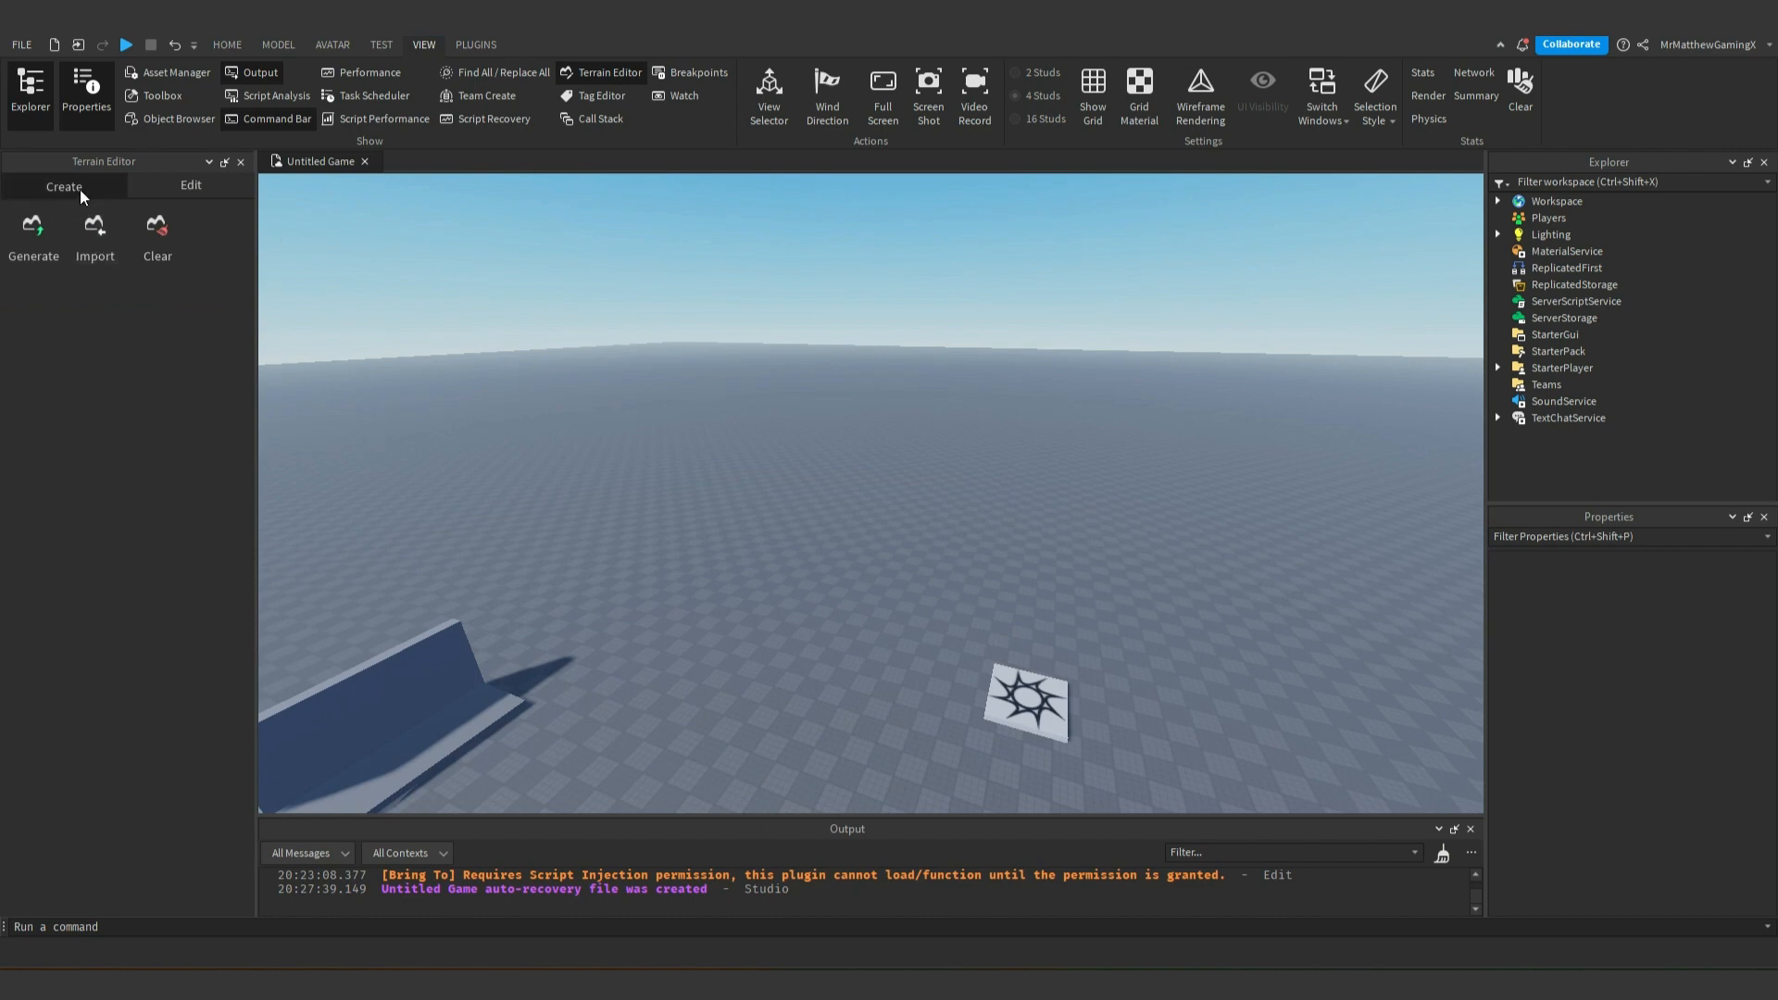
left_click(190, 185)
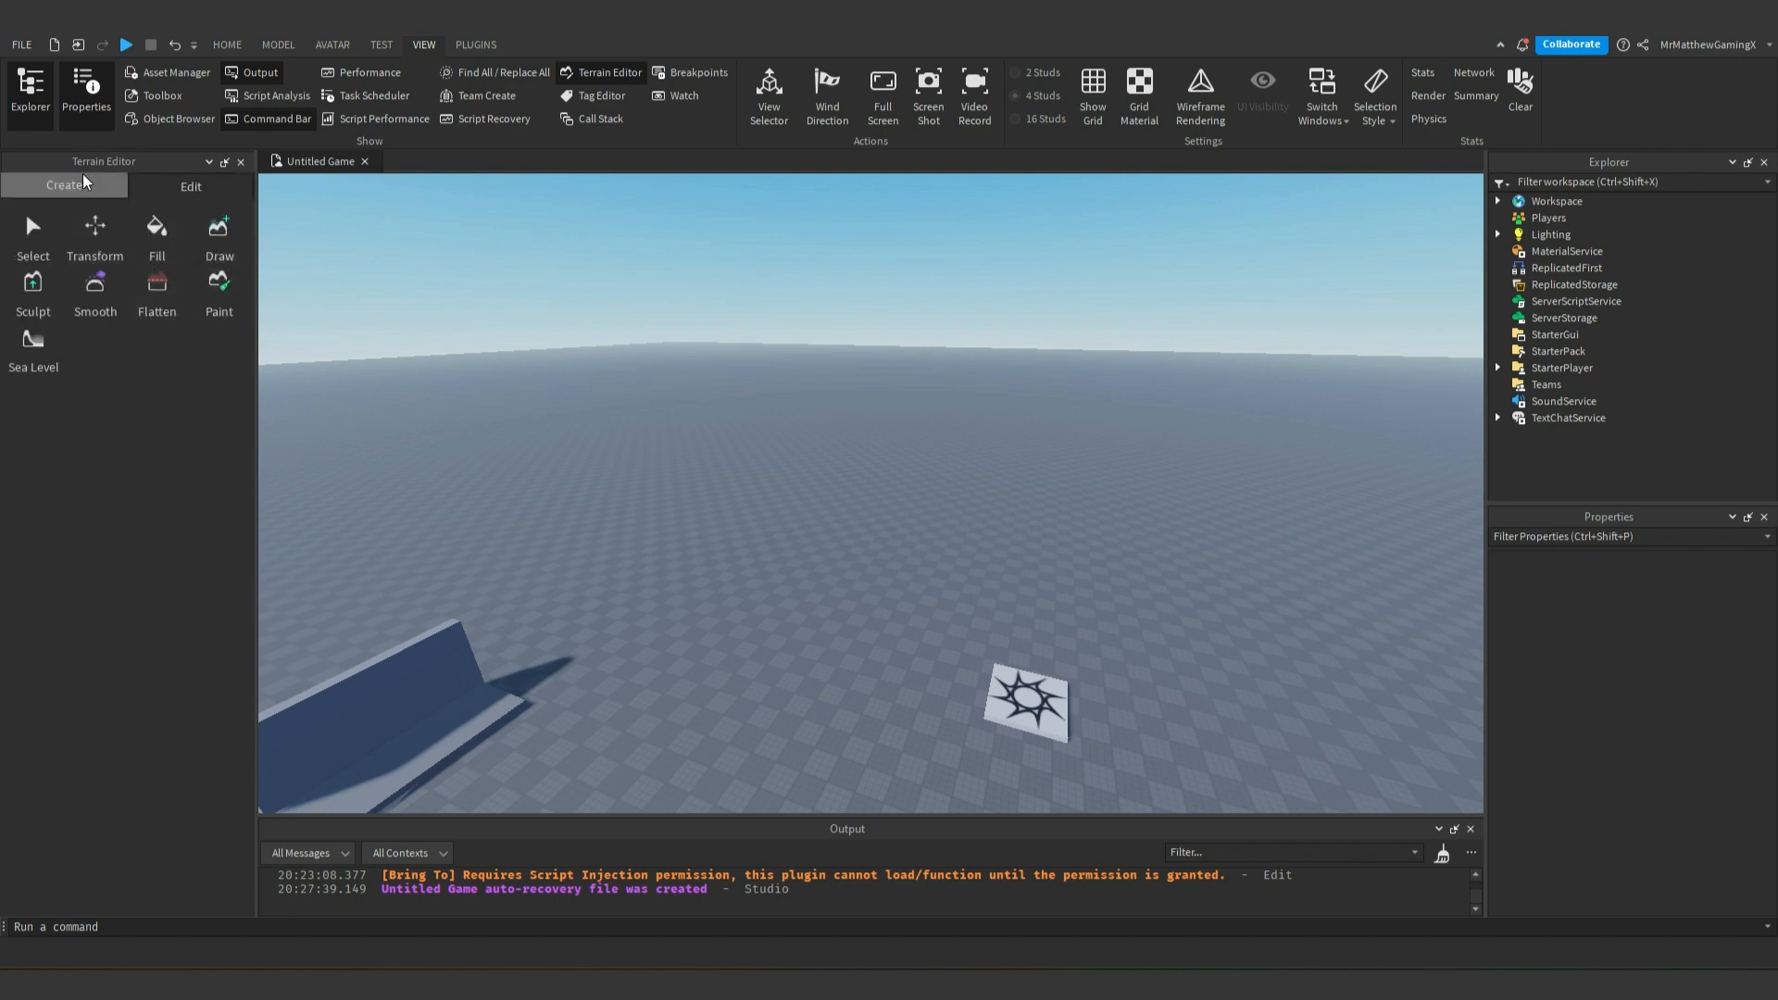
- Bring up the terrain Generate settings in the Terrain Editor's Create section
left_click(64, 185)
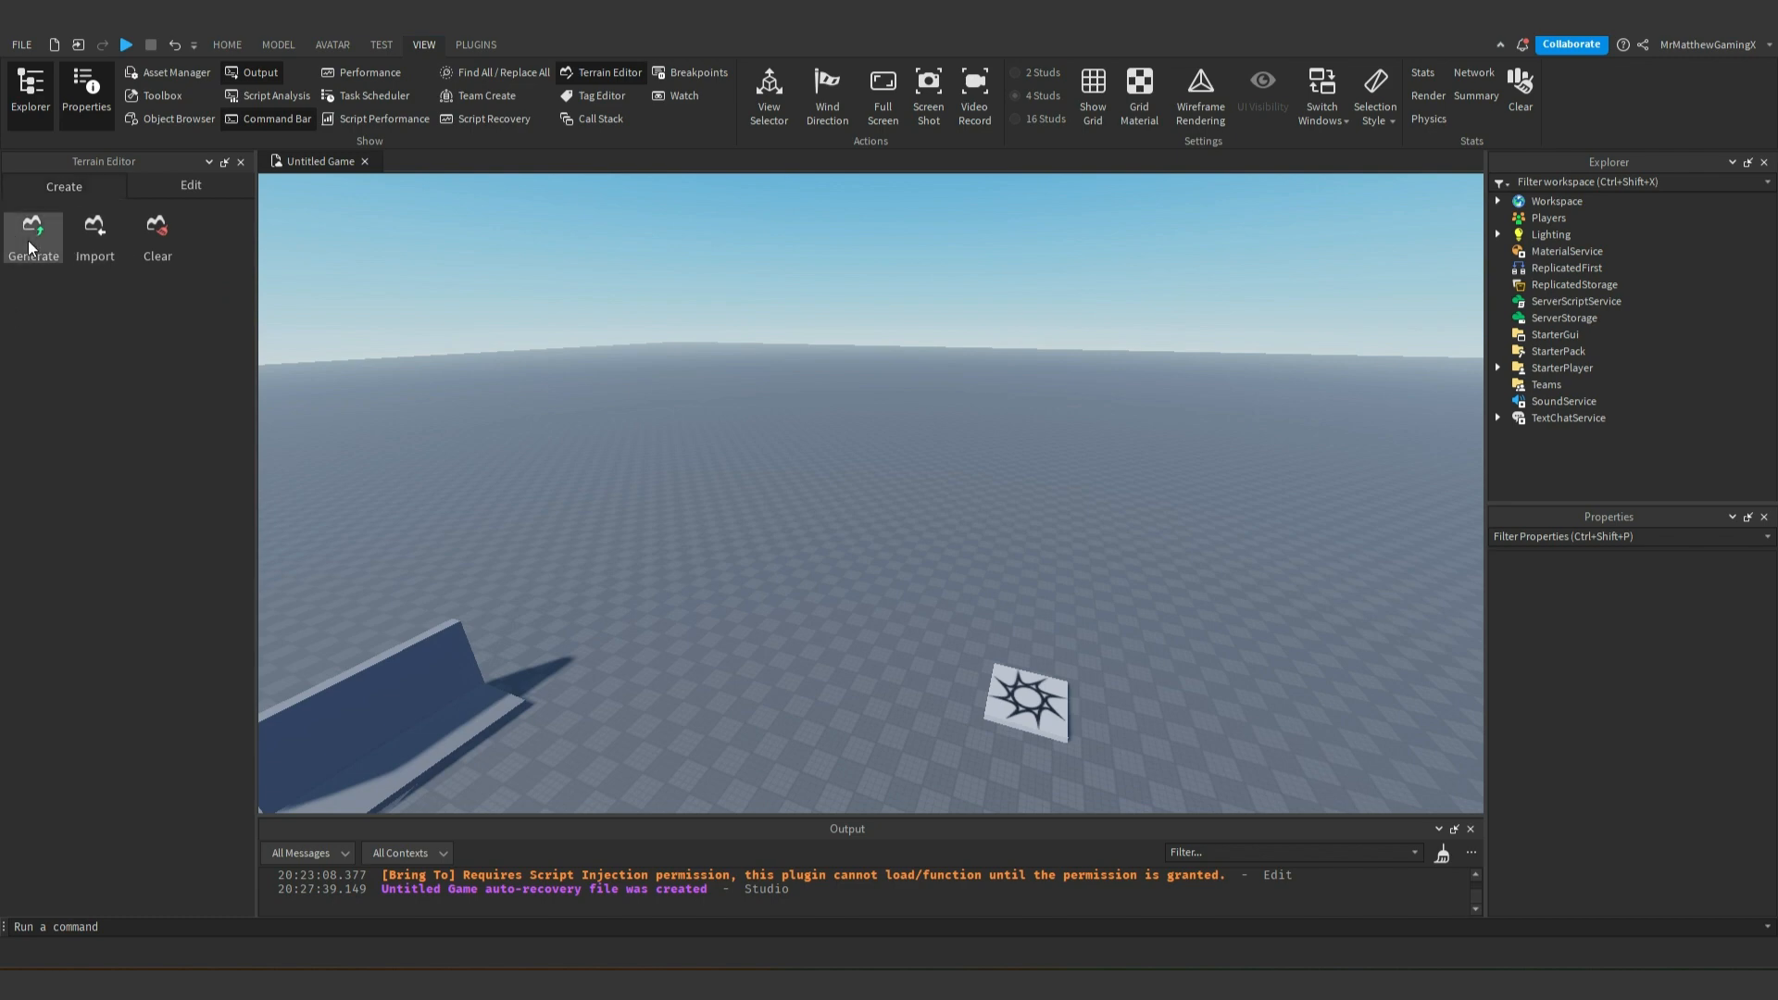
left_click(32, 236)
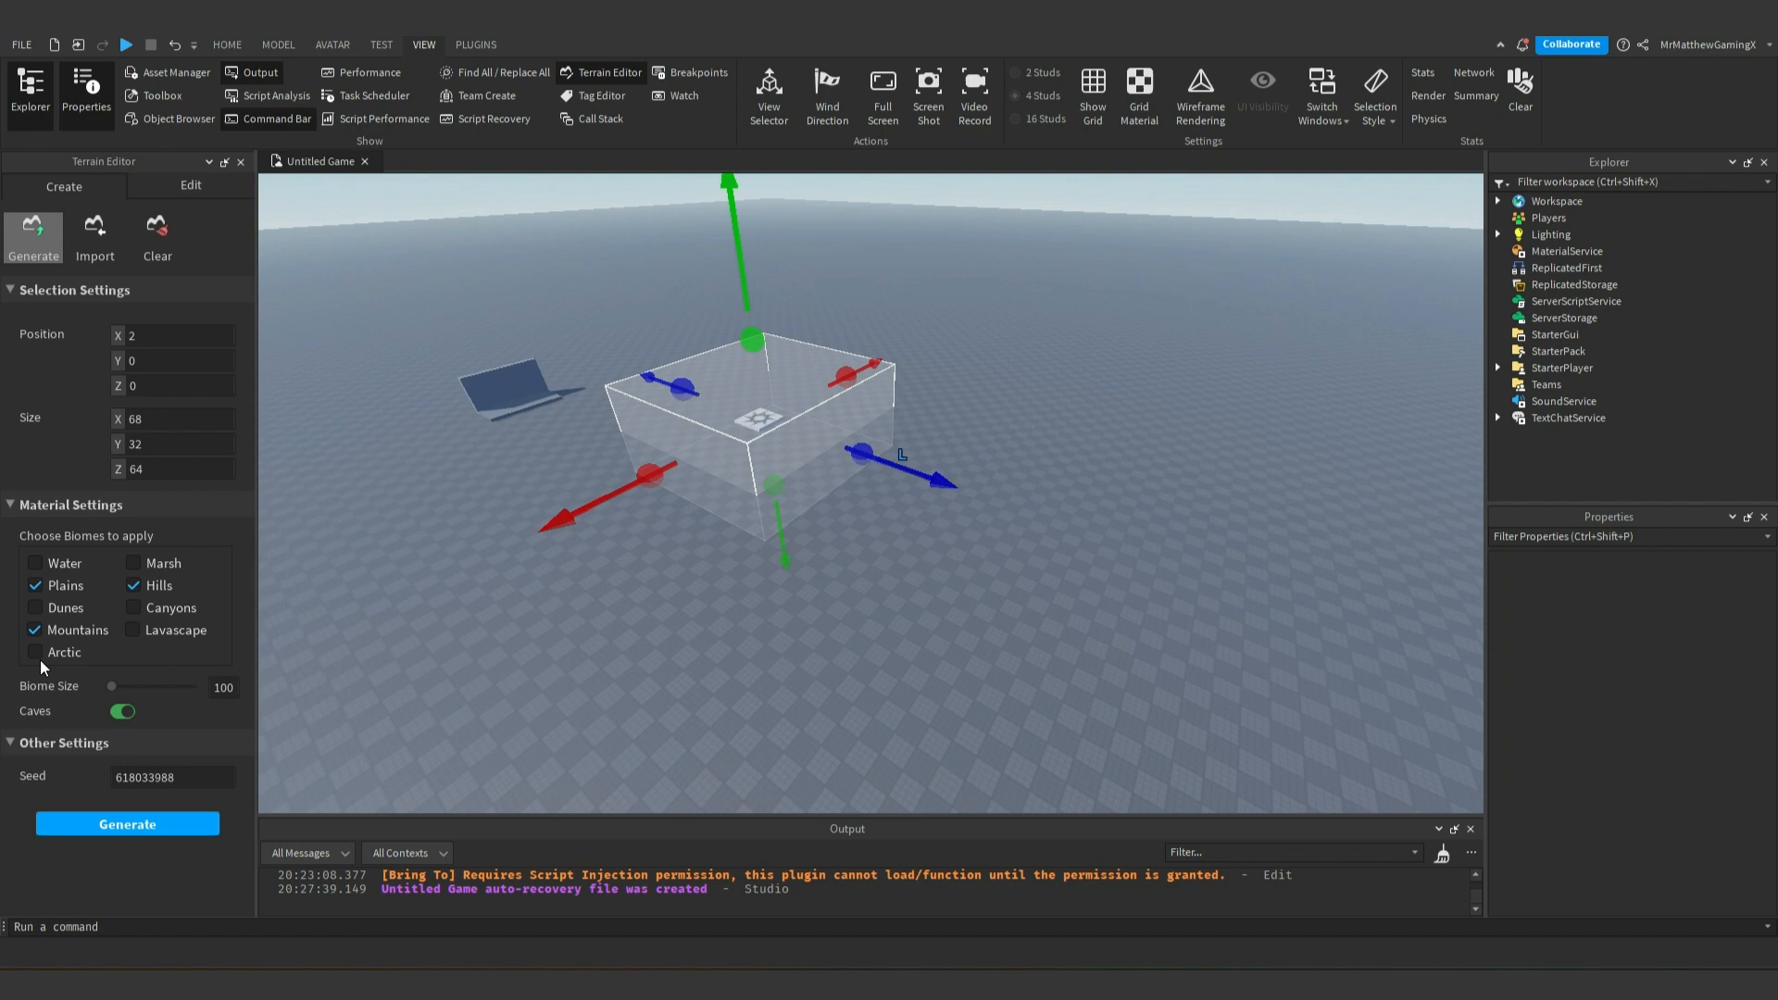
mouse_move(56, 660)
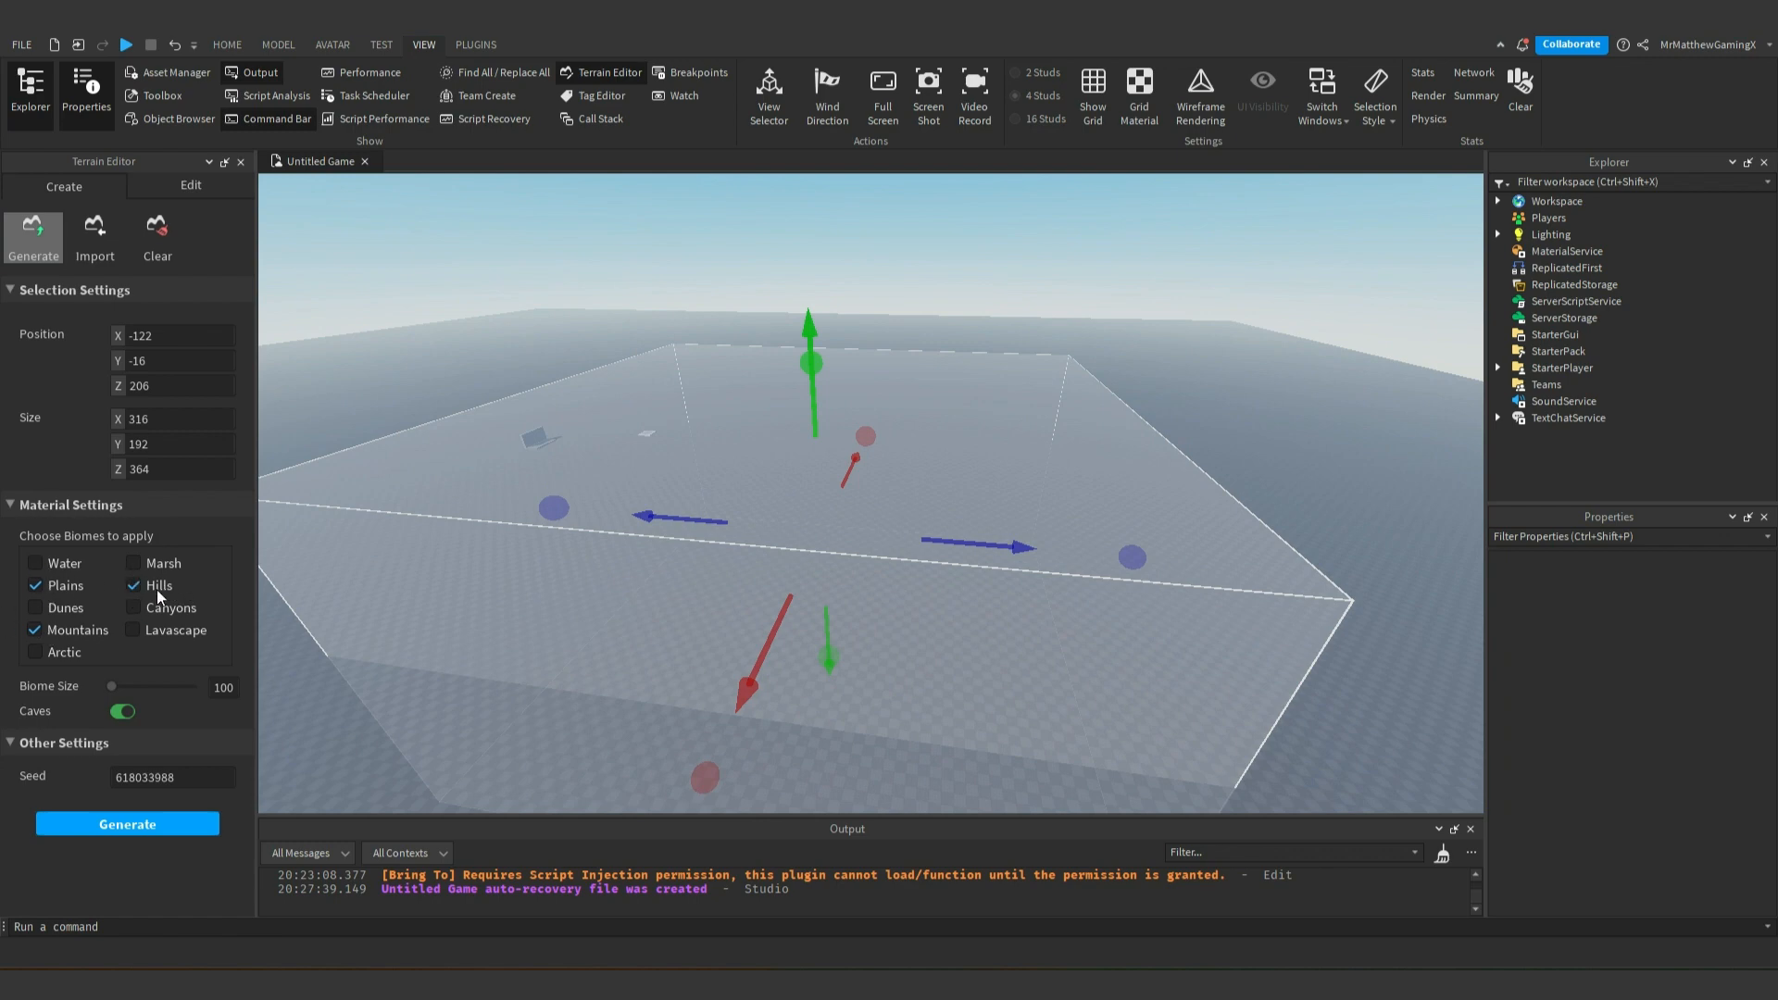
mouse_move(130, 615)
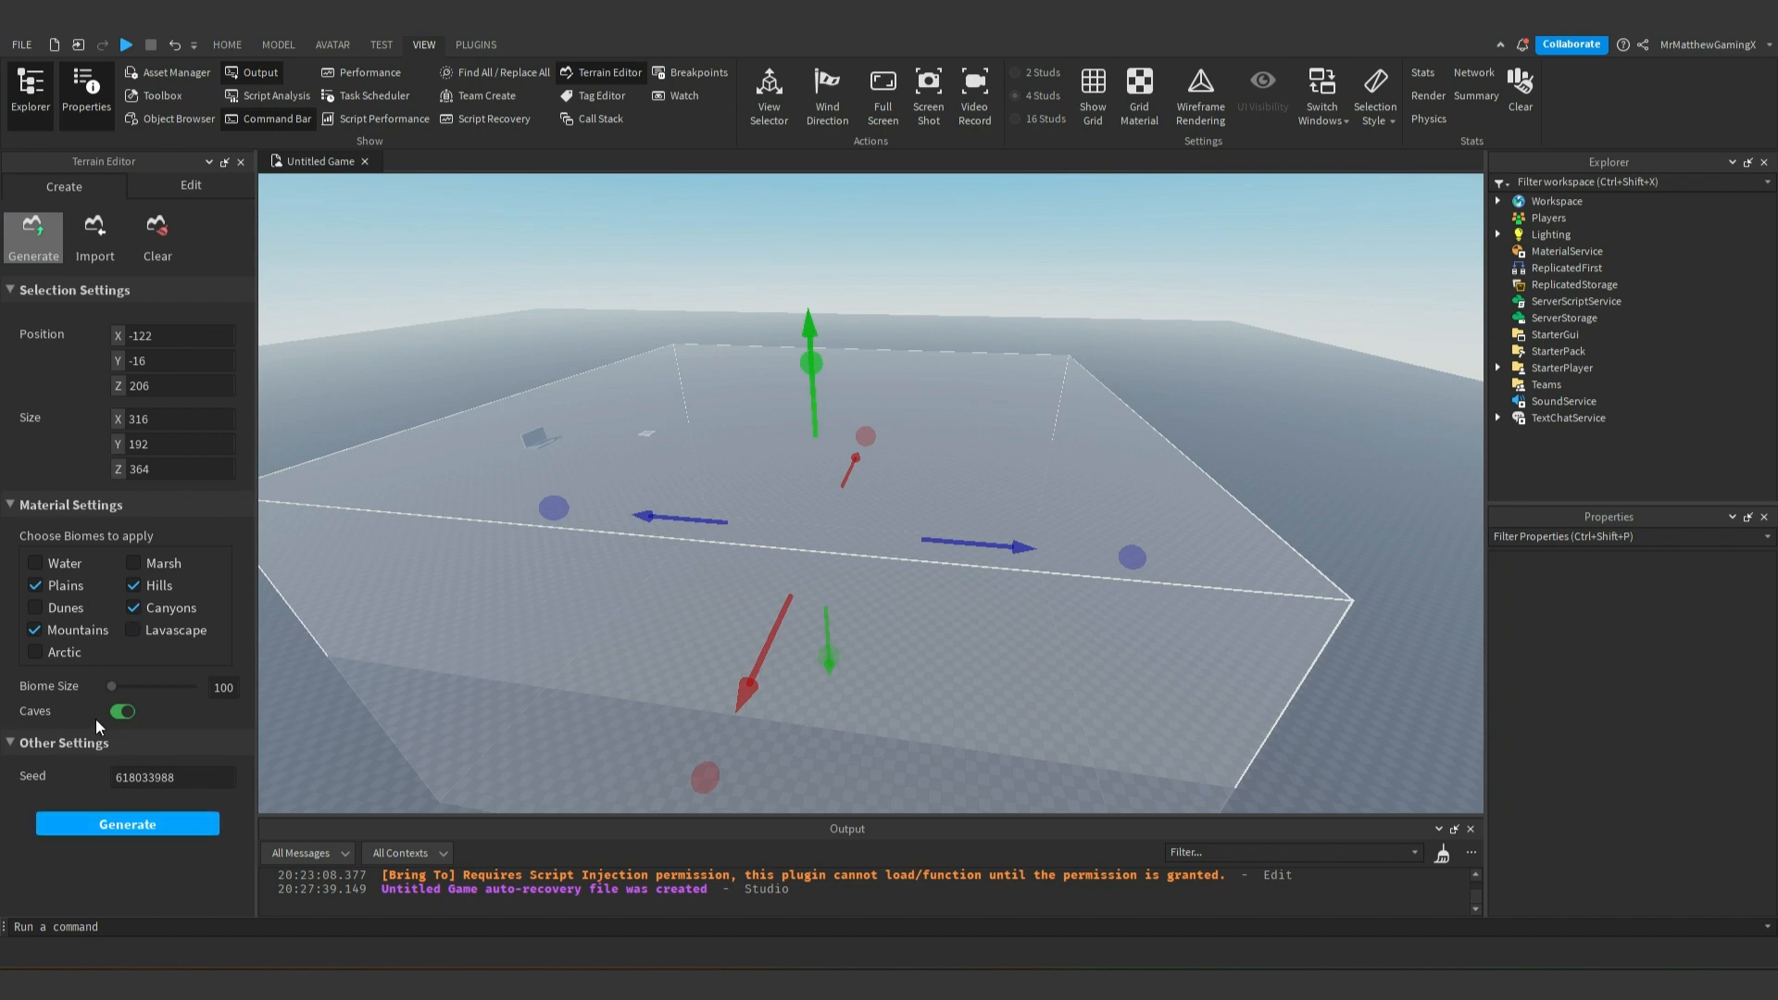
left_click_drag(111, 686, 136, 686)
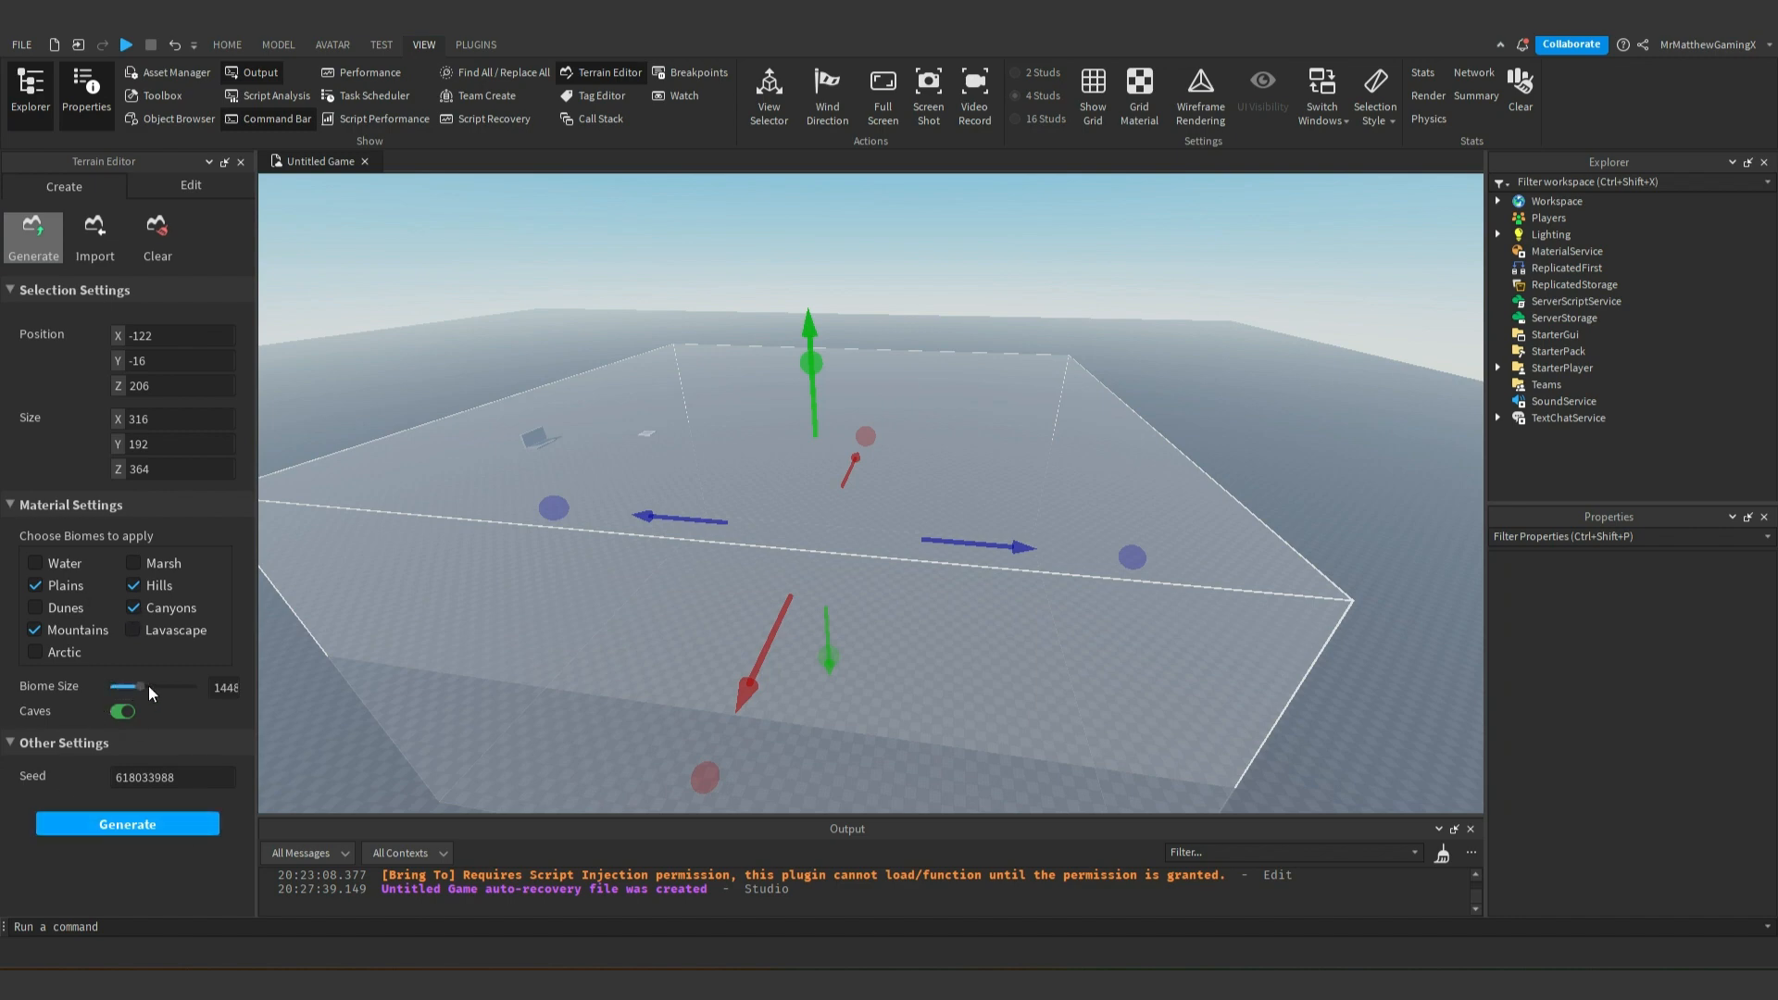
left_click_drag(146, 687, 213, 687)
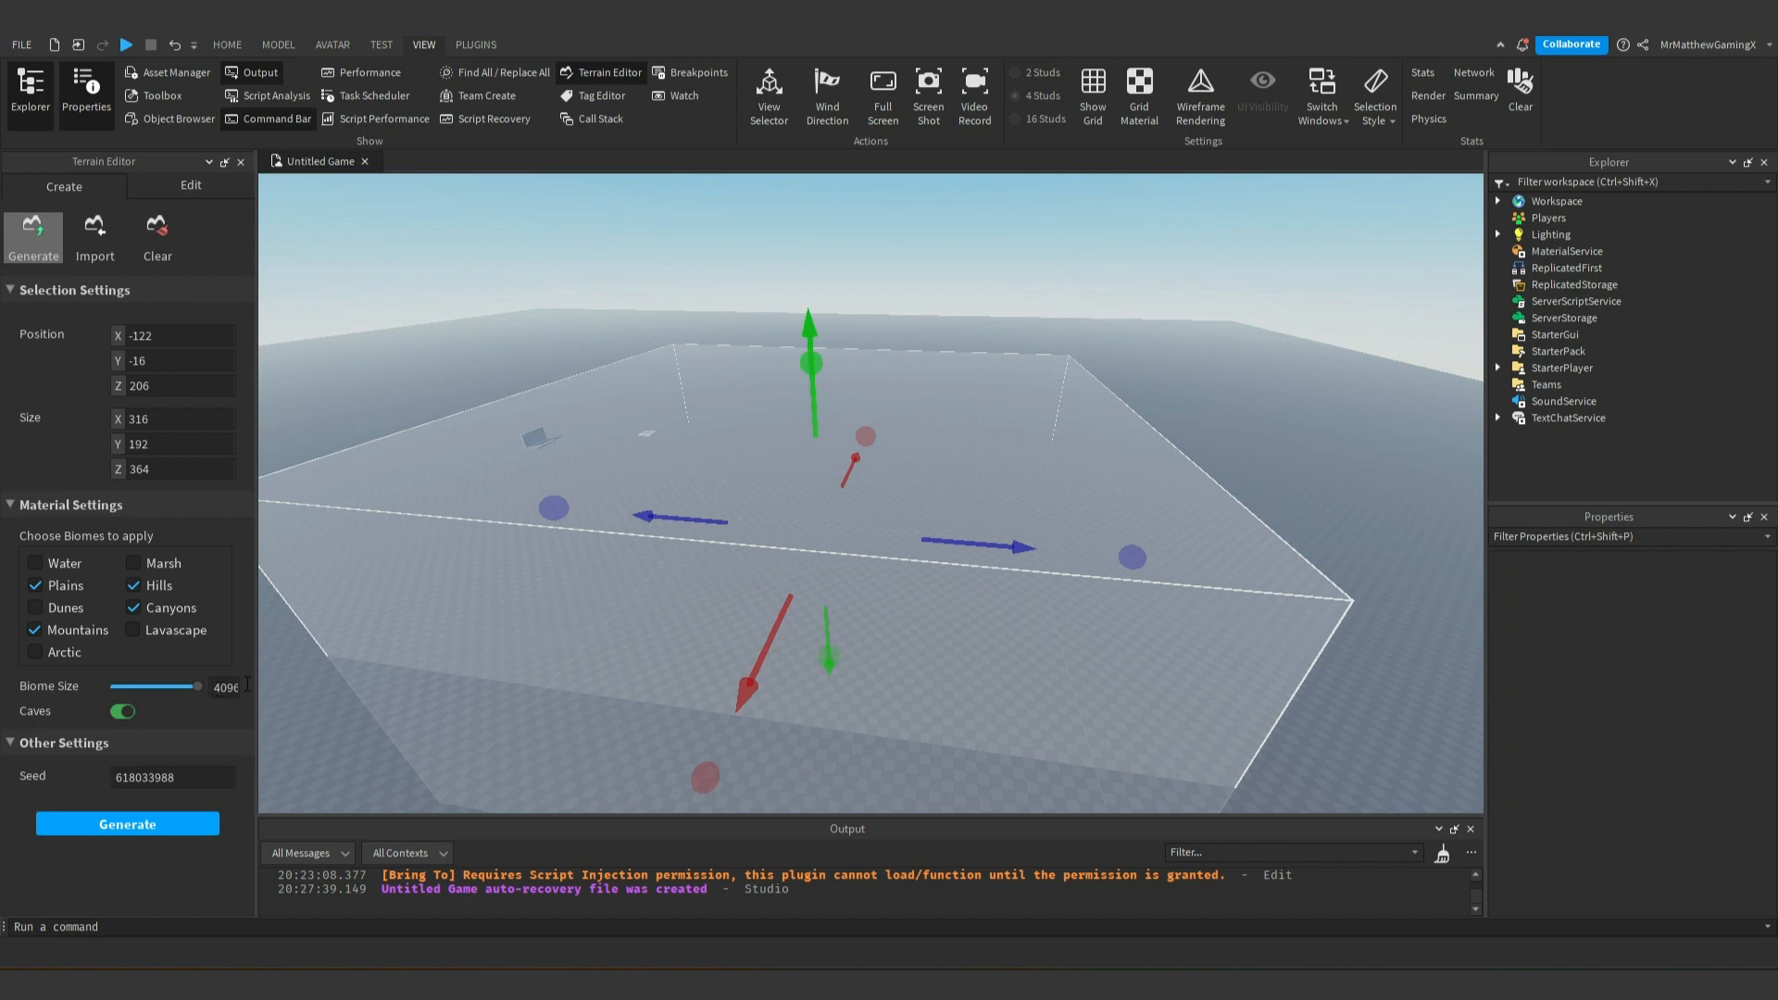
left_click_drag(207, 687, 195, 688)
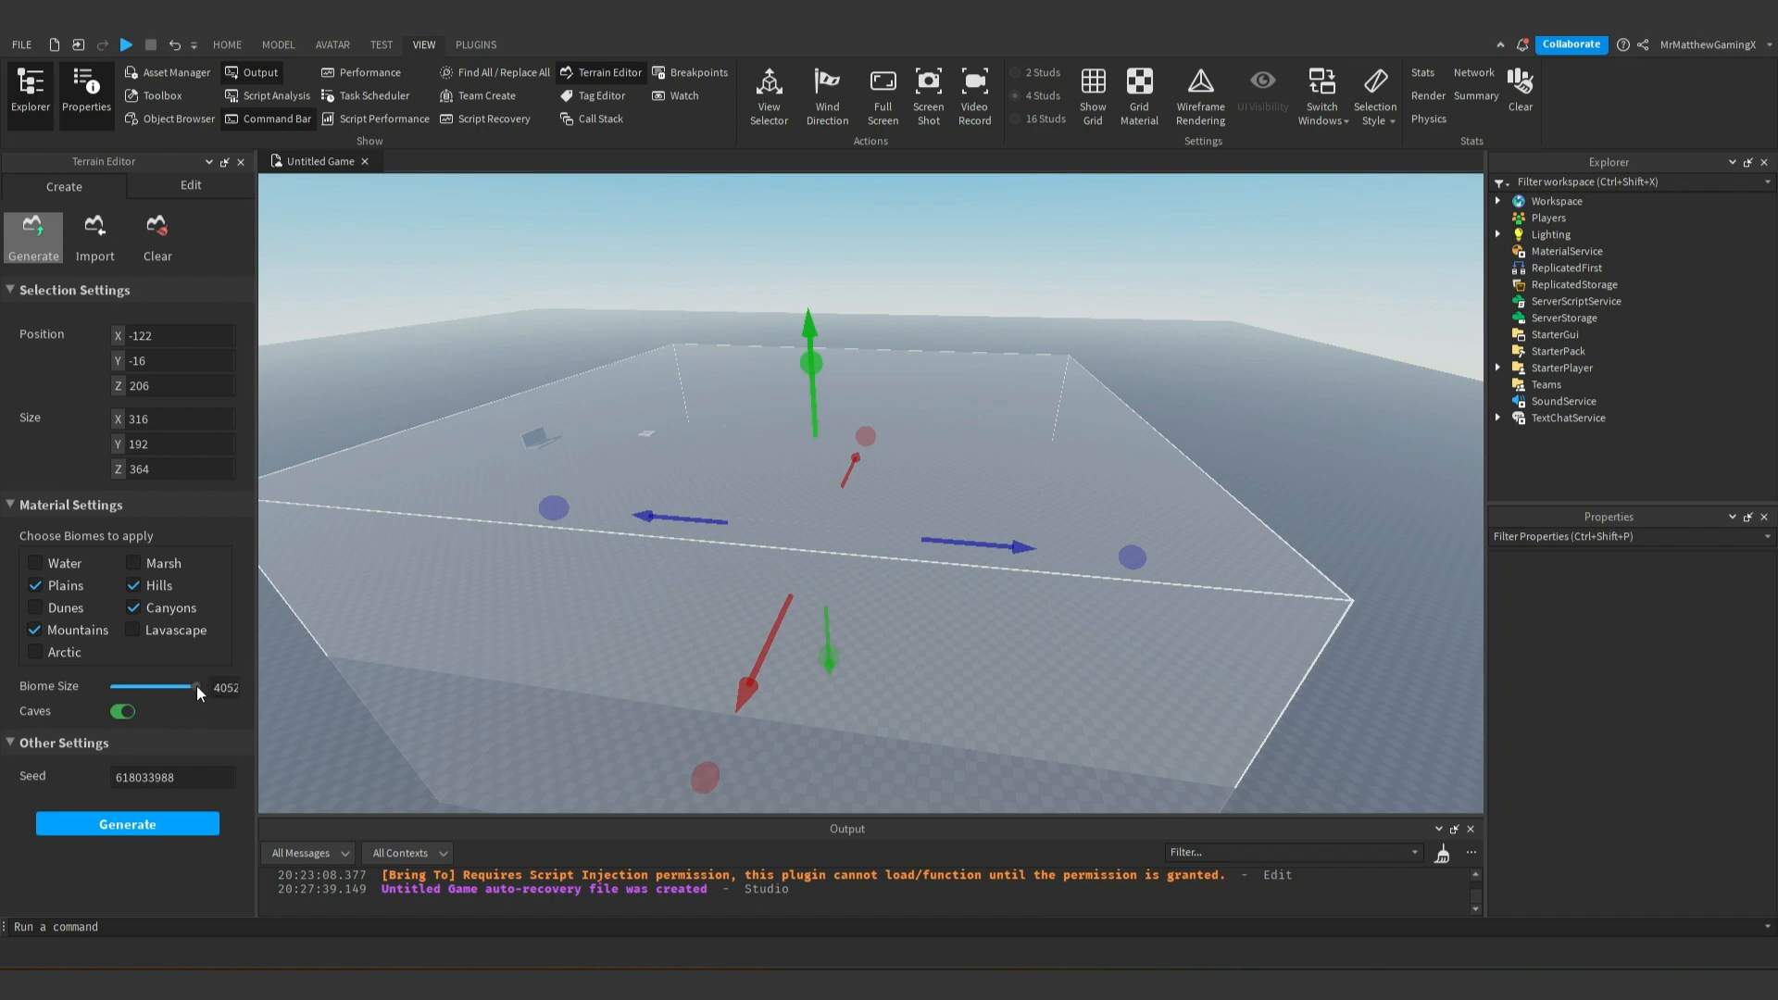
left_click_drag(196, 687, 110, 688)
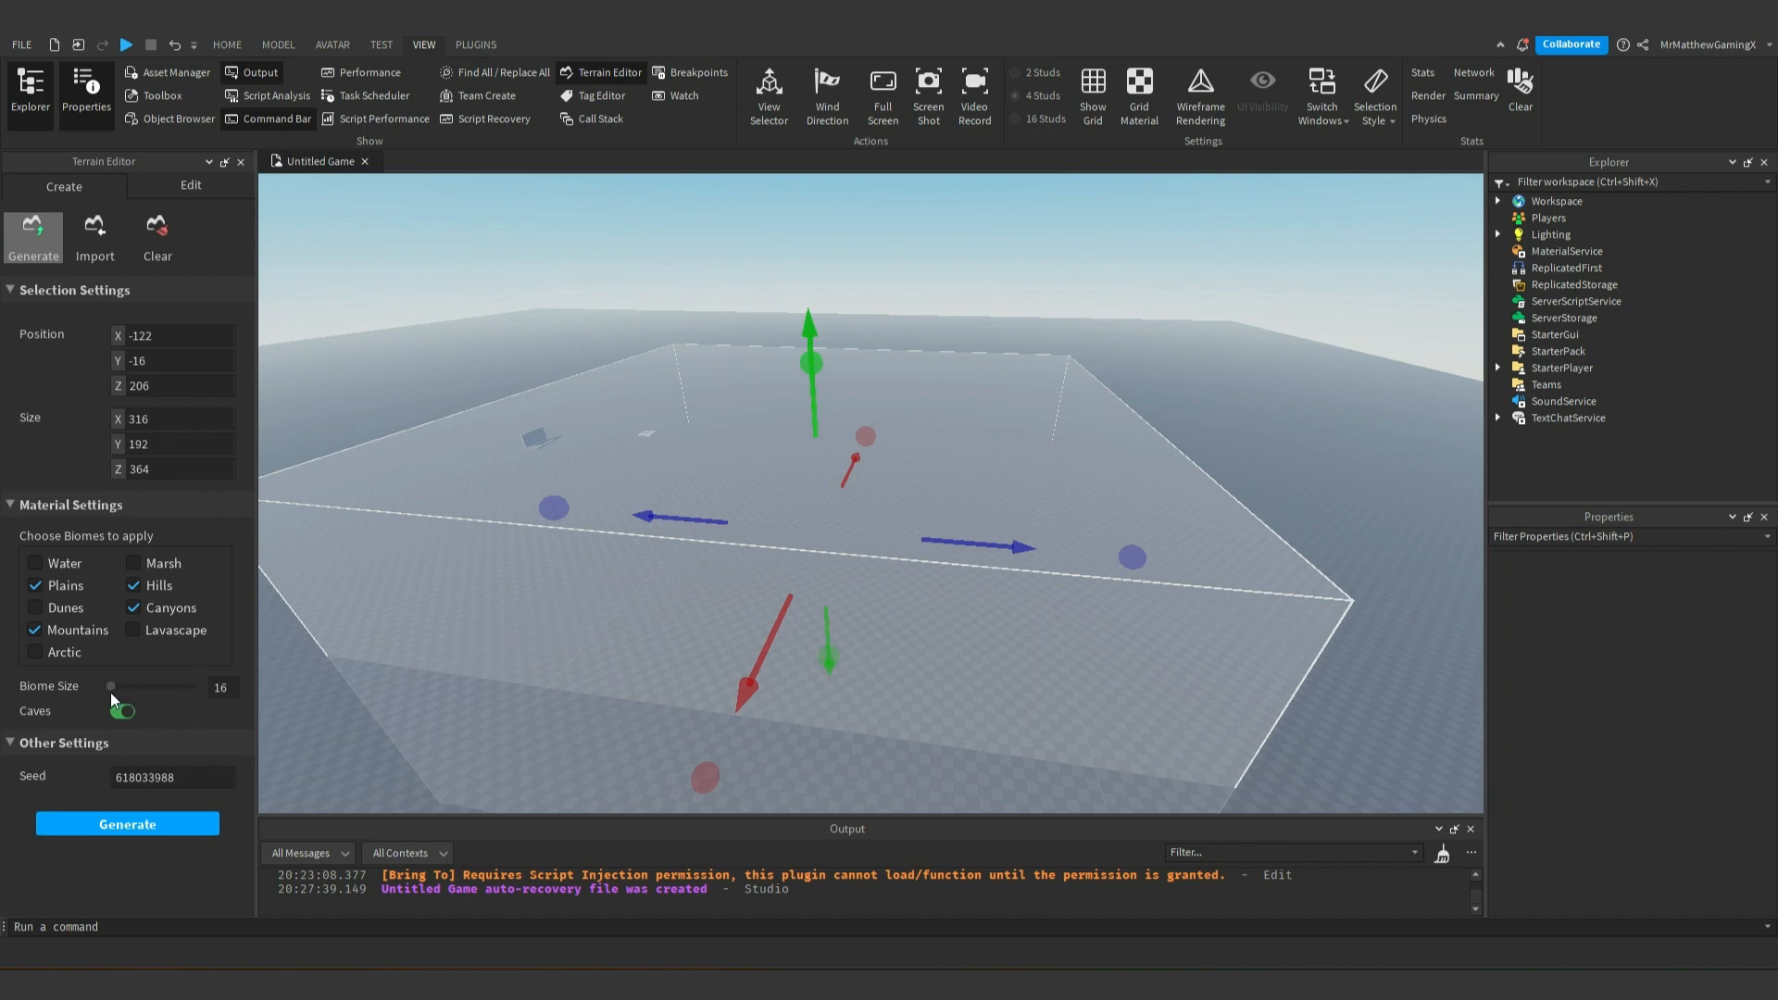
left_click_drag(111, 687, 115, 687)
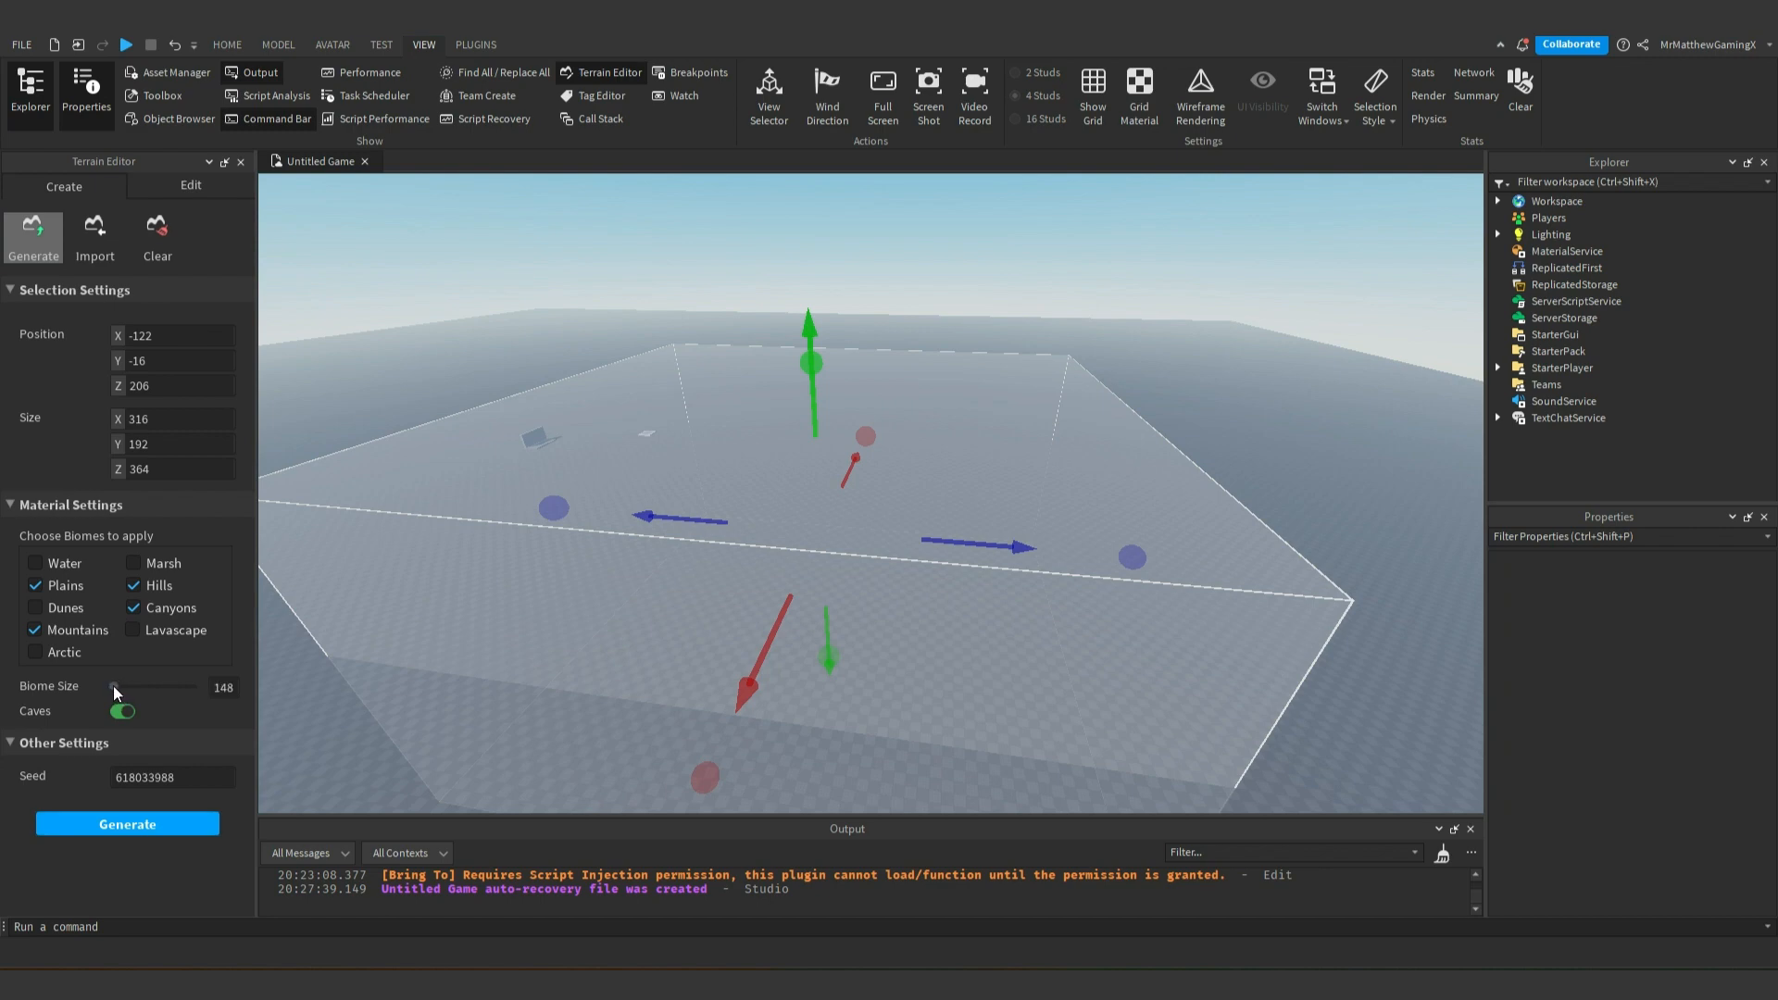
left_click_drag(115, 687, 110, 686)
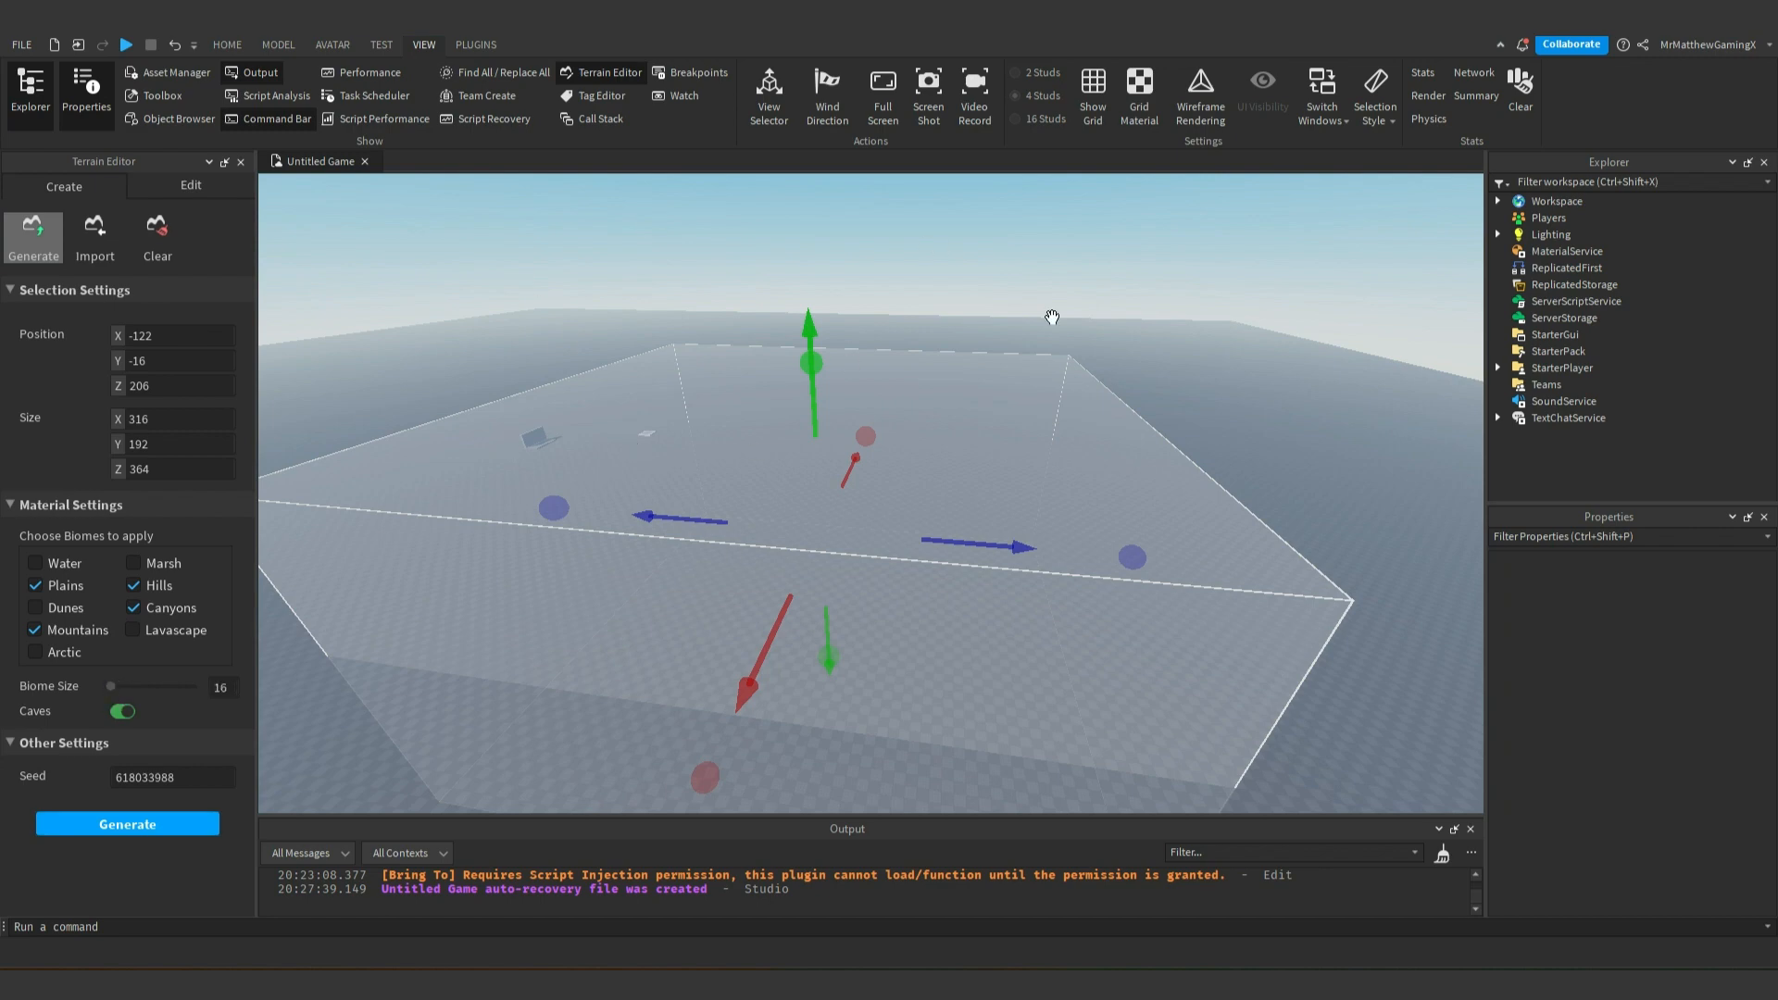
mouse_move(161, 689)
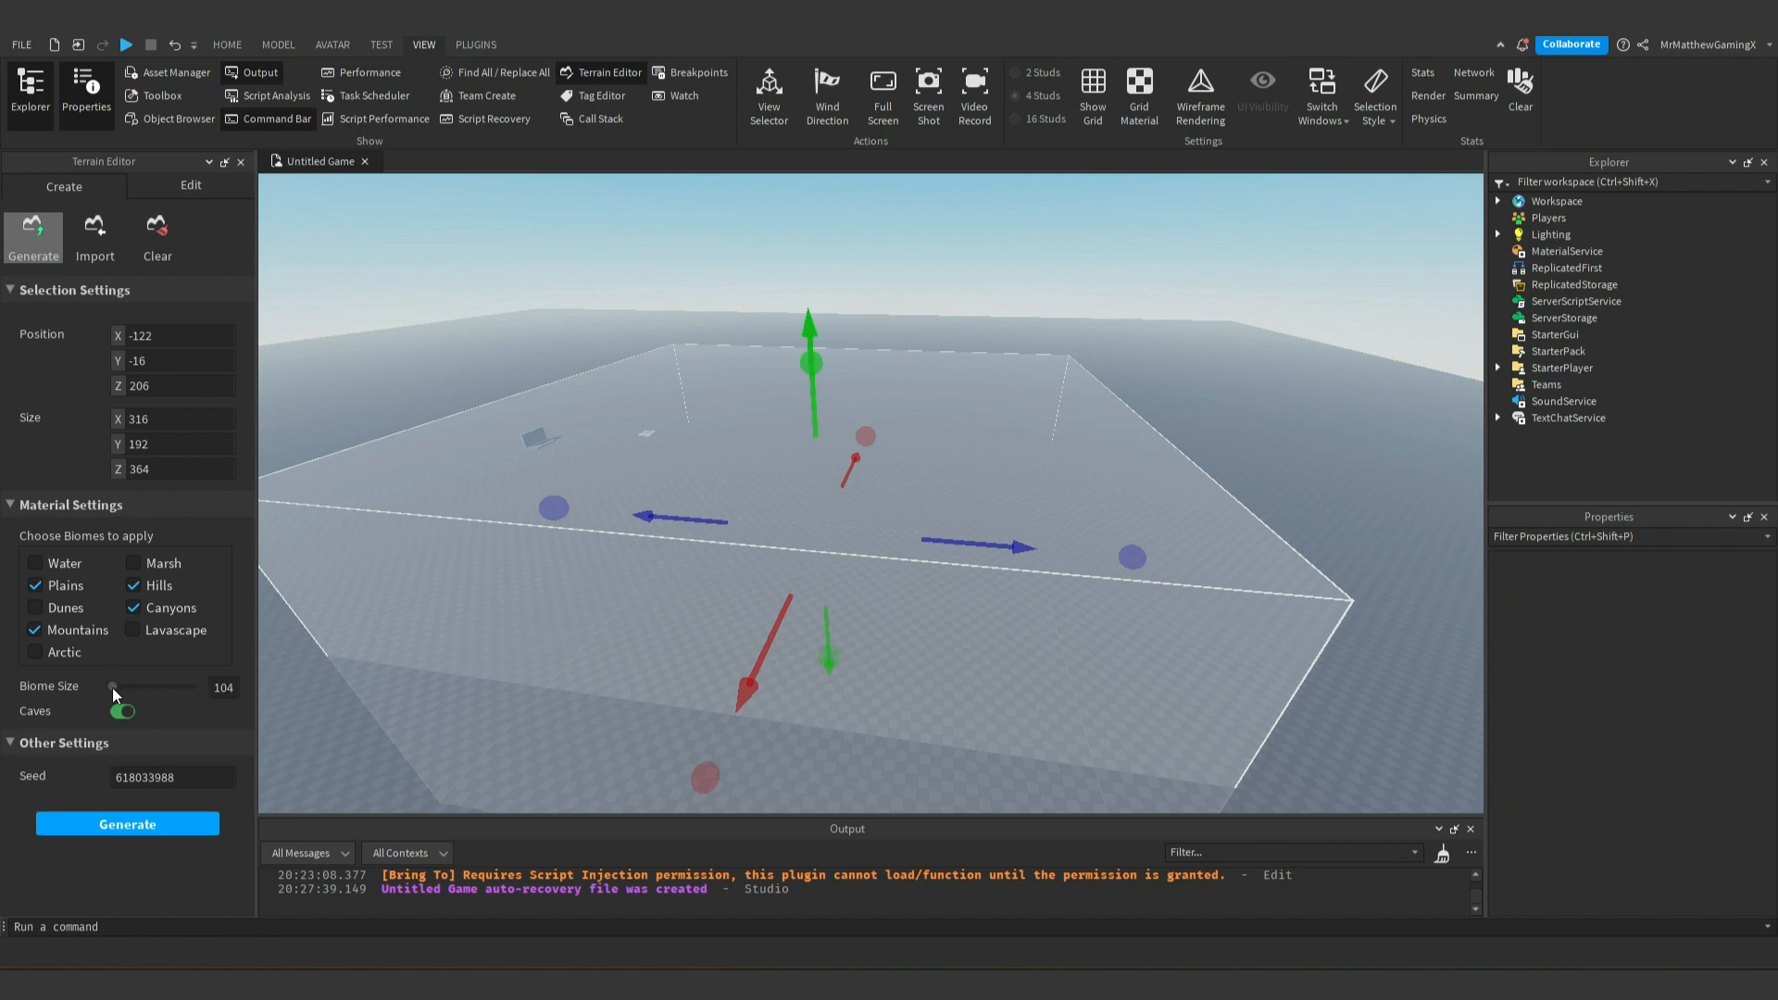
mouse_move(125, 816)
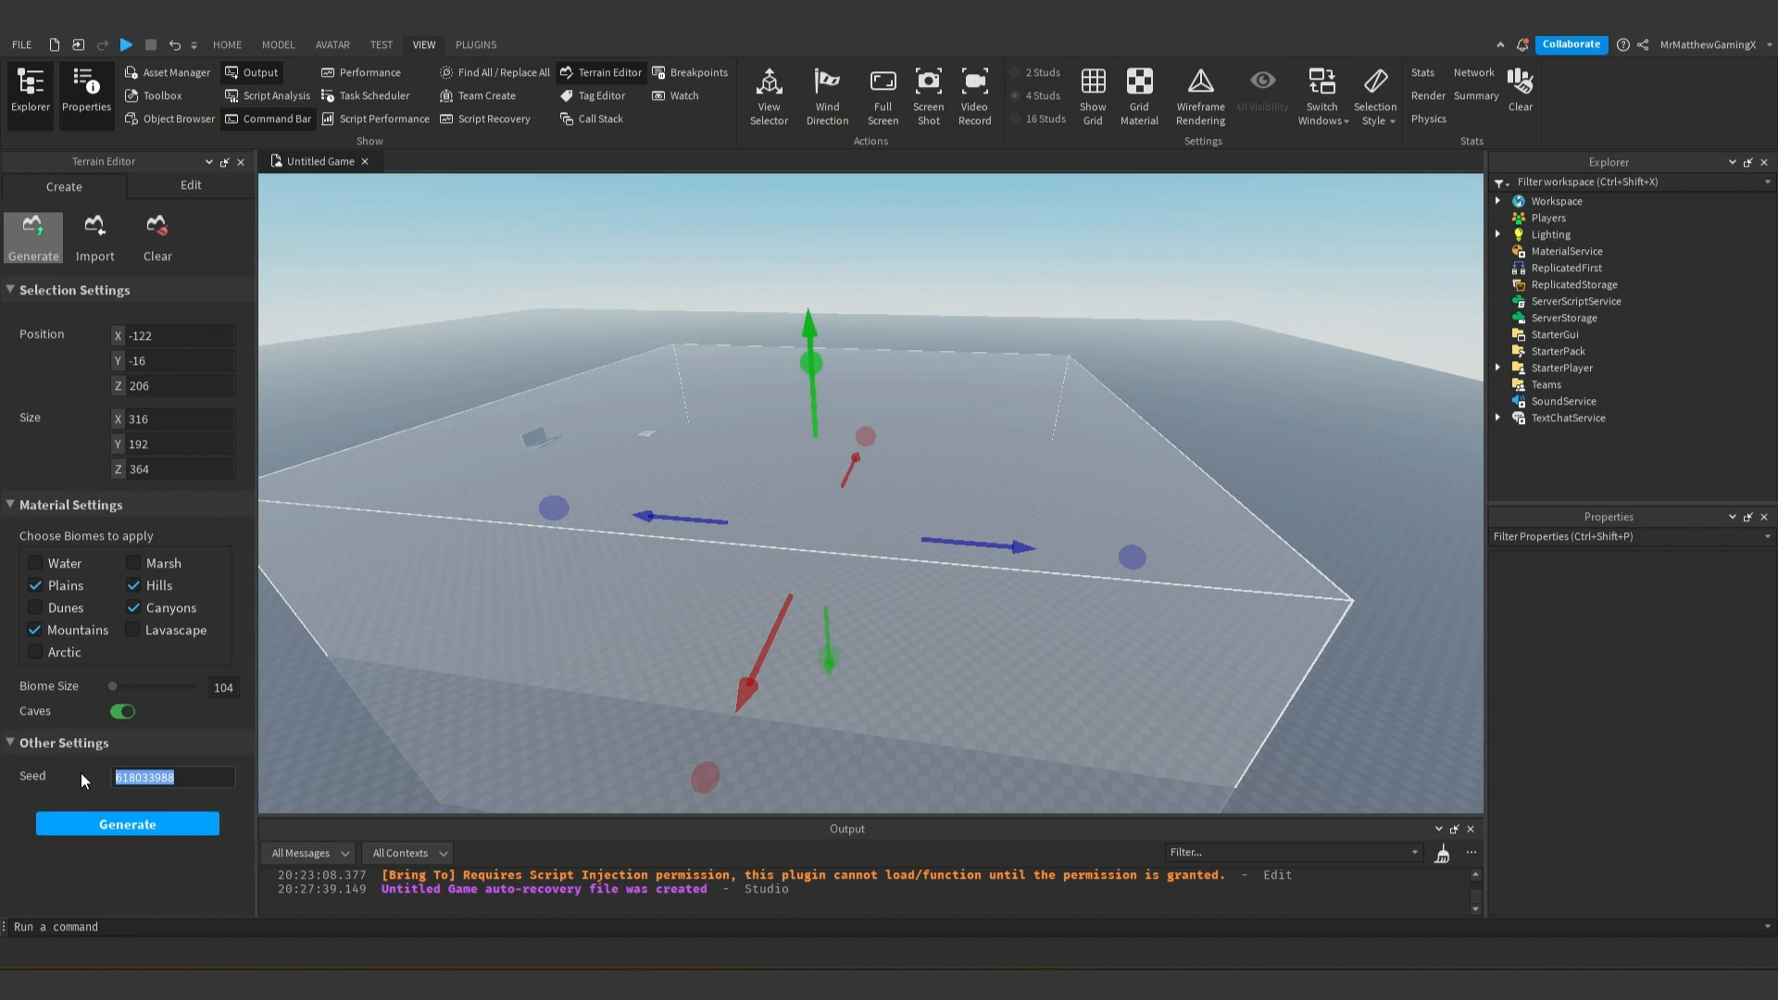
type("9128749817")
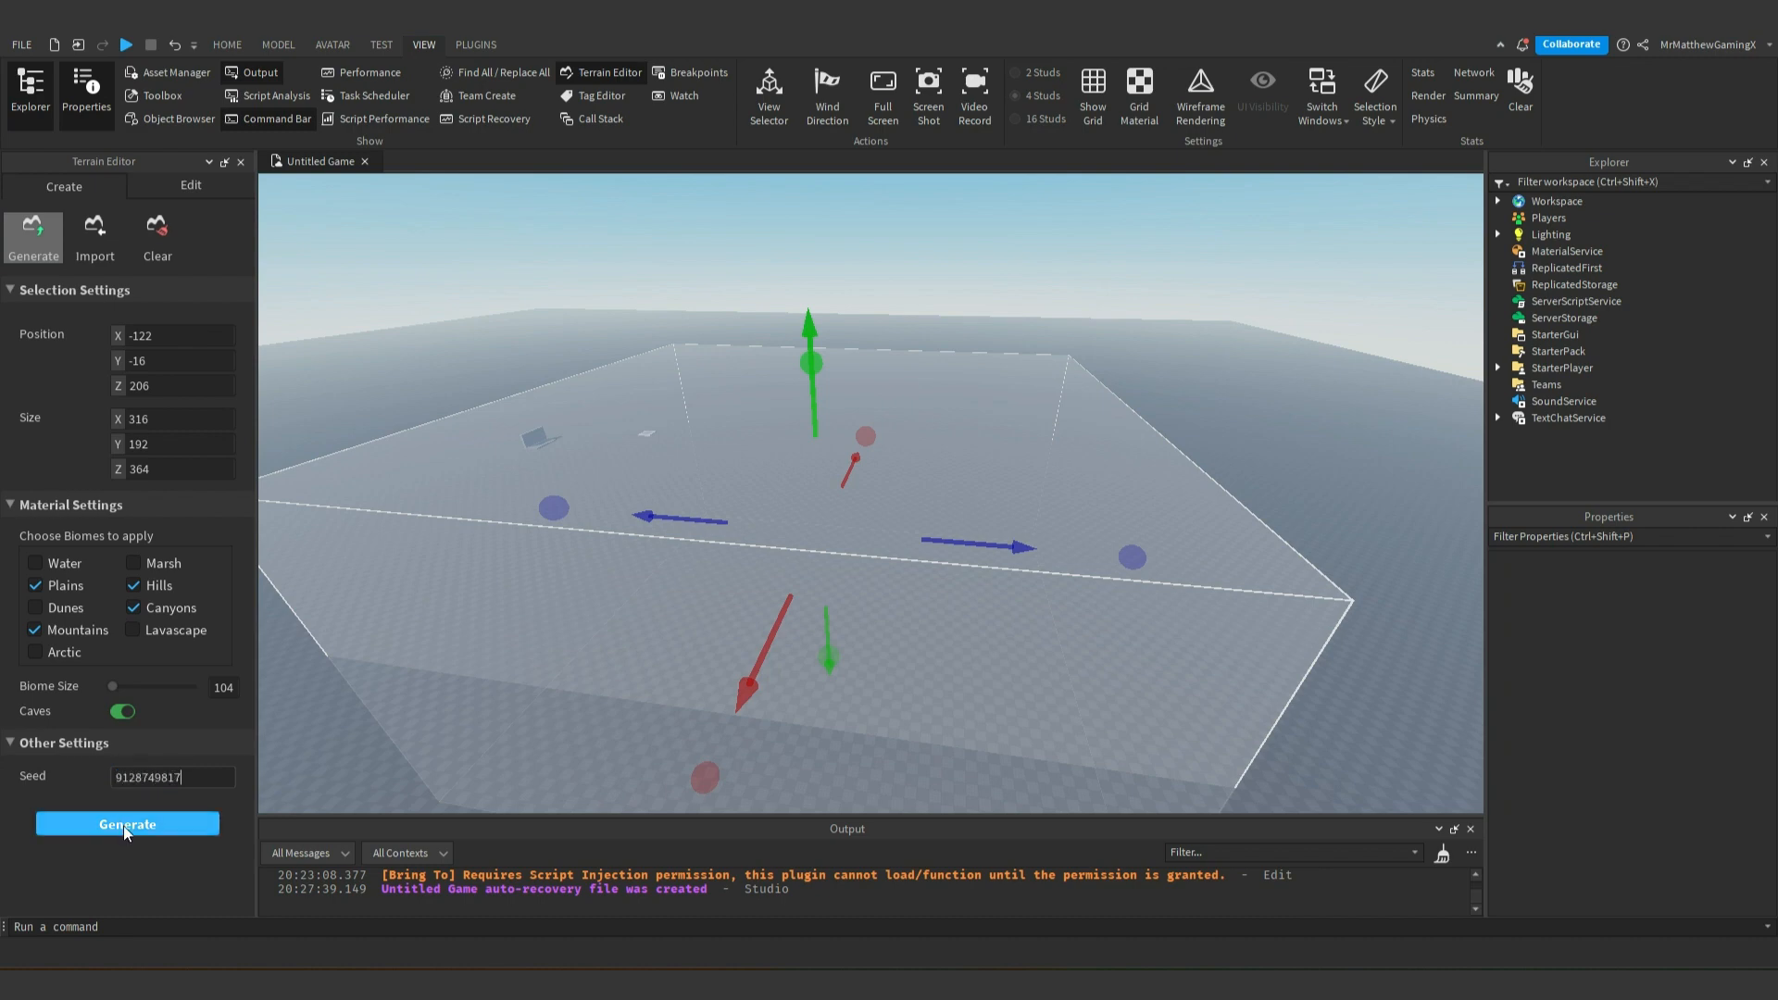
- Generate the terrain, then set the Baseplate's Transparency property to 0
left_click(127, 824)
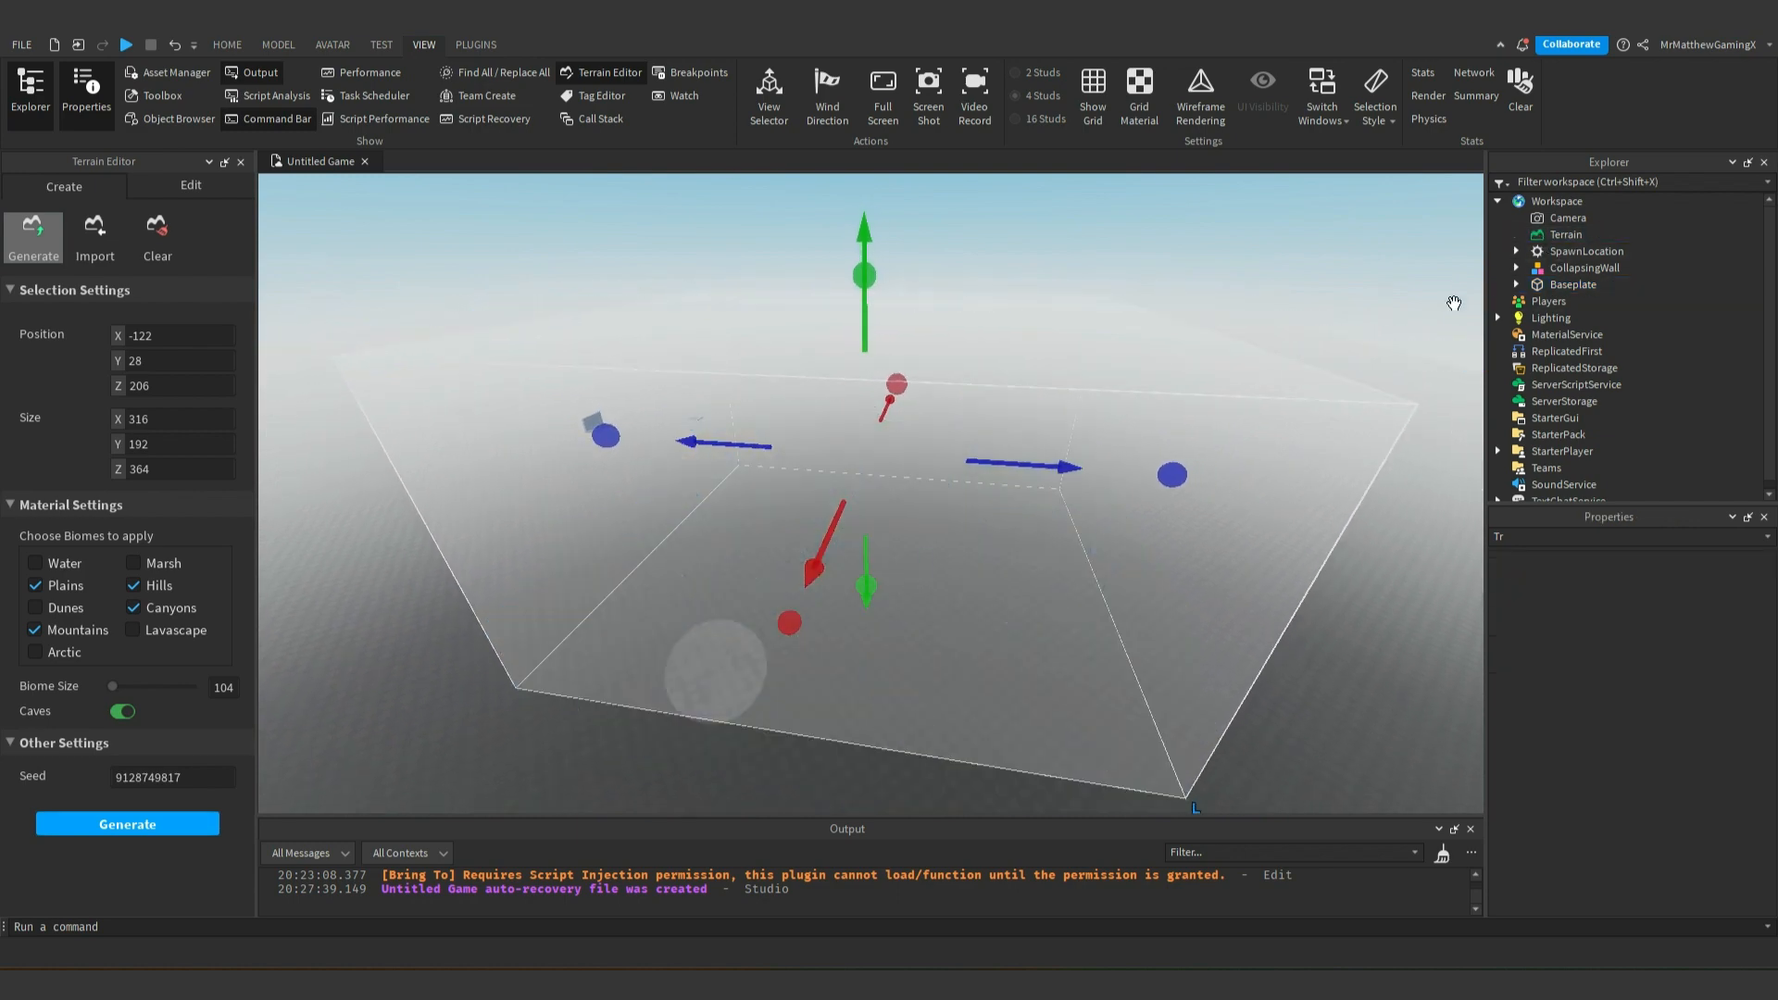
left_click(1574, 285)
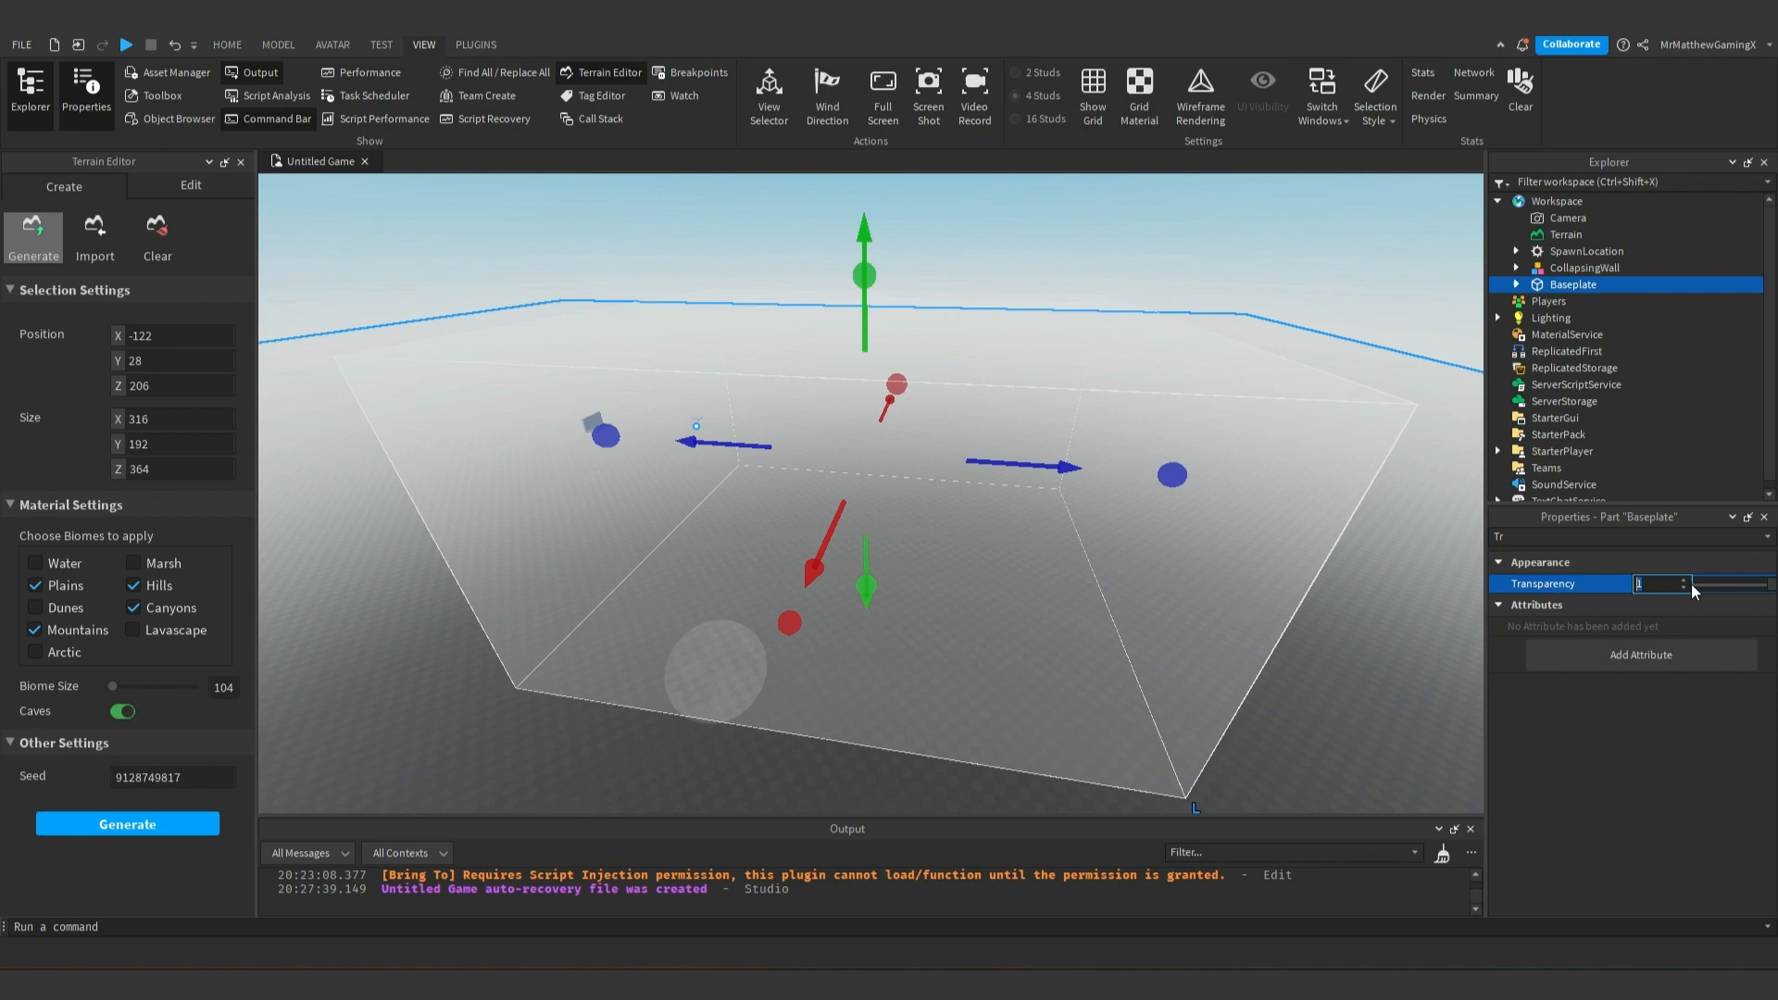
type("0")
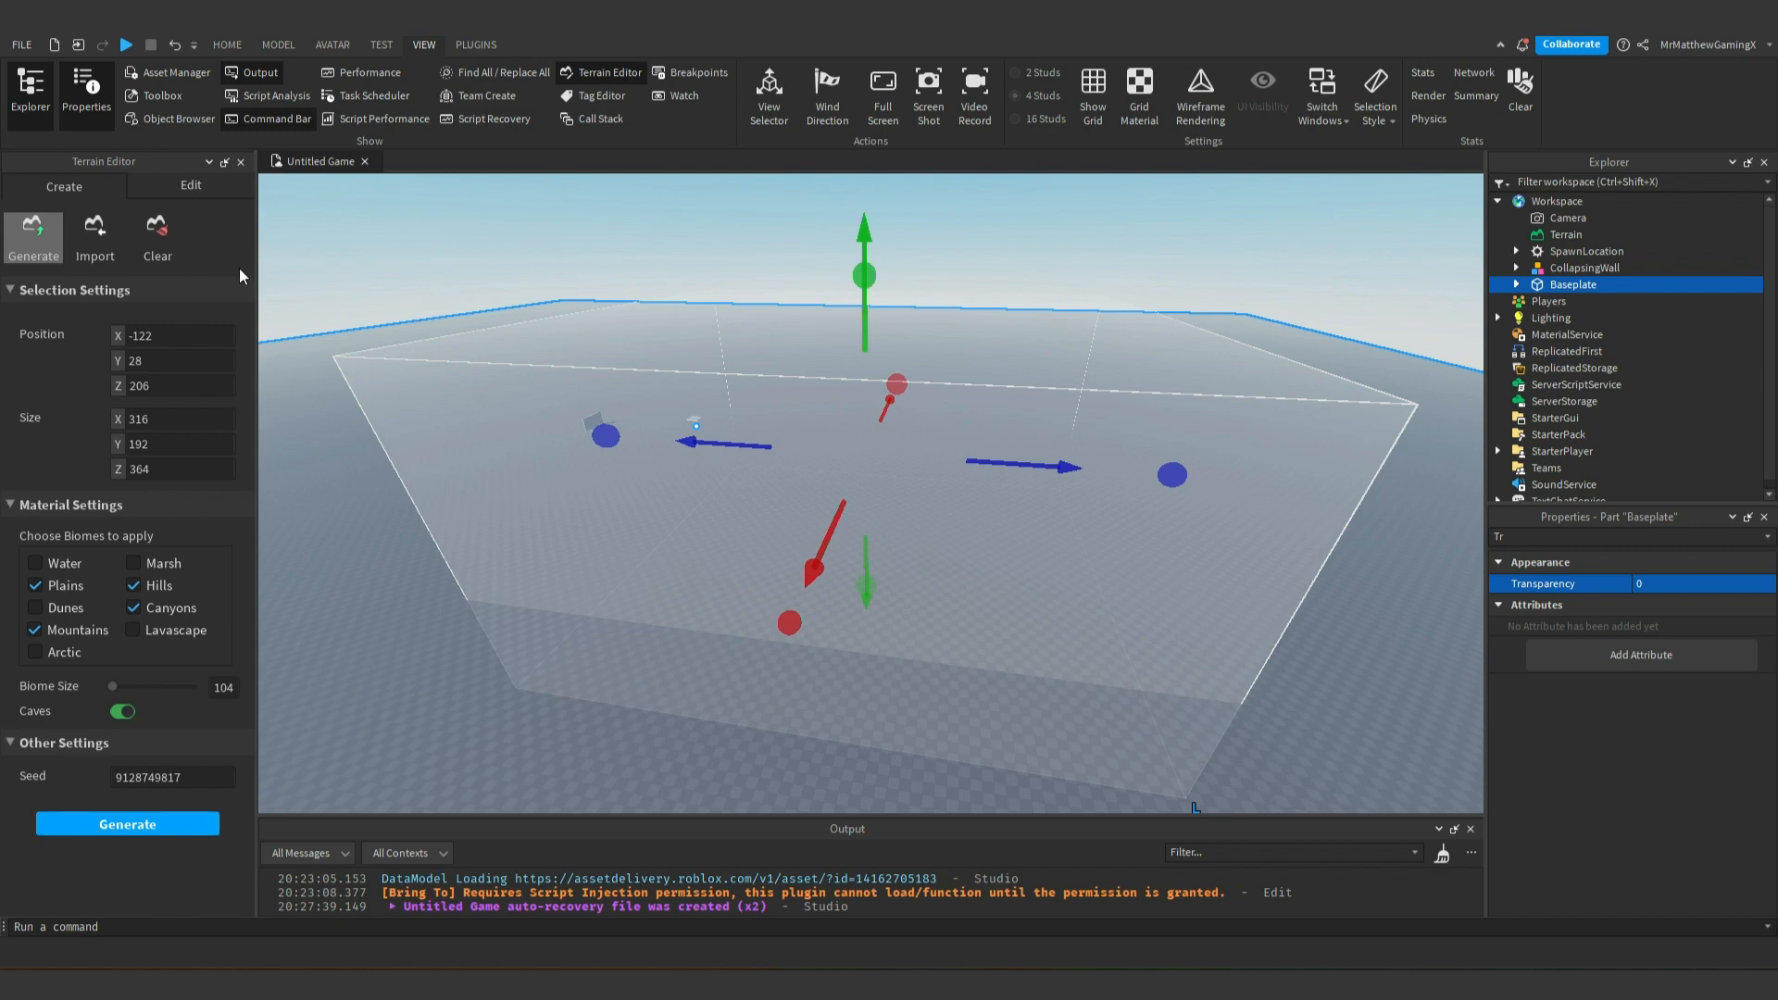
mouse_move(238, 199)
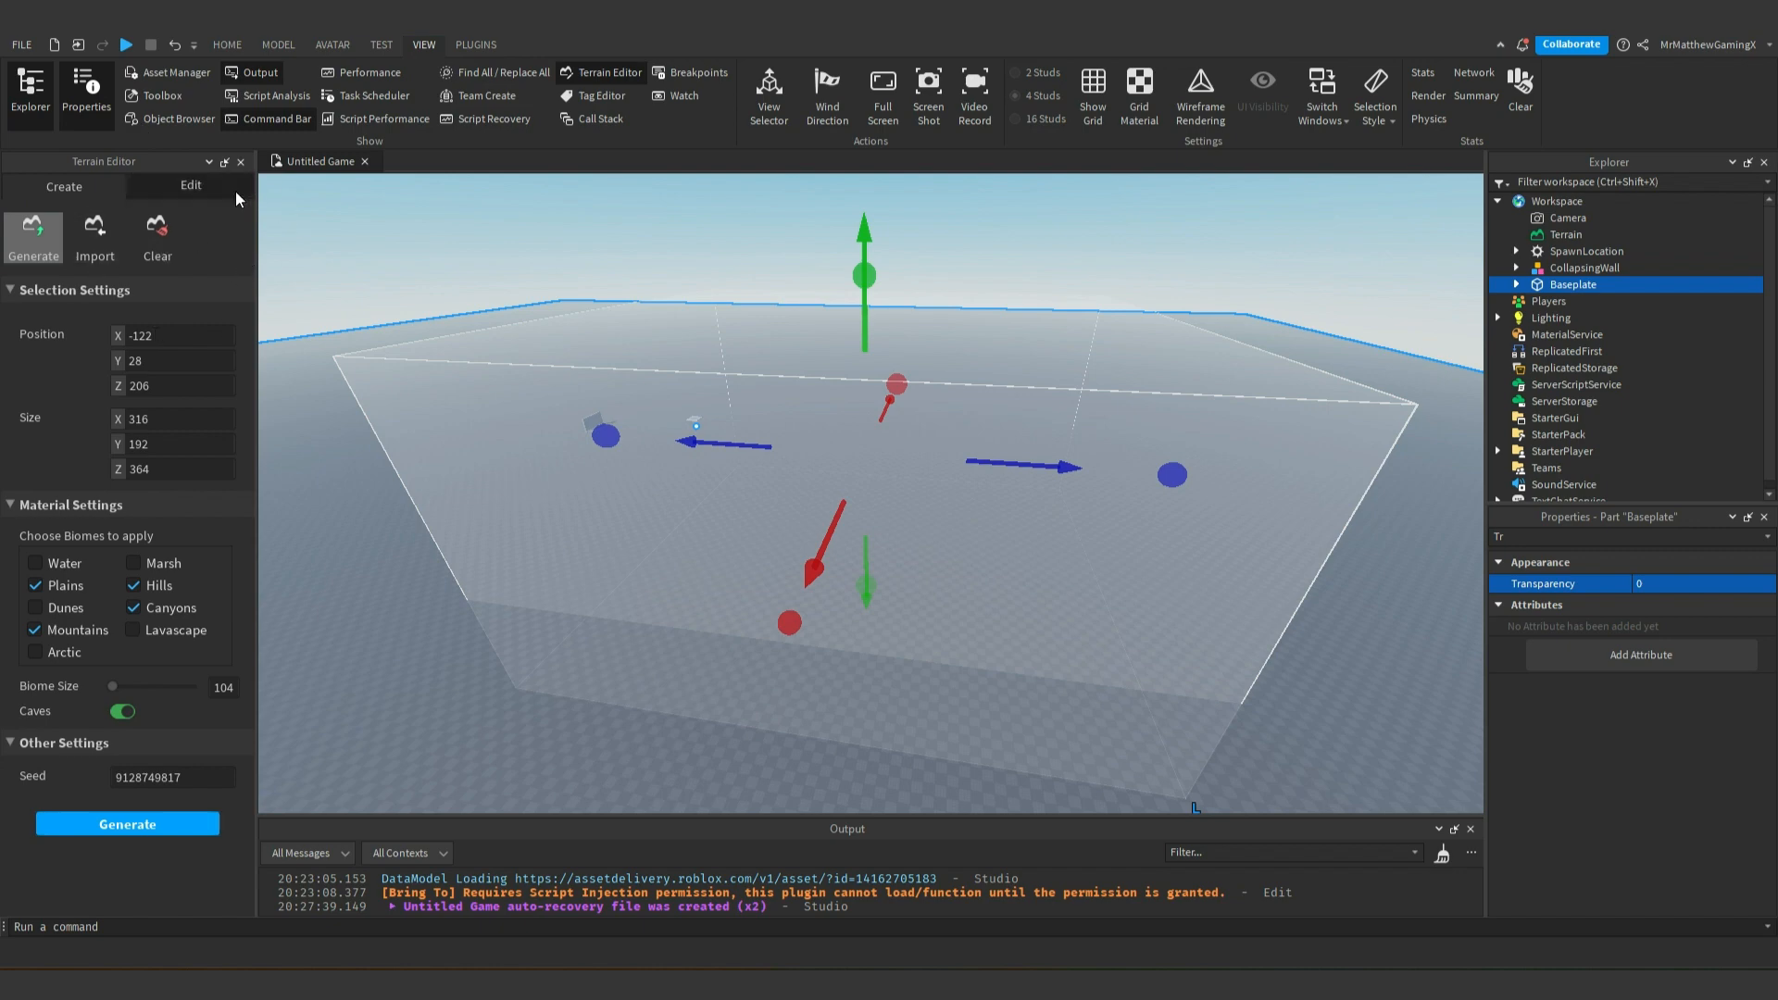
- Activate the Draw tool with a sphere brush and raise its size to 24
left_click(190, 185)
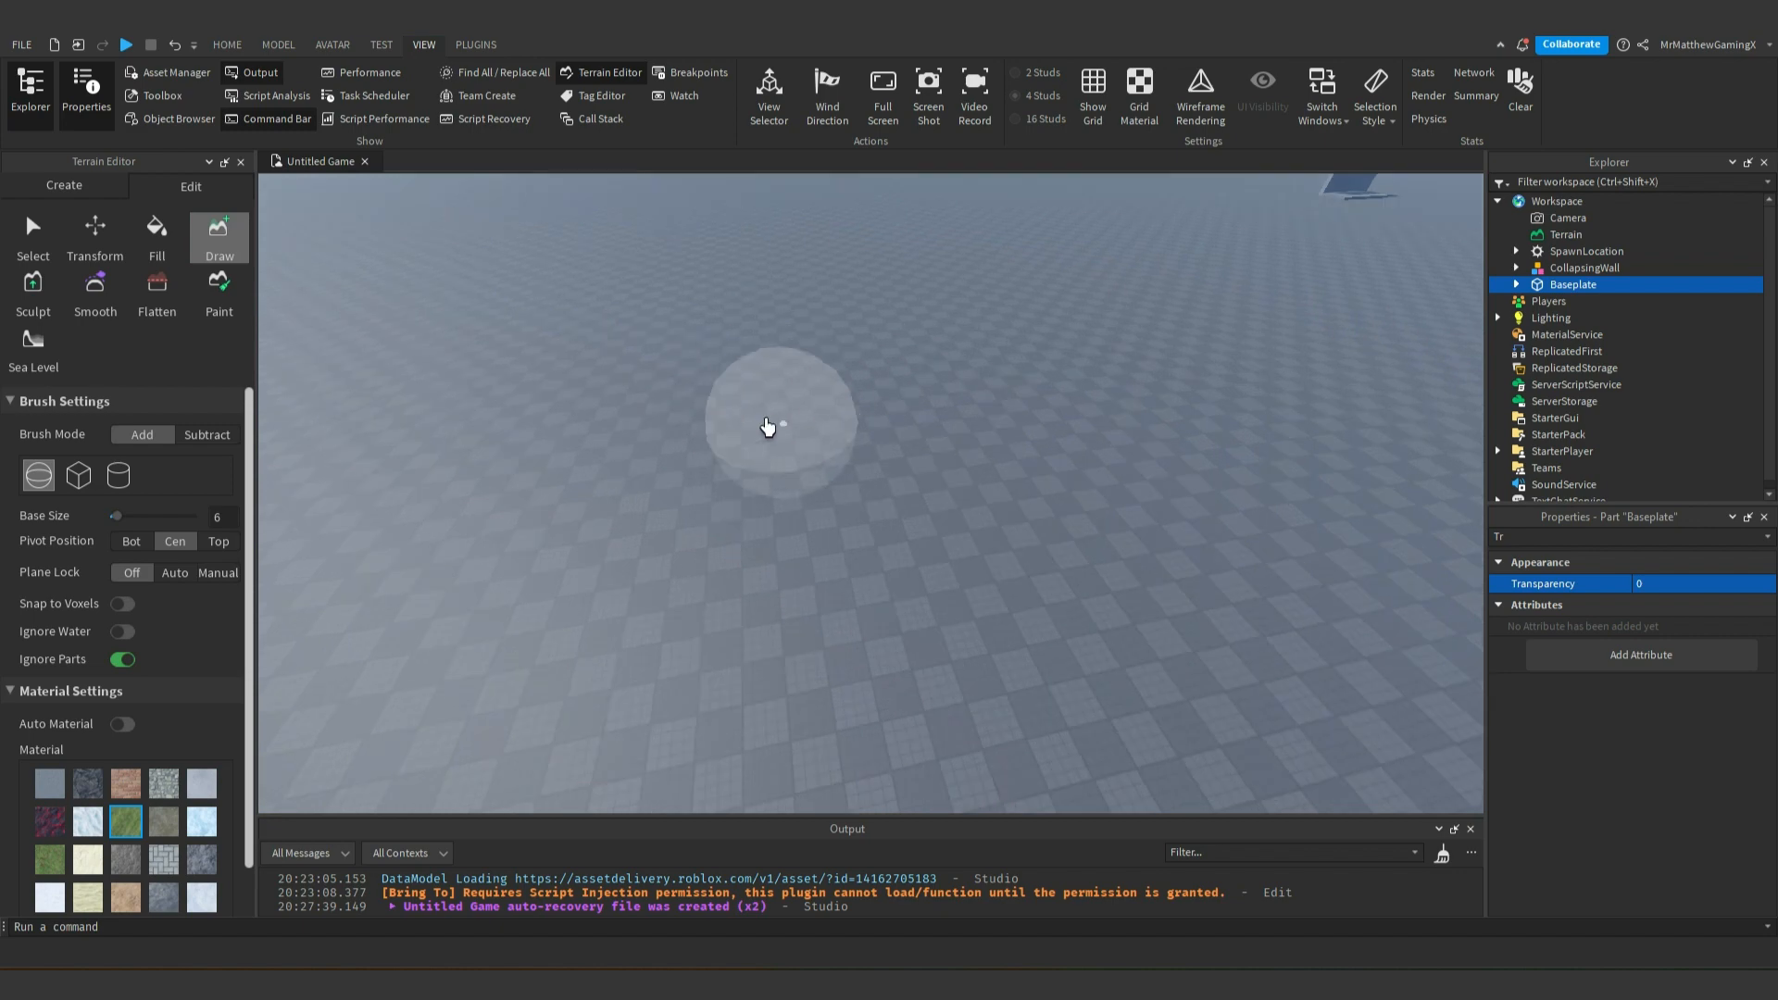
left_click_drag(768, 428, 950, 450)
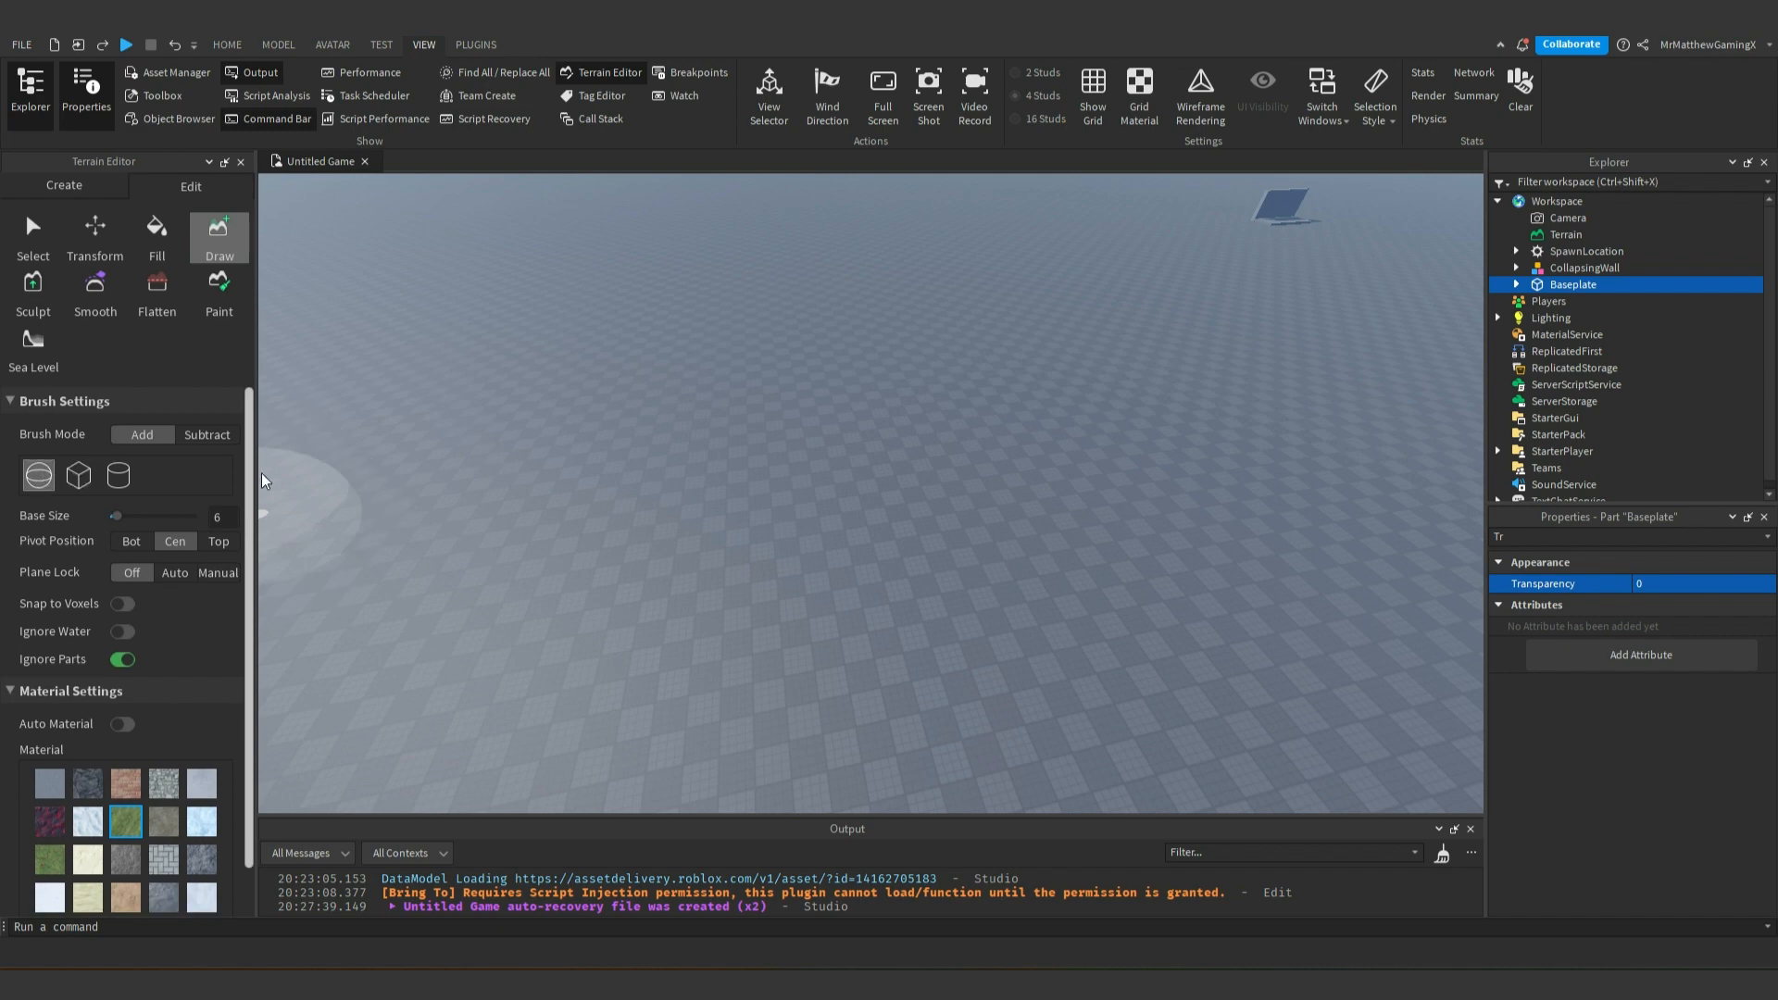
left_click_drag(116, 516, 142, 515)
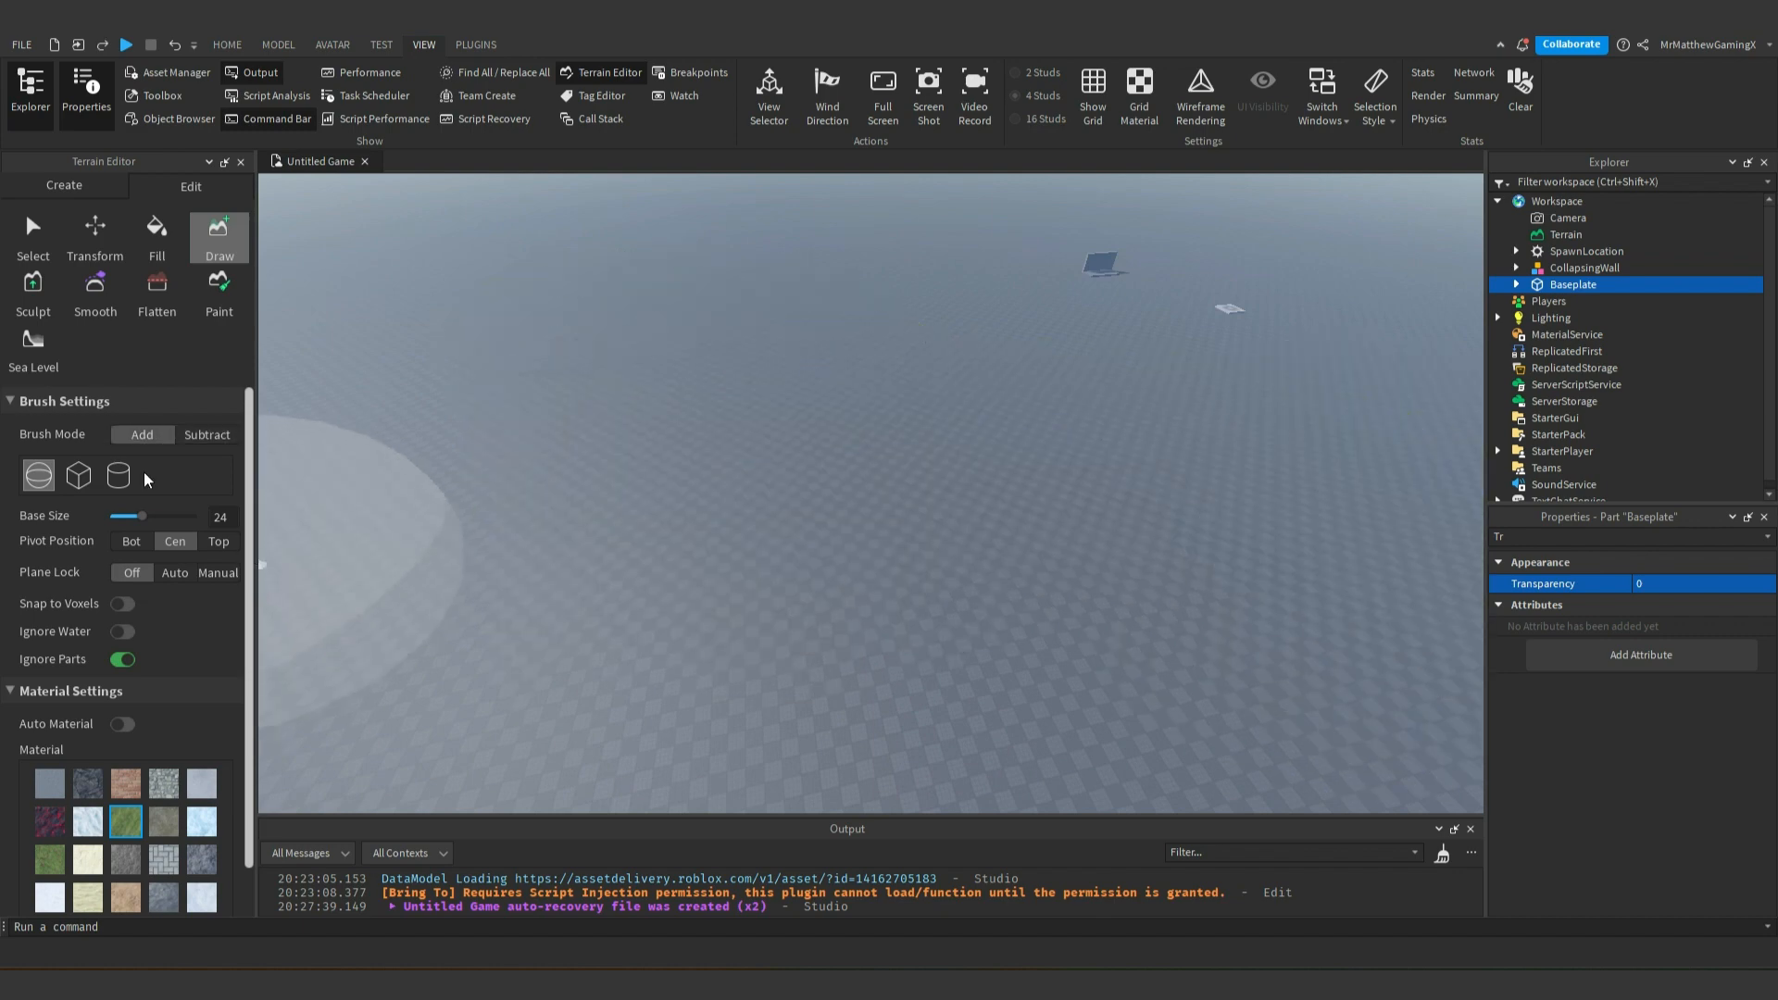
- Try a cube brush, varying base size and height between 9 and 41
left_click(78, 475)
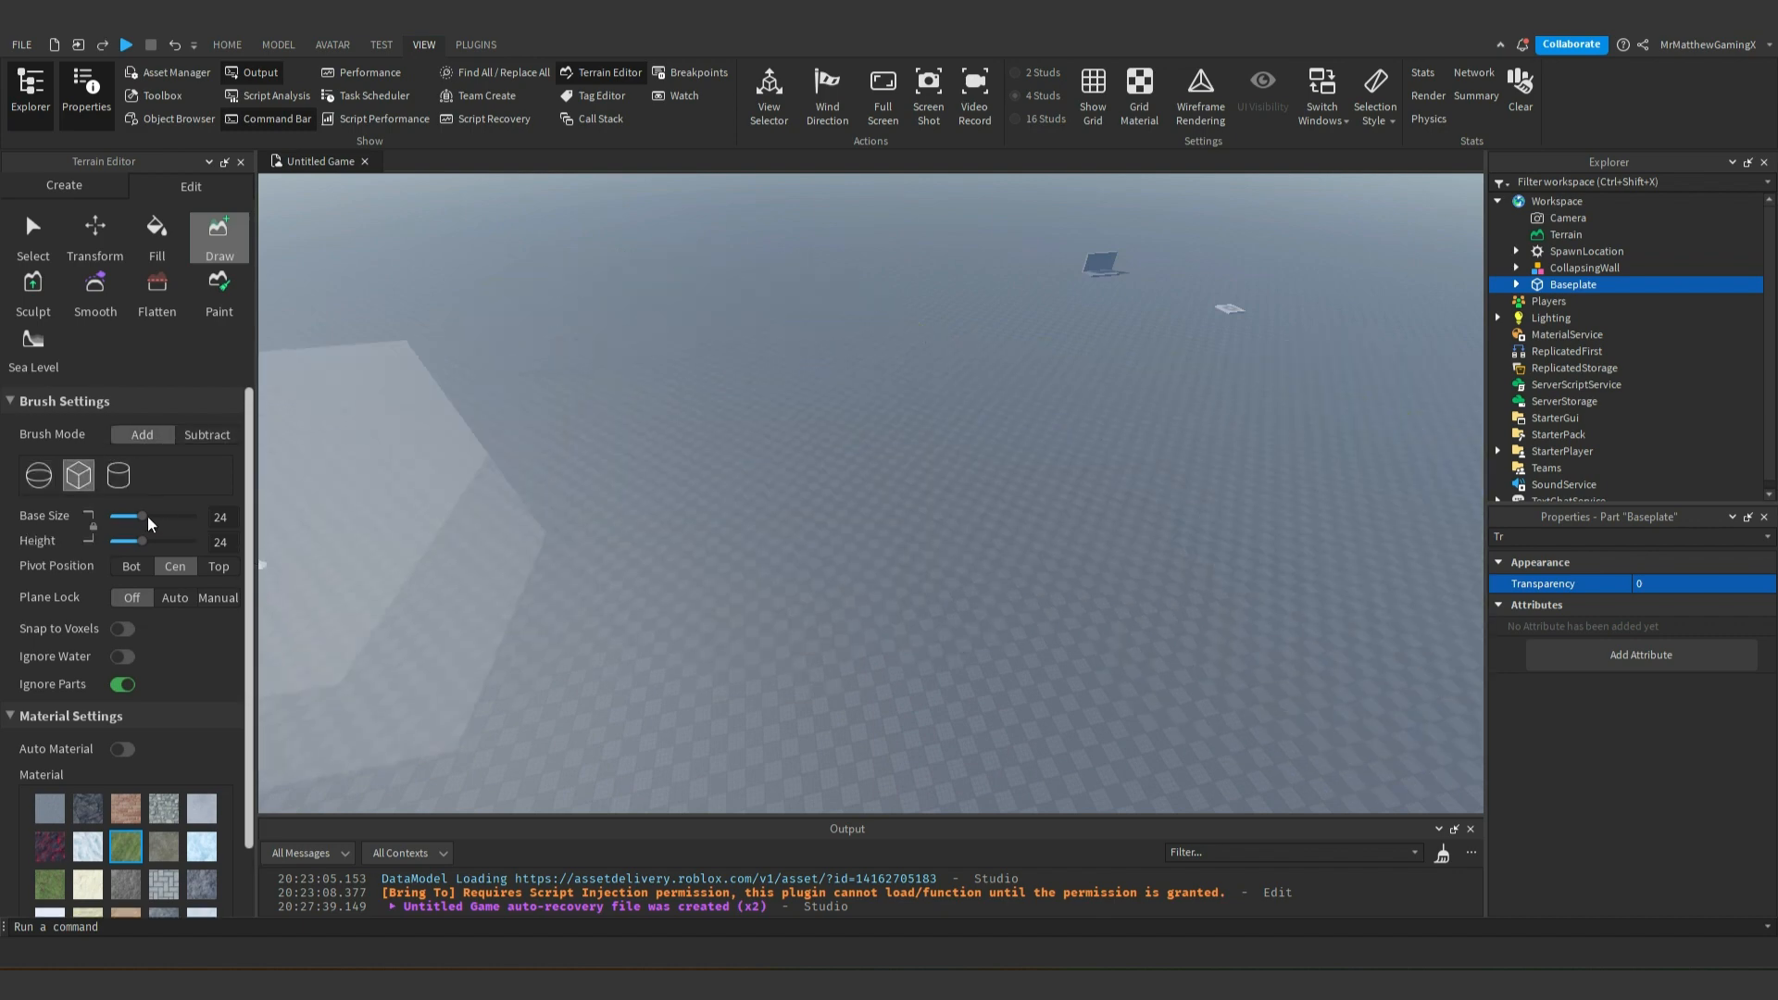
left_click_drag(138, 517, 152, 517)
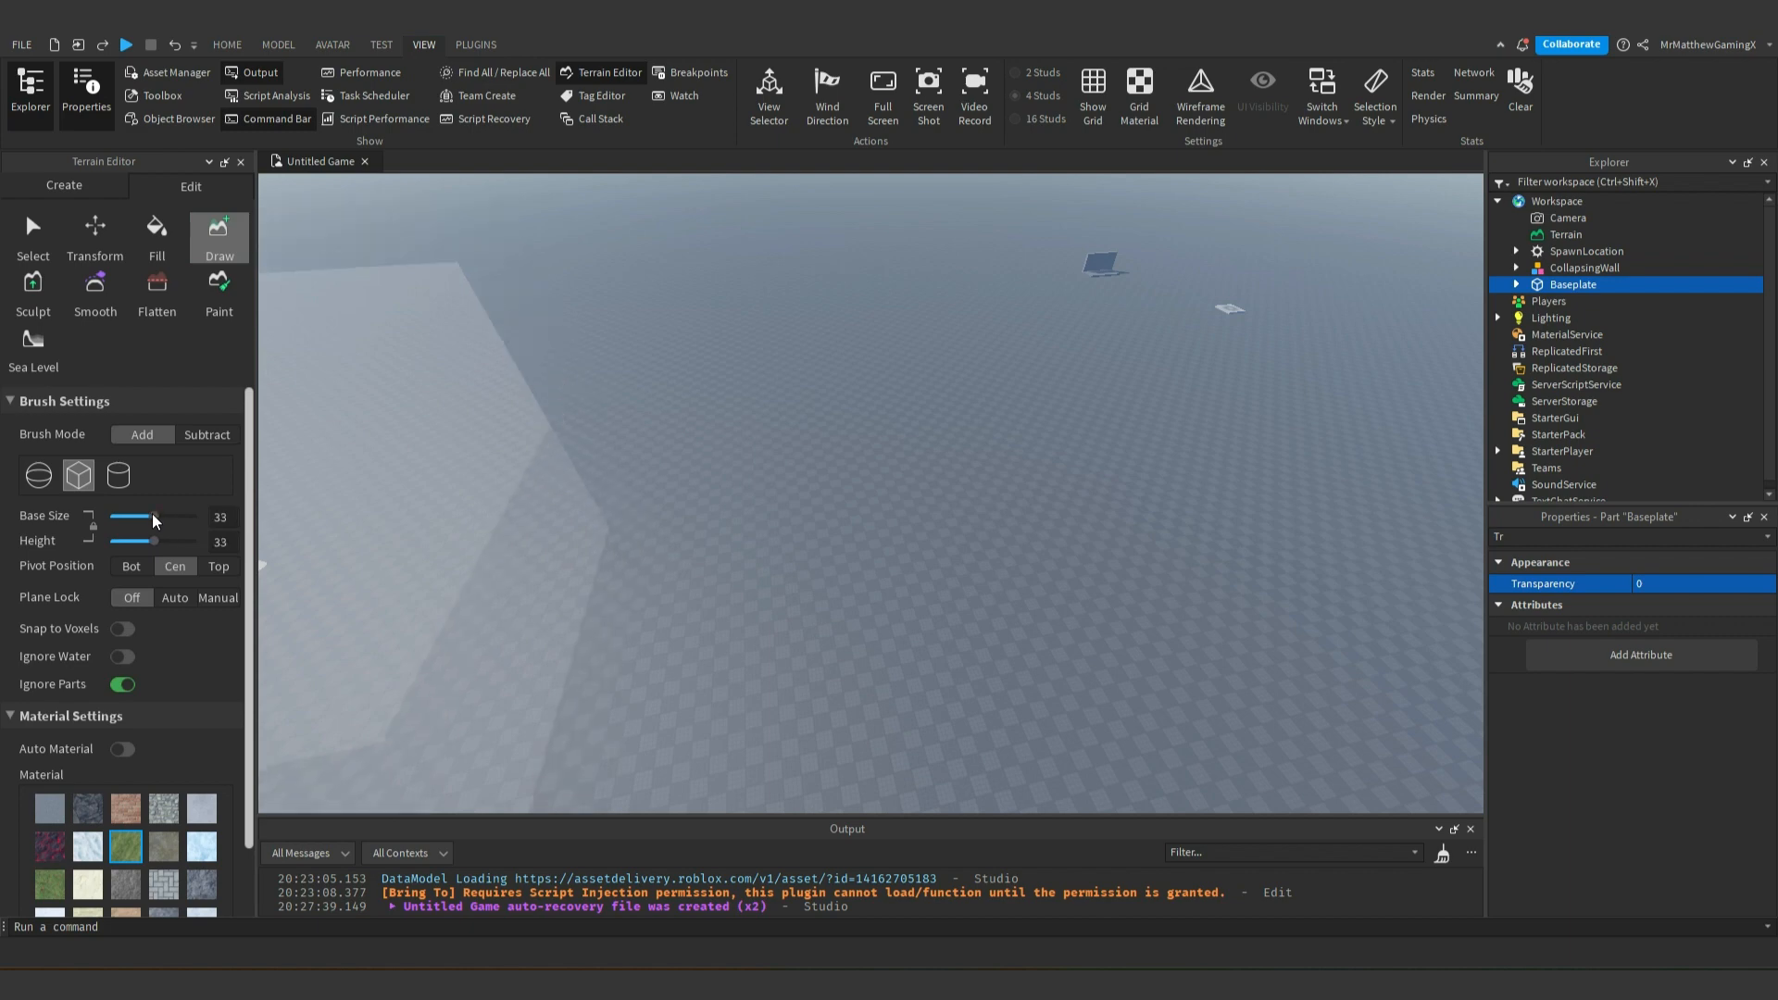
left_click_drag(152, 517, 144, 516)
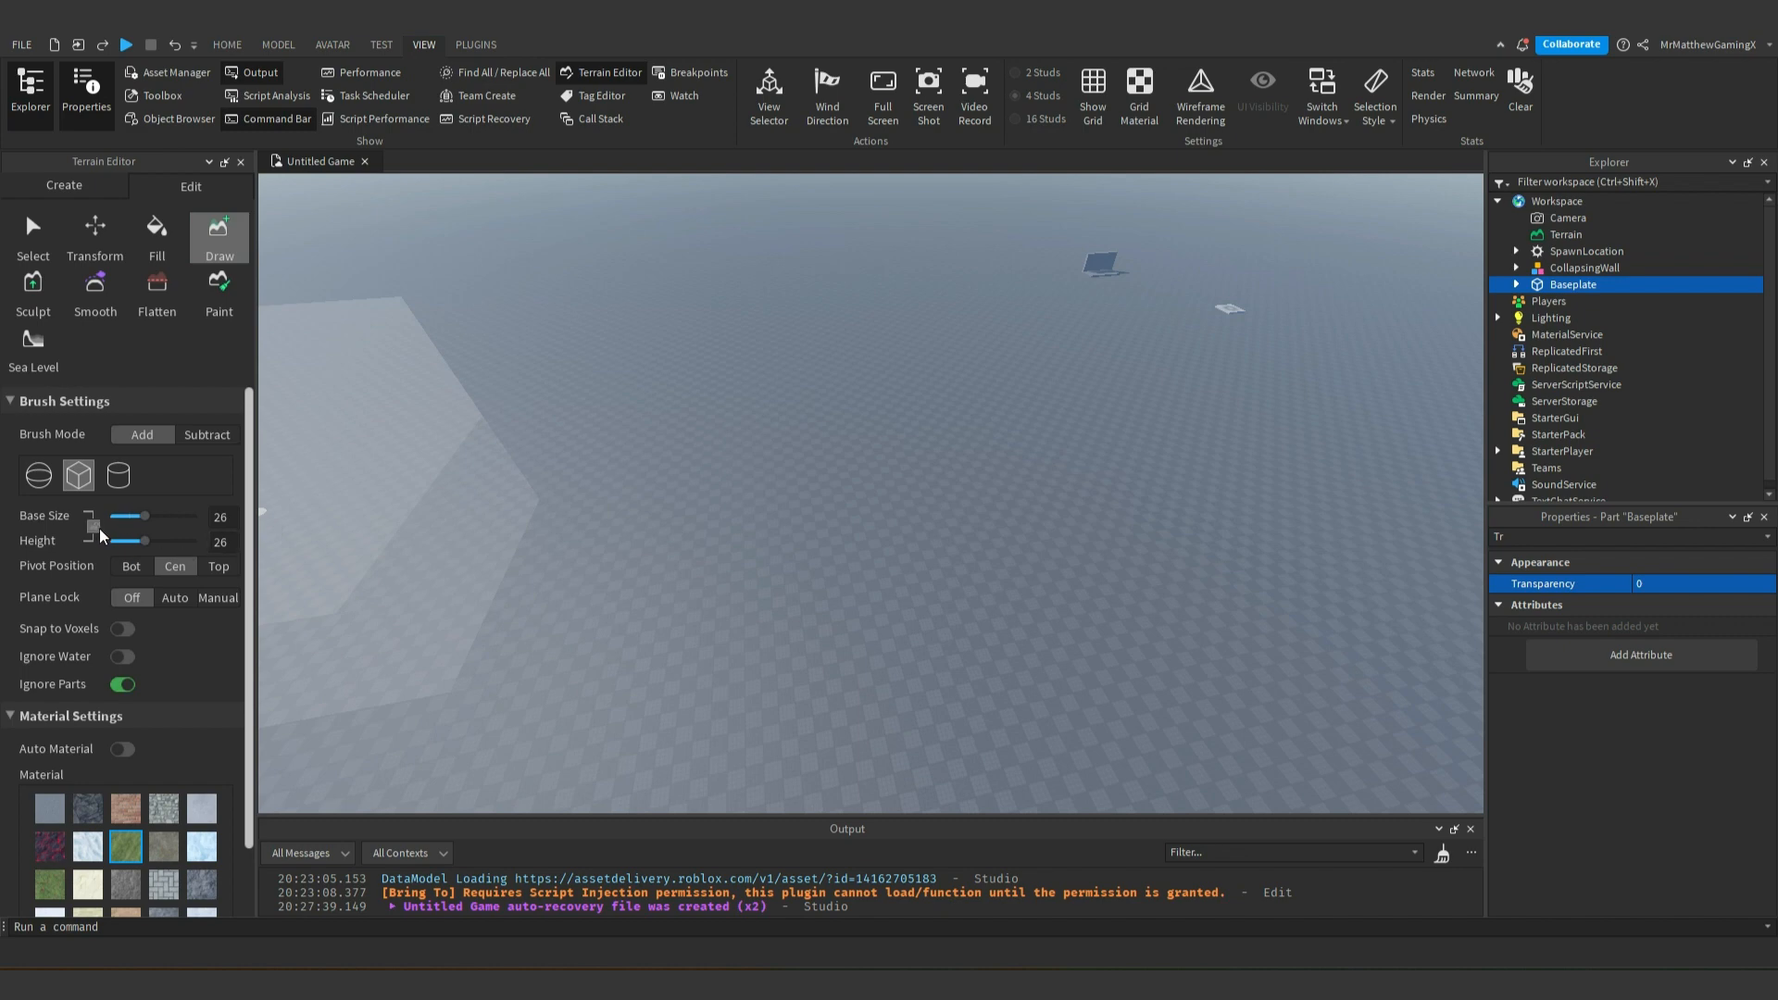
left_click_drag(128, 540, 150, 541)
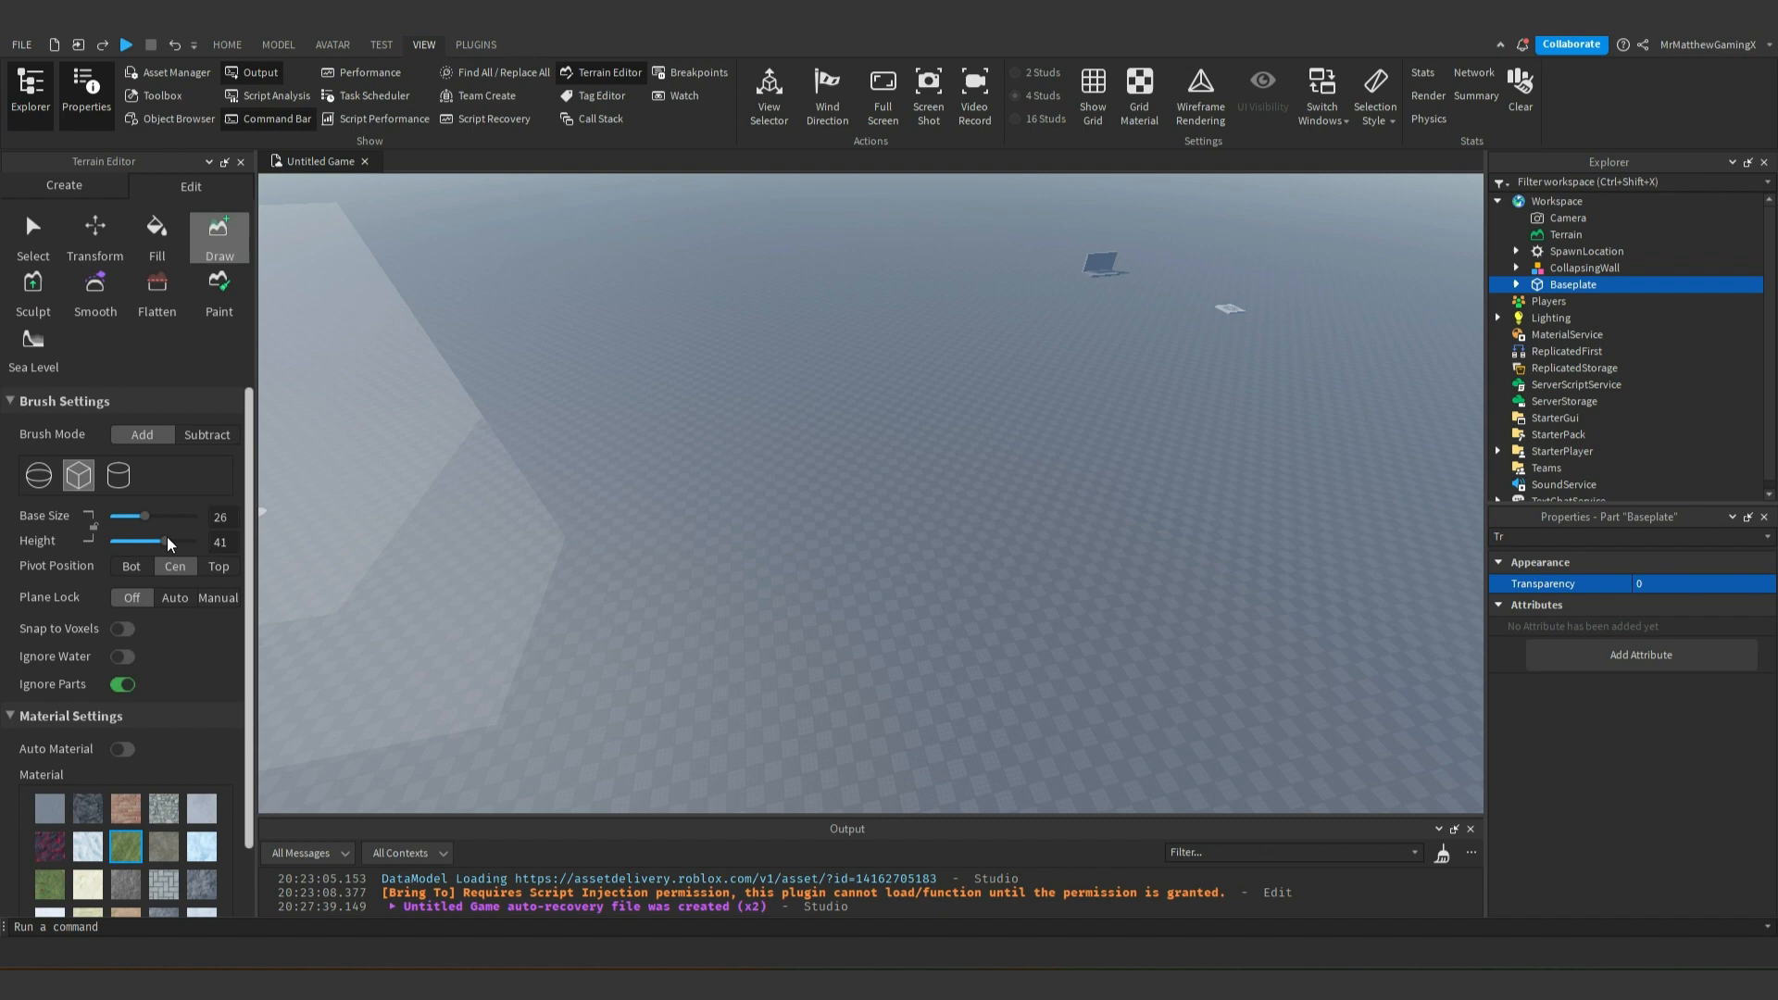
left_click_drag(136, 541, 147, 516)
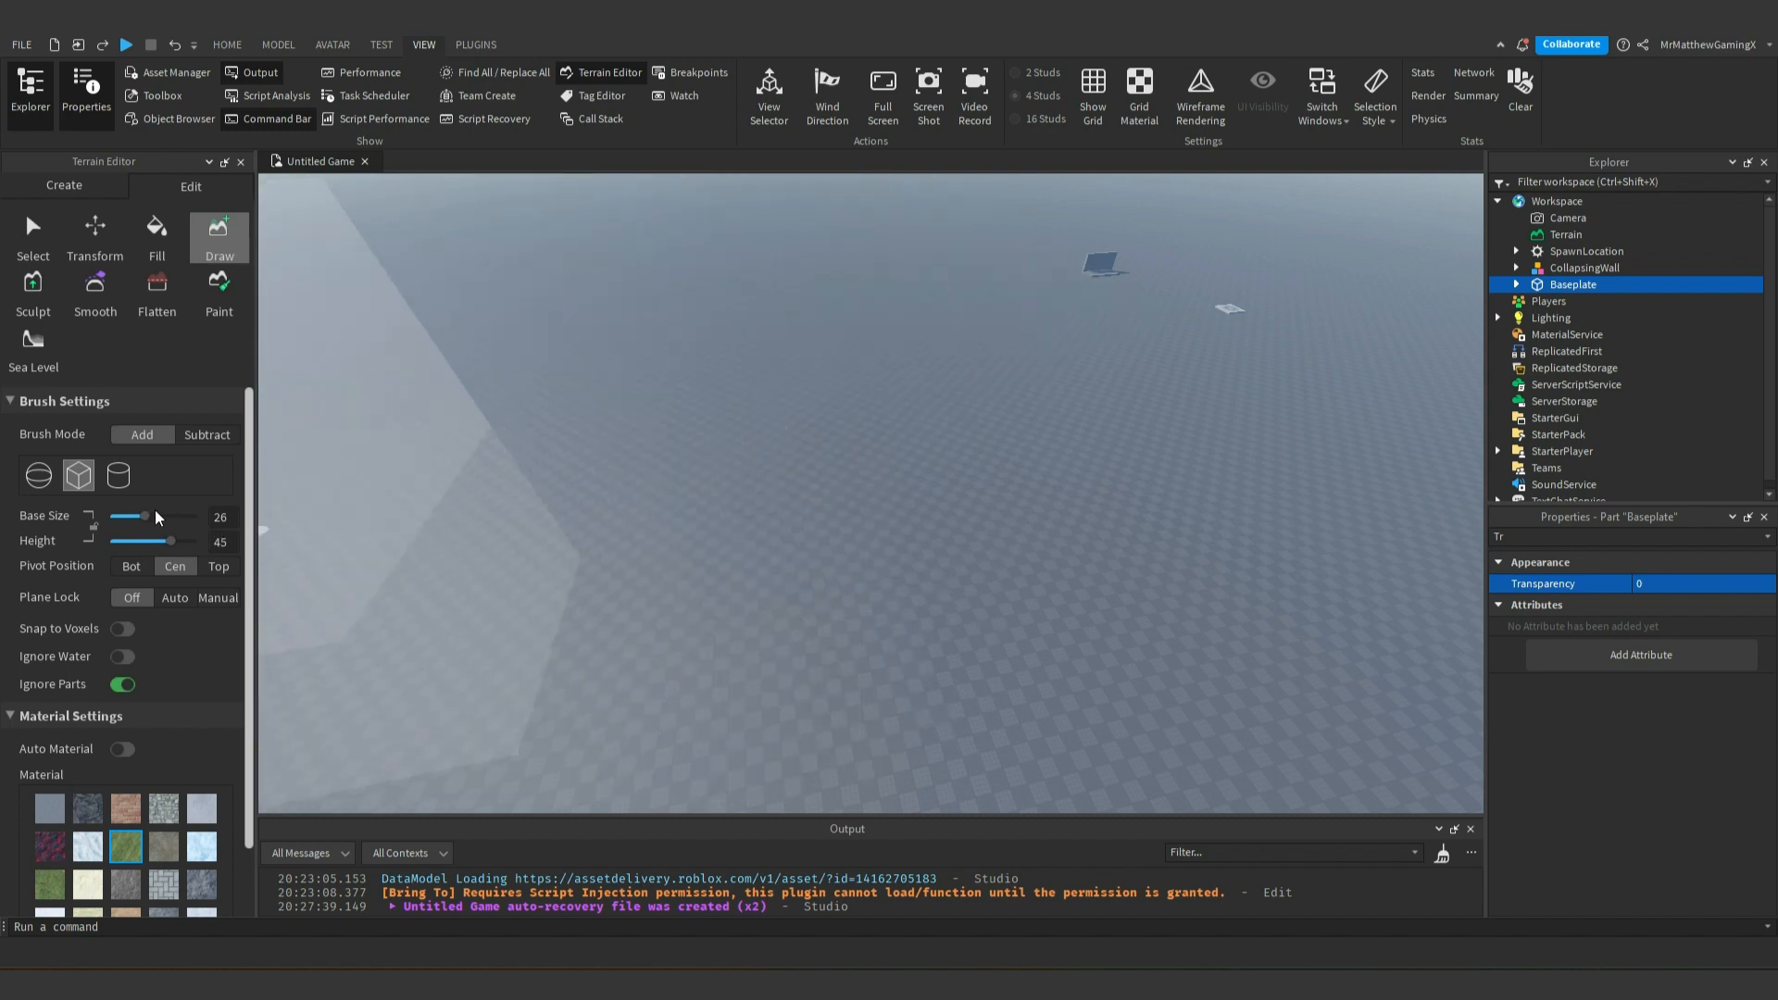
left_click_drag(128, 516, 177, 516)
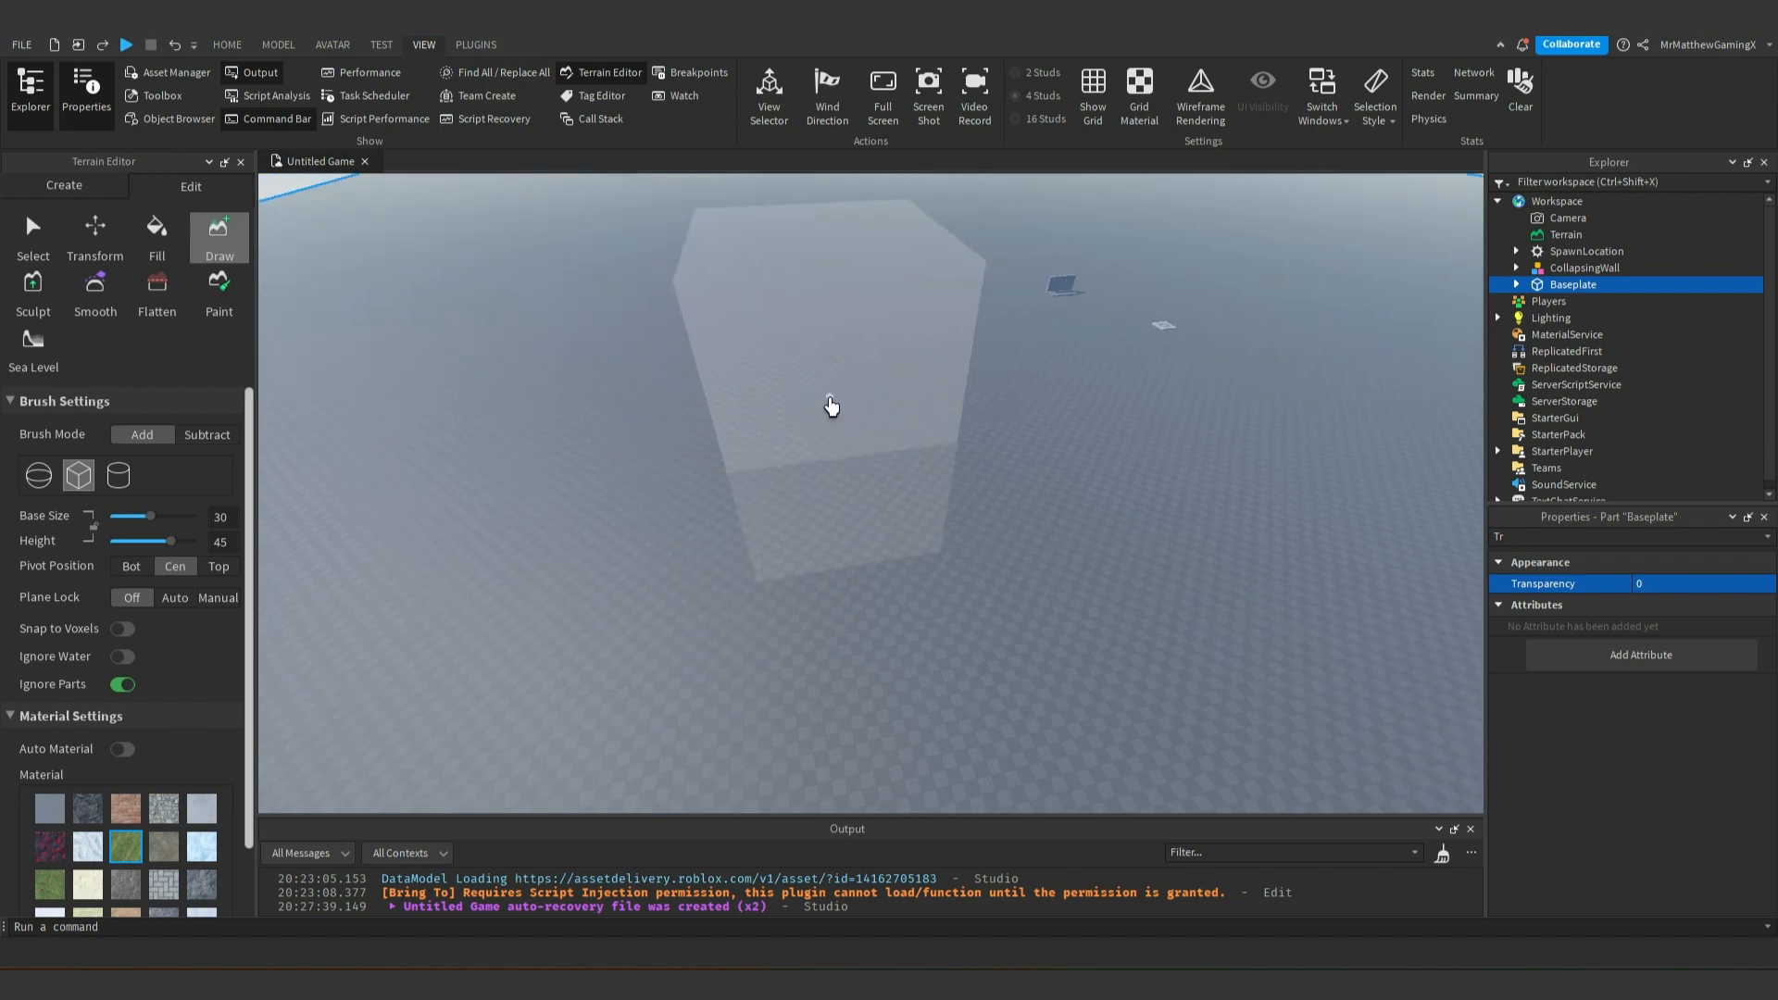
left_click_drag(168, 541, 189, 541)
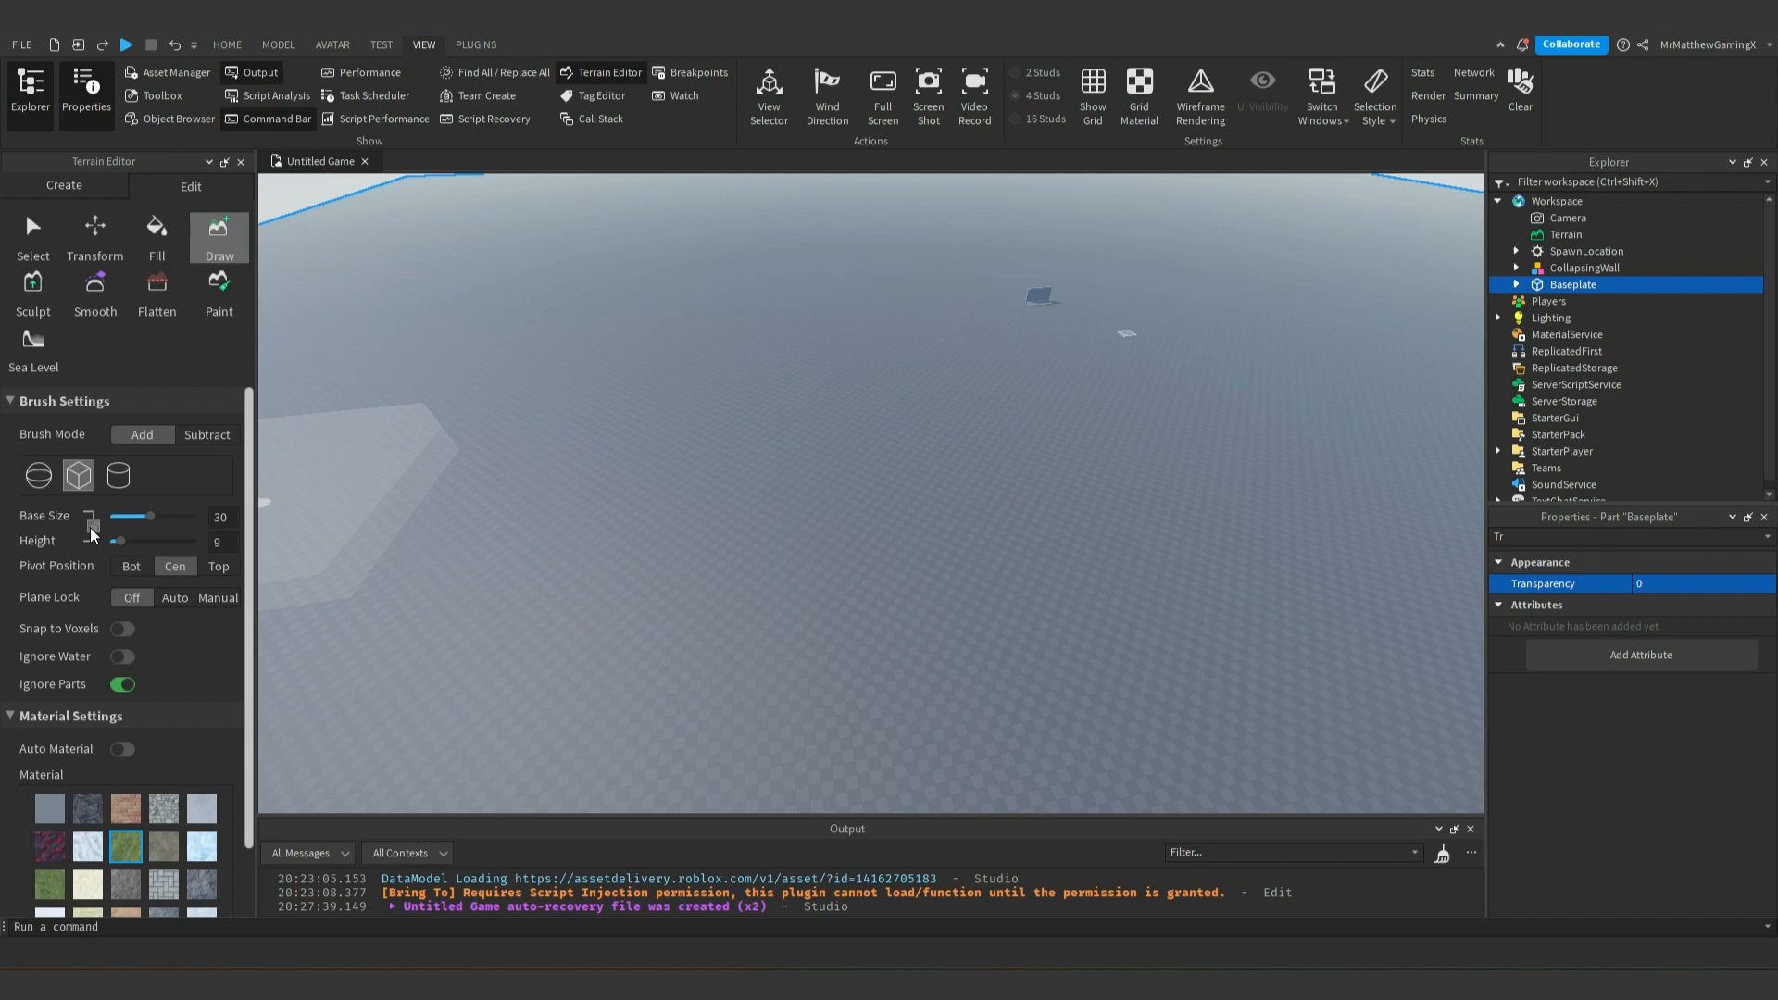
left_click_drag(142, 516, 167, 515)
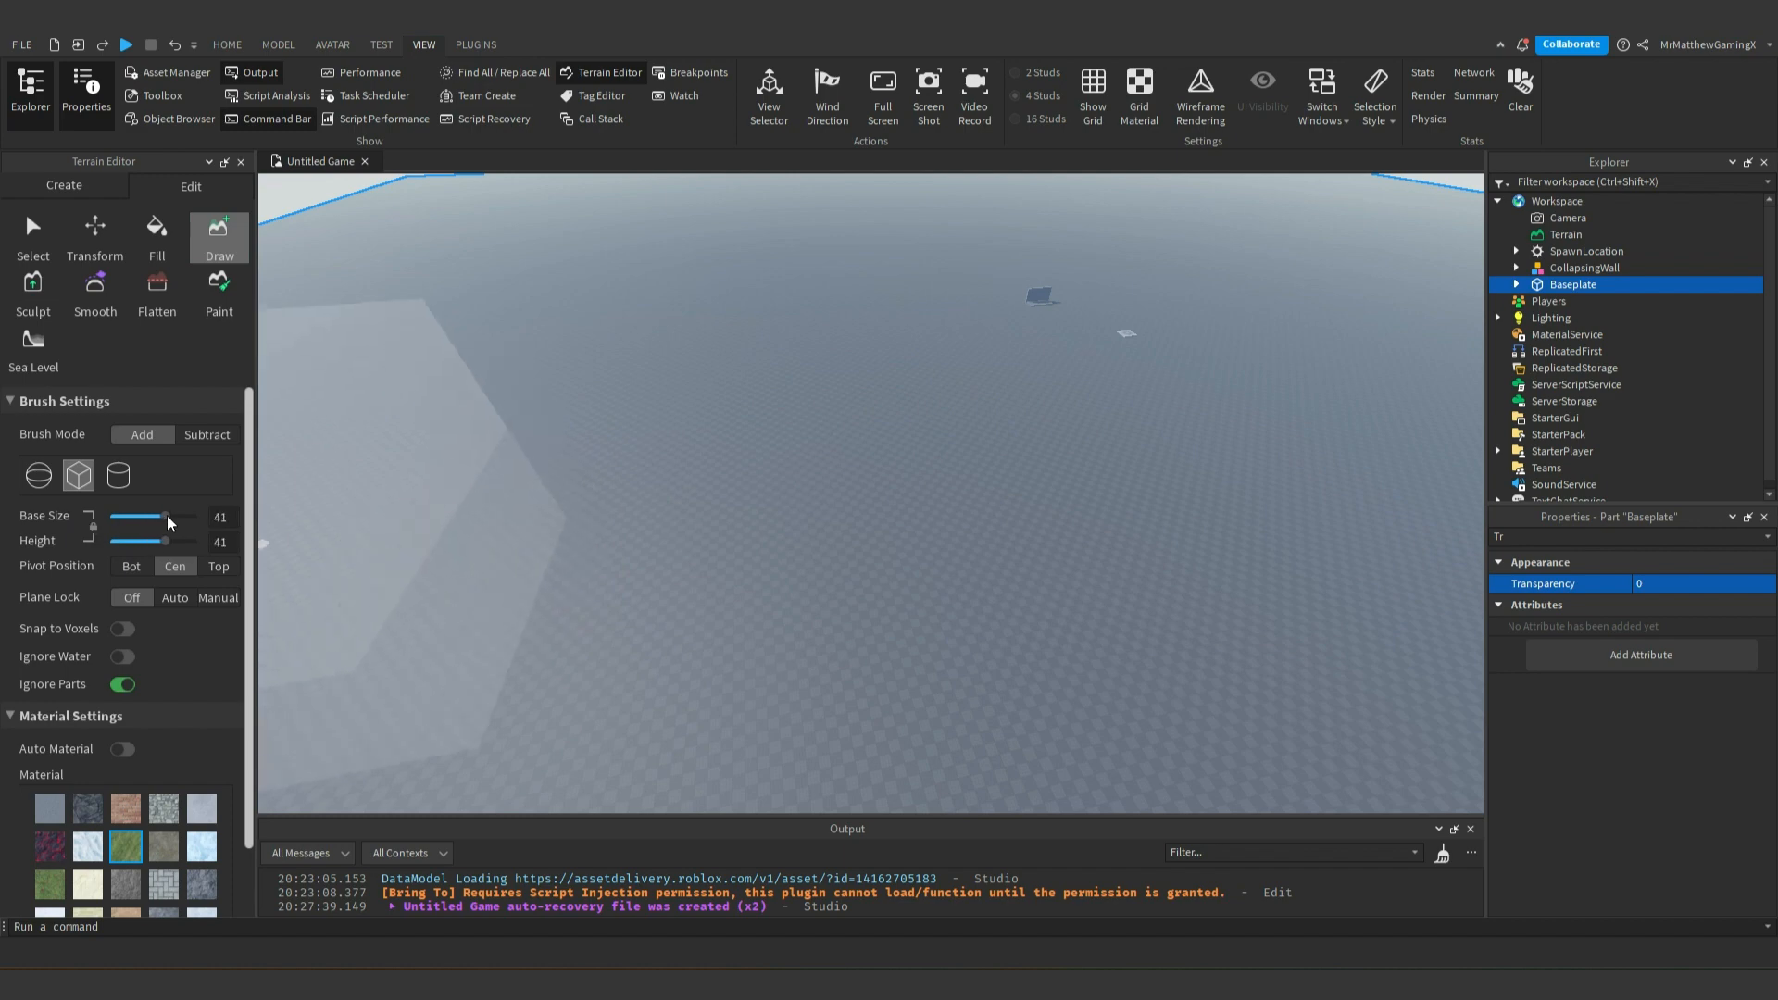
- Switch to a cylinder brush and settle its size at 32 studs
left_click(118, 475)
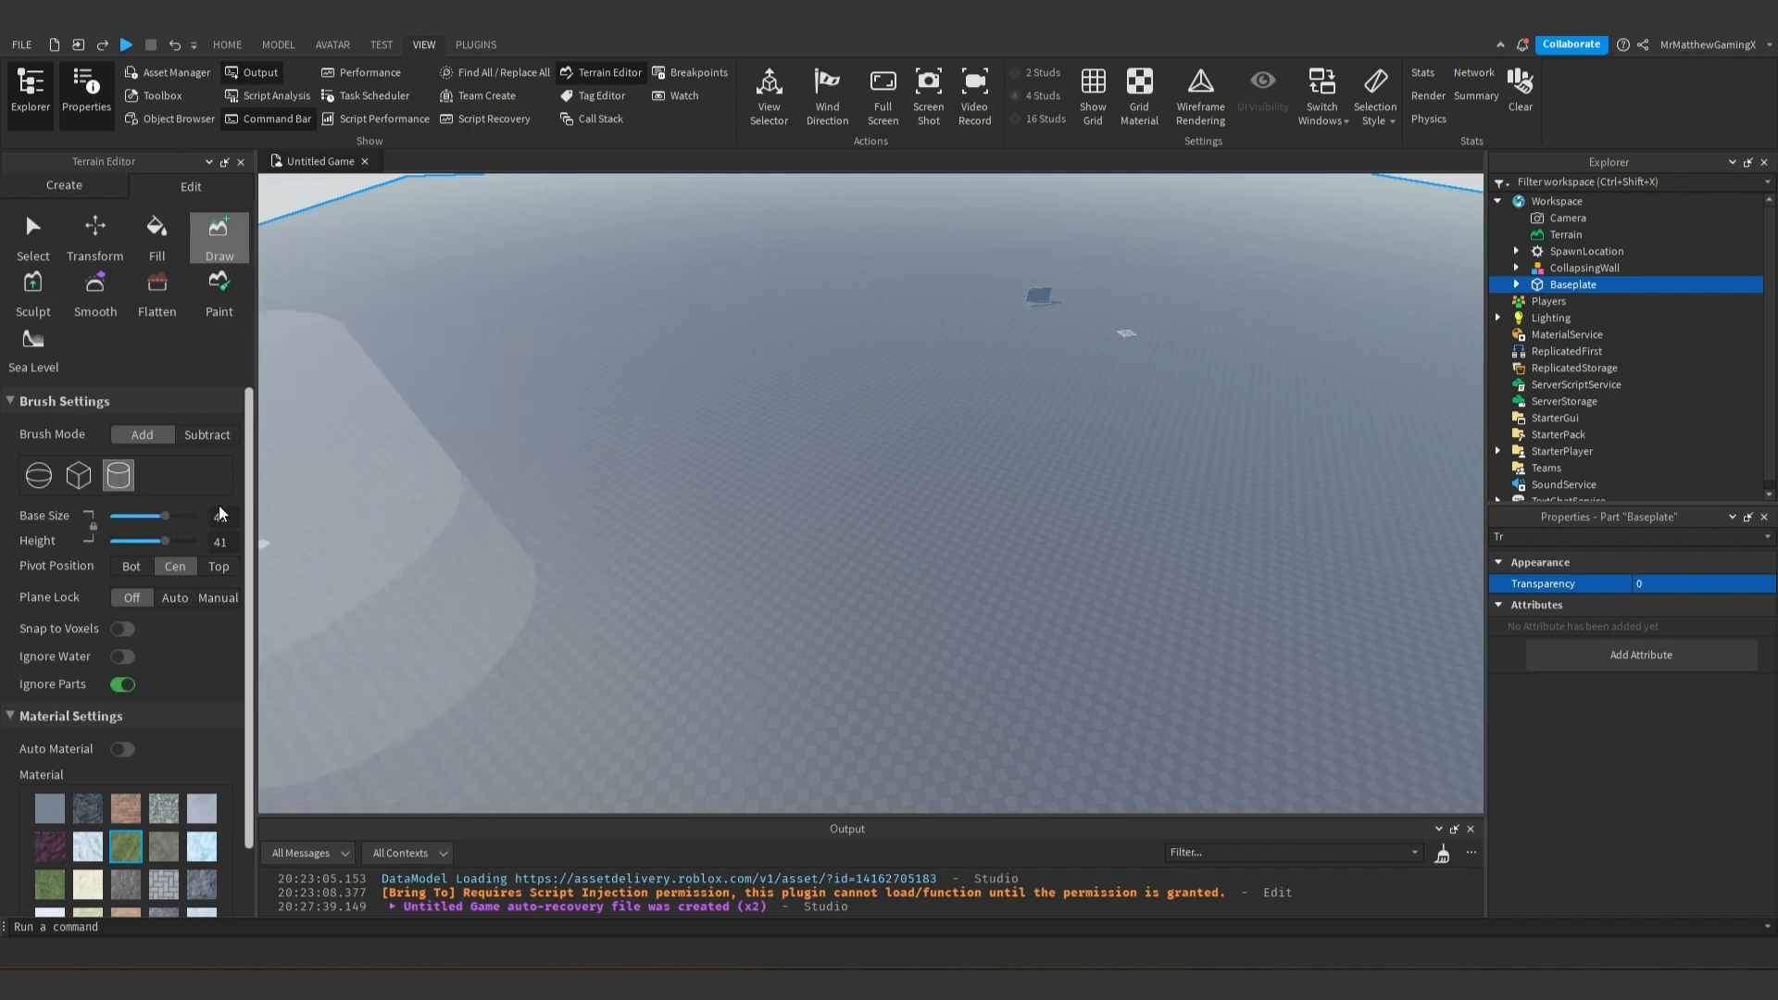
left_click_drag(165, 516, 176, 522)
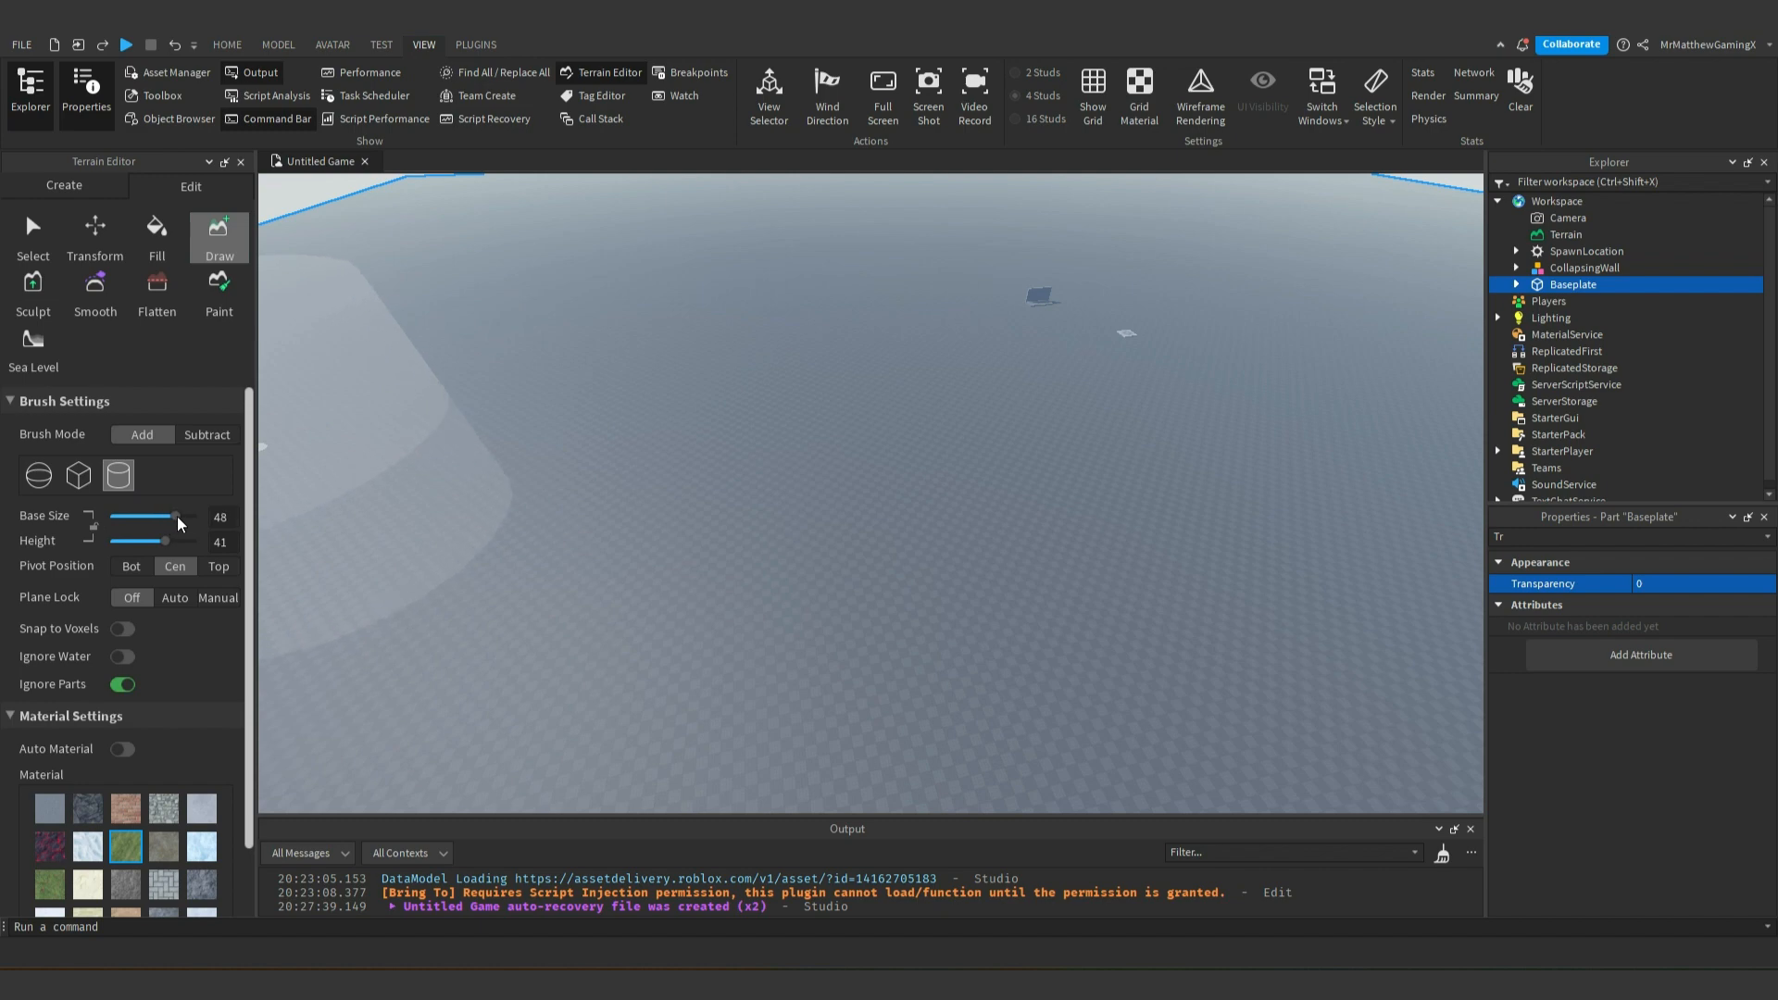
left_click_drag(136, 541, 185, 540)
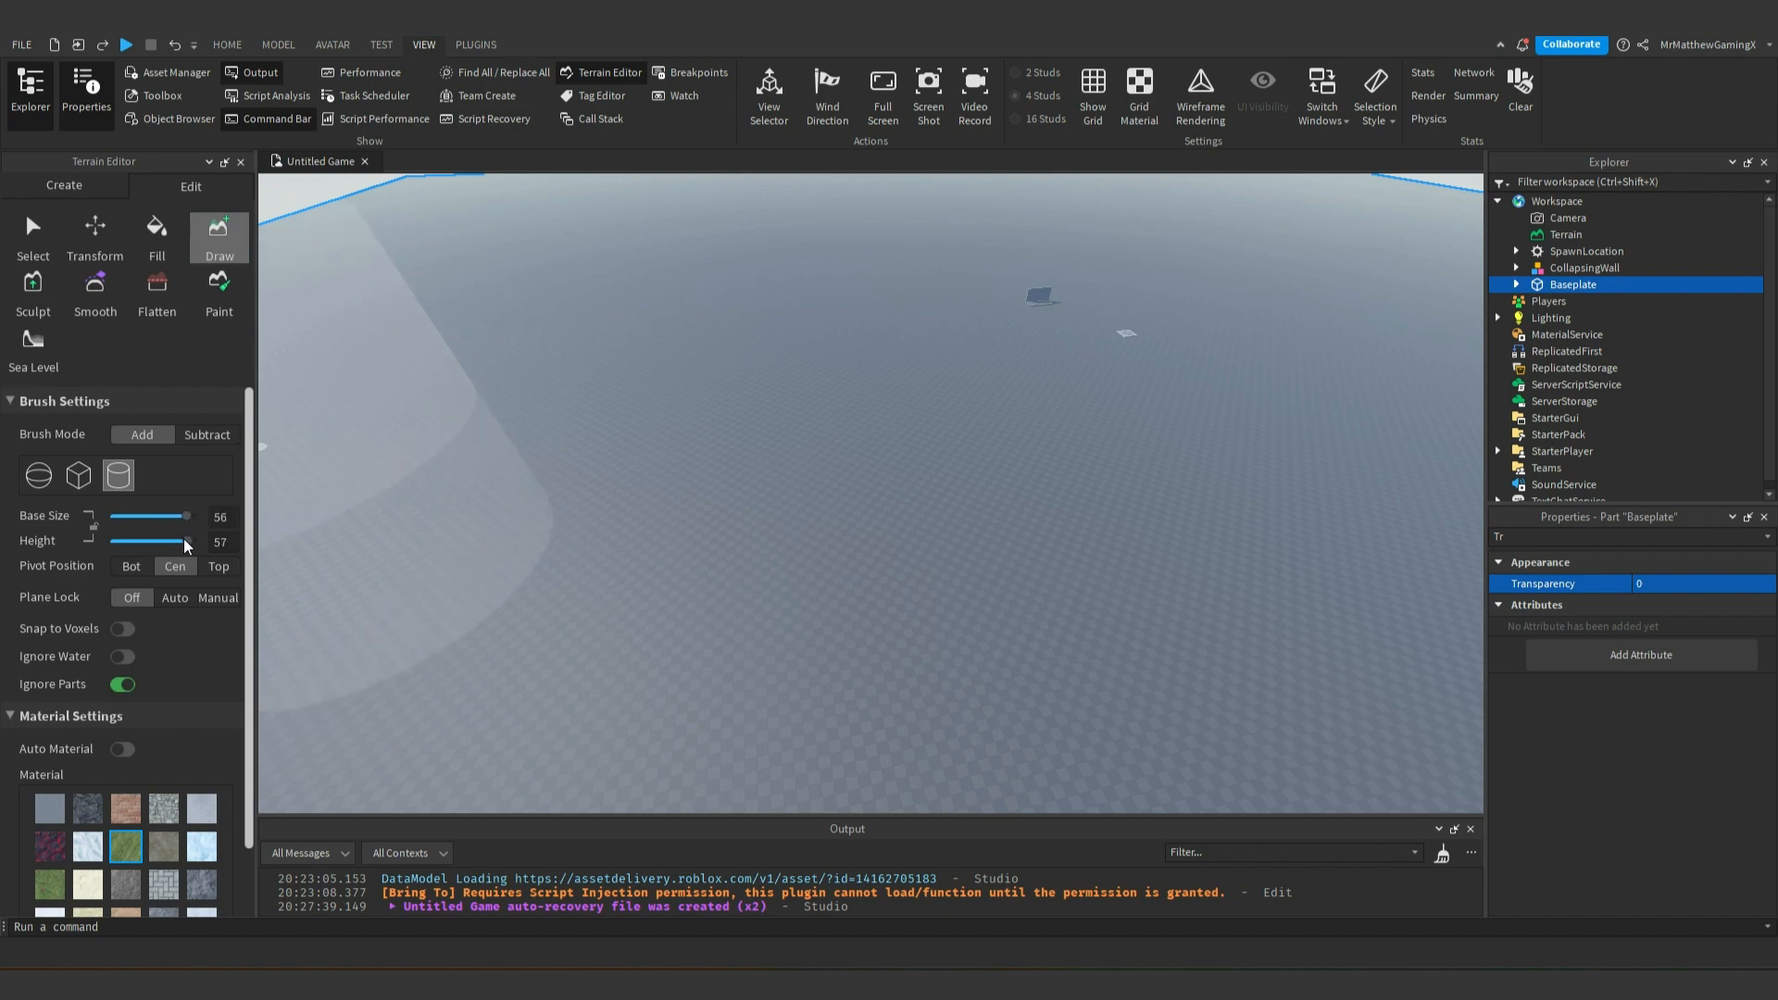
left_click_drag(185, 541, 145, 541)
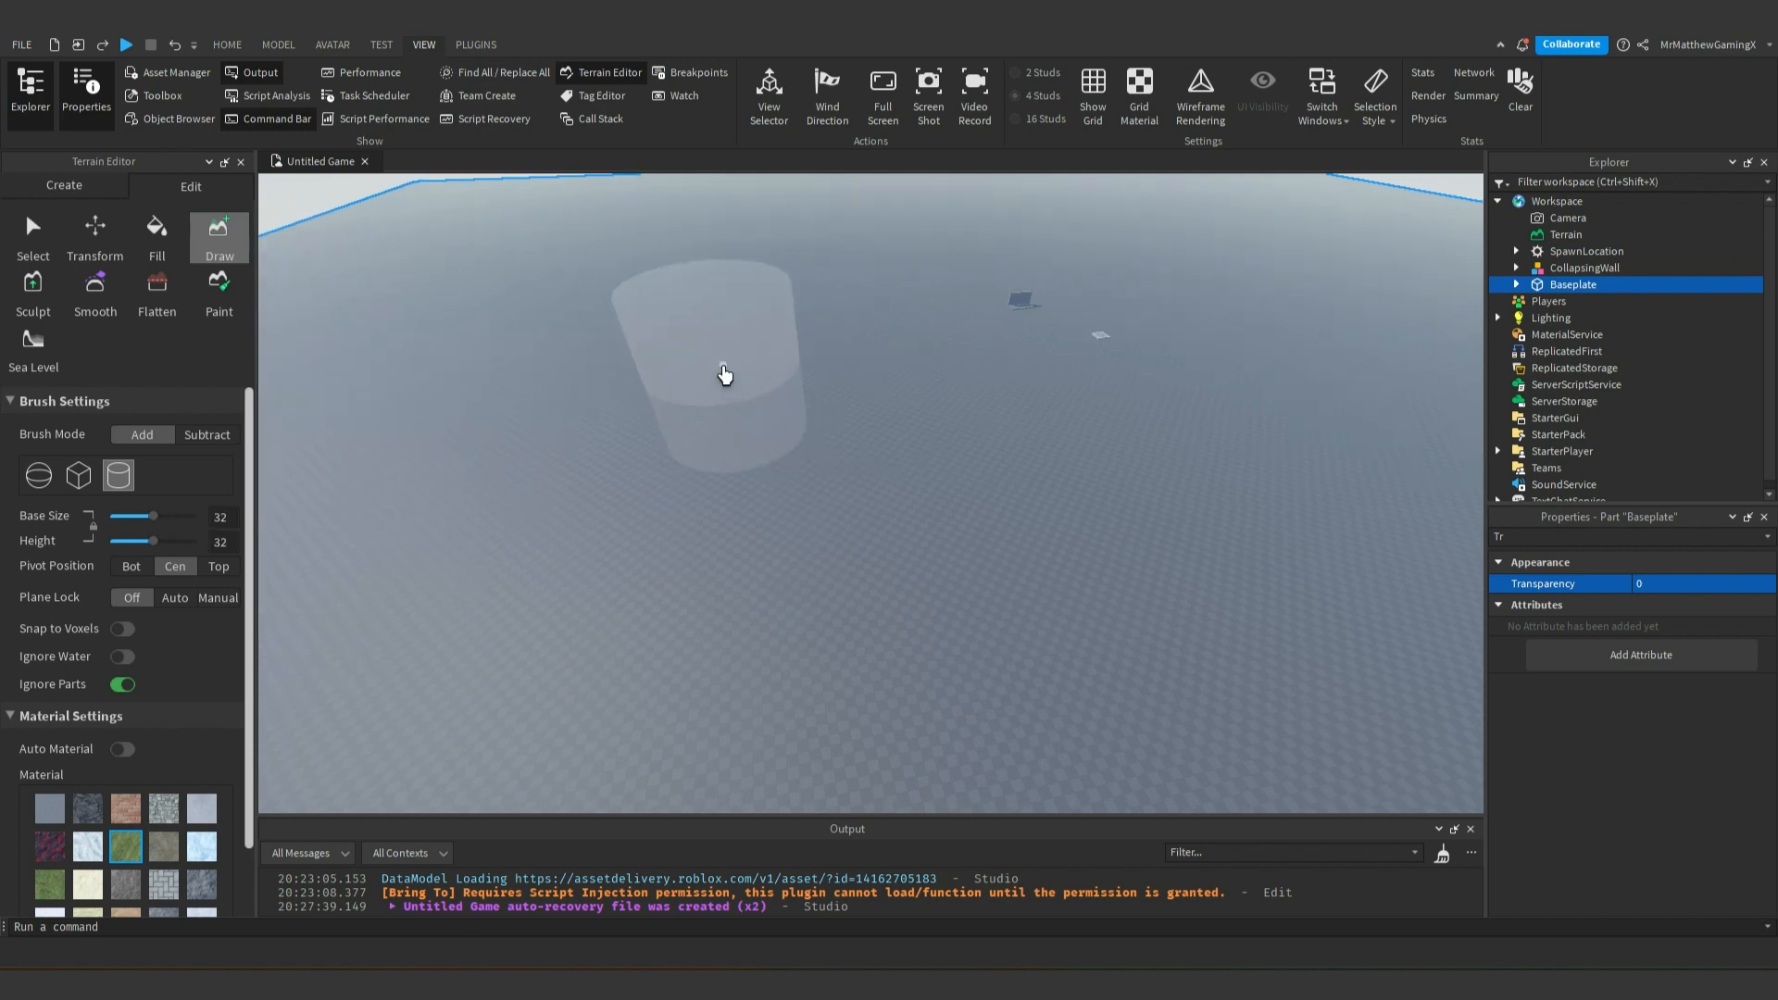
- Paint a grassy landmass onto the baseplate using a 16-stud cube brush
left_click(78, 475)
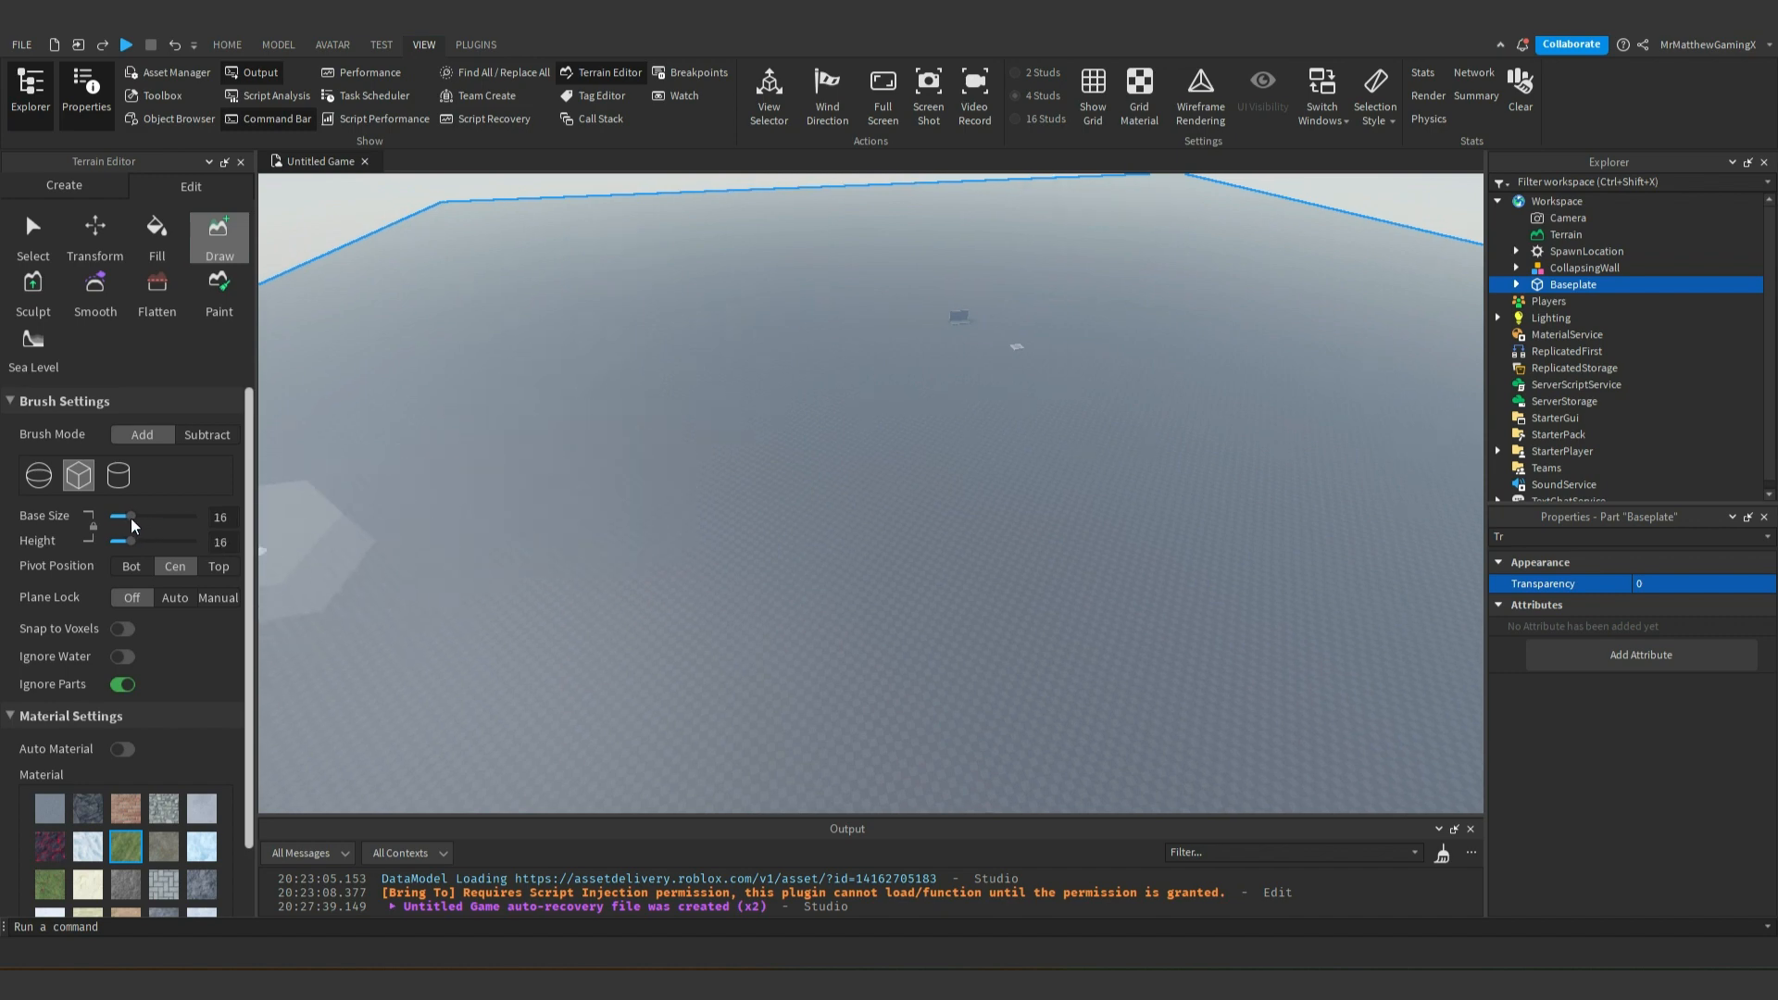
left_click(771, 541)
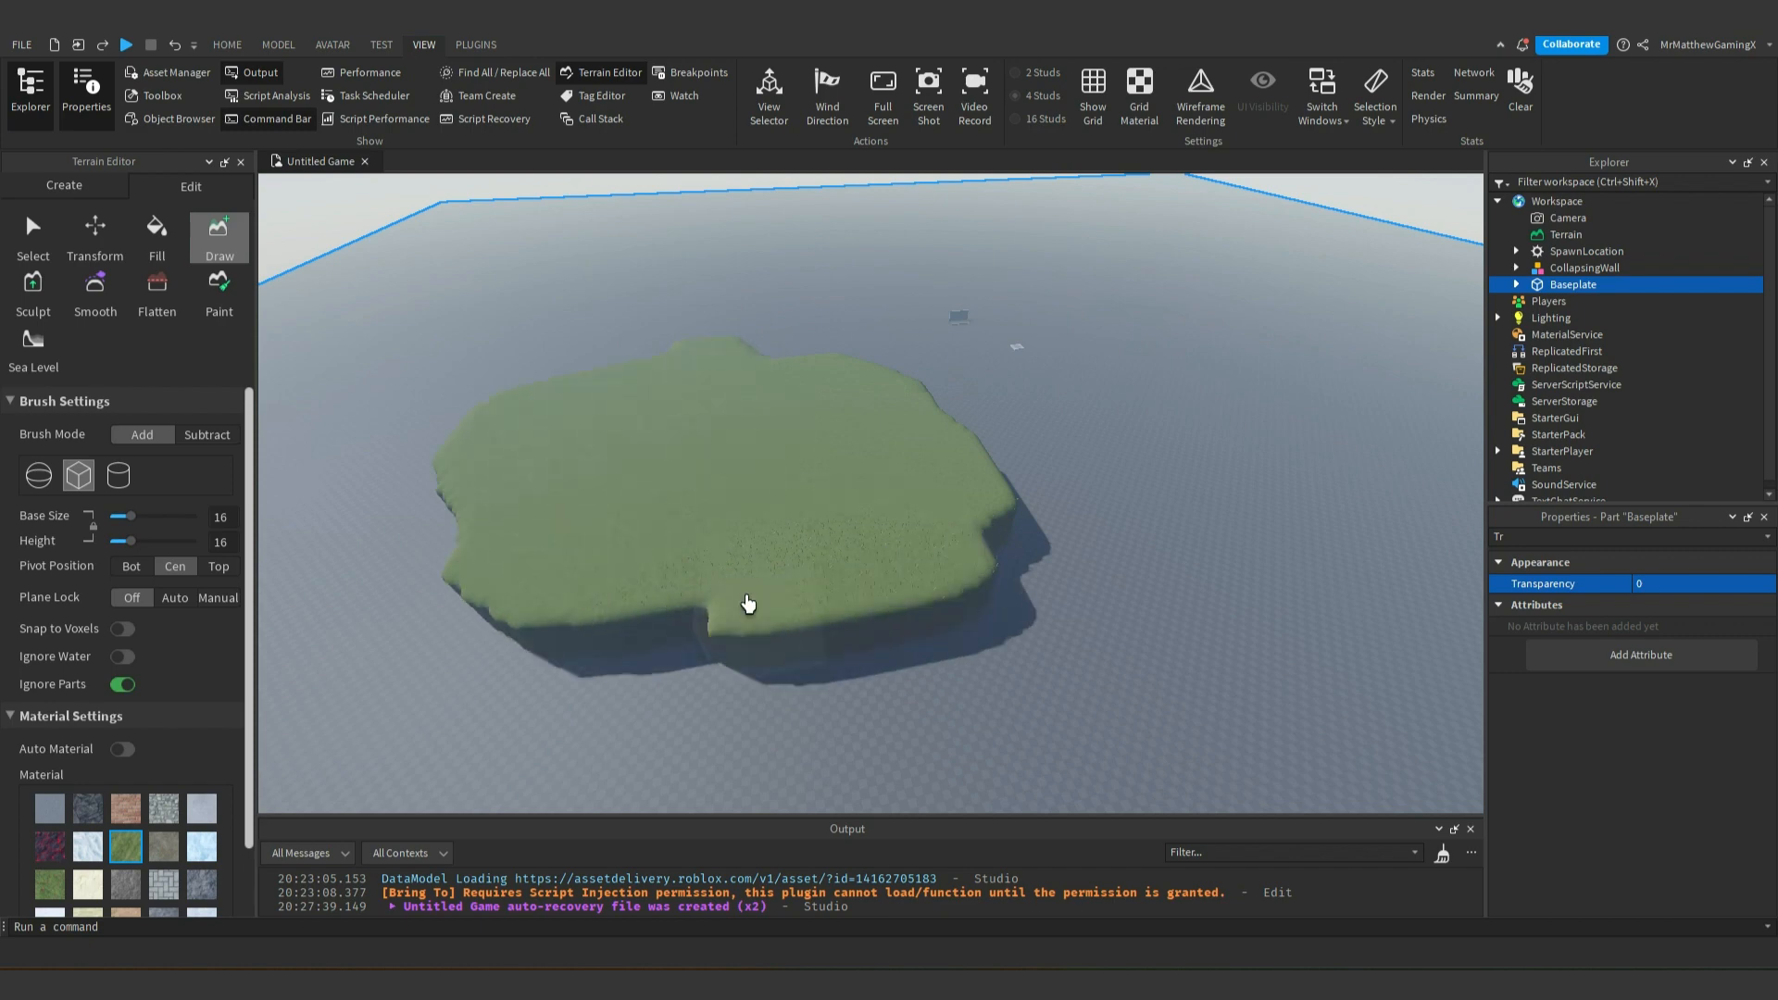
scroll("down", 3)
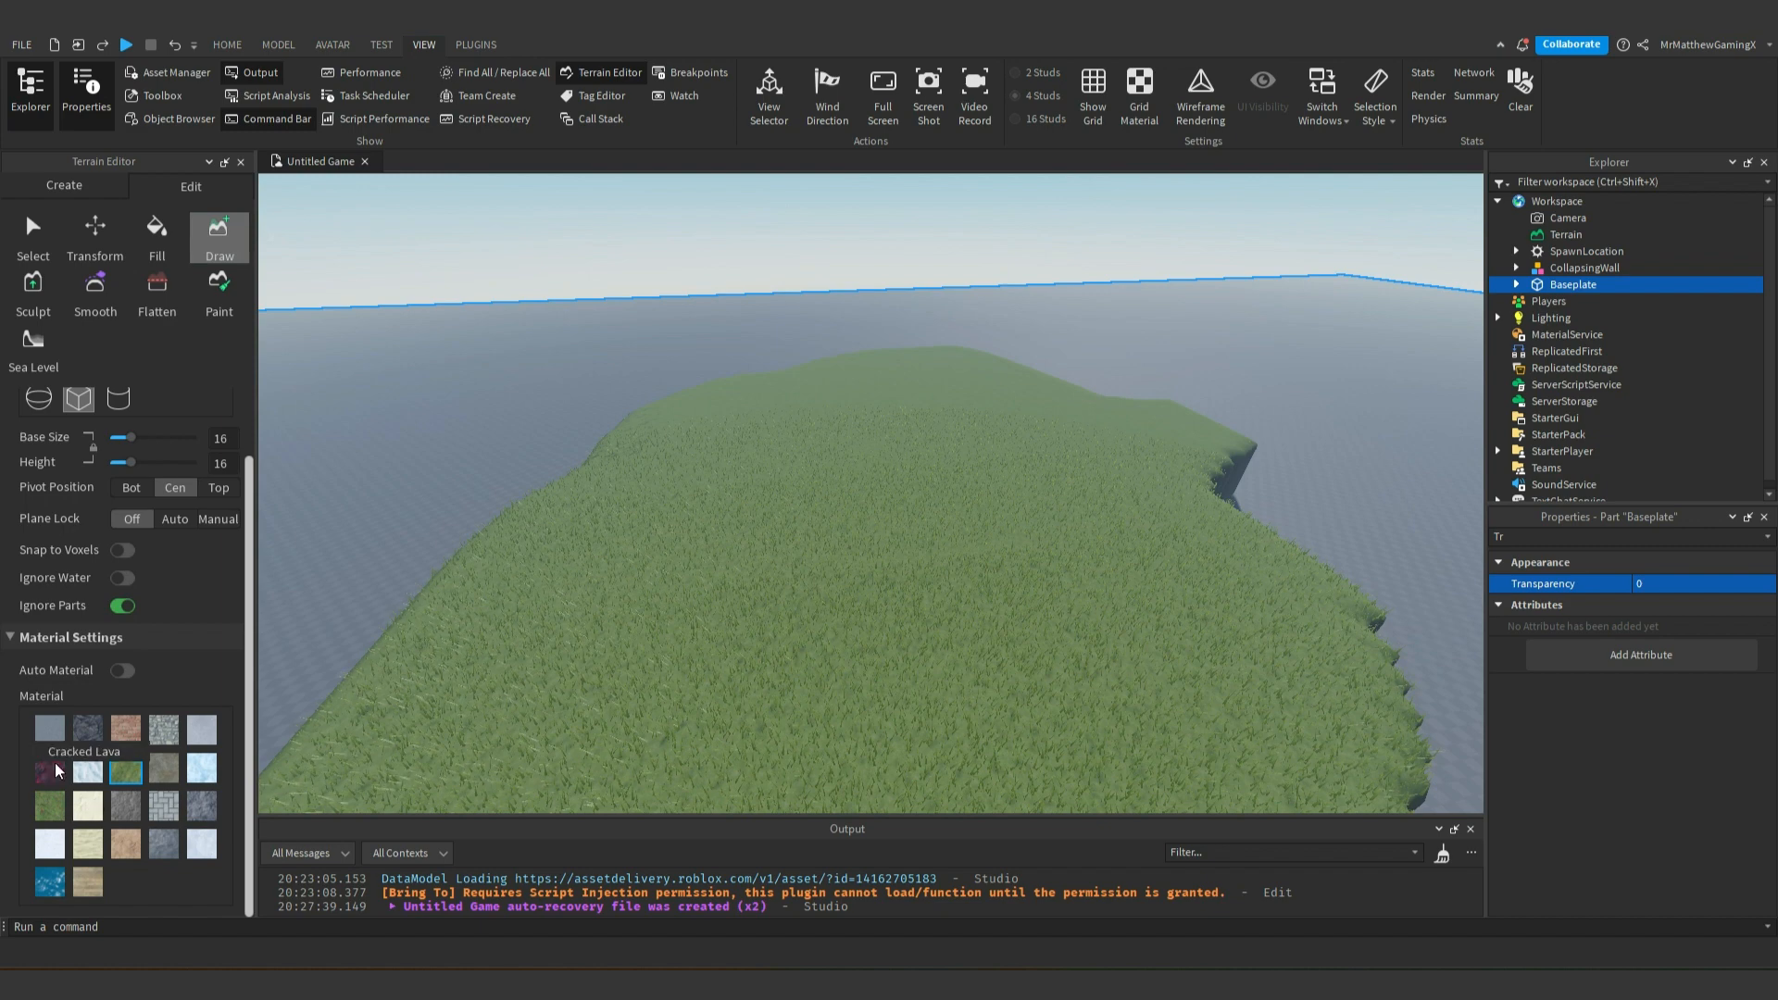
mouse_move(163, 730)
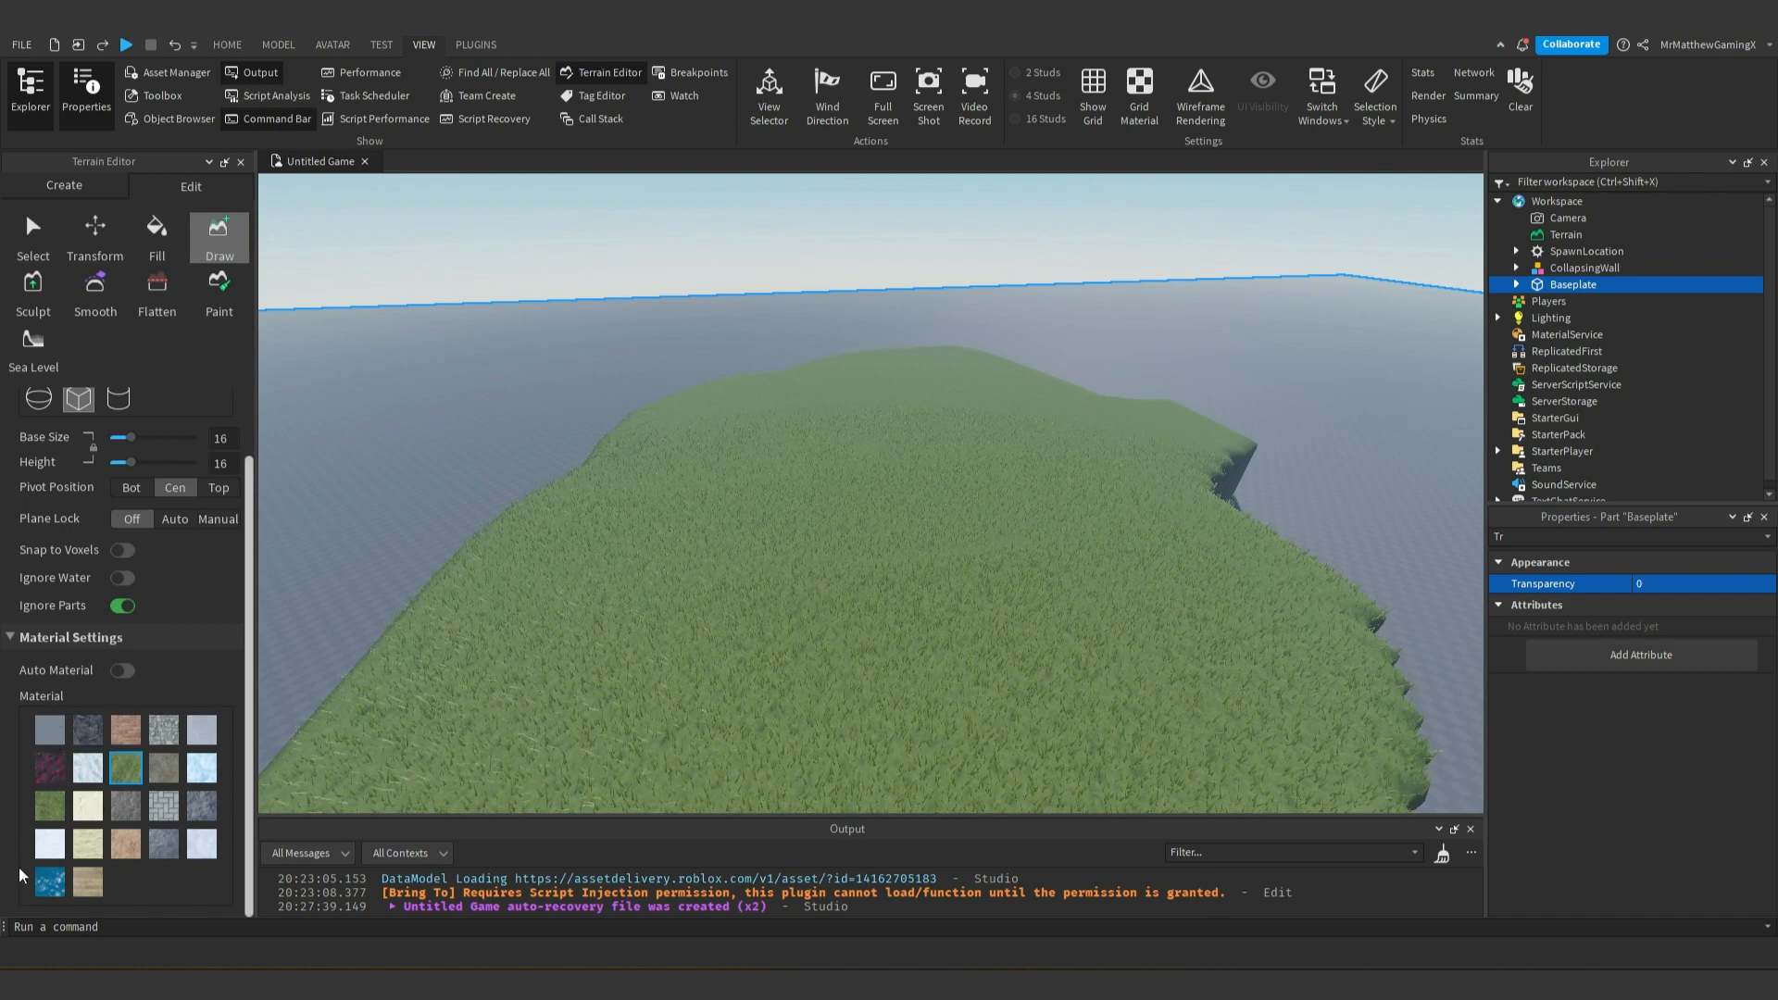
mouse_move(49, 736)
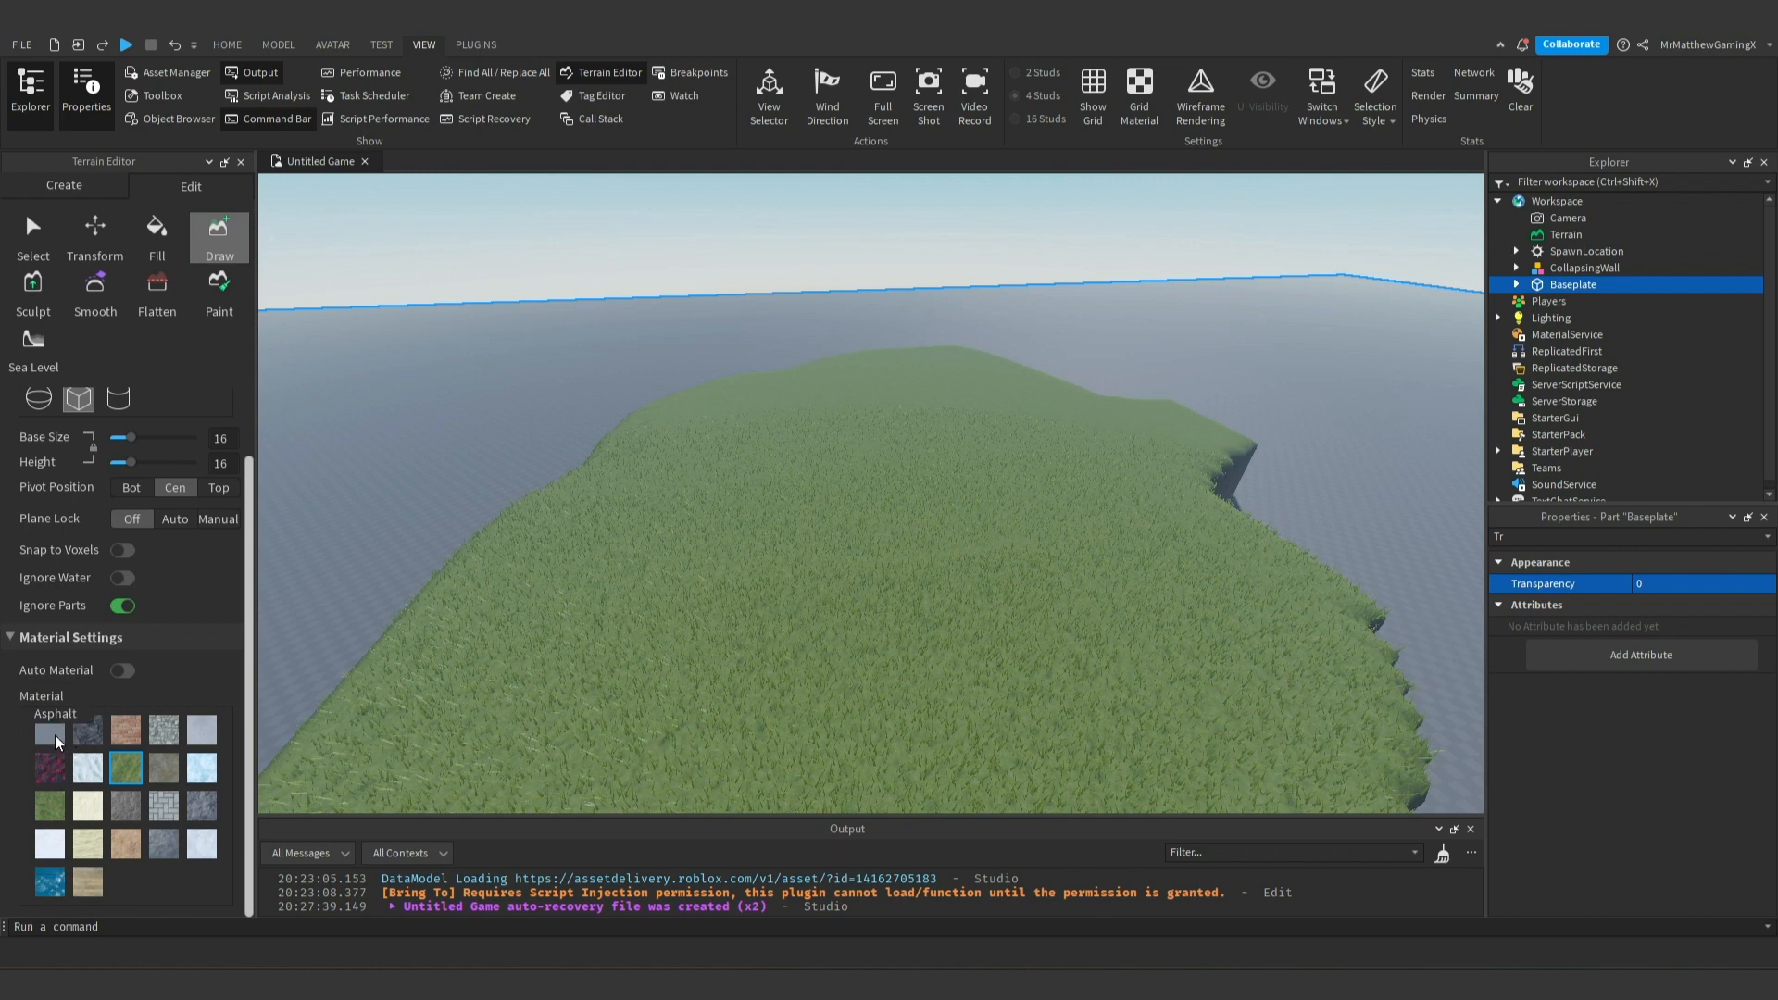
mouse_move(201, 733)
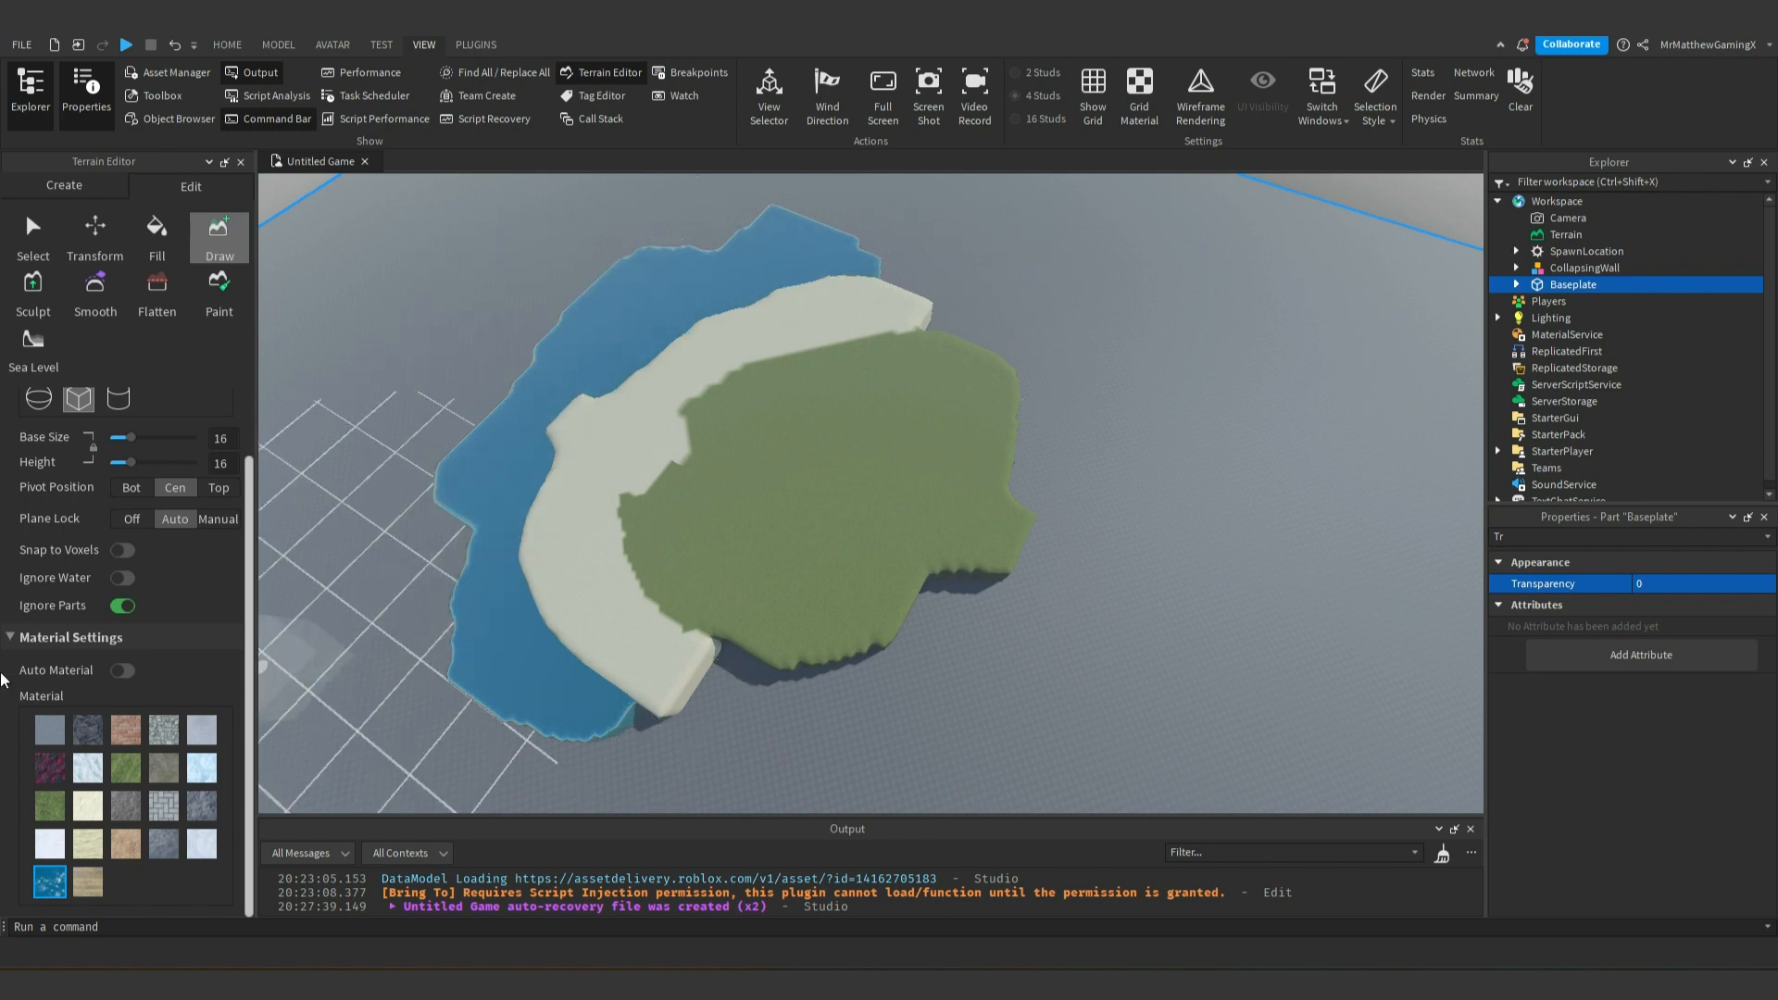
- Use a manual plane lock to draw a winding water channel and rock blocks
left_click(63, 400)
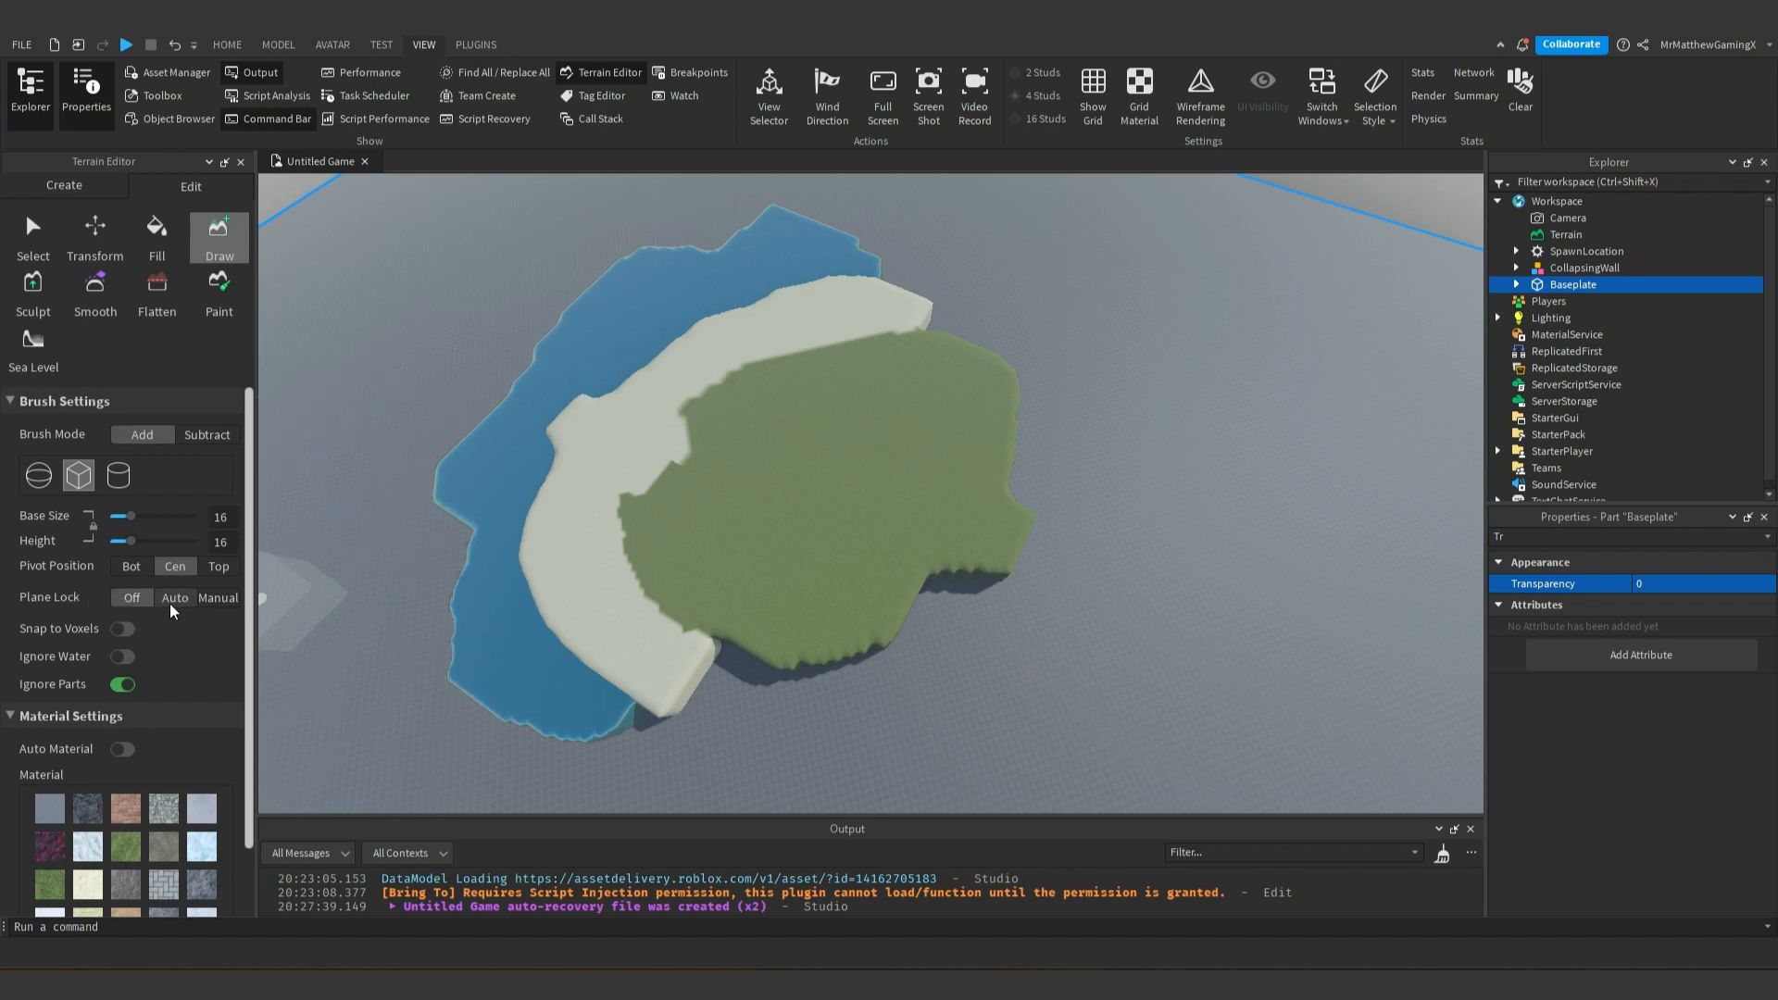
left_click(218, 598)
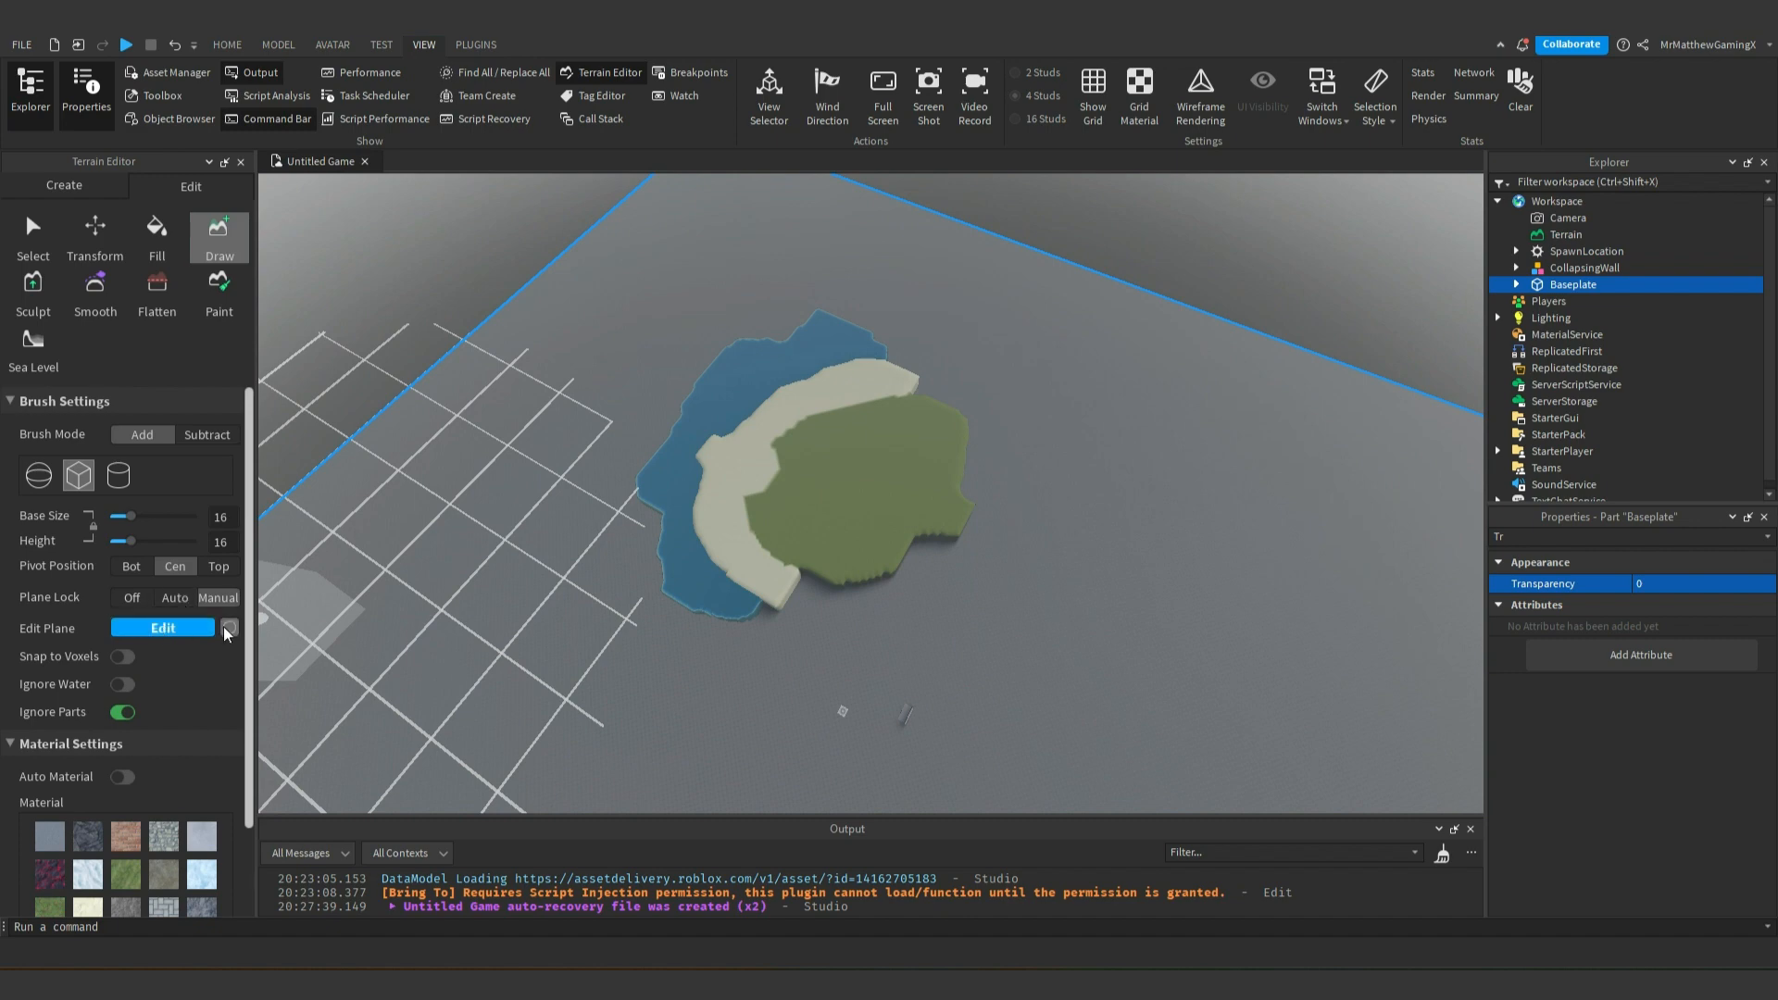
left_click(162, 627)
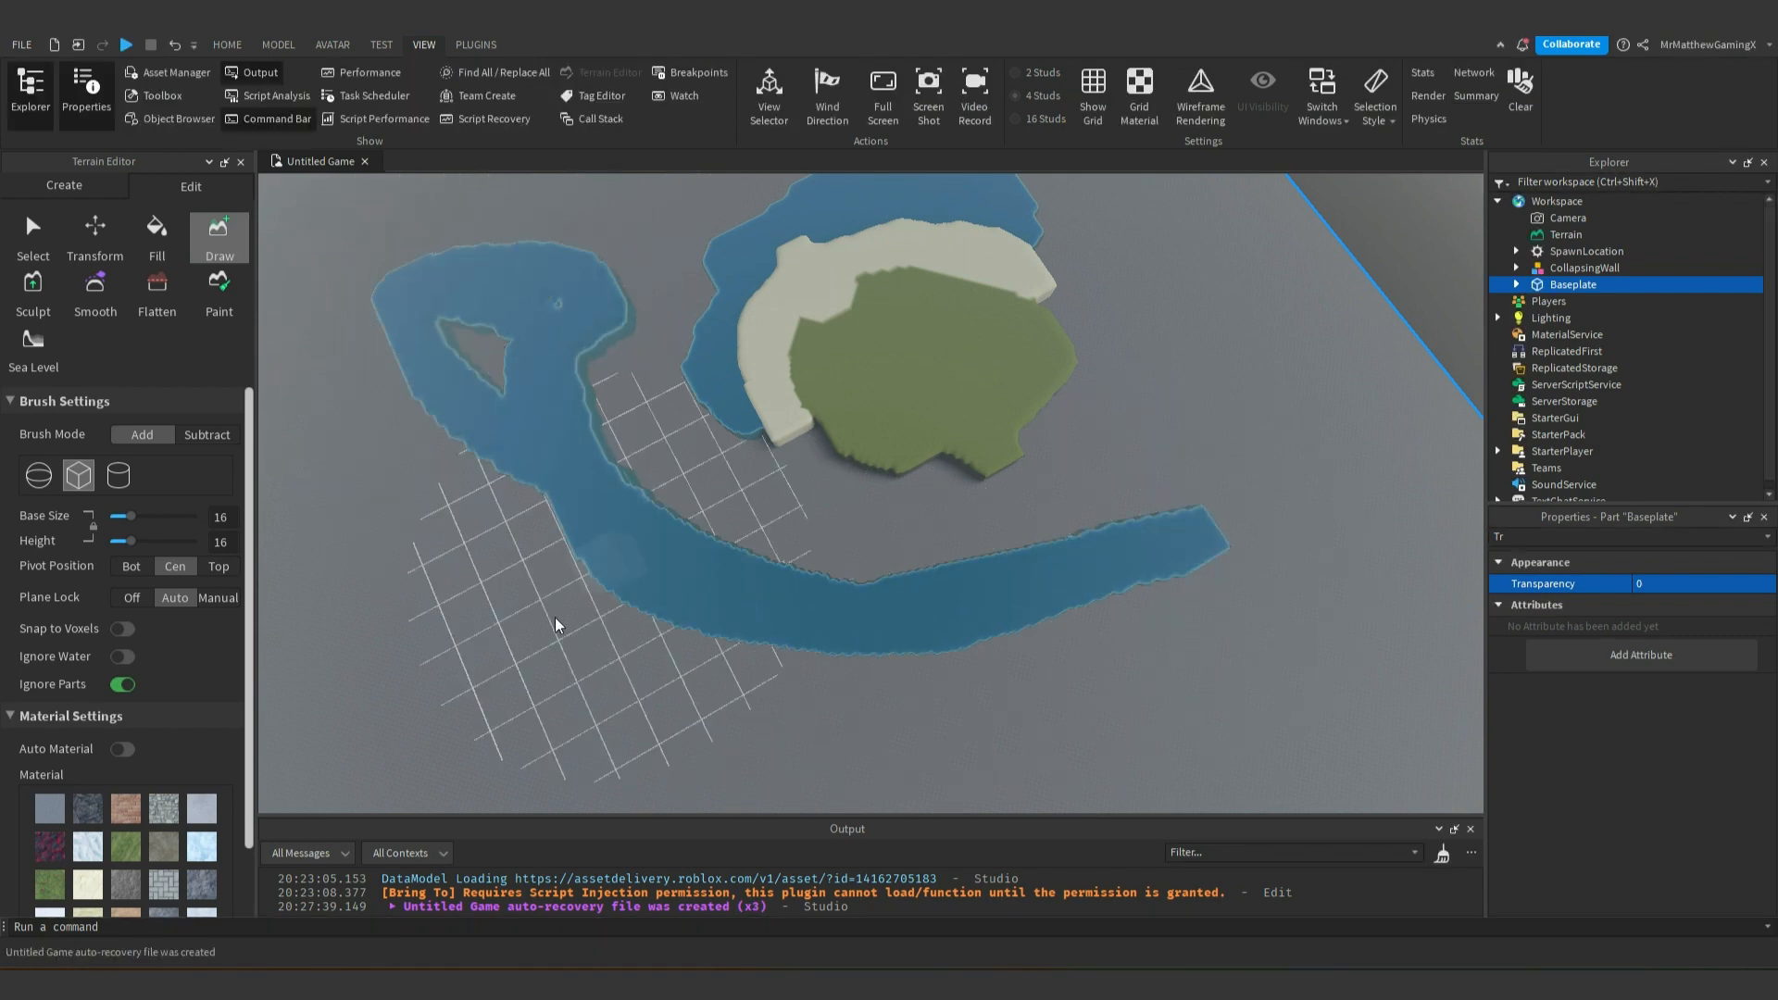
left_click(208, 434)
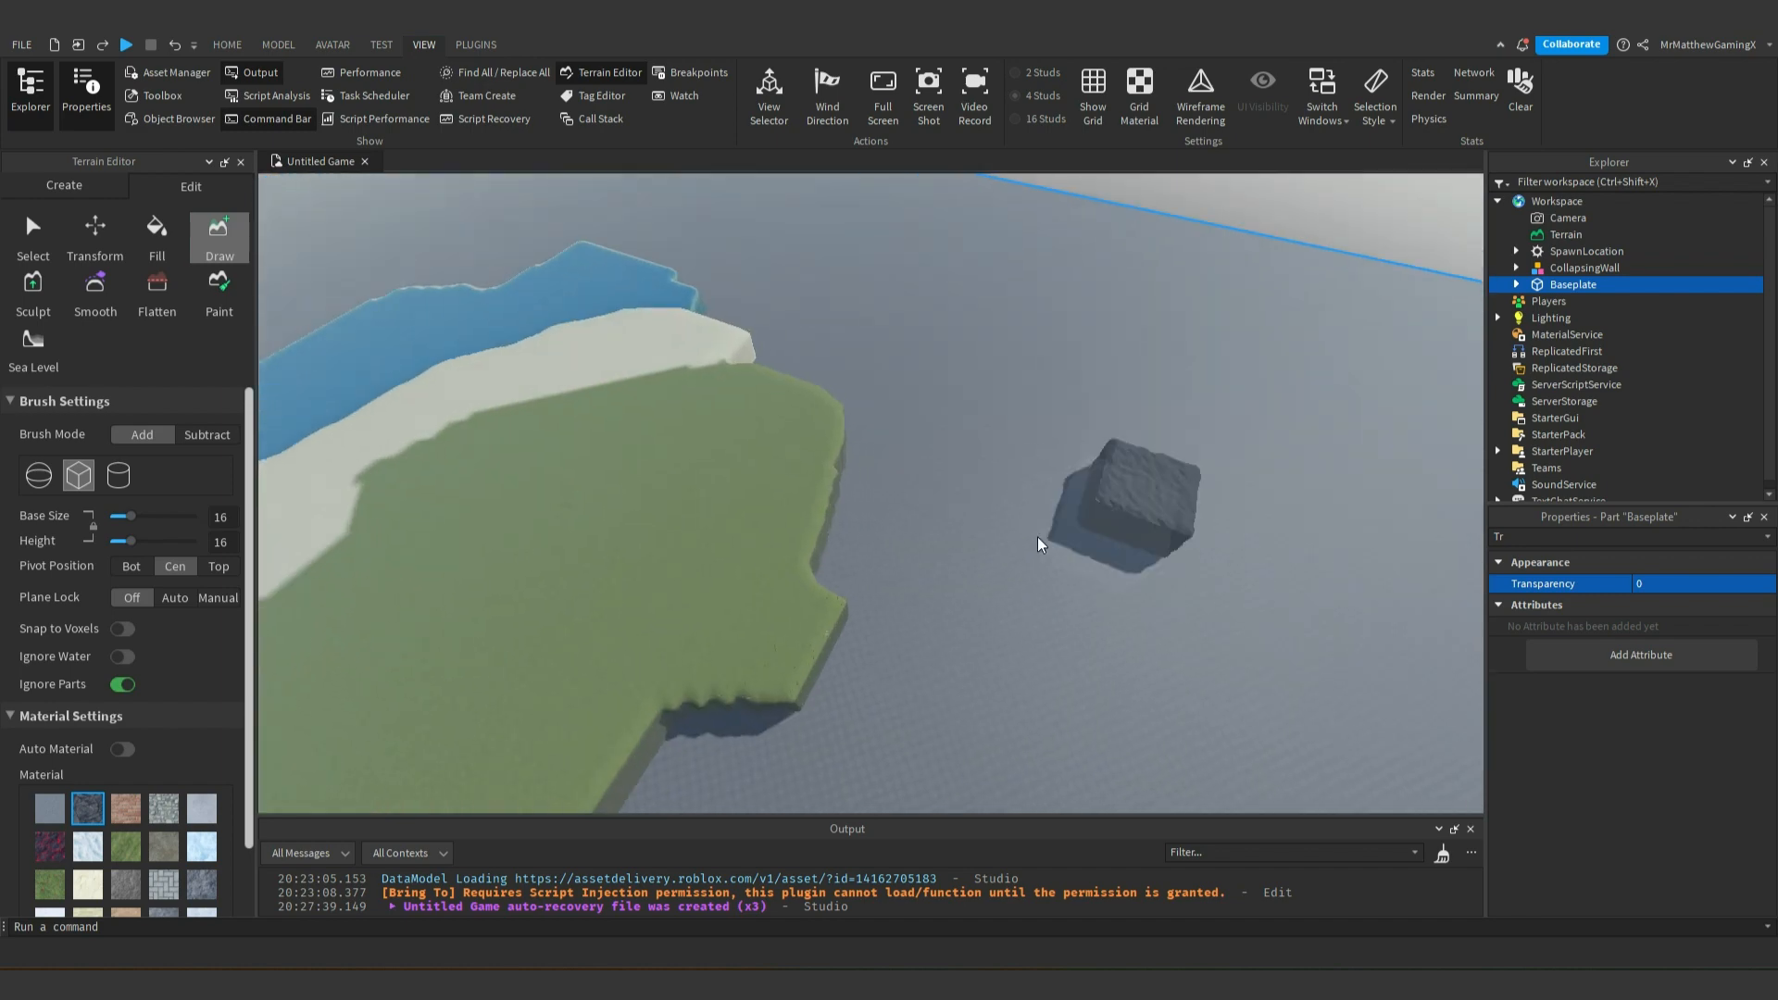
left_click_drag(1123, 504, 422, 298)
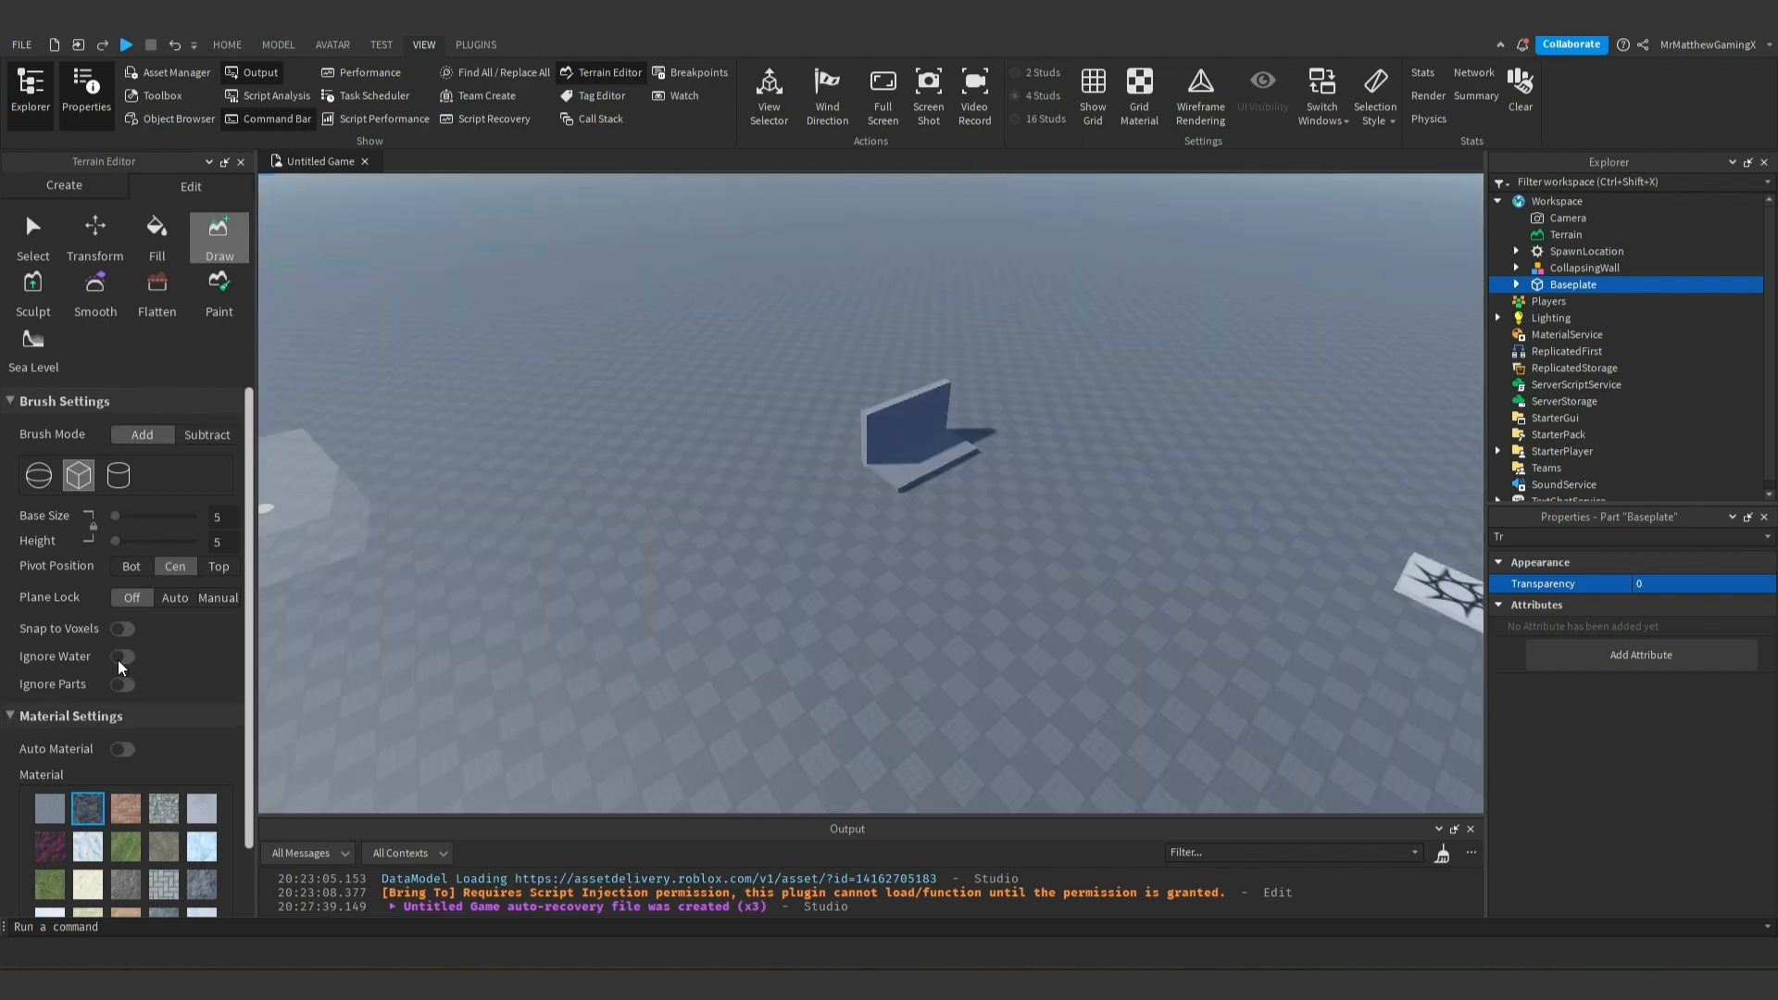
- Make the terrain brush ignore water
left_click(122, 655)
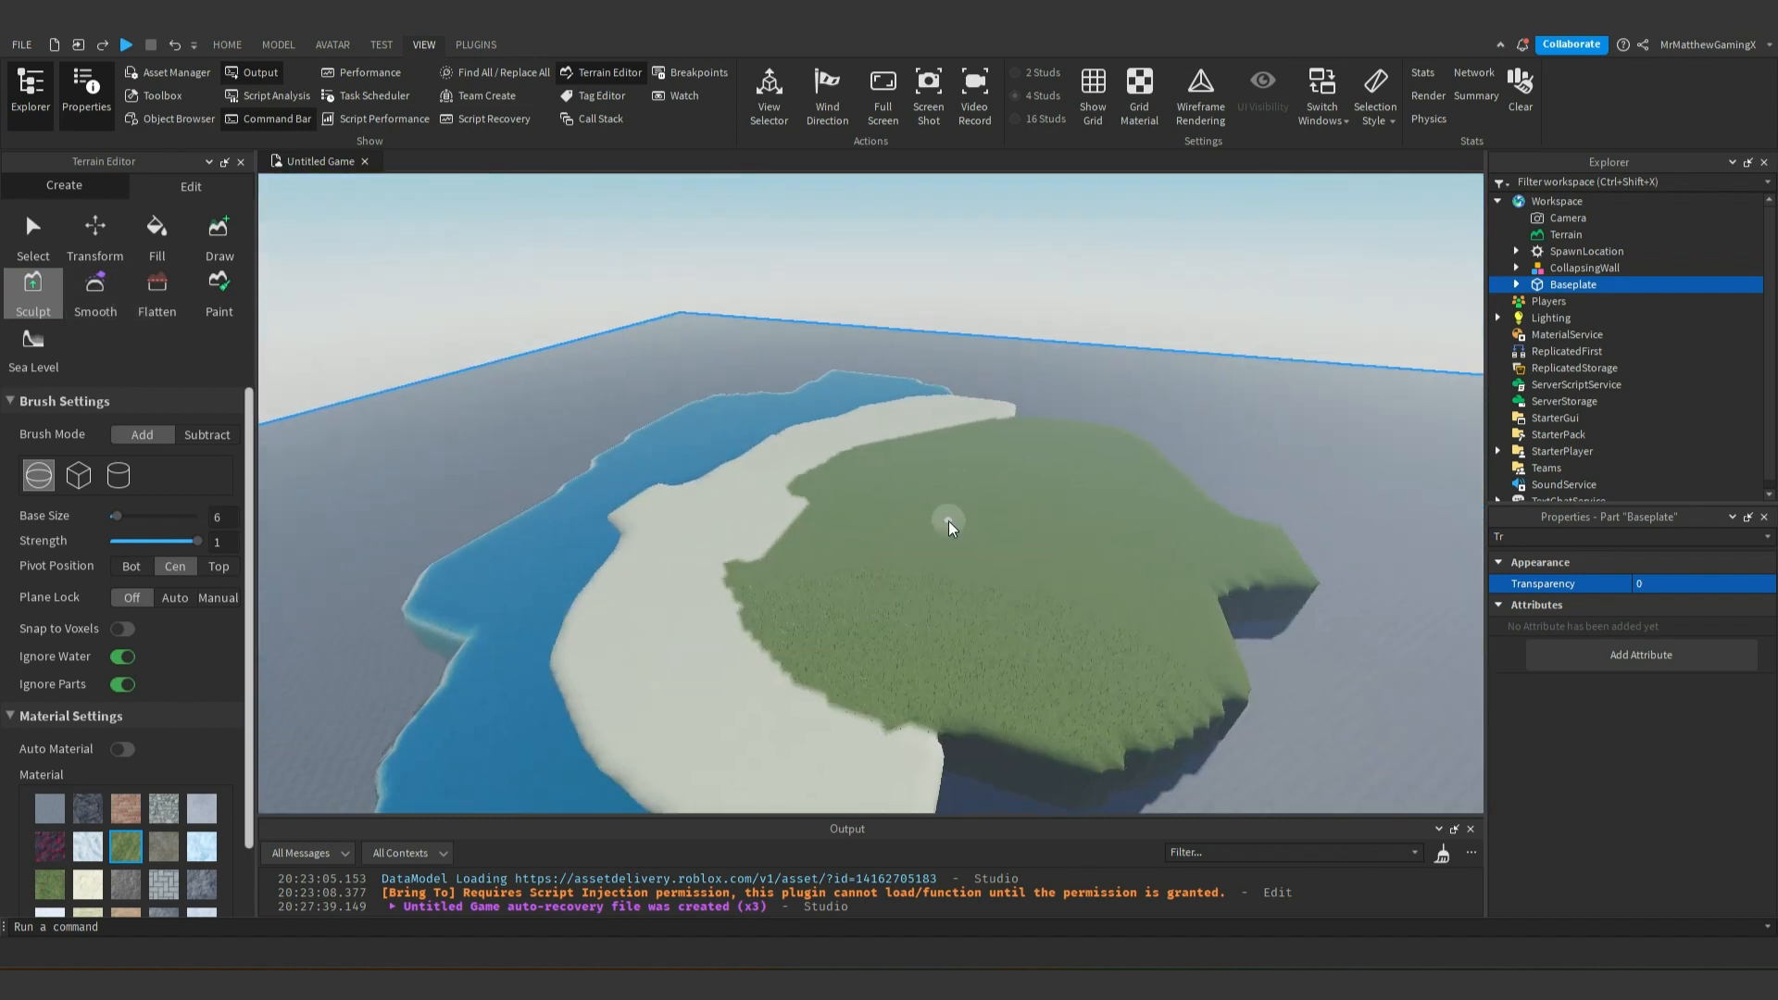
mouse_move(976, 498)
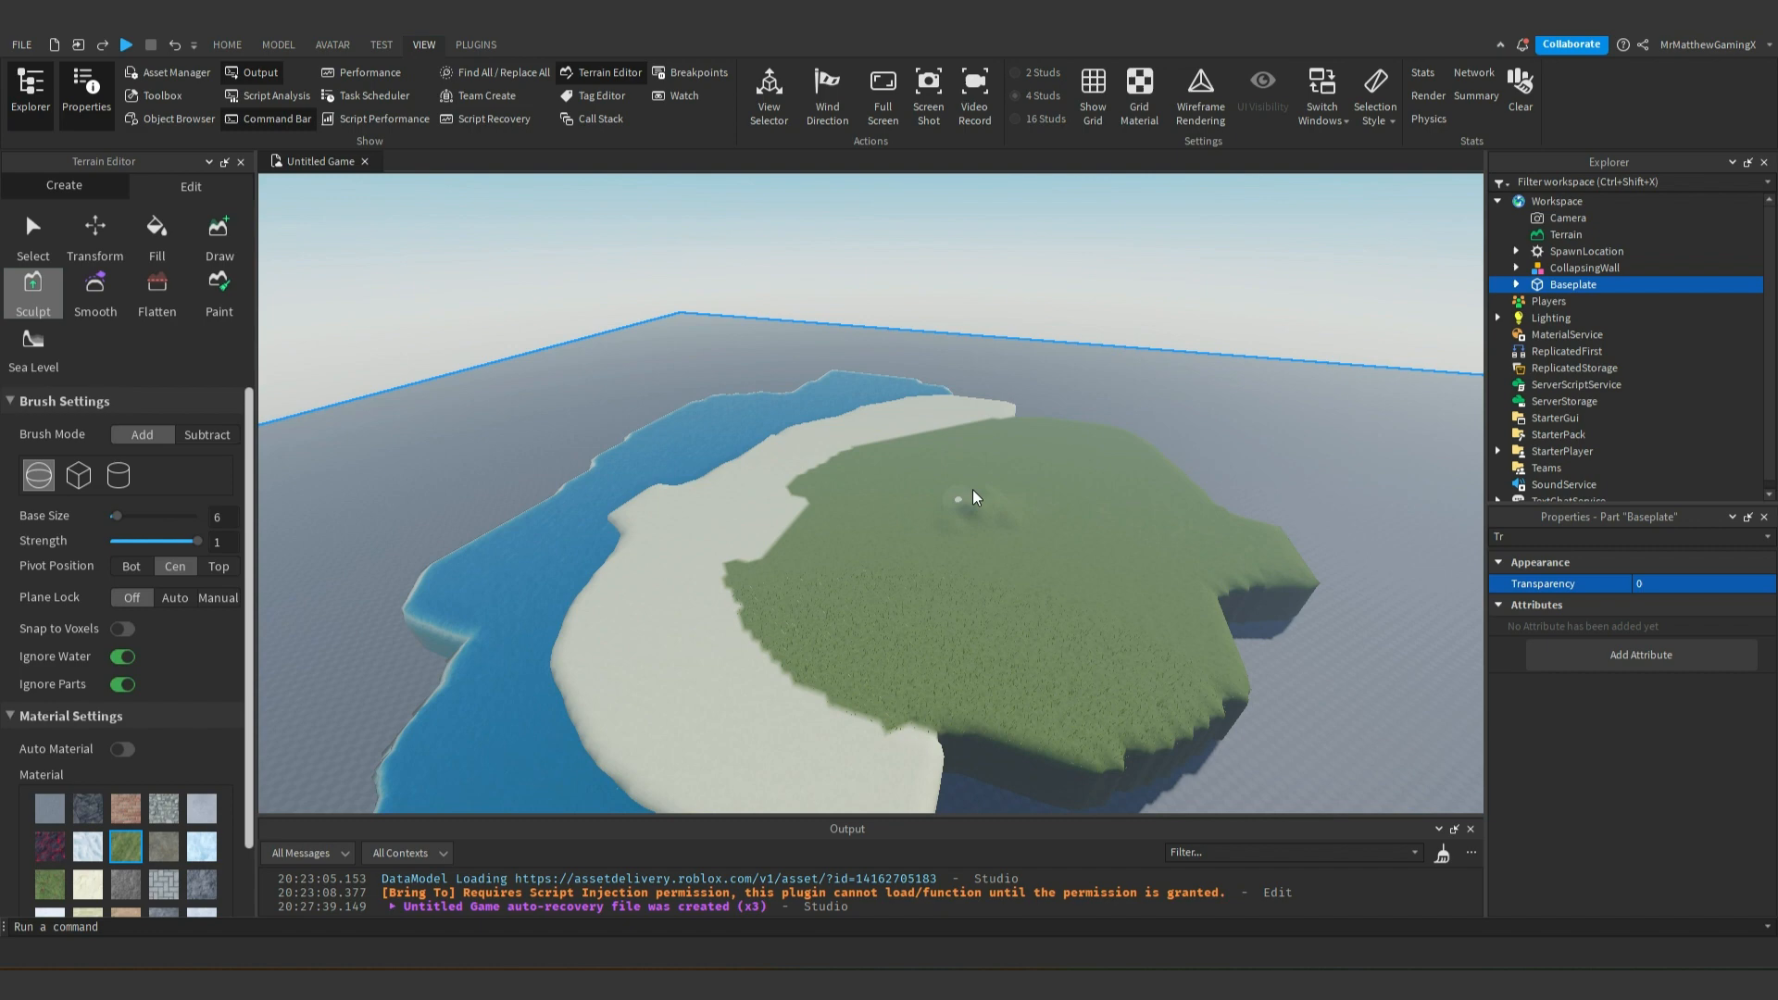
- Enlarge the Sculpt brush and build up a broad hill across the grass
left_click(969, 496)
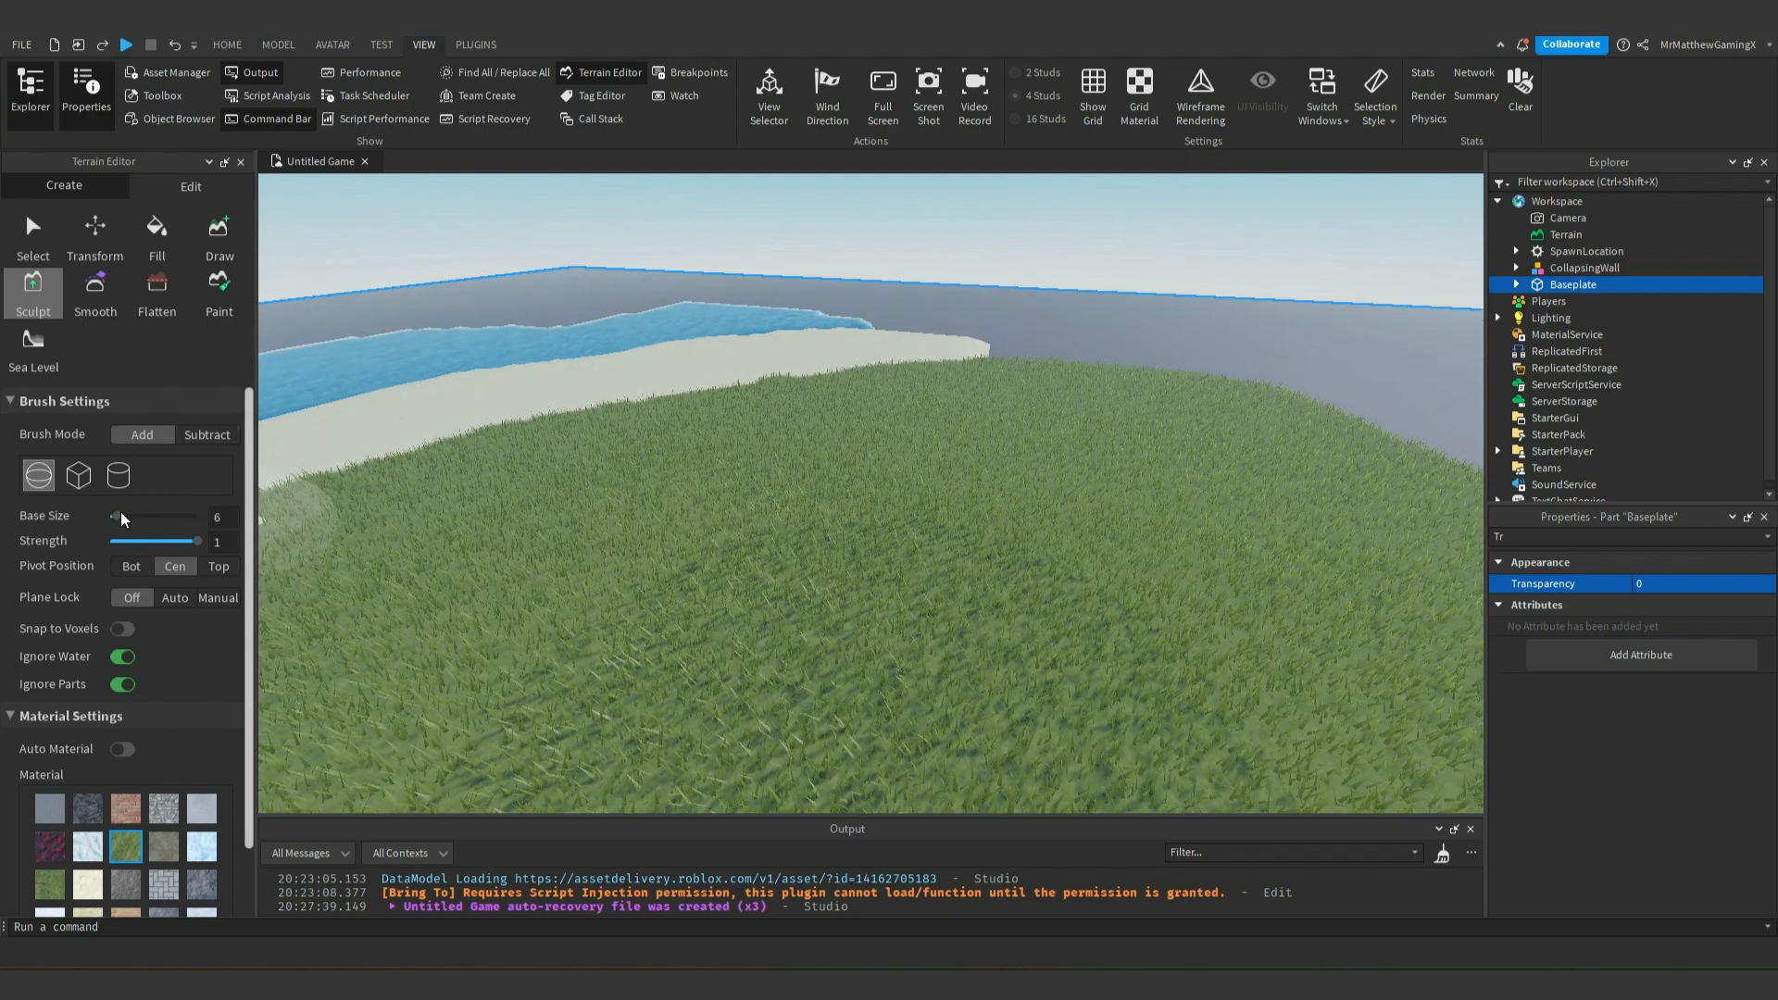
left_click_drag(122, 517, 148, 517)
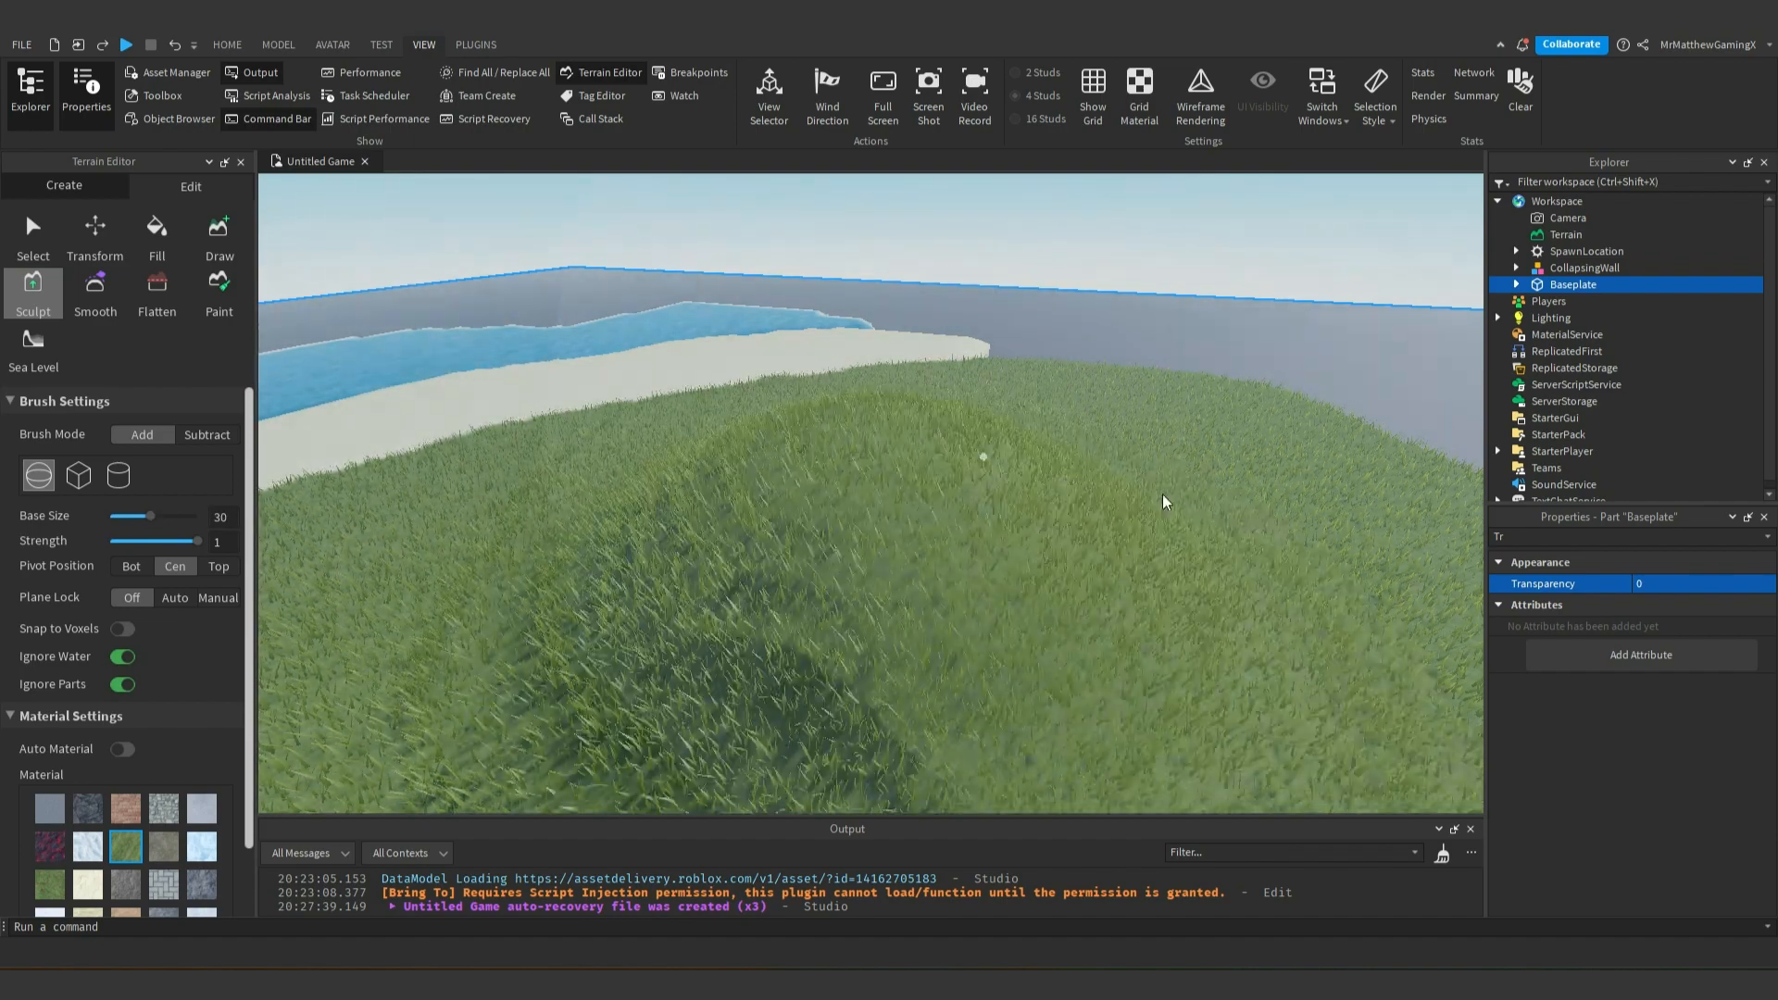
left_click(983, 460)
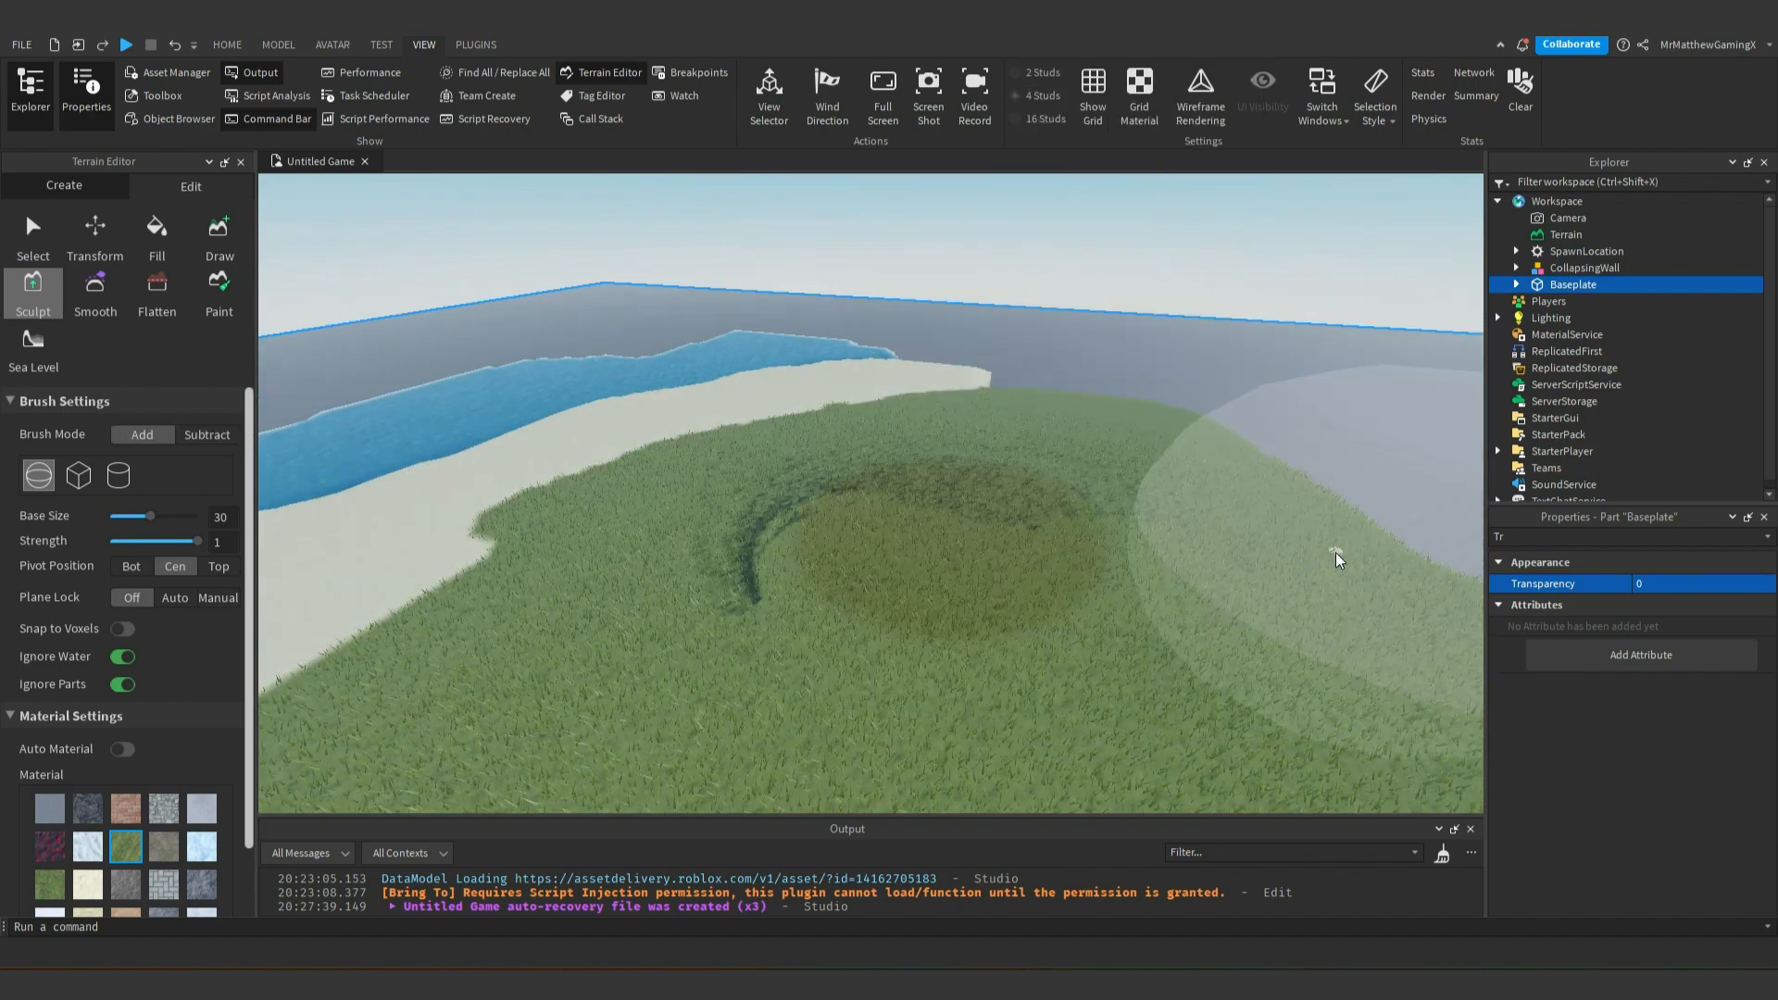
right_click(1337, 559)
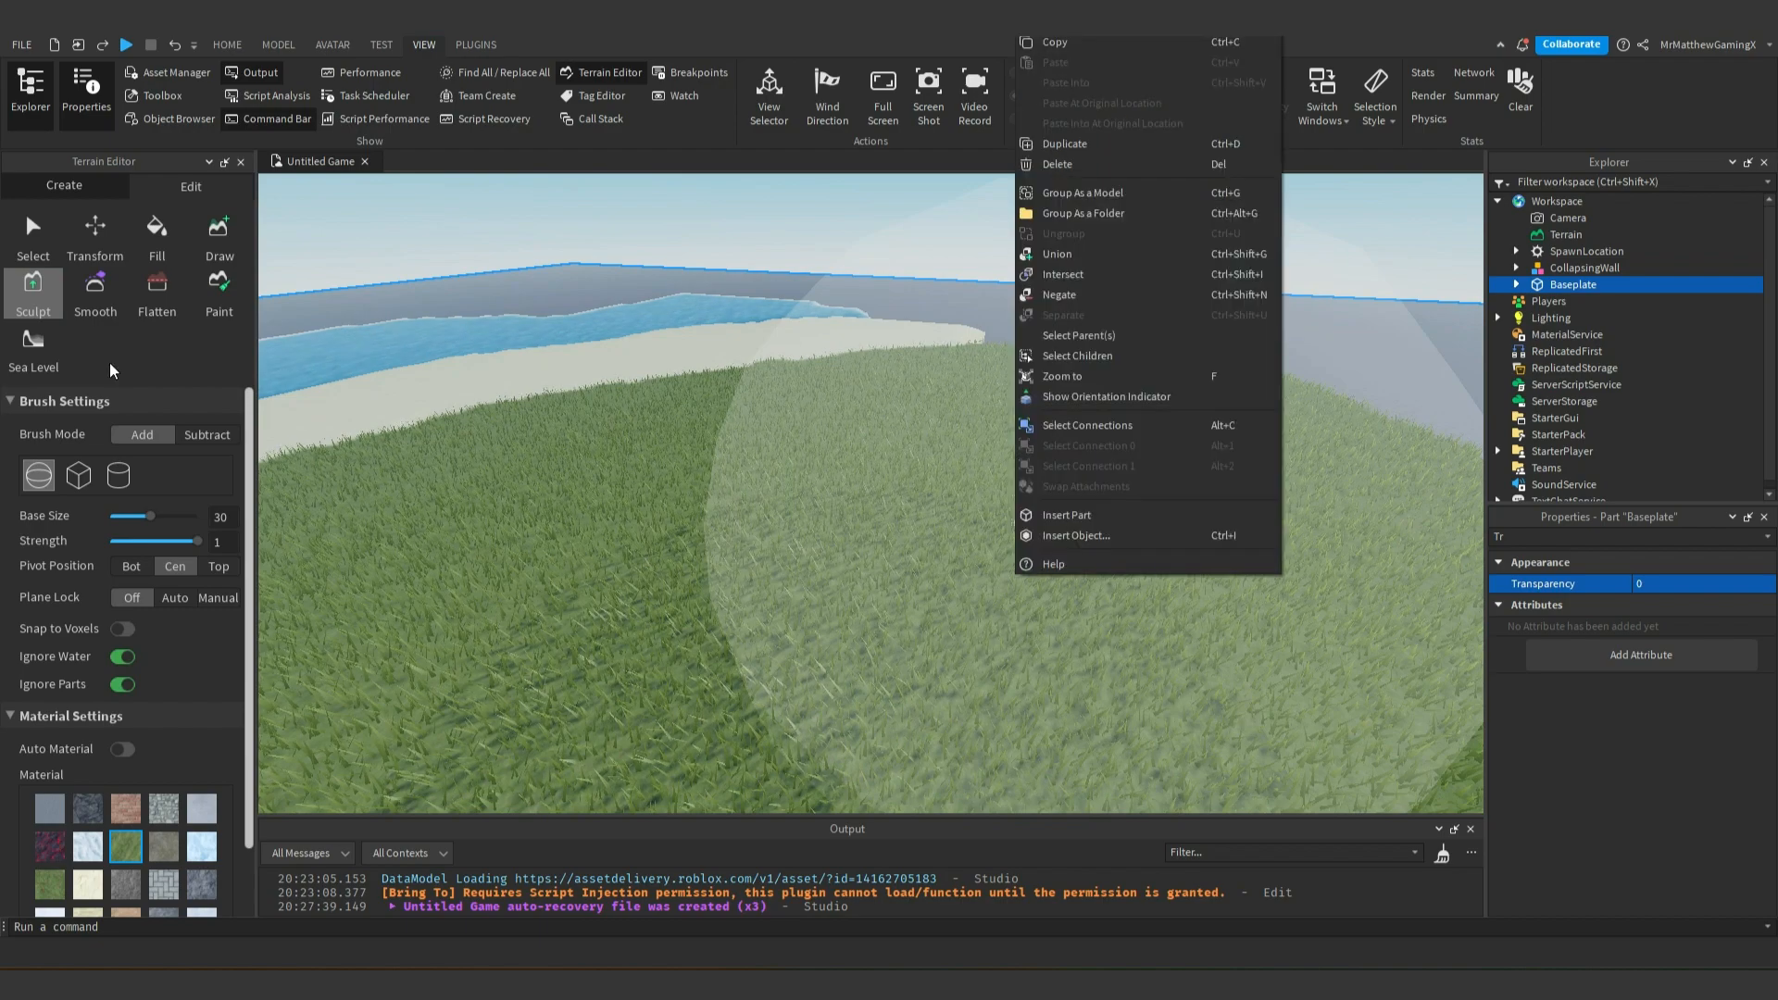
left_click(903, 558)
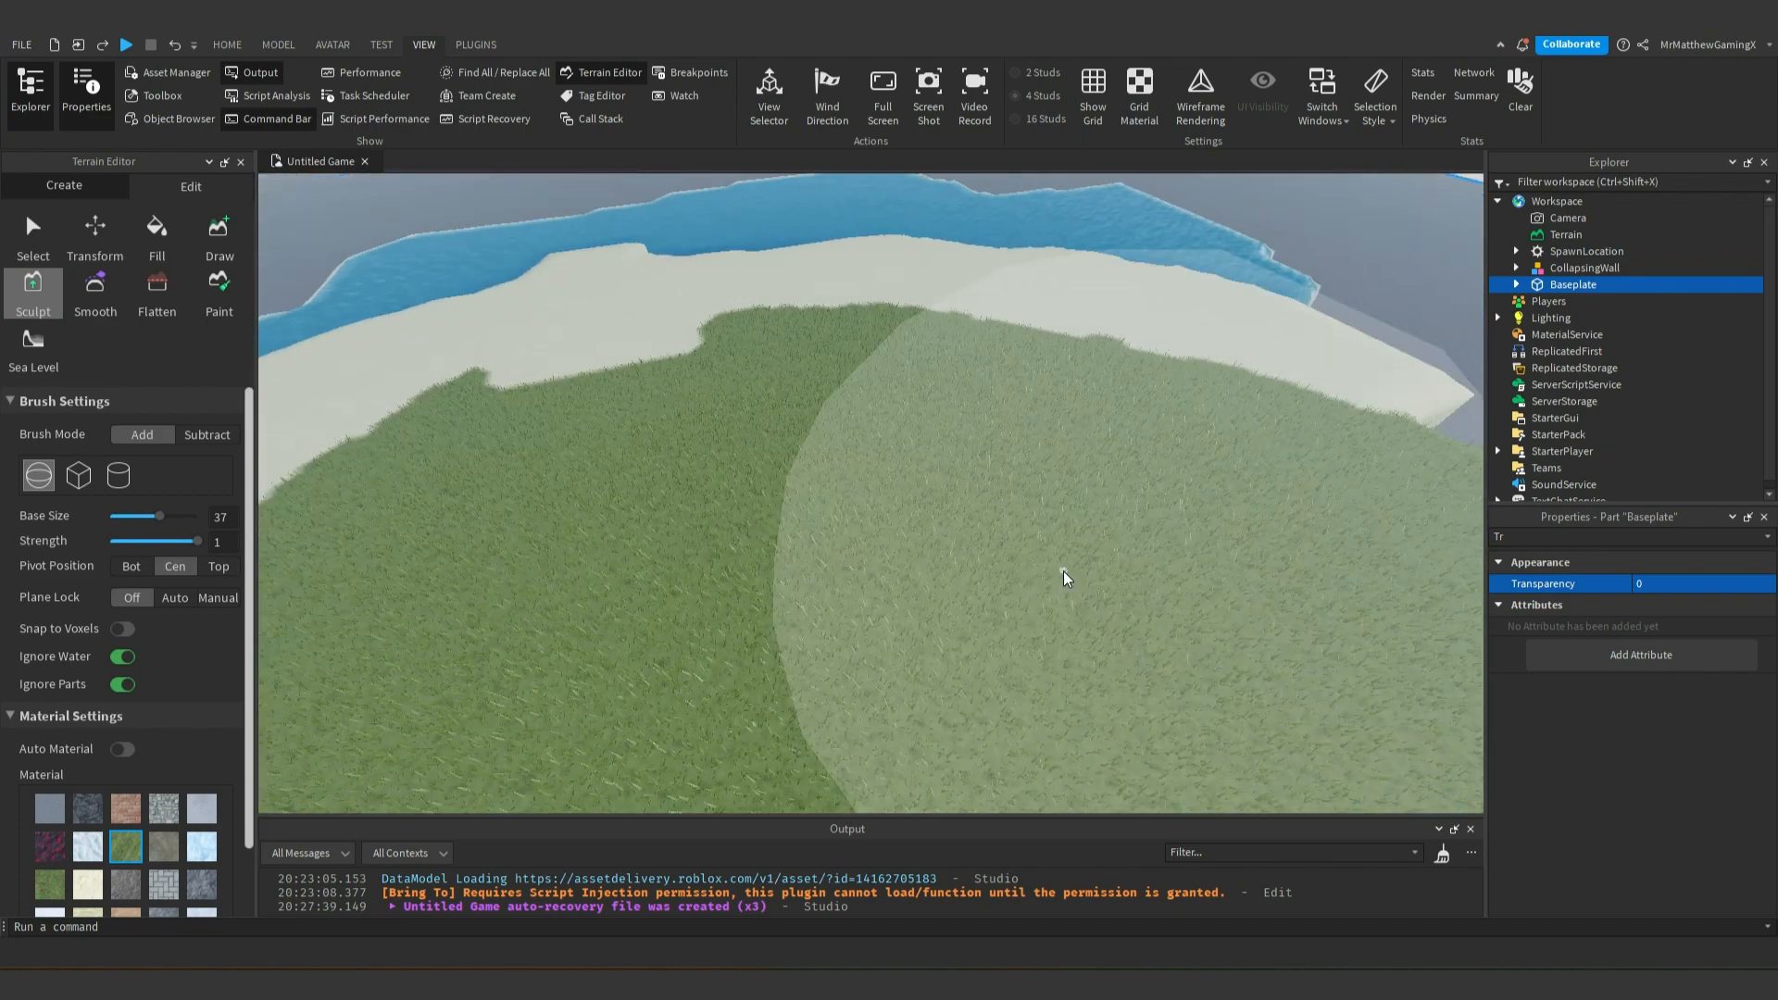
left_click_drag(141, 516, 137, 516)
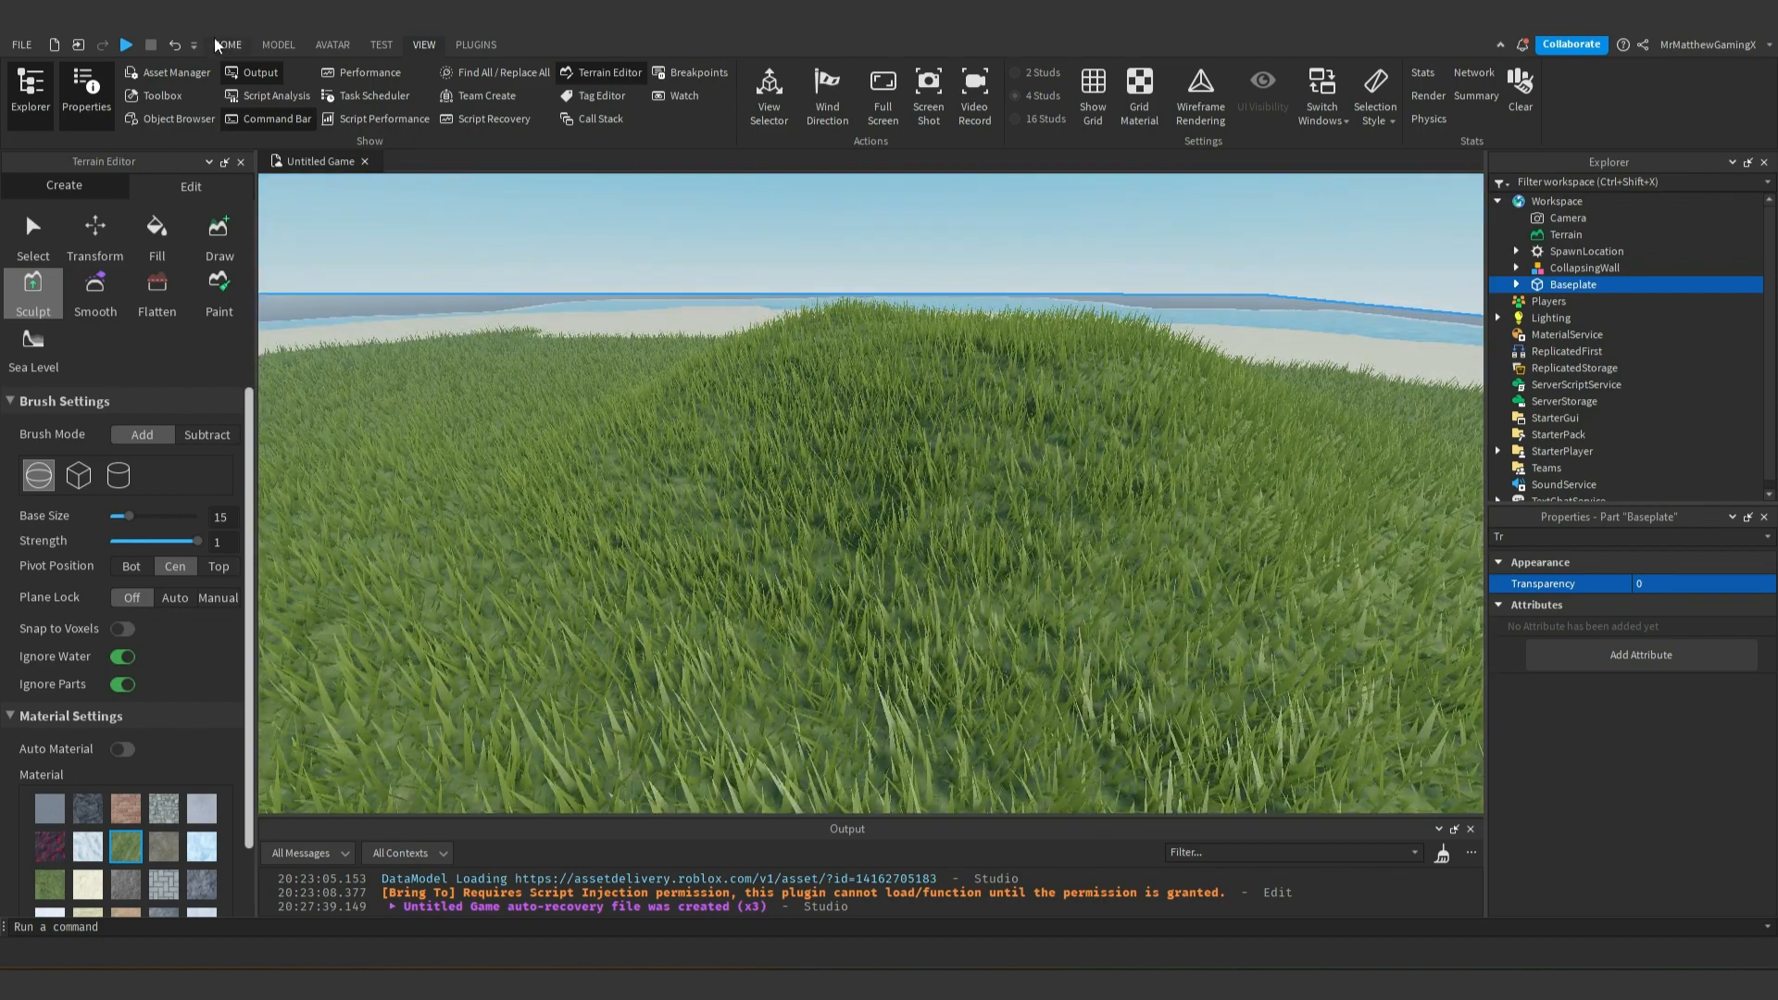
left_click(228, 44)
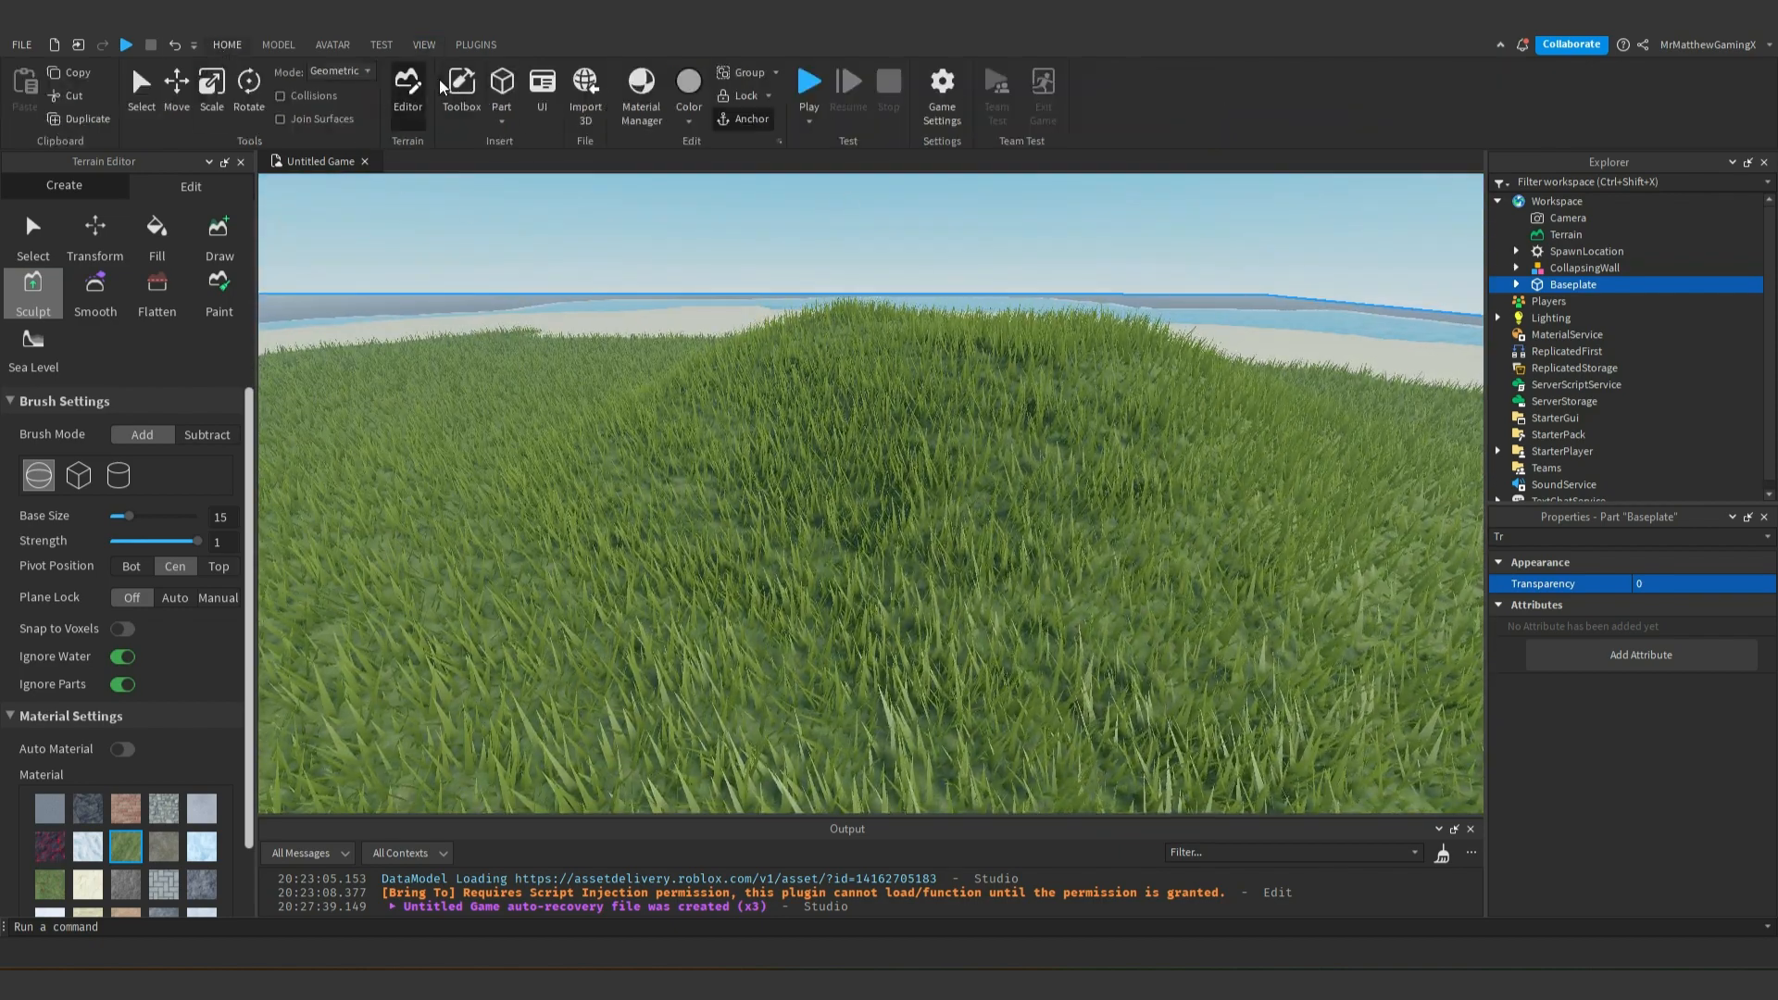
- Search the Toolbox for 'dummy' and insert the R6 Dummy onto the island
left_click(460, 84)
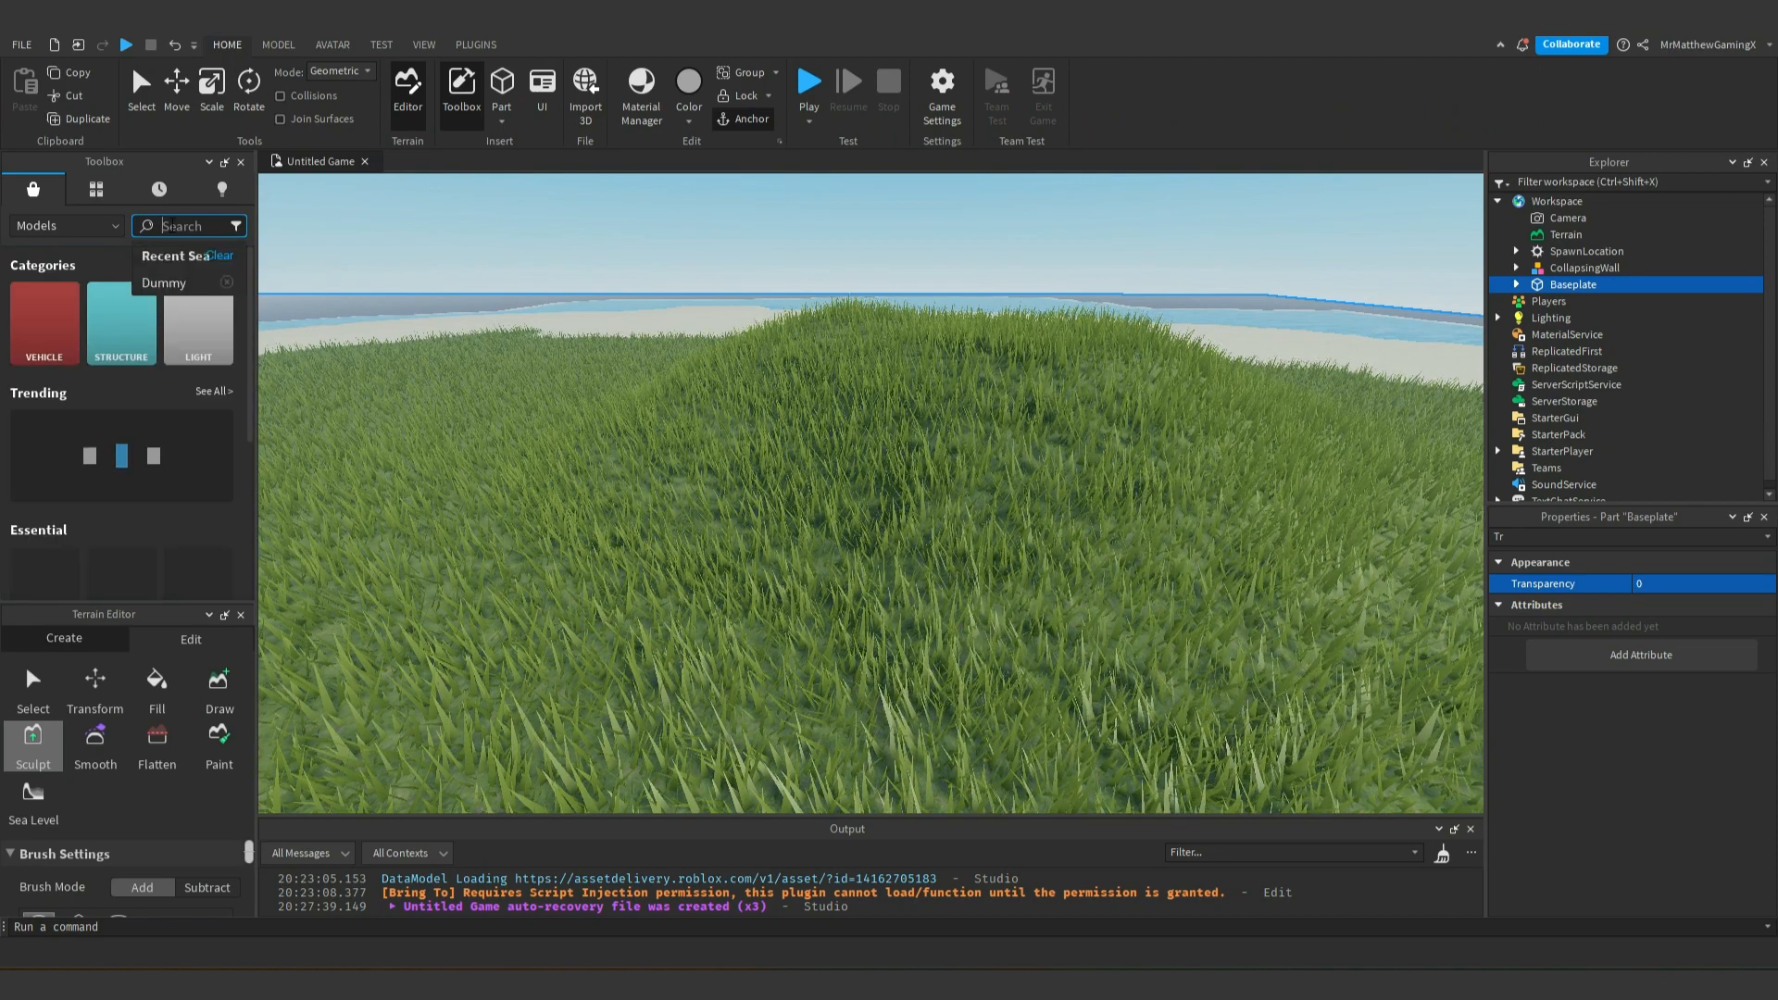
type("dummy")
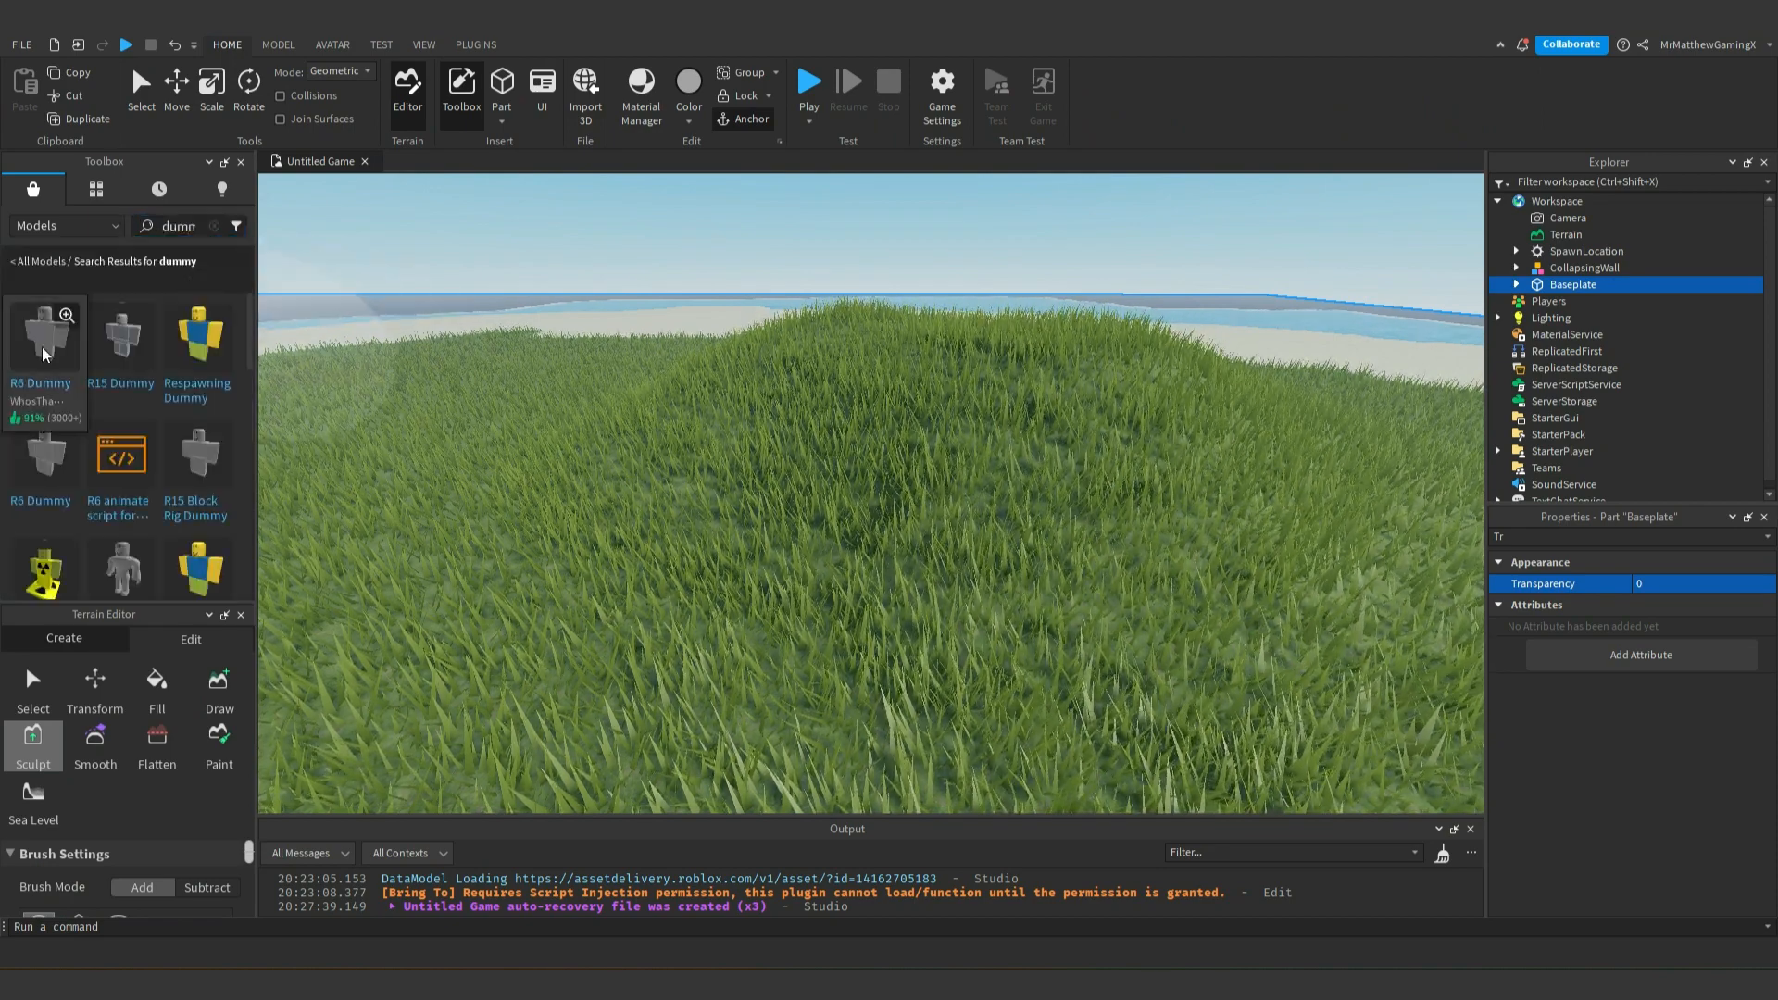
left_click(44, 340)
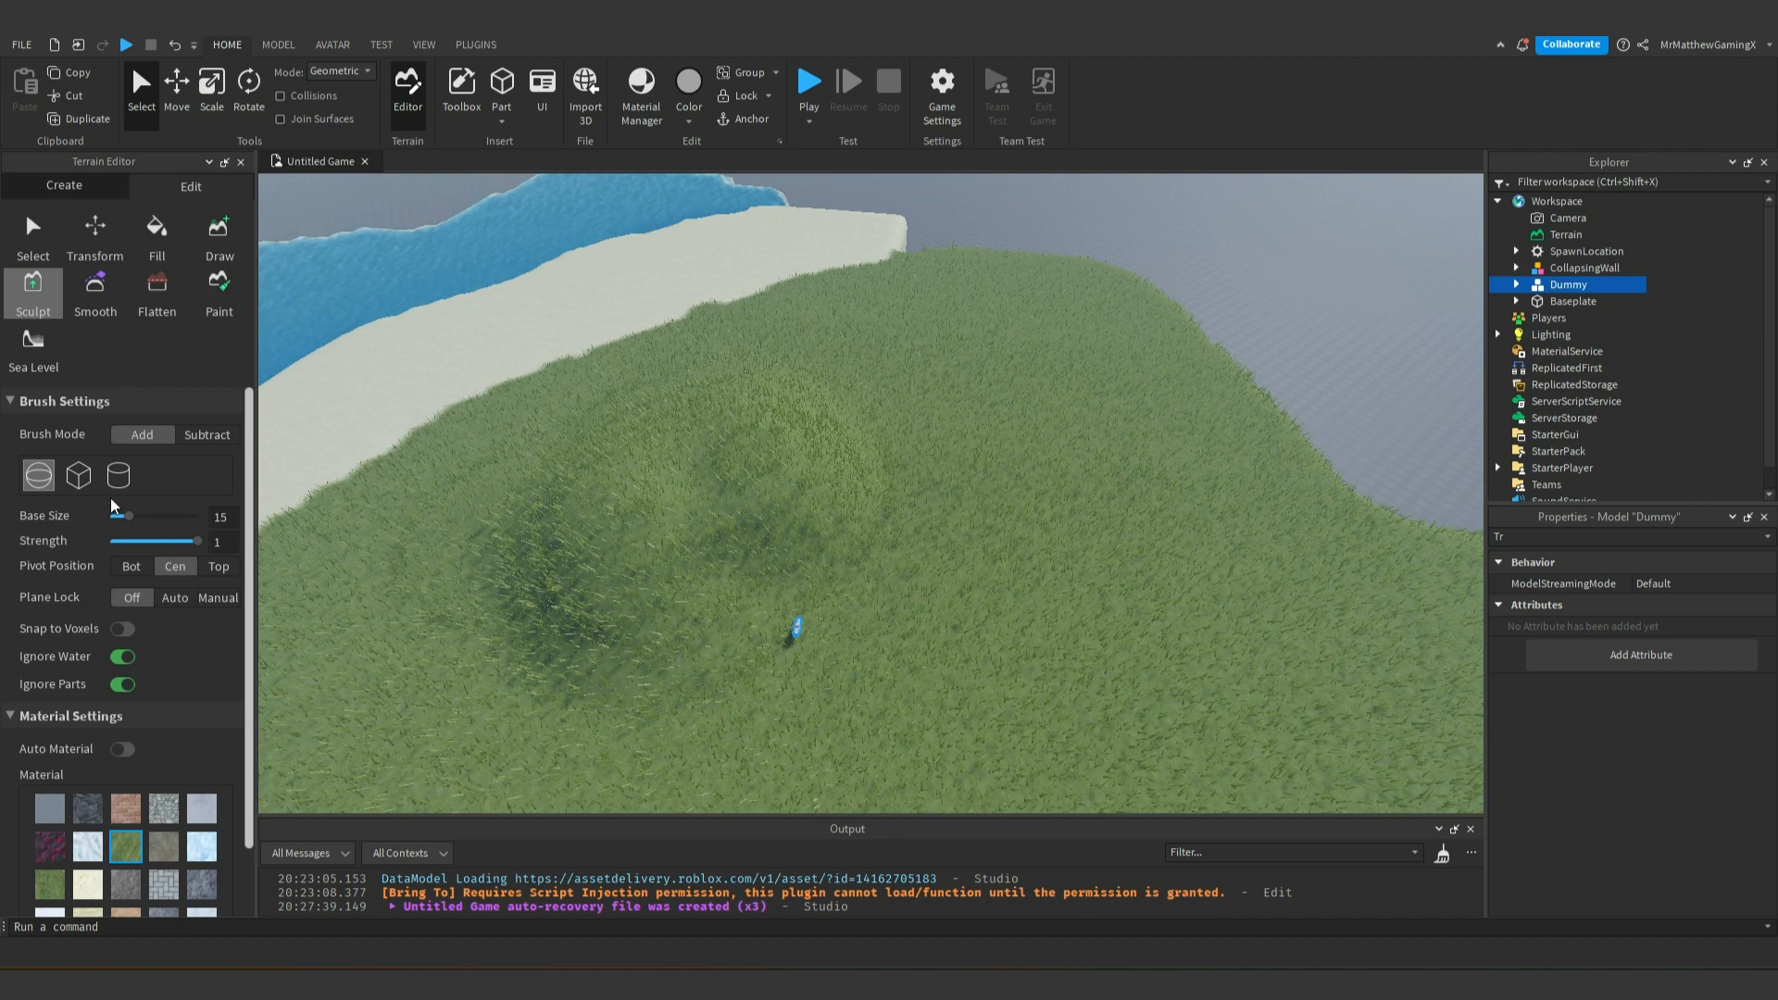
left_click_drag(193, 540, 125, 541)
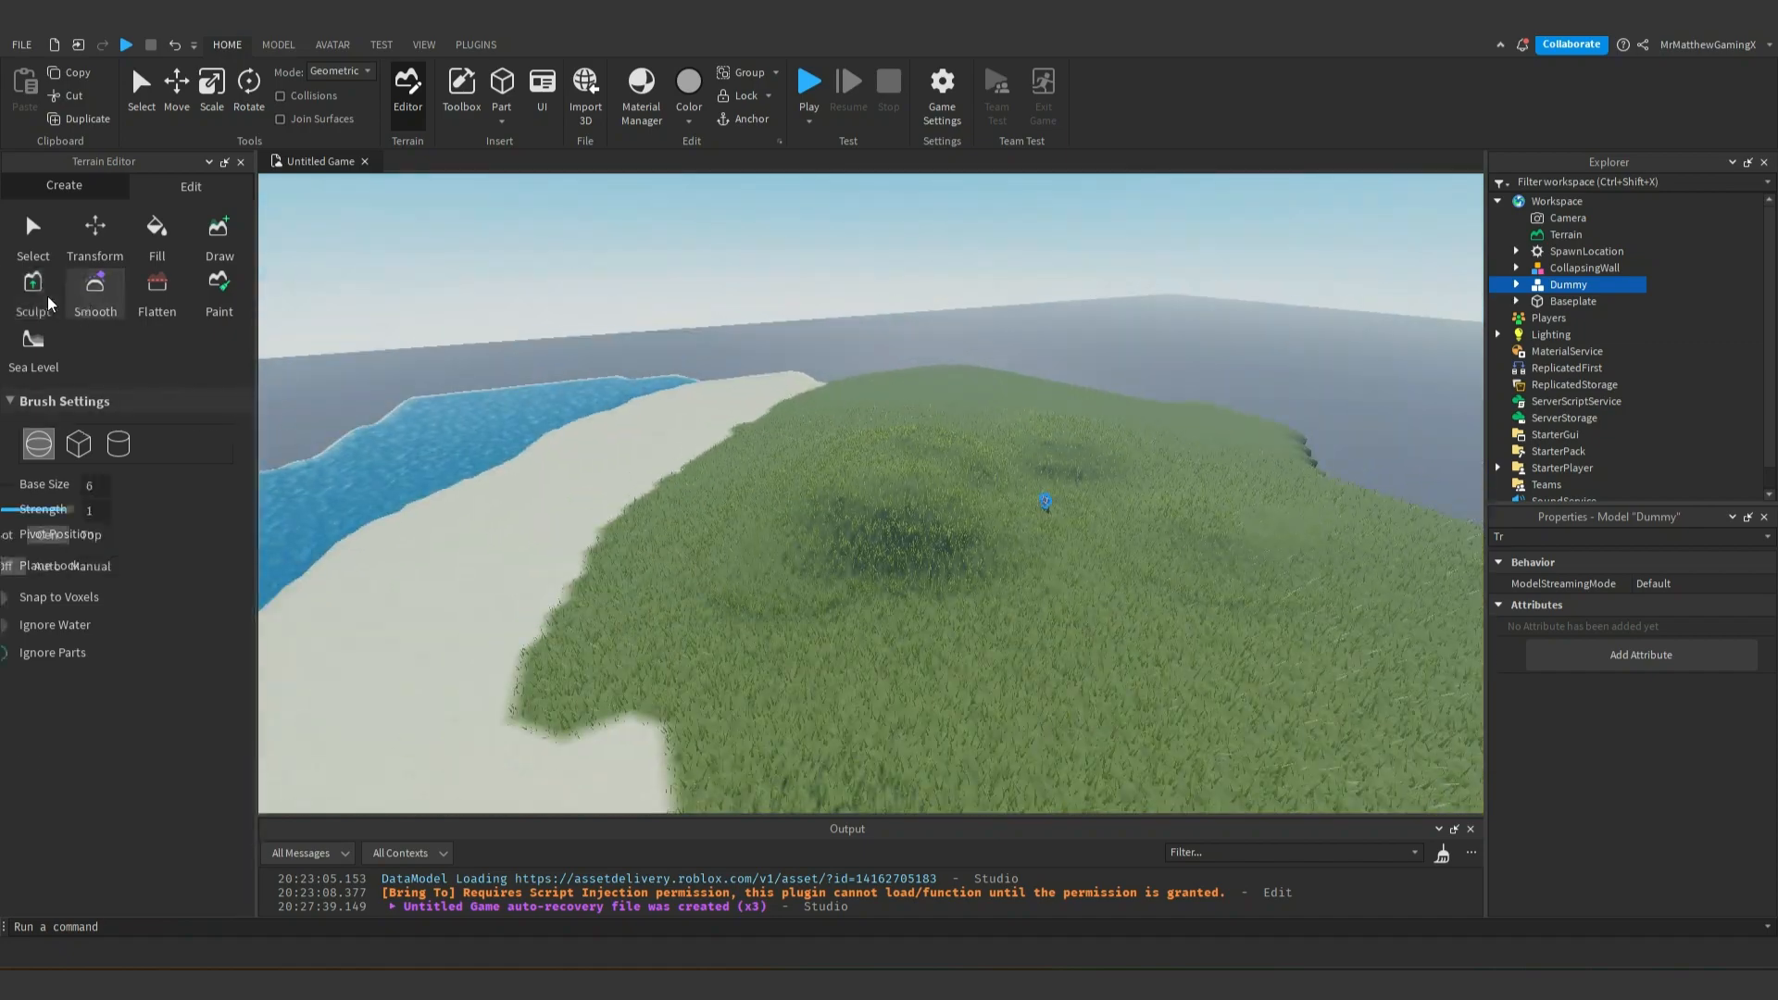
- Raise two small bumps on the far hilltop with a smaller brush, then increase strength
left_click(32, 287)
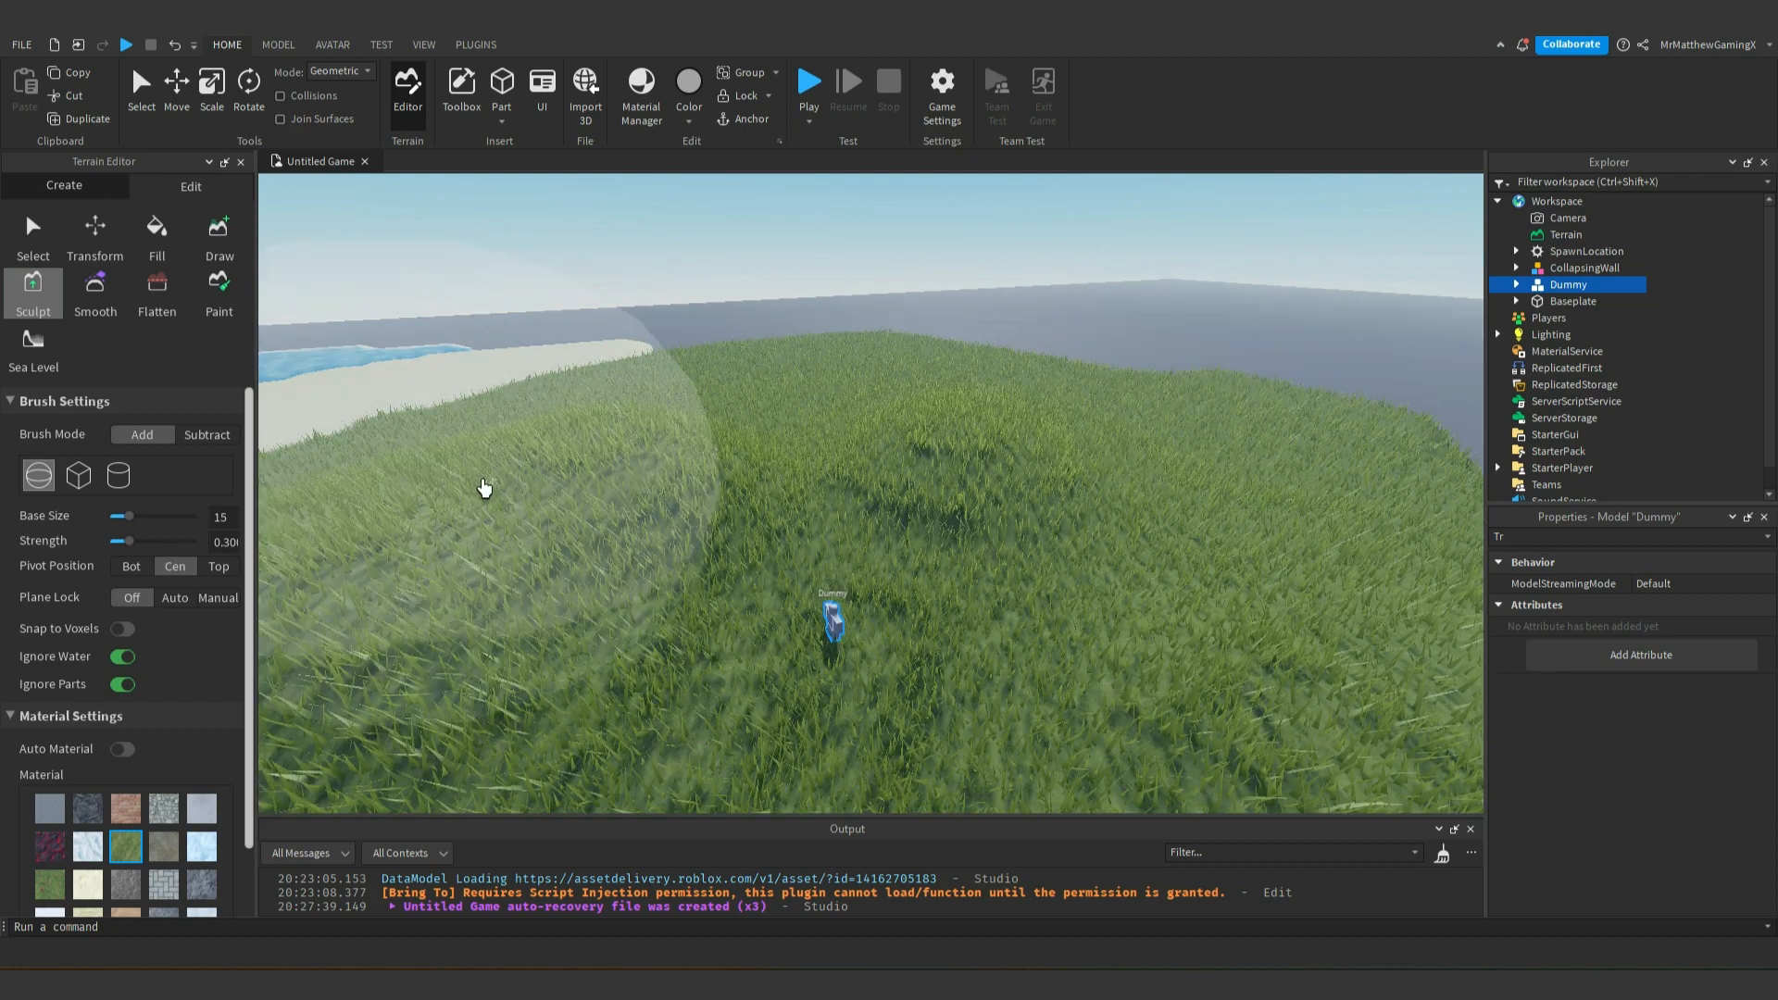
left_click_drag(127, 515, 113, 515)
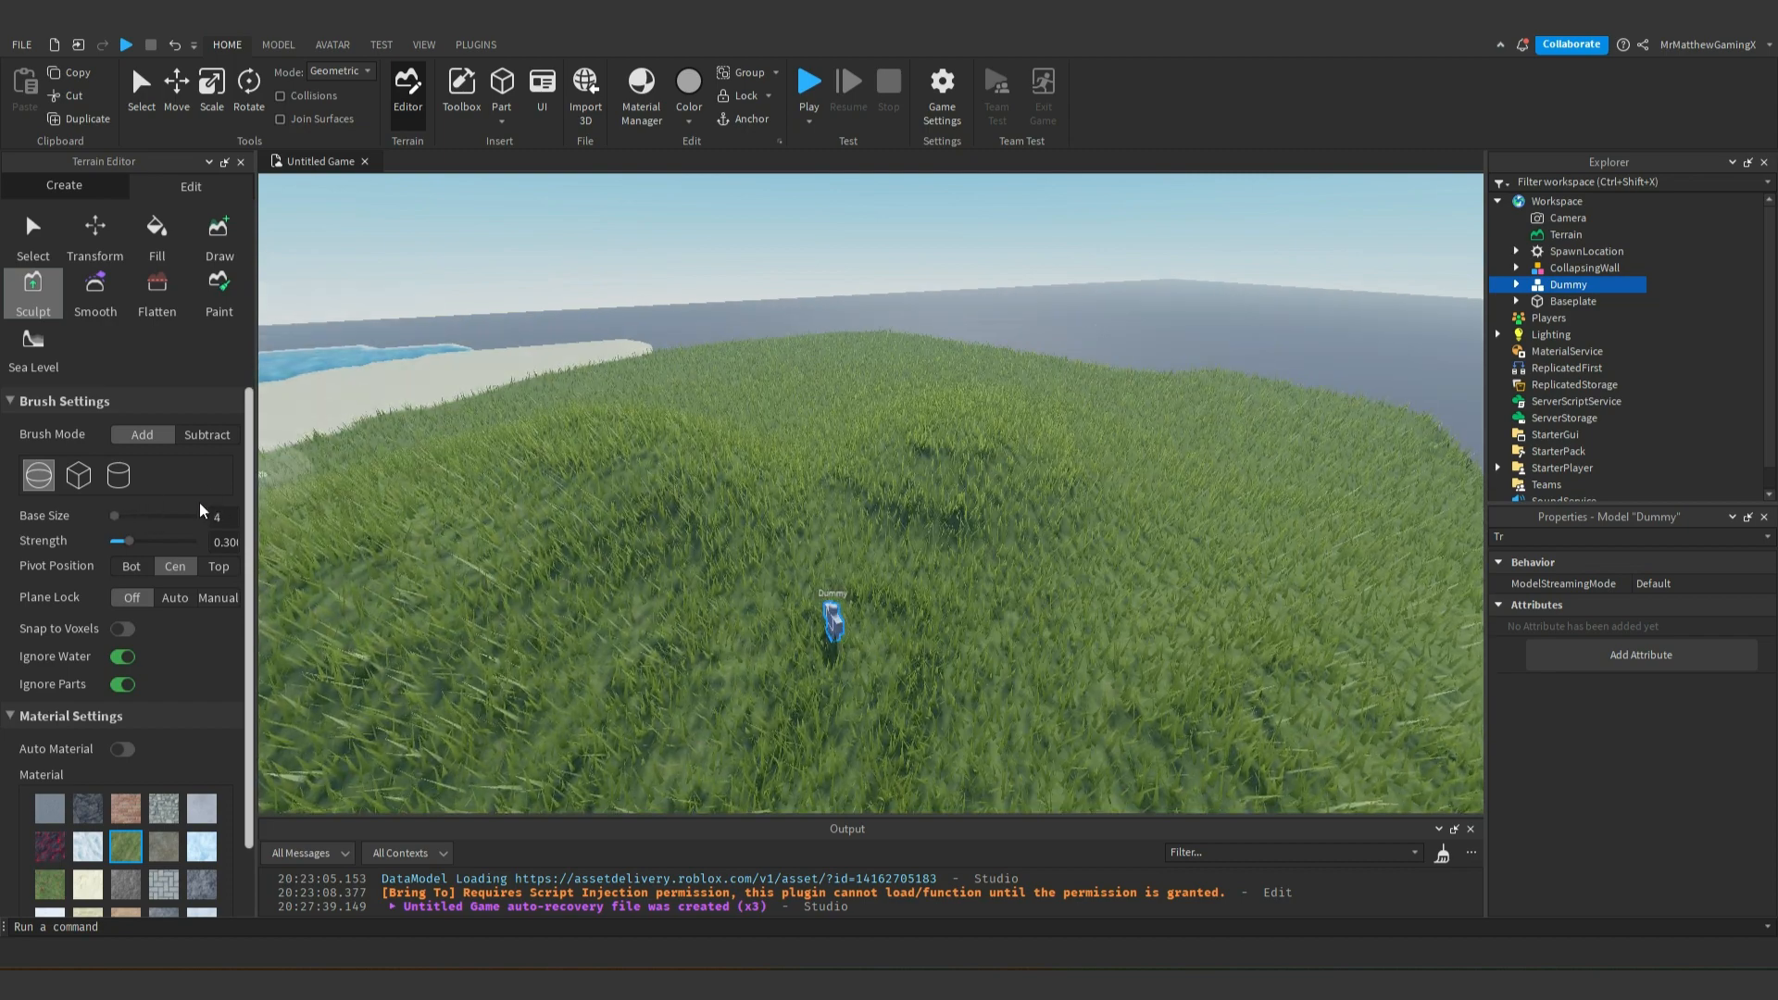
mouse_move(799, 389)
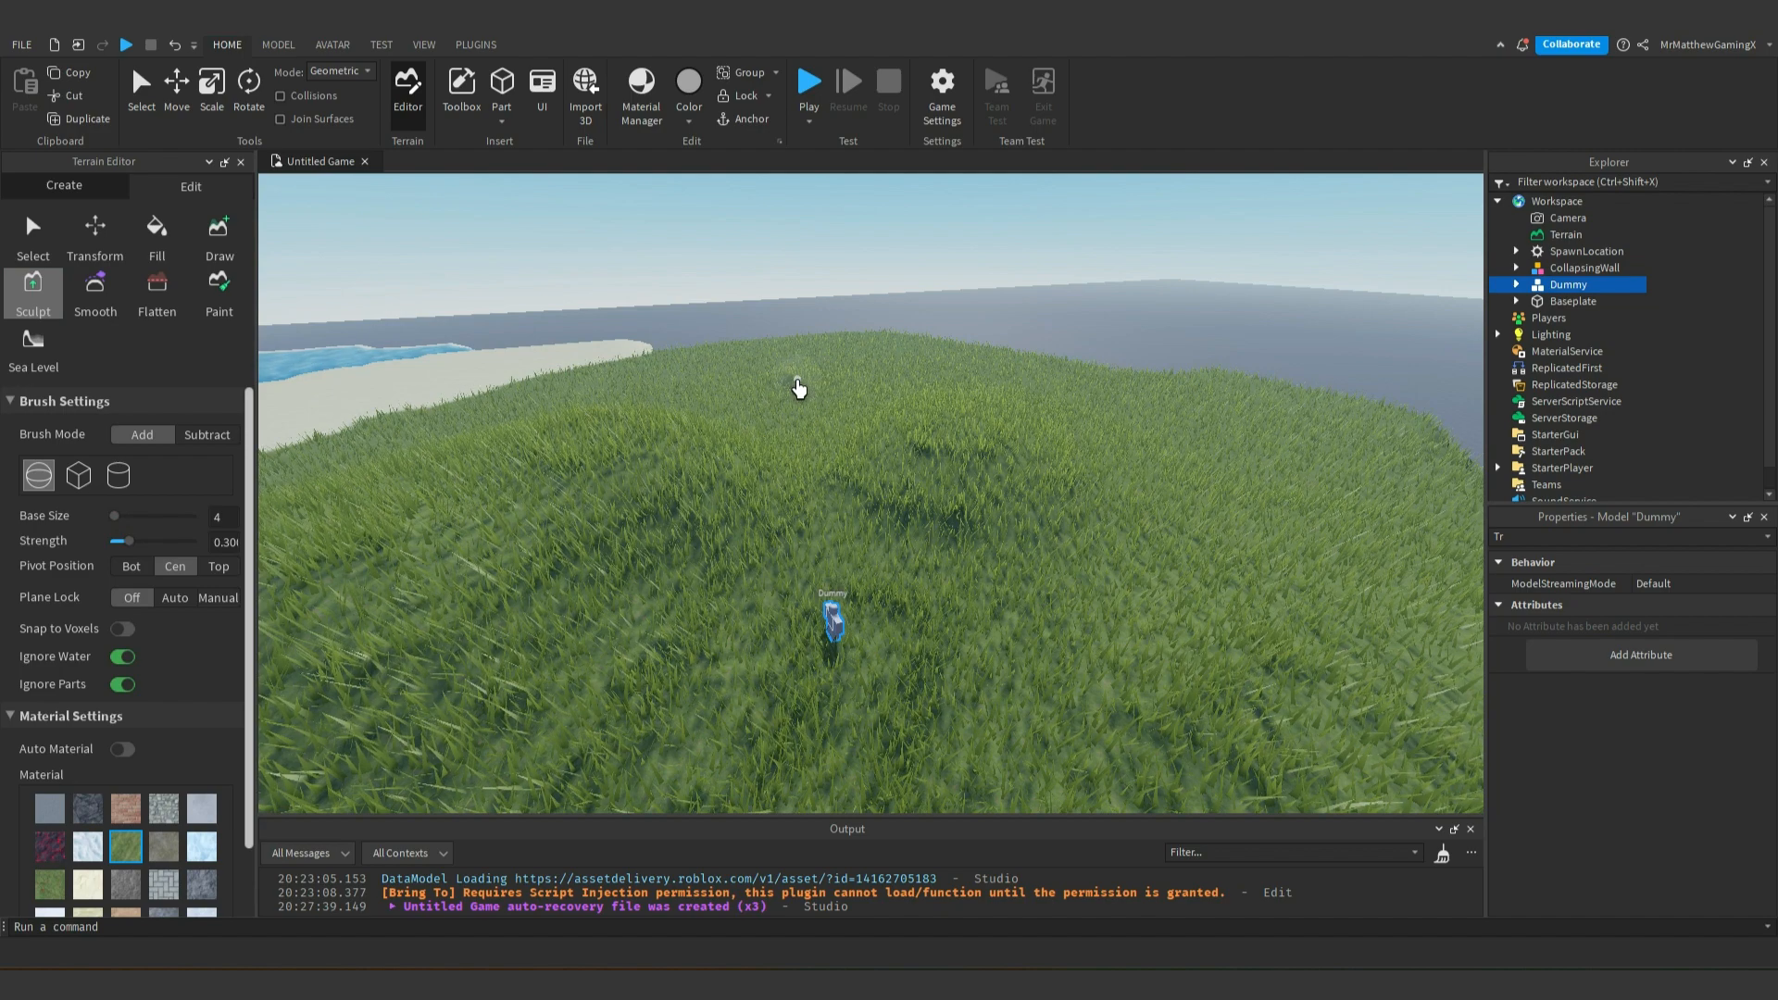
left_click(796, 387)
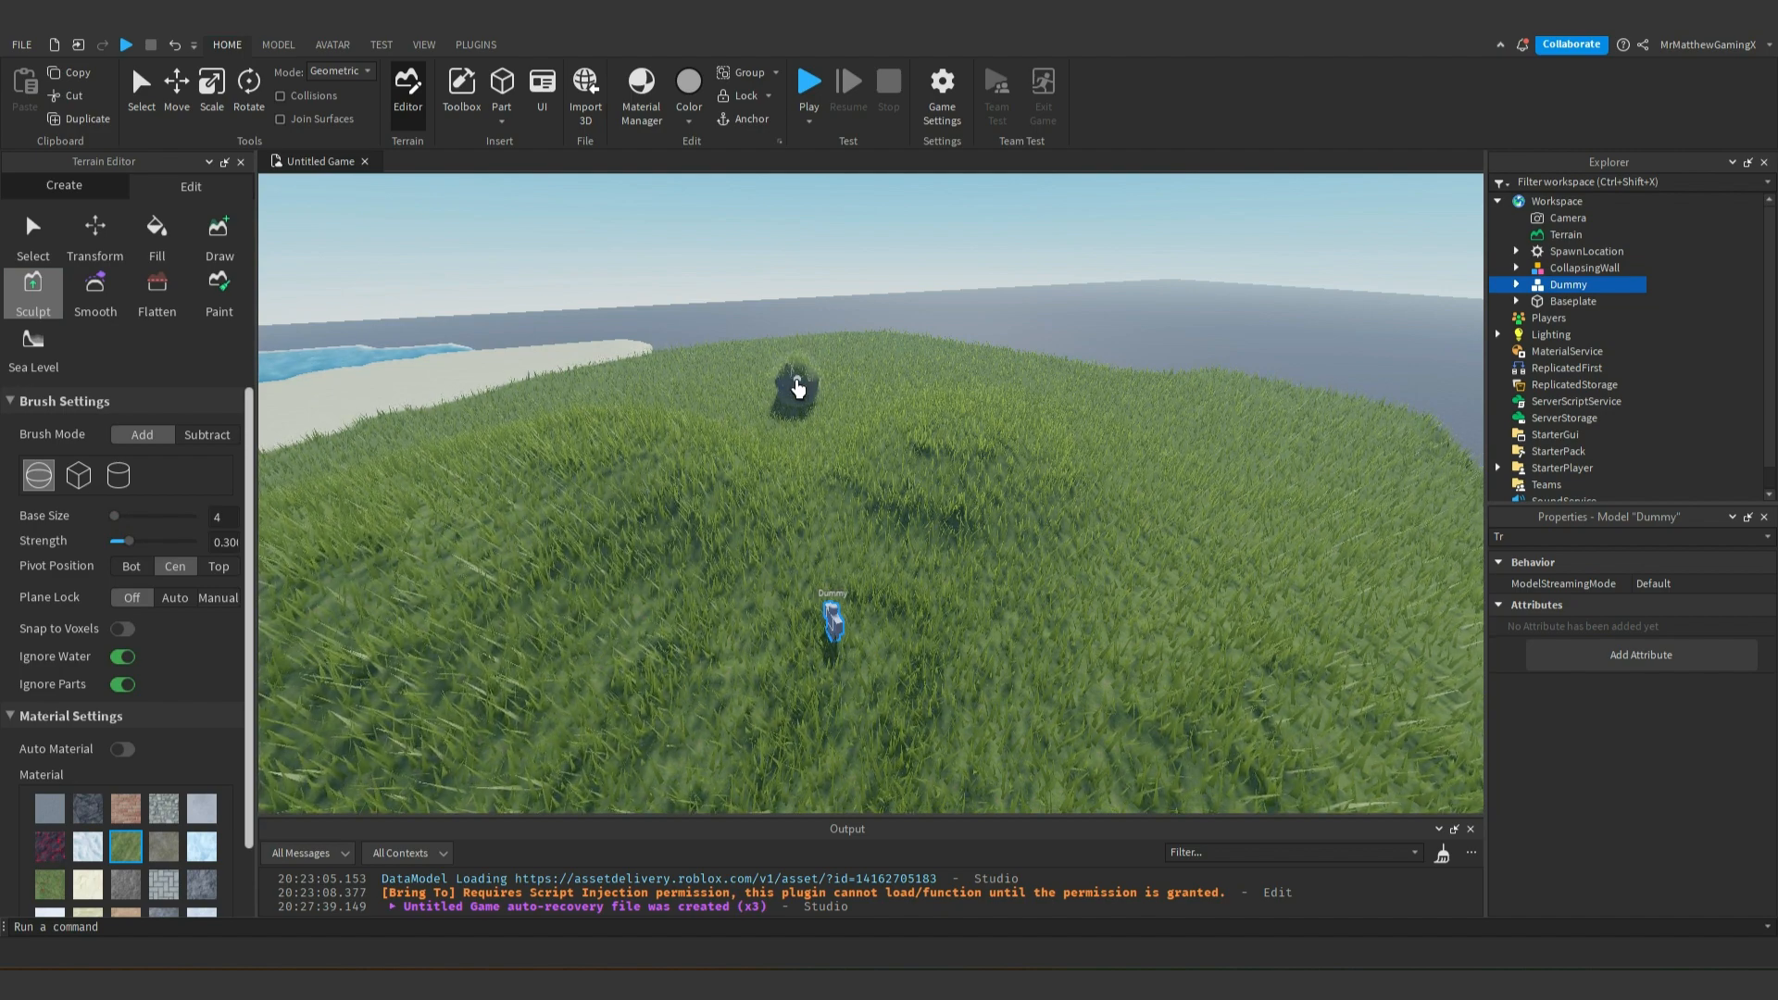
left_click(797, 388)
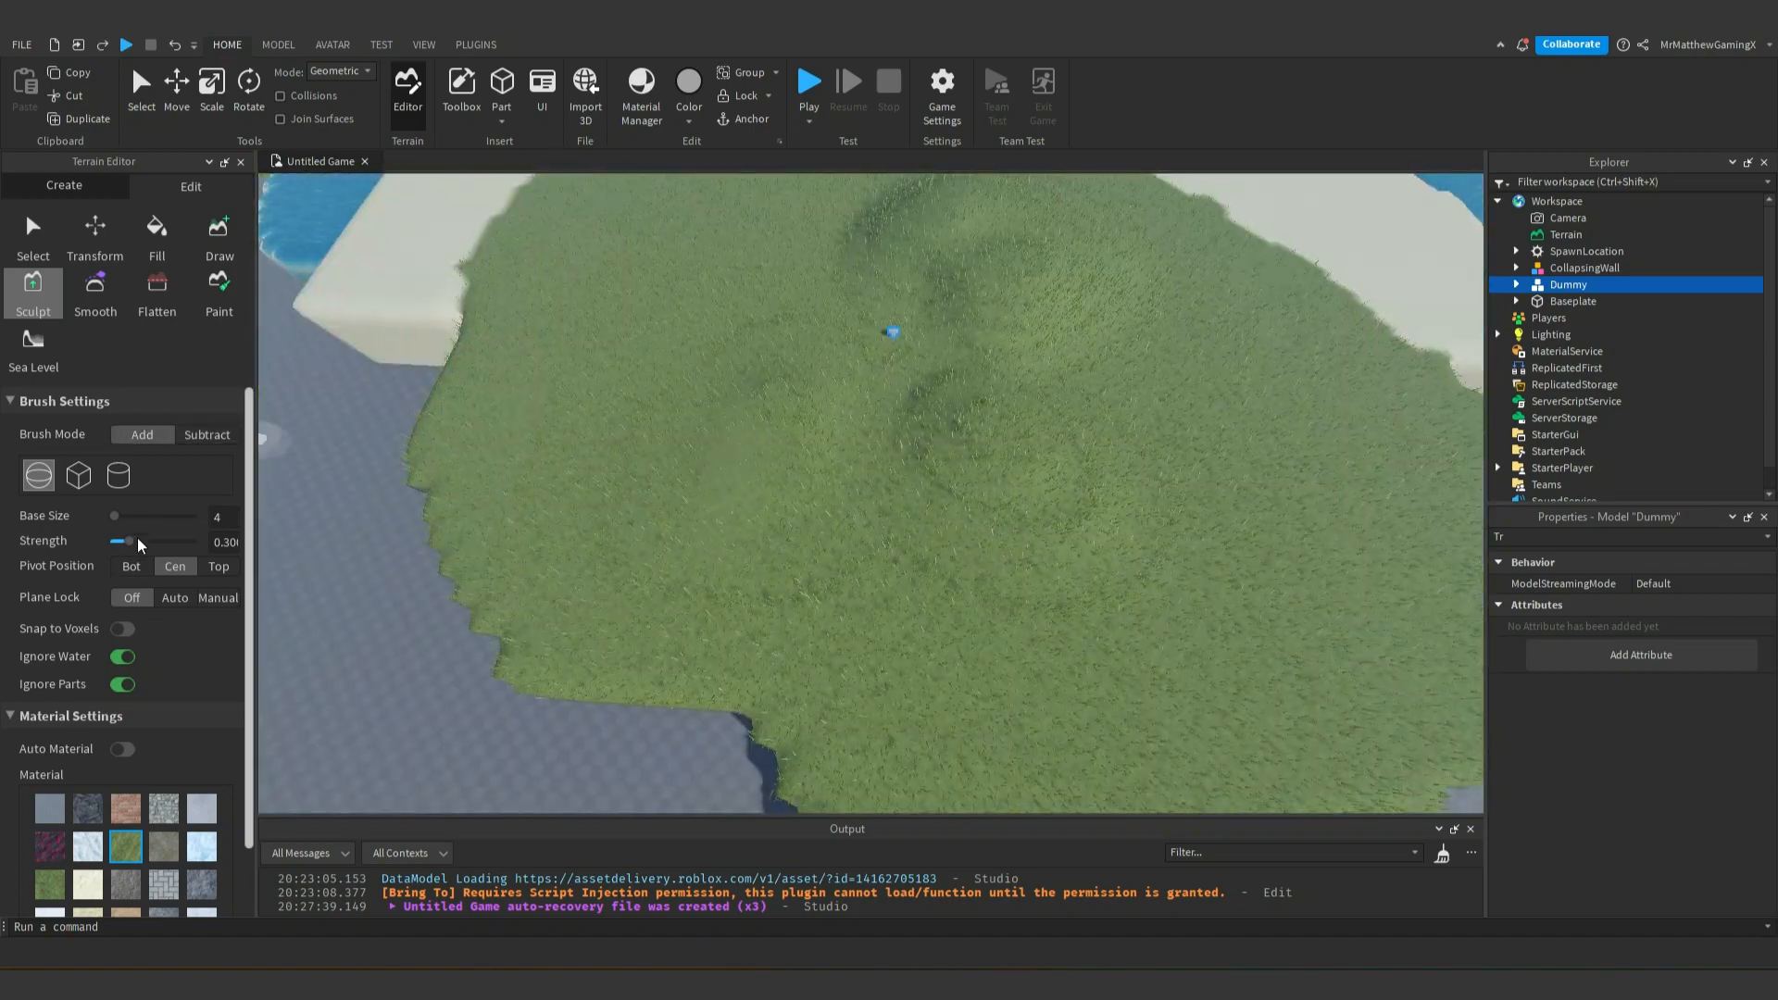
left_click_drag(113, 515, 147, 515)
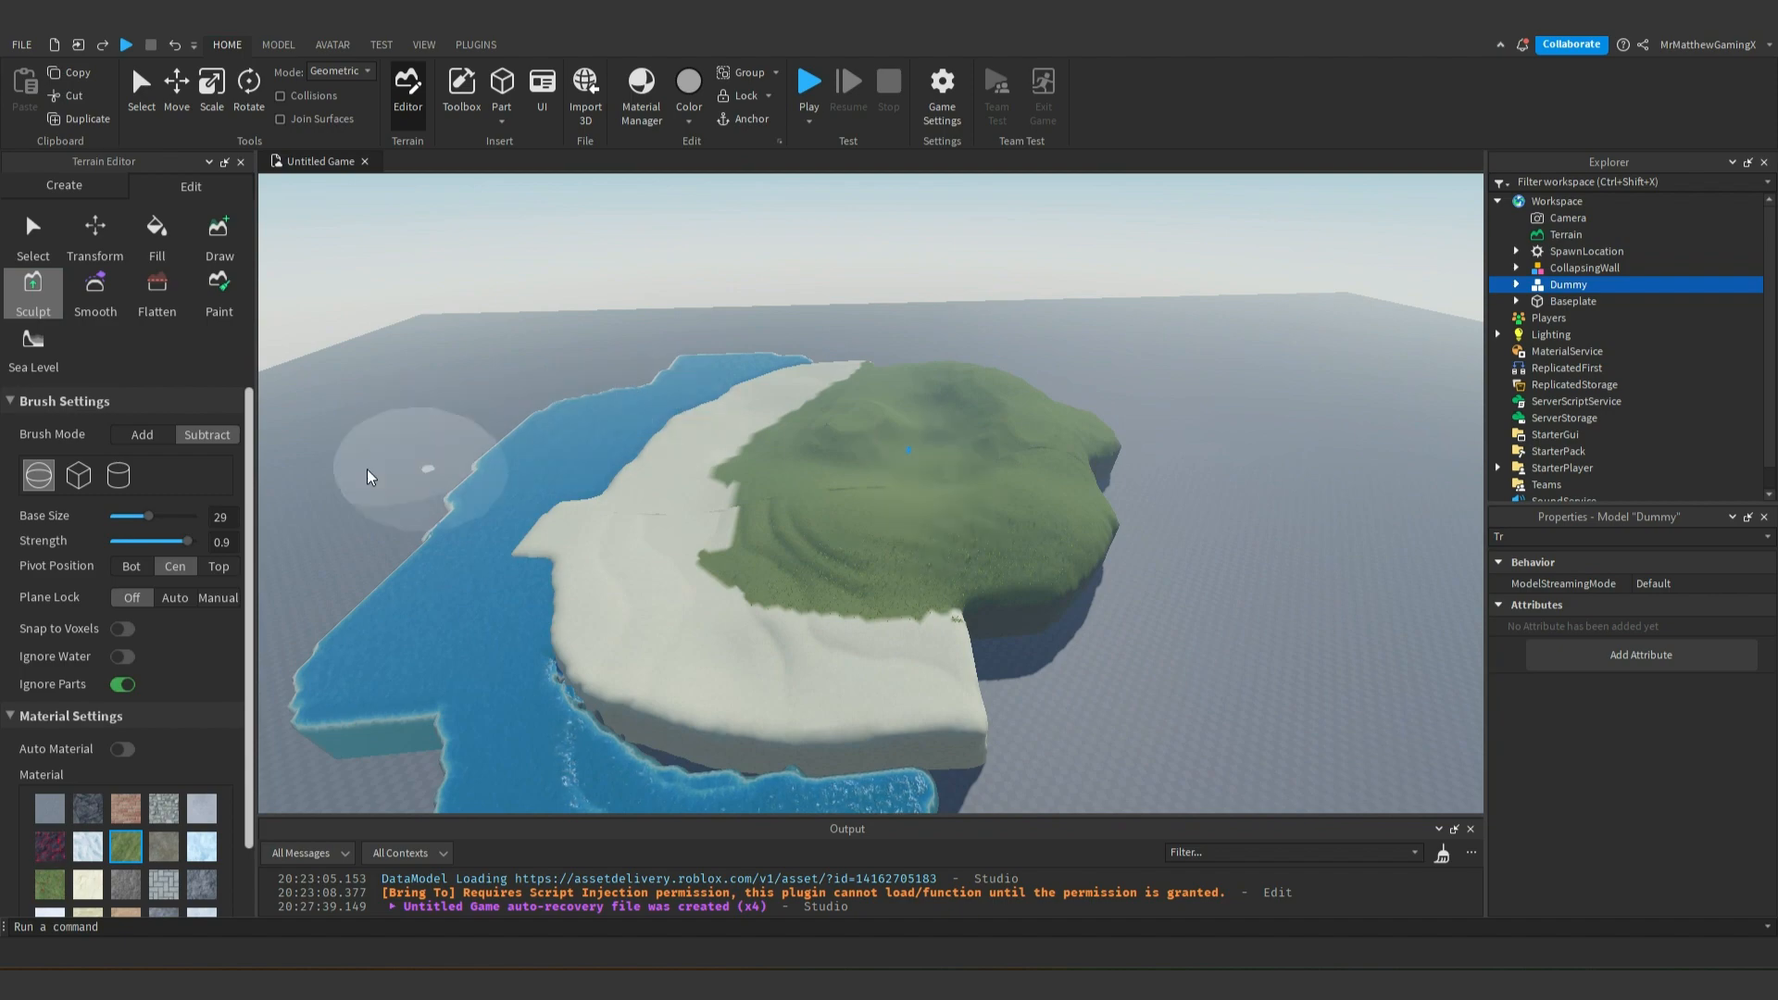
mouse_move(860, 455)
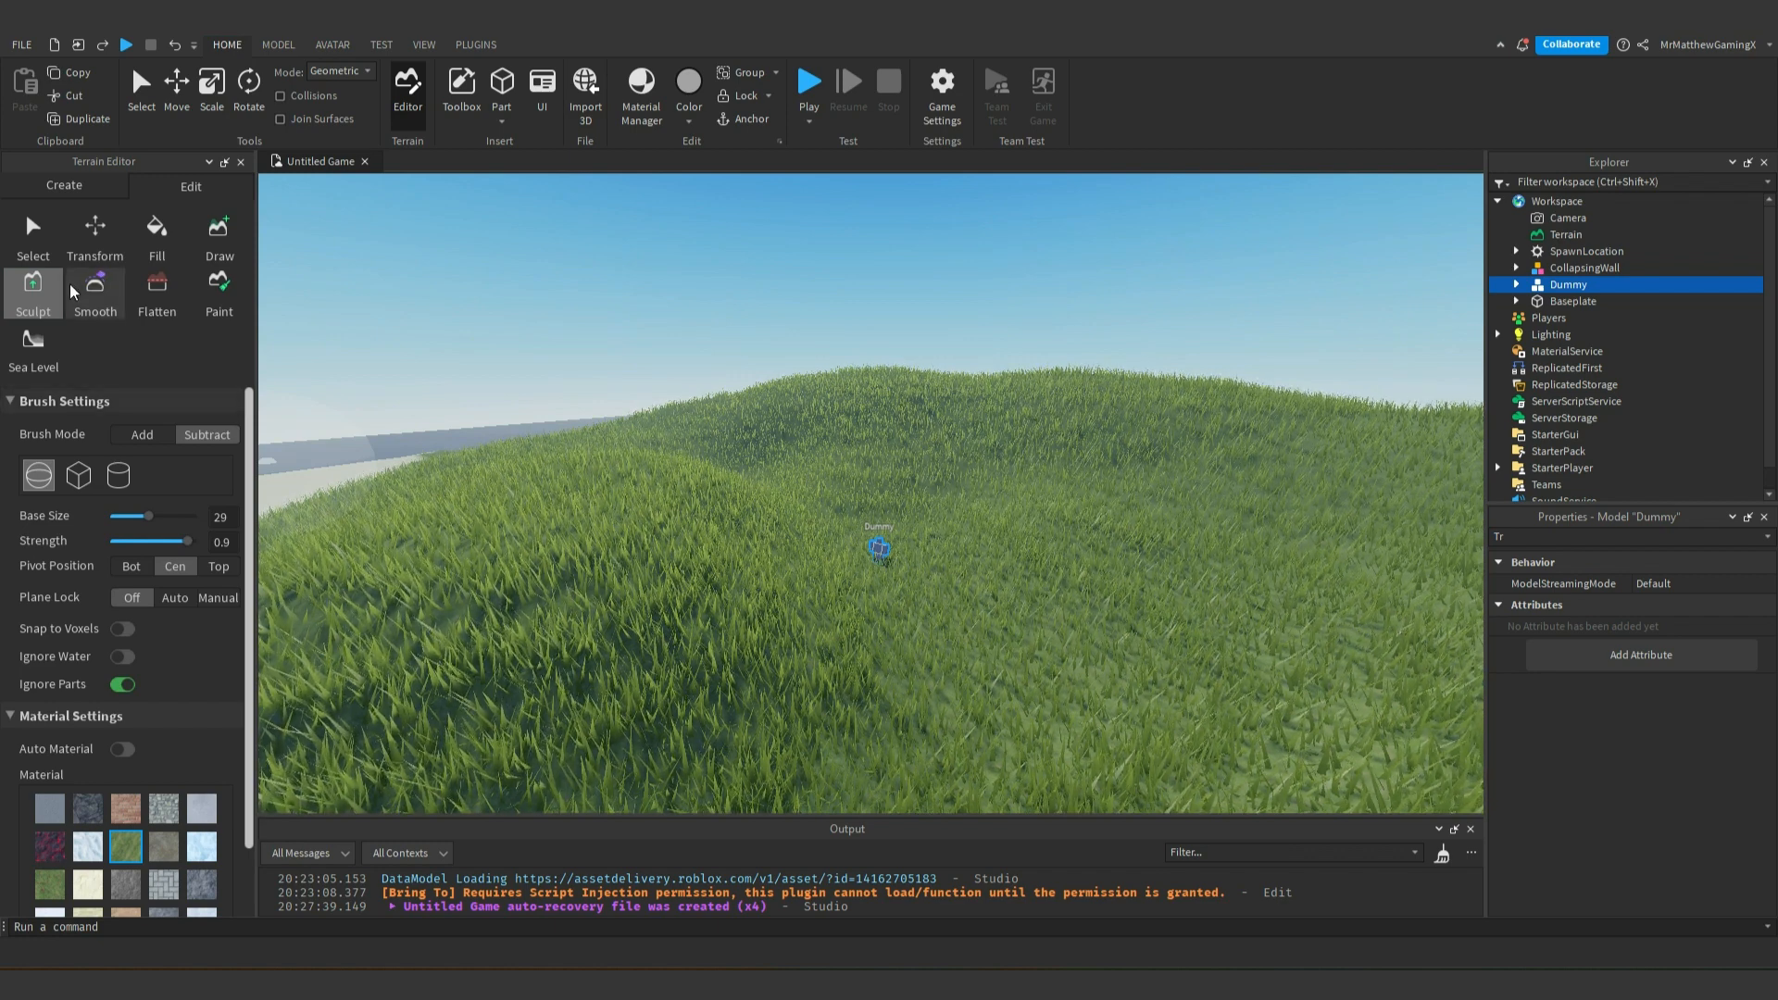
- Switch the Terrain Editor to the Smooth tool
left_click(95, 287)
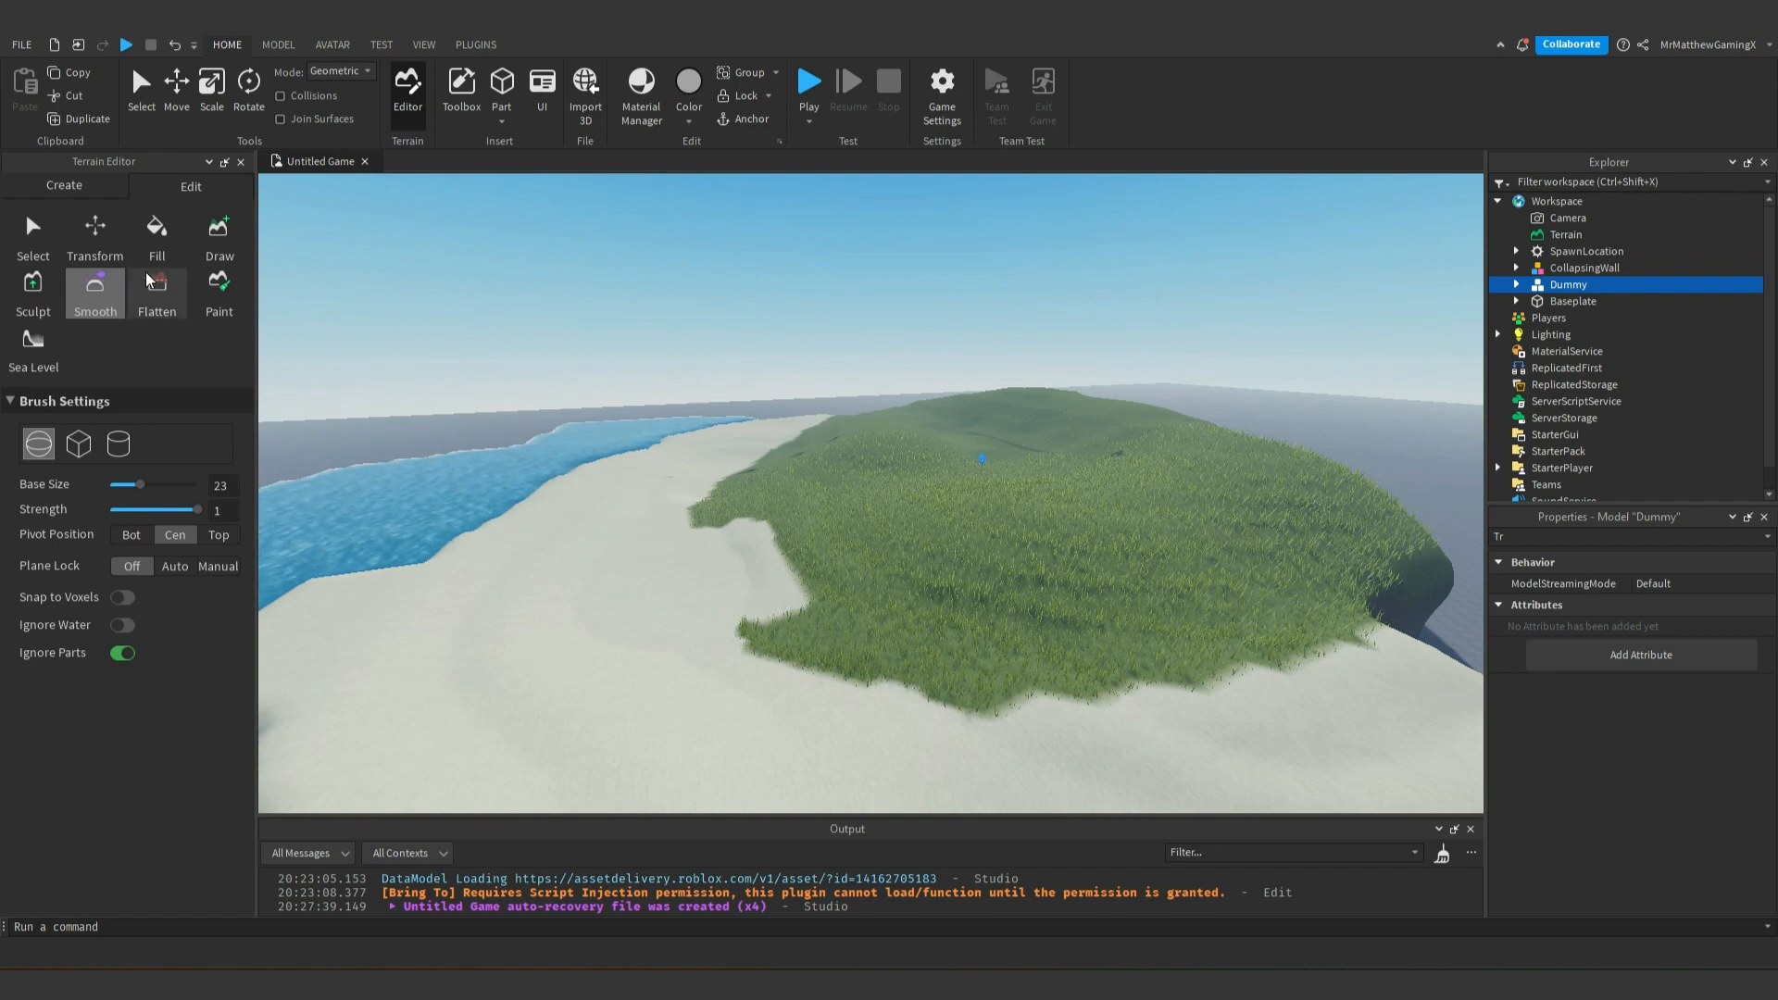
- Select Flatten and change its Flatten Mode to level a patch of hillside
left_click(157, 292)
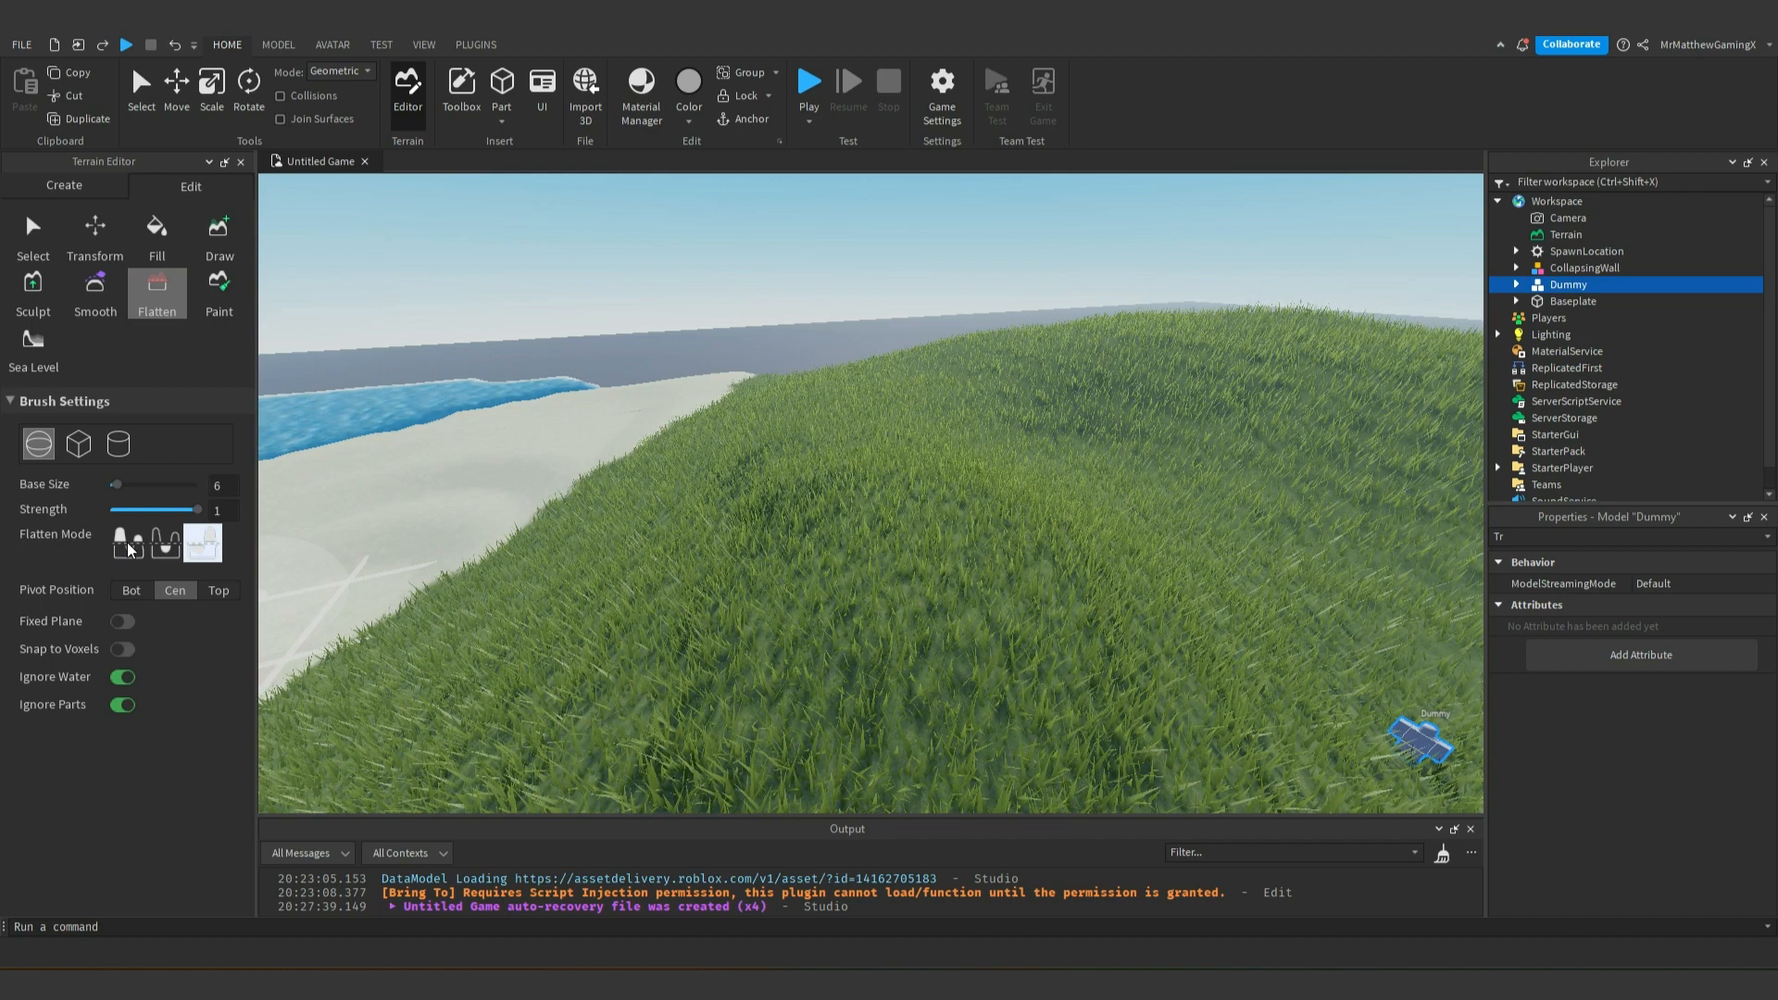
left_click(126, 545)
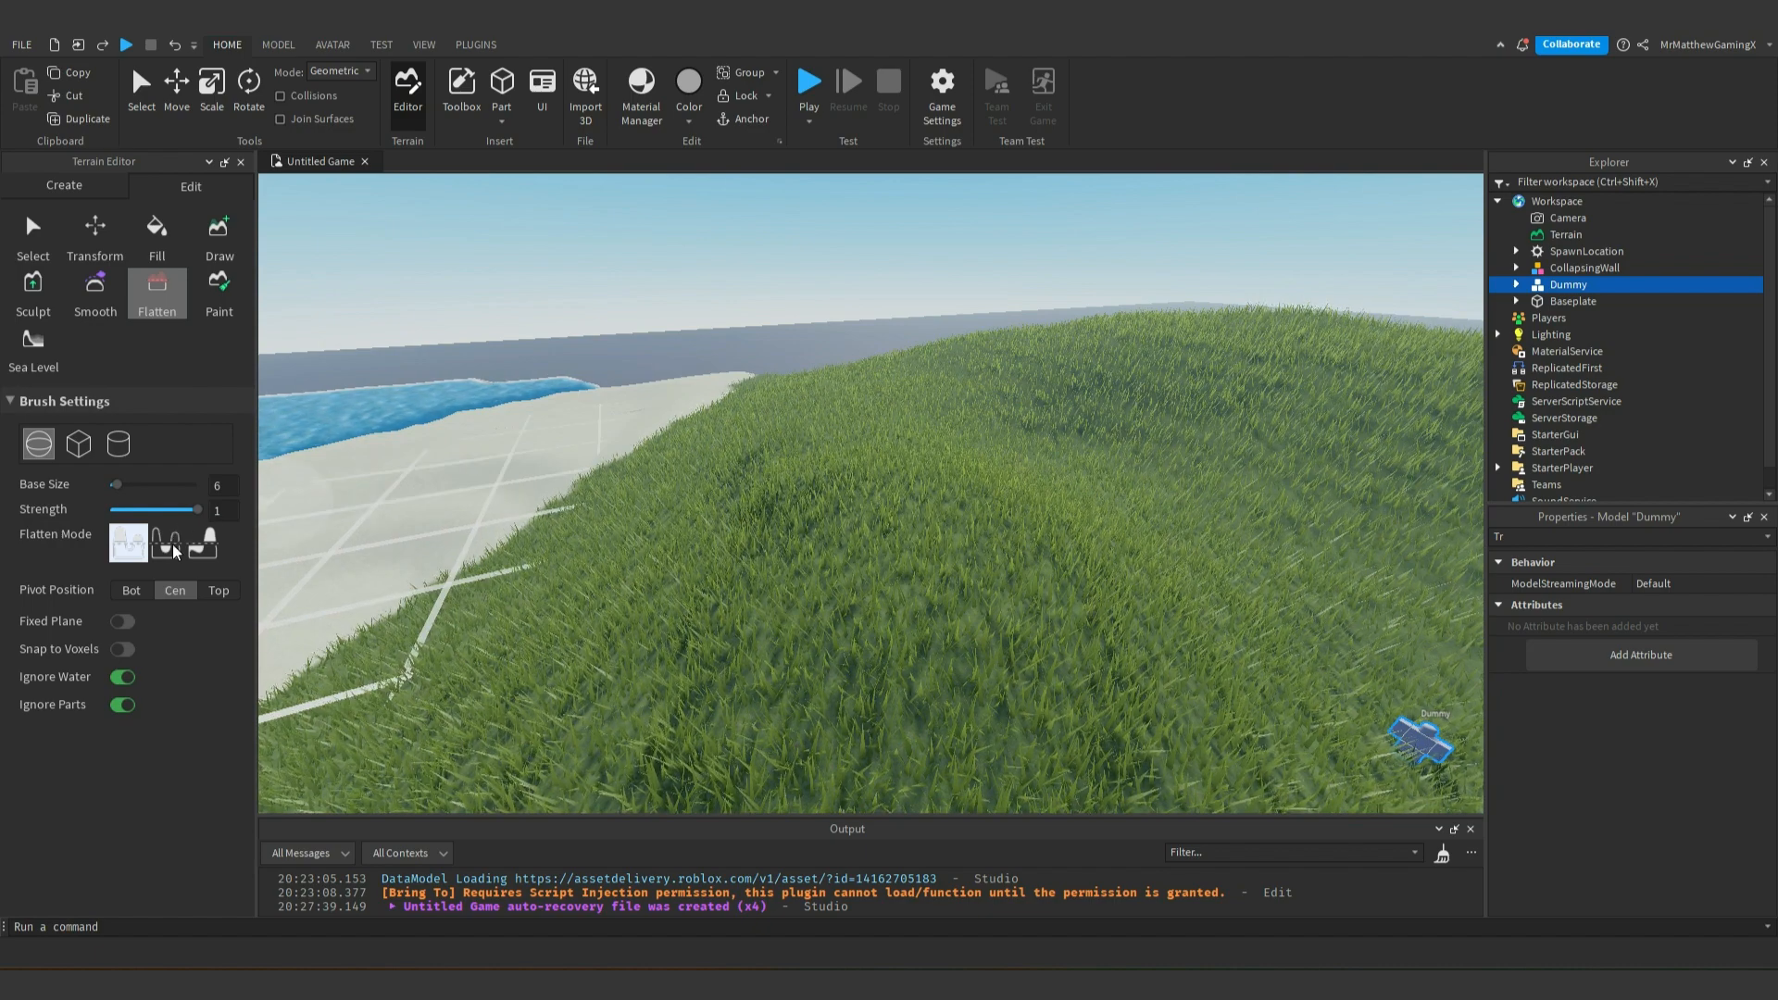
left_click(165, 545)
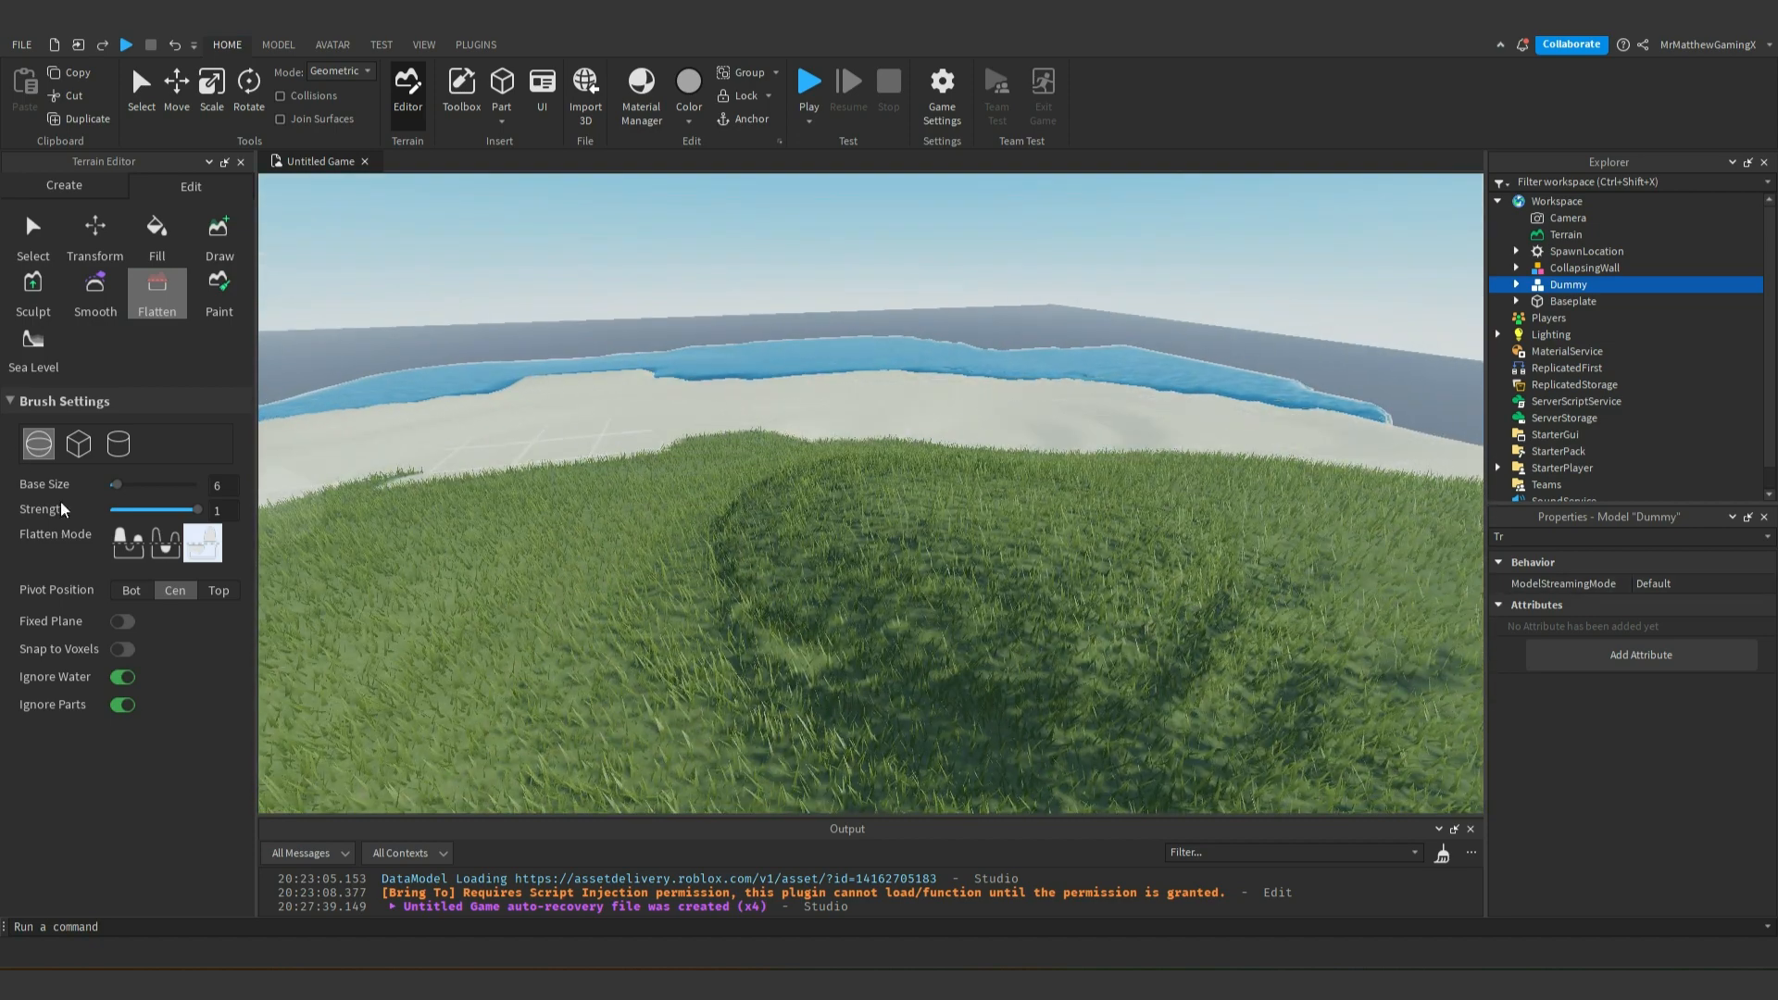
left_click(165, 543)
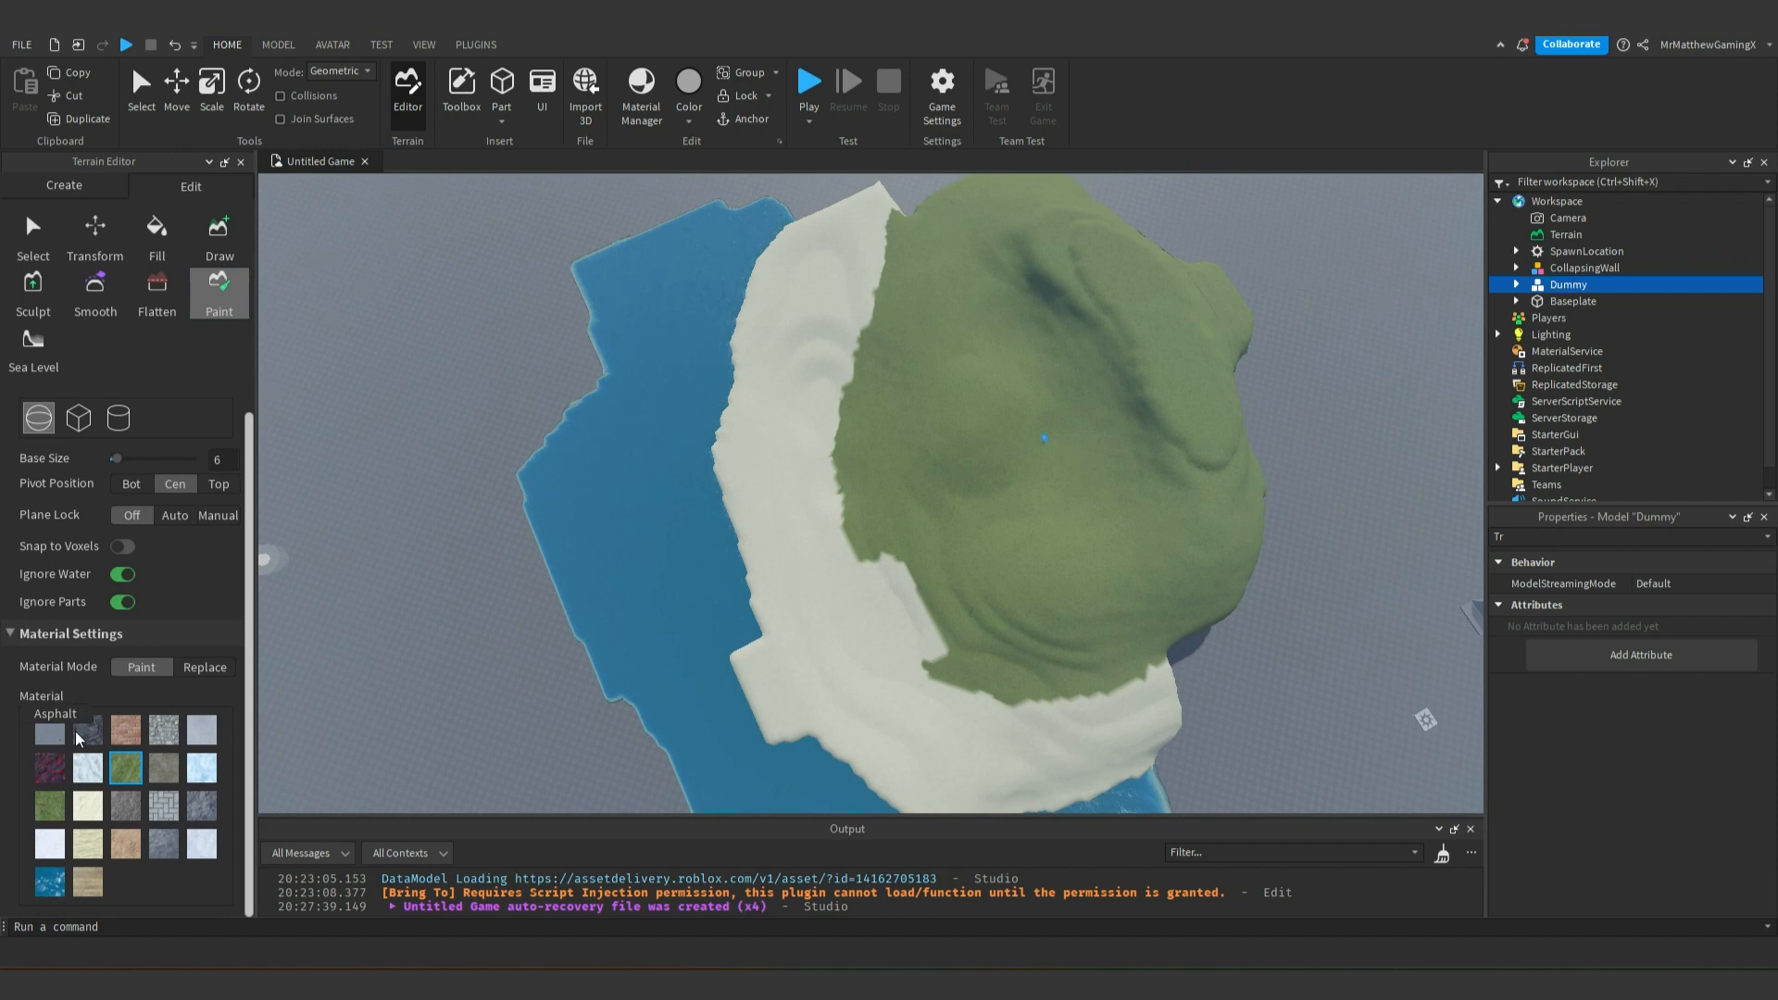
mouse_move(86, 769)
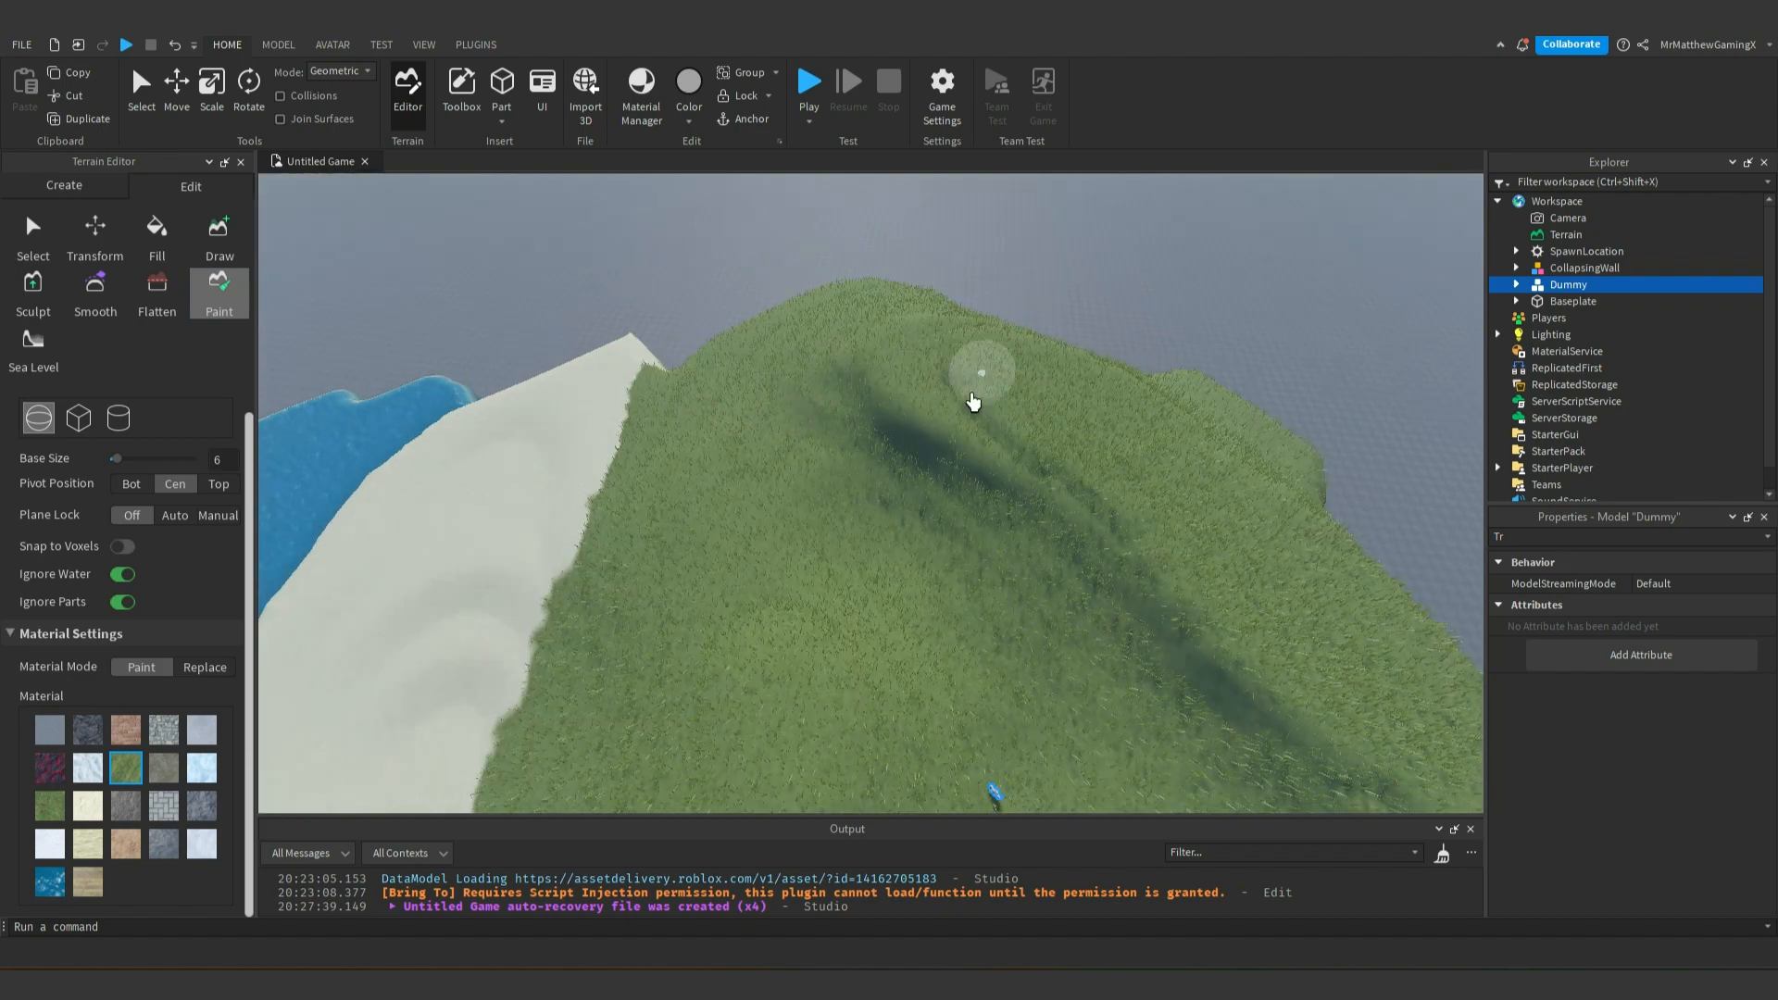
mouse_move(164, 767)
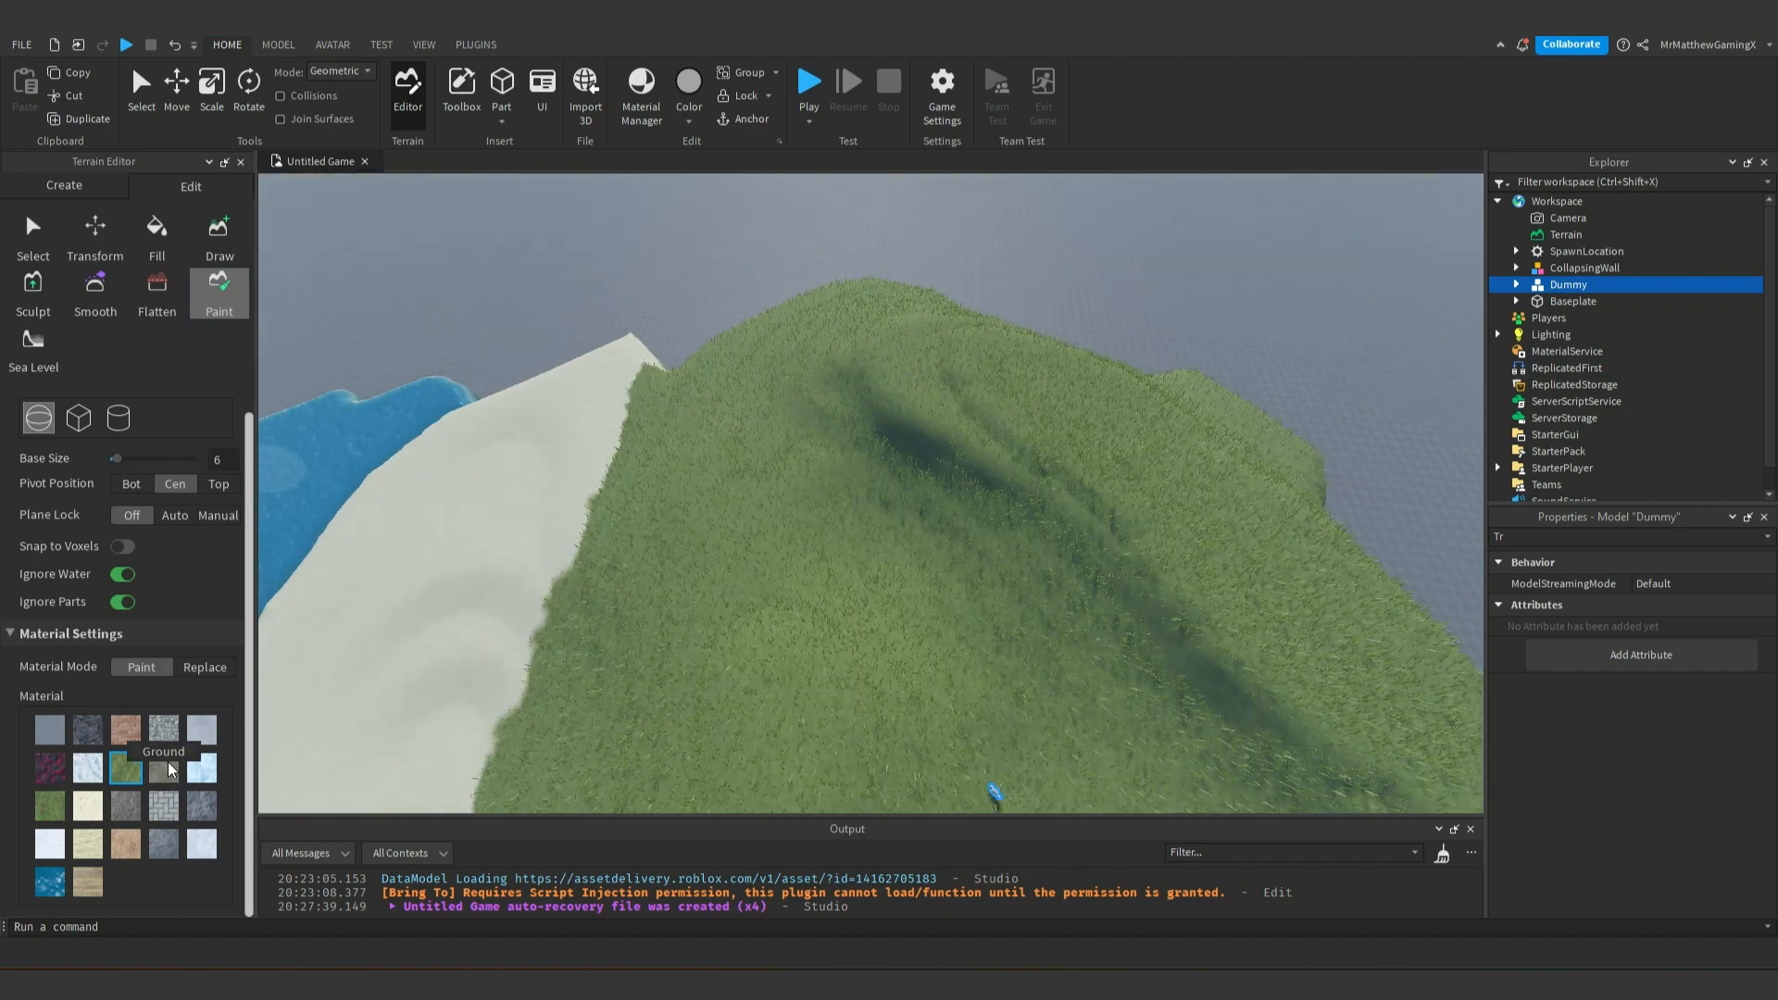
mouse_move(125, 852)
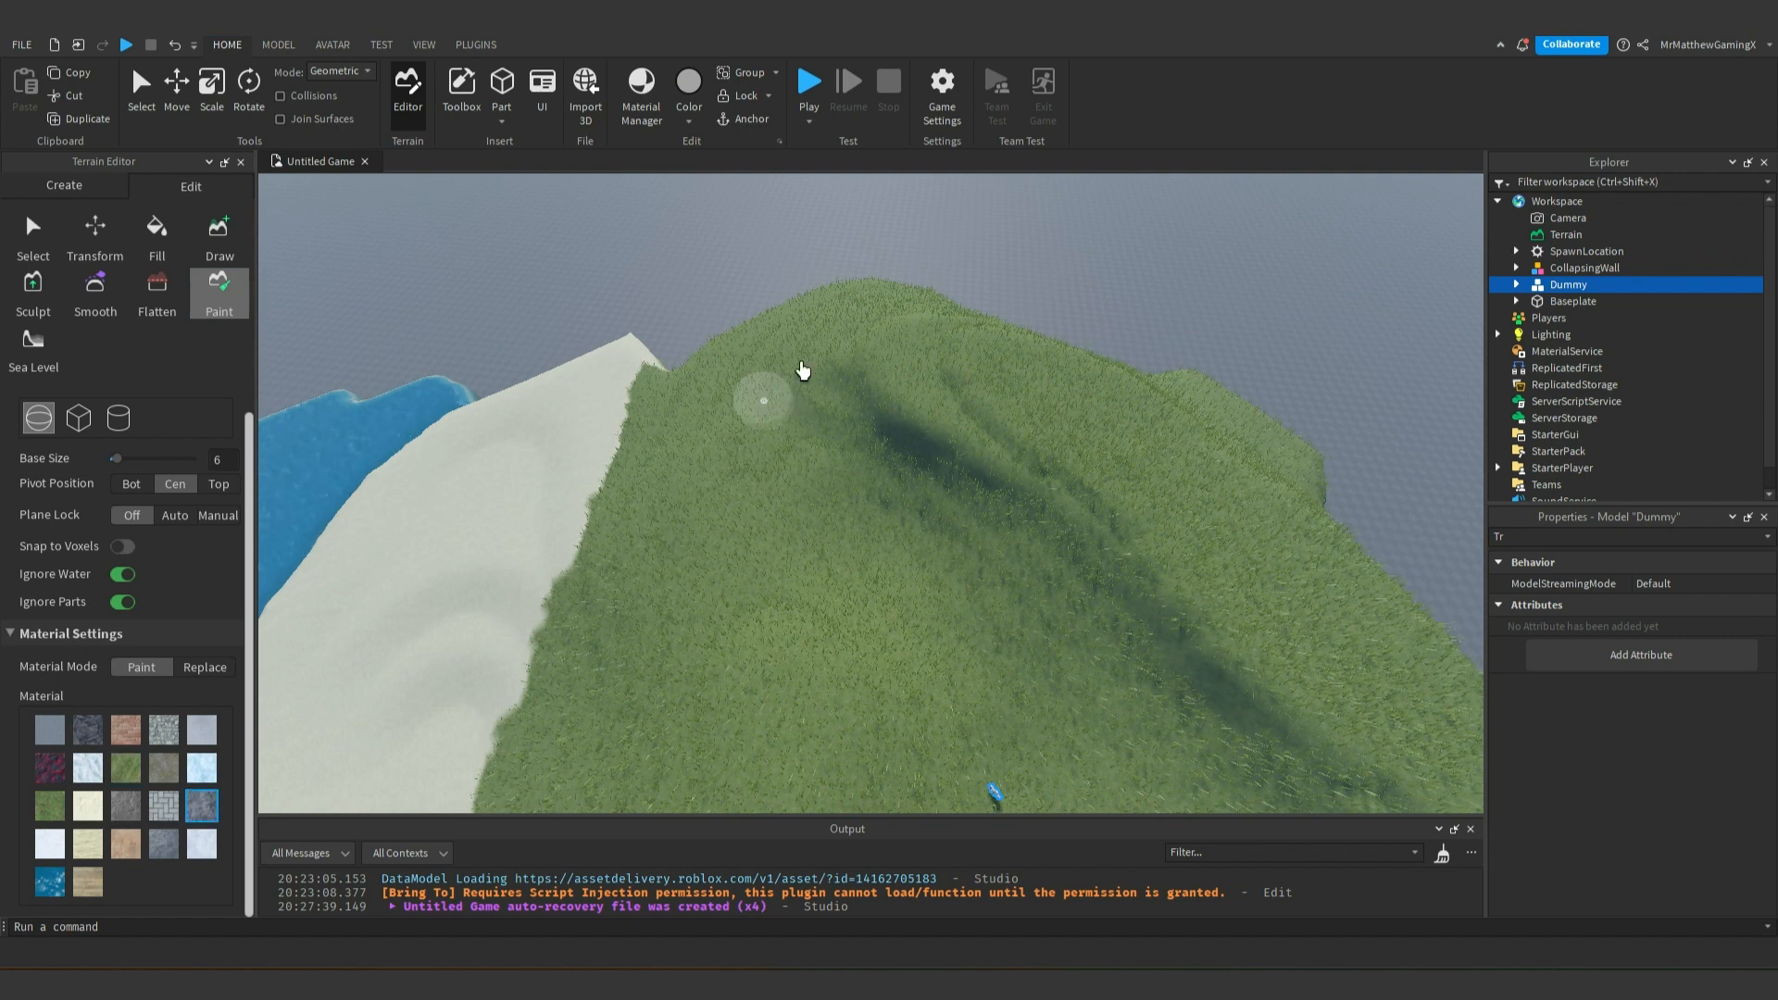
- Paint rock and sandstone patches onto the sand, then orbit to view the island
left_click_drag(114, 458, 146, 459)
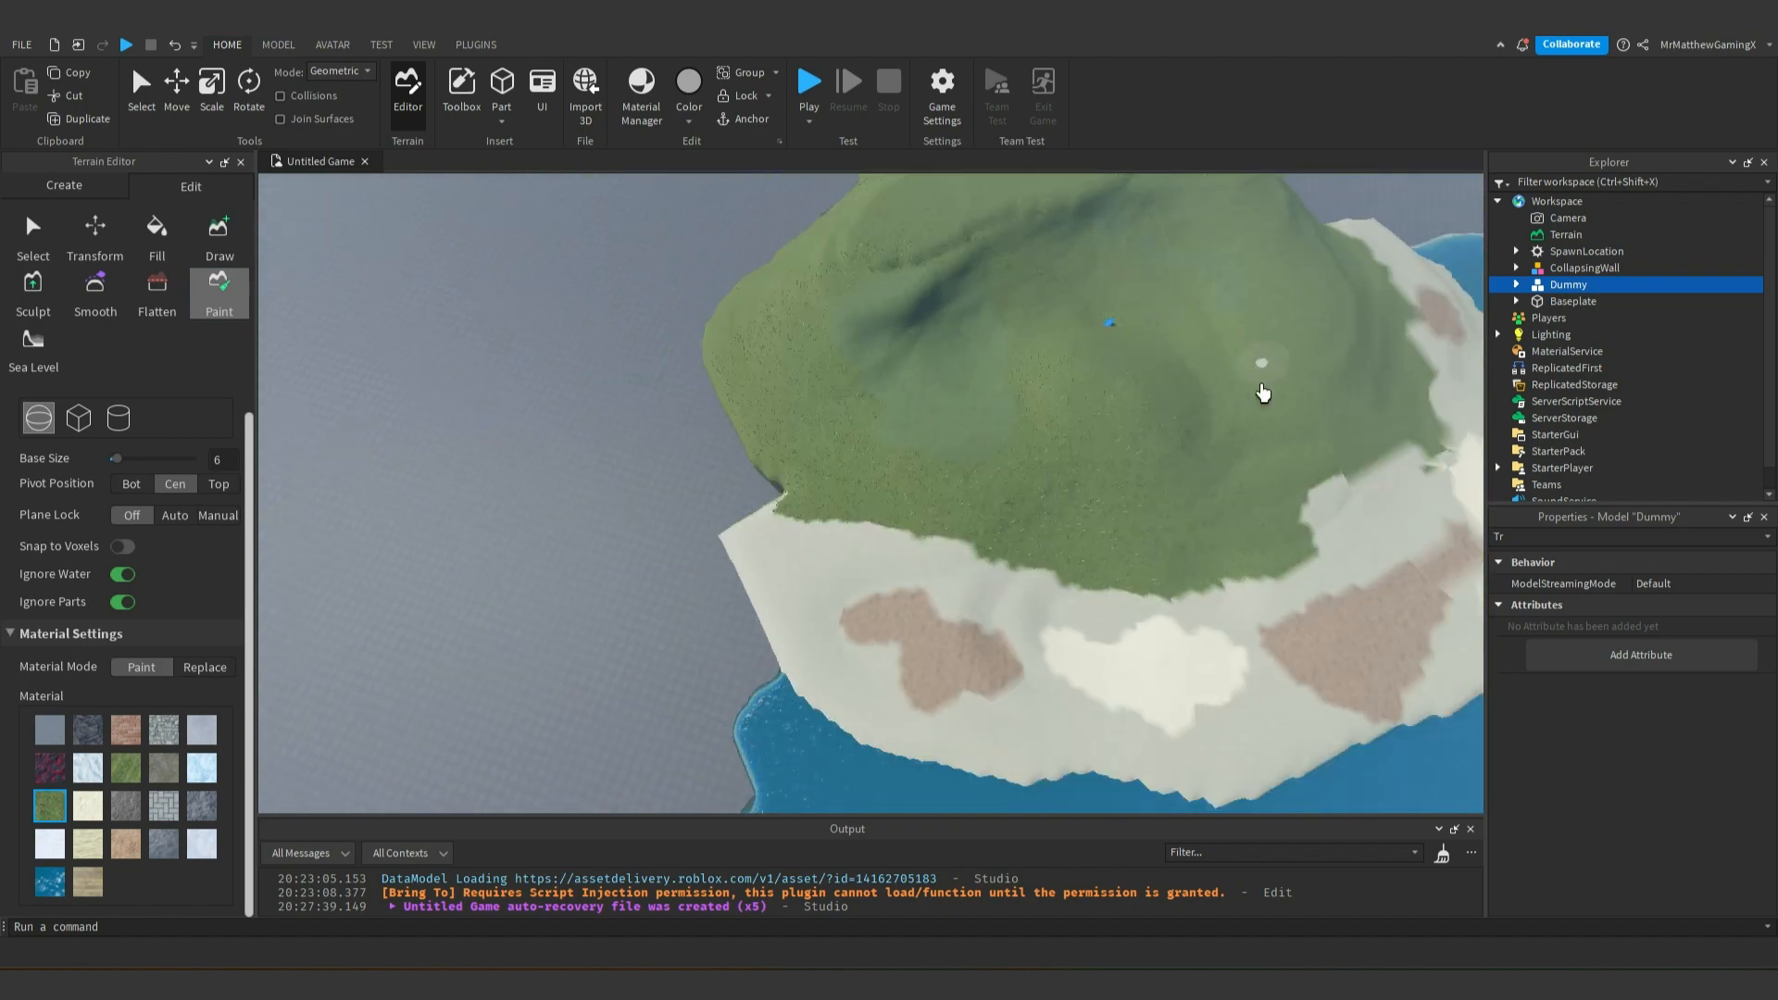
left_click_drag(1262, 391, 1148, 268)
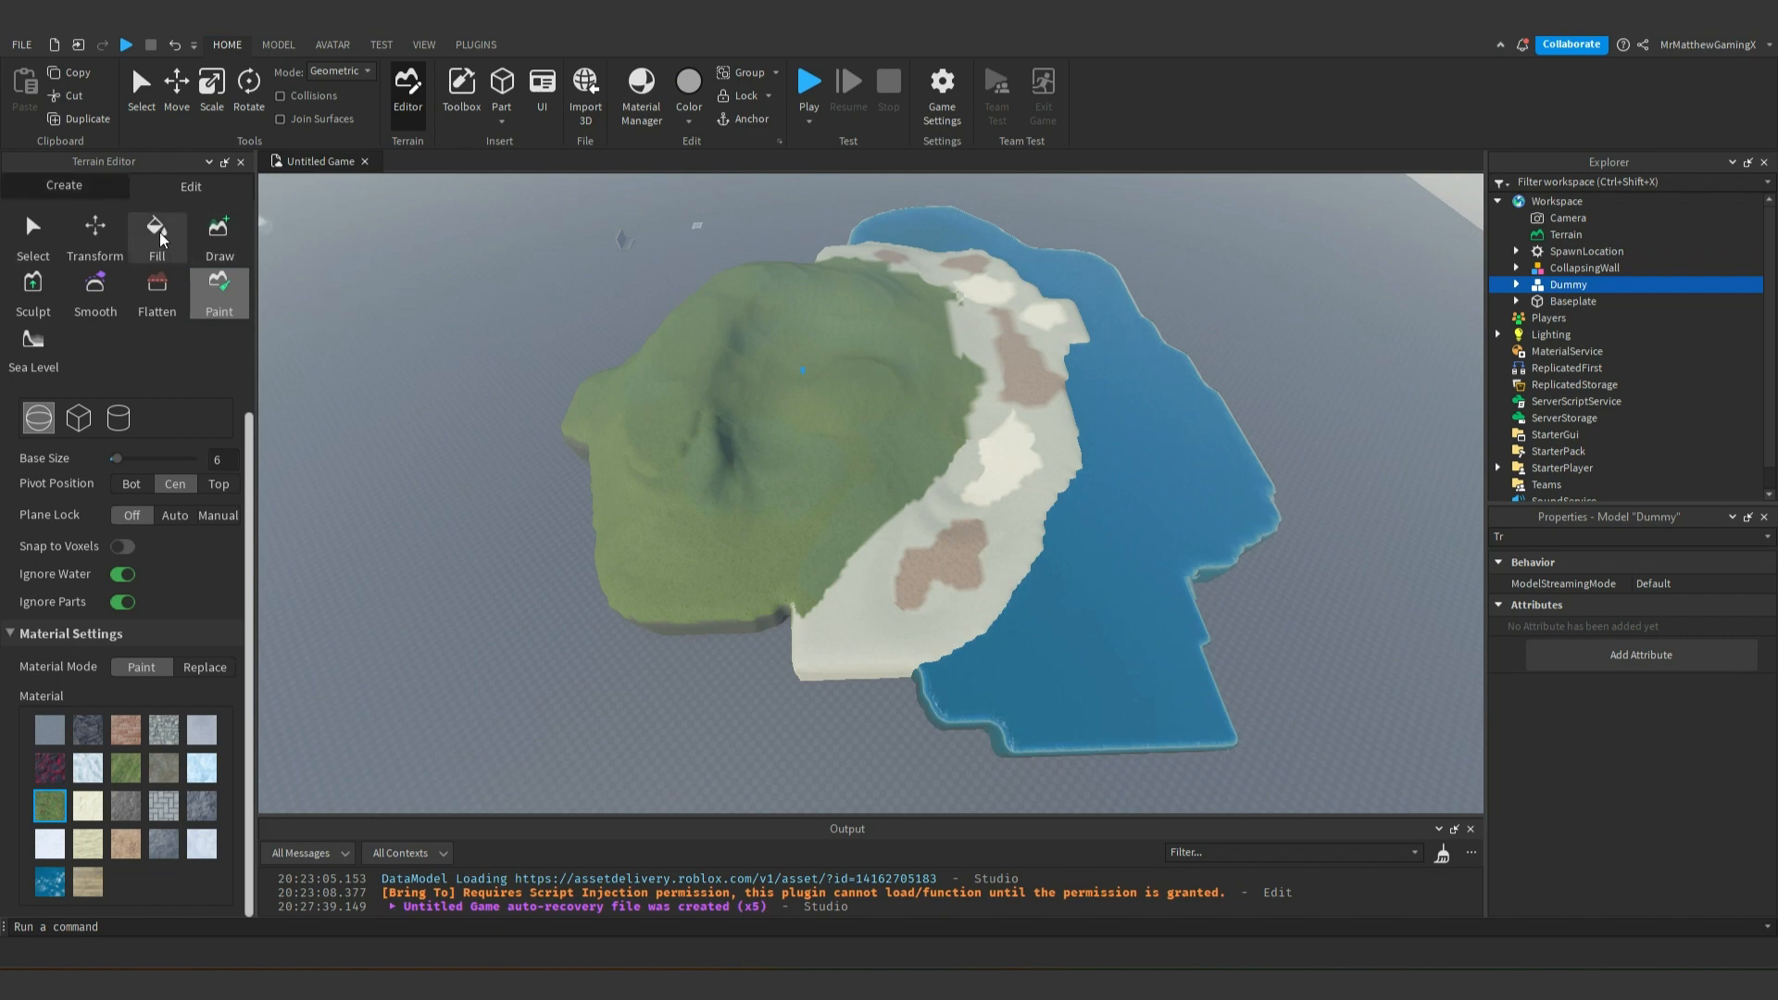
- Choose Fill in Fill mode and resize the region to 776×192×460 around the island
left_click(156, 235)
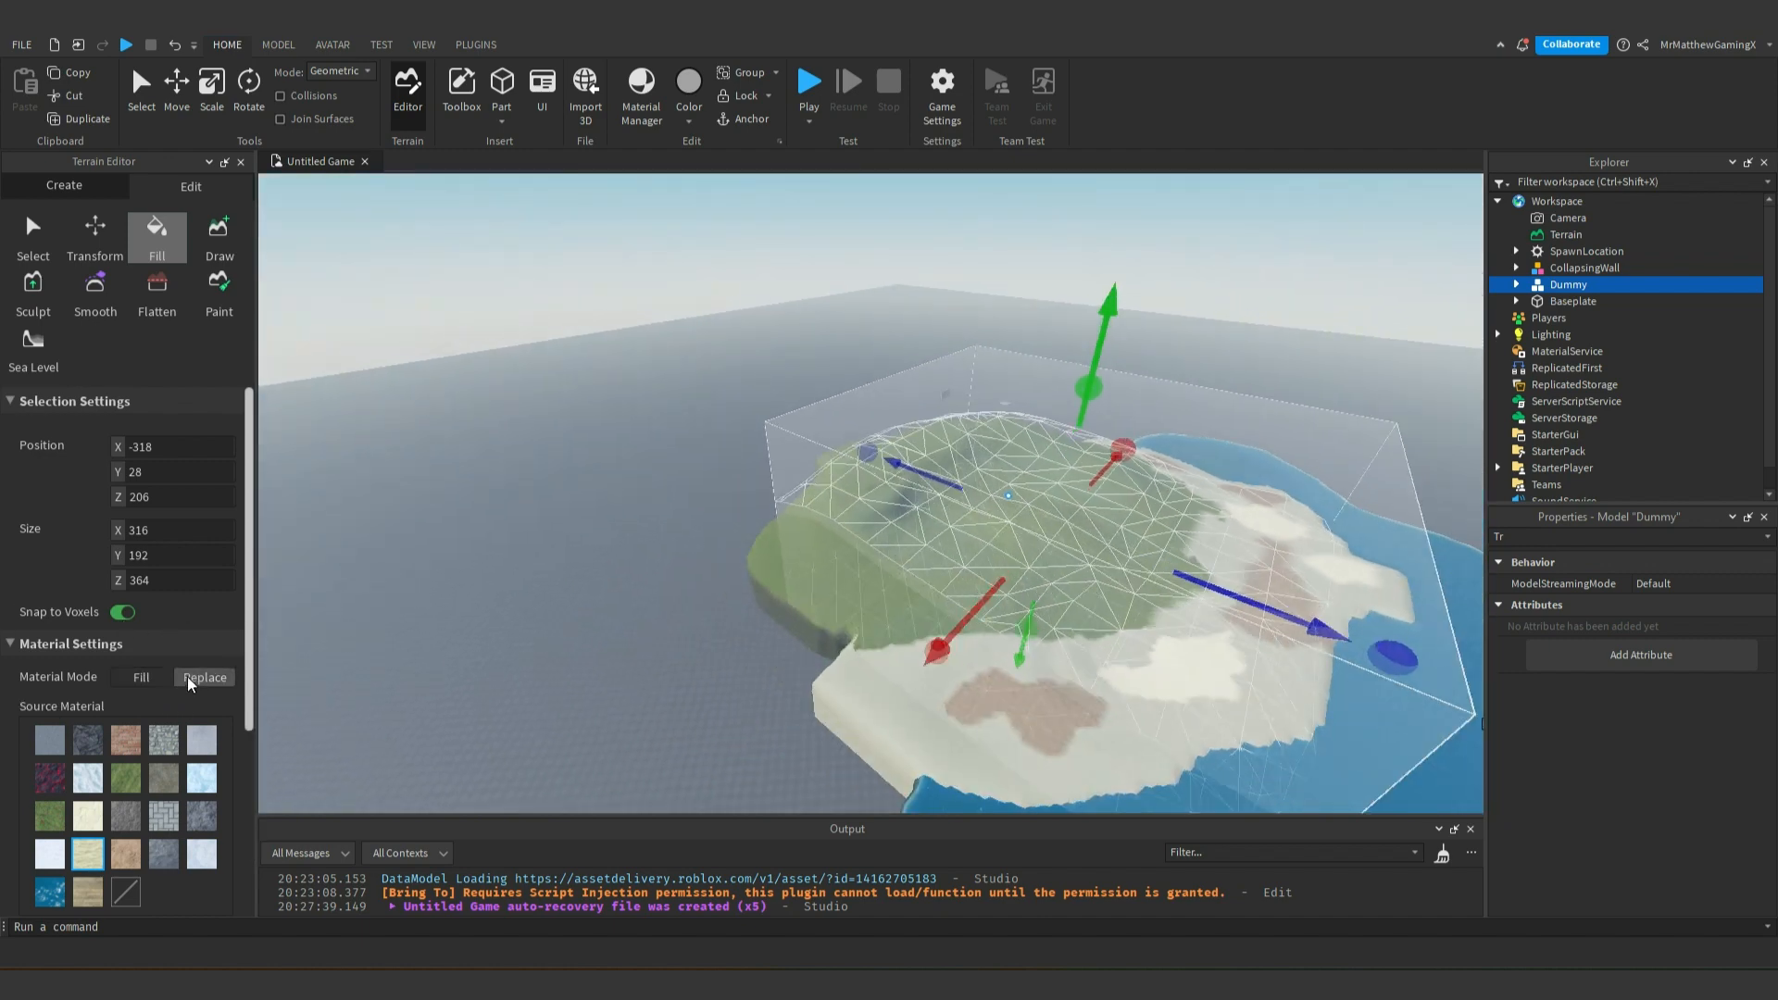
left_click(141, 677)
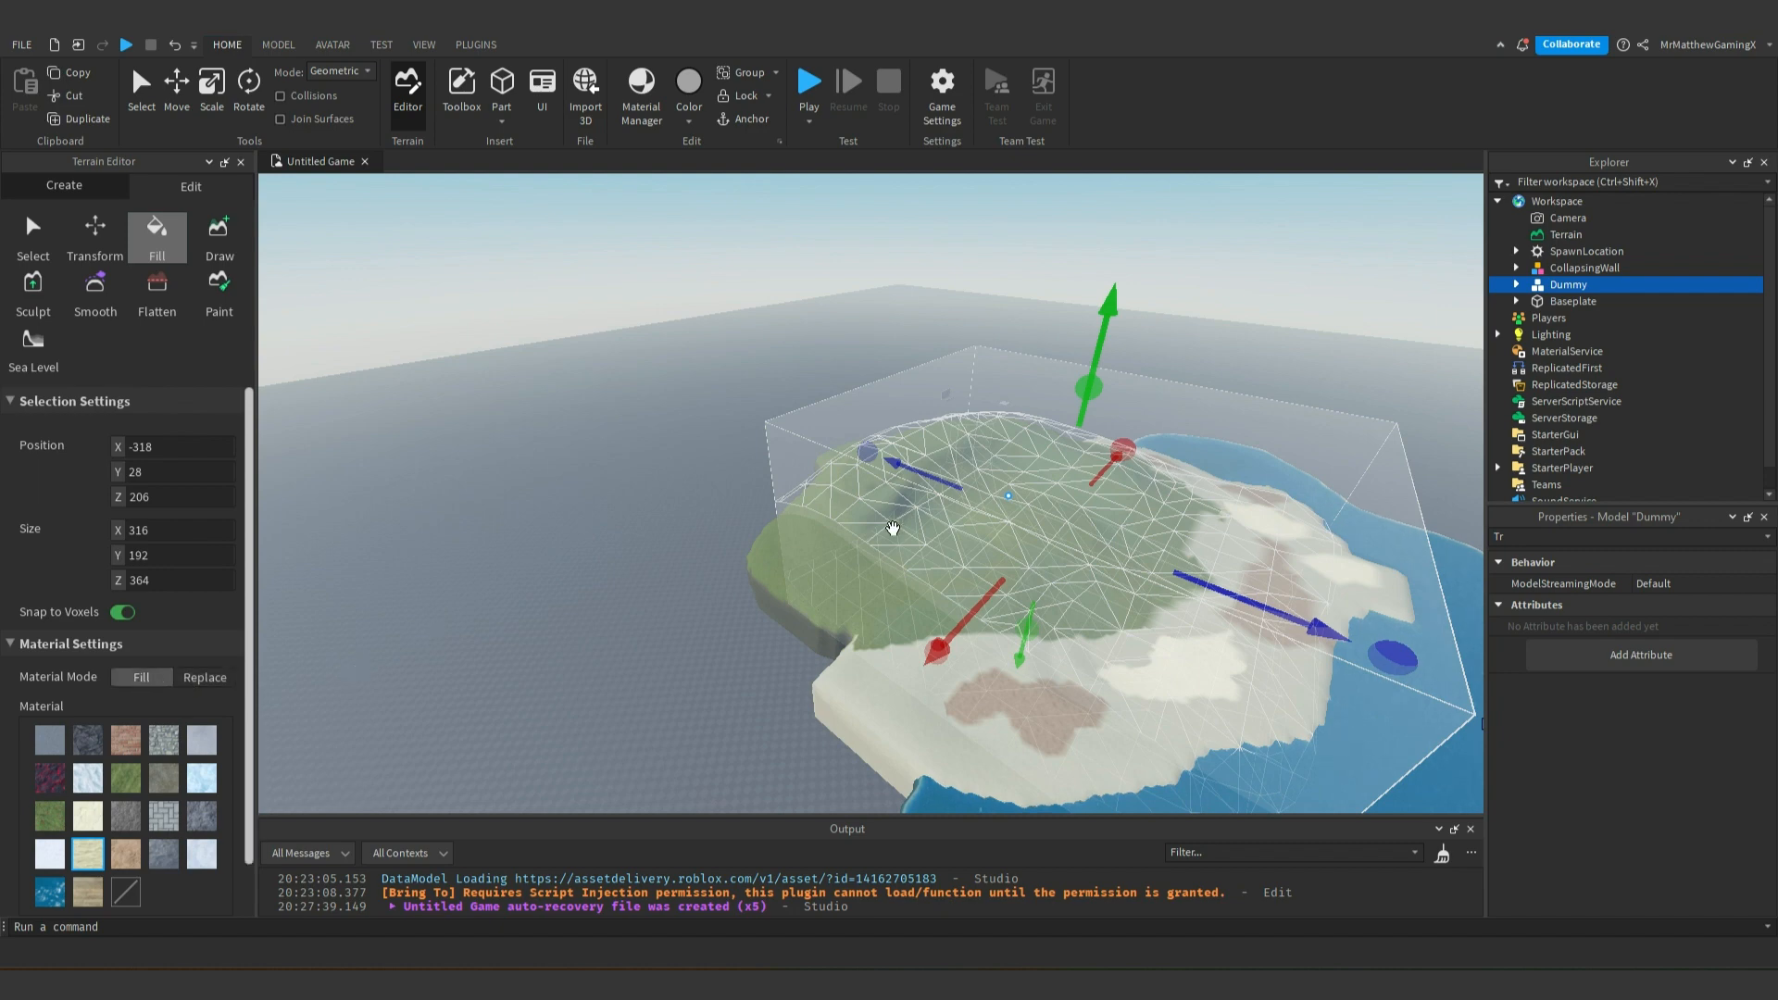
scroll("down", 3)
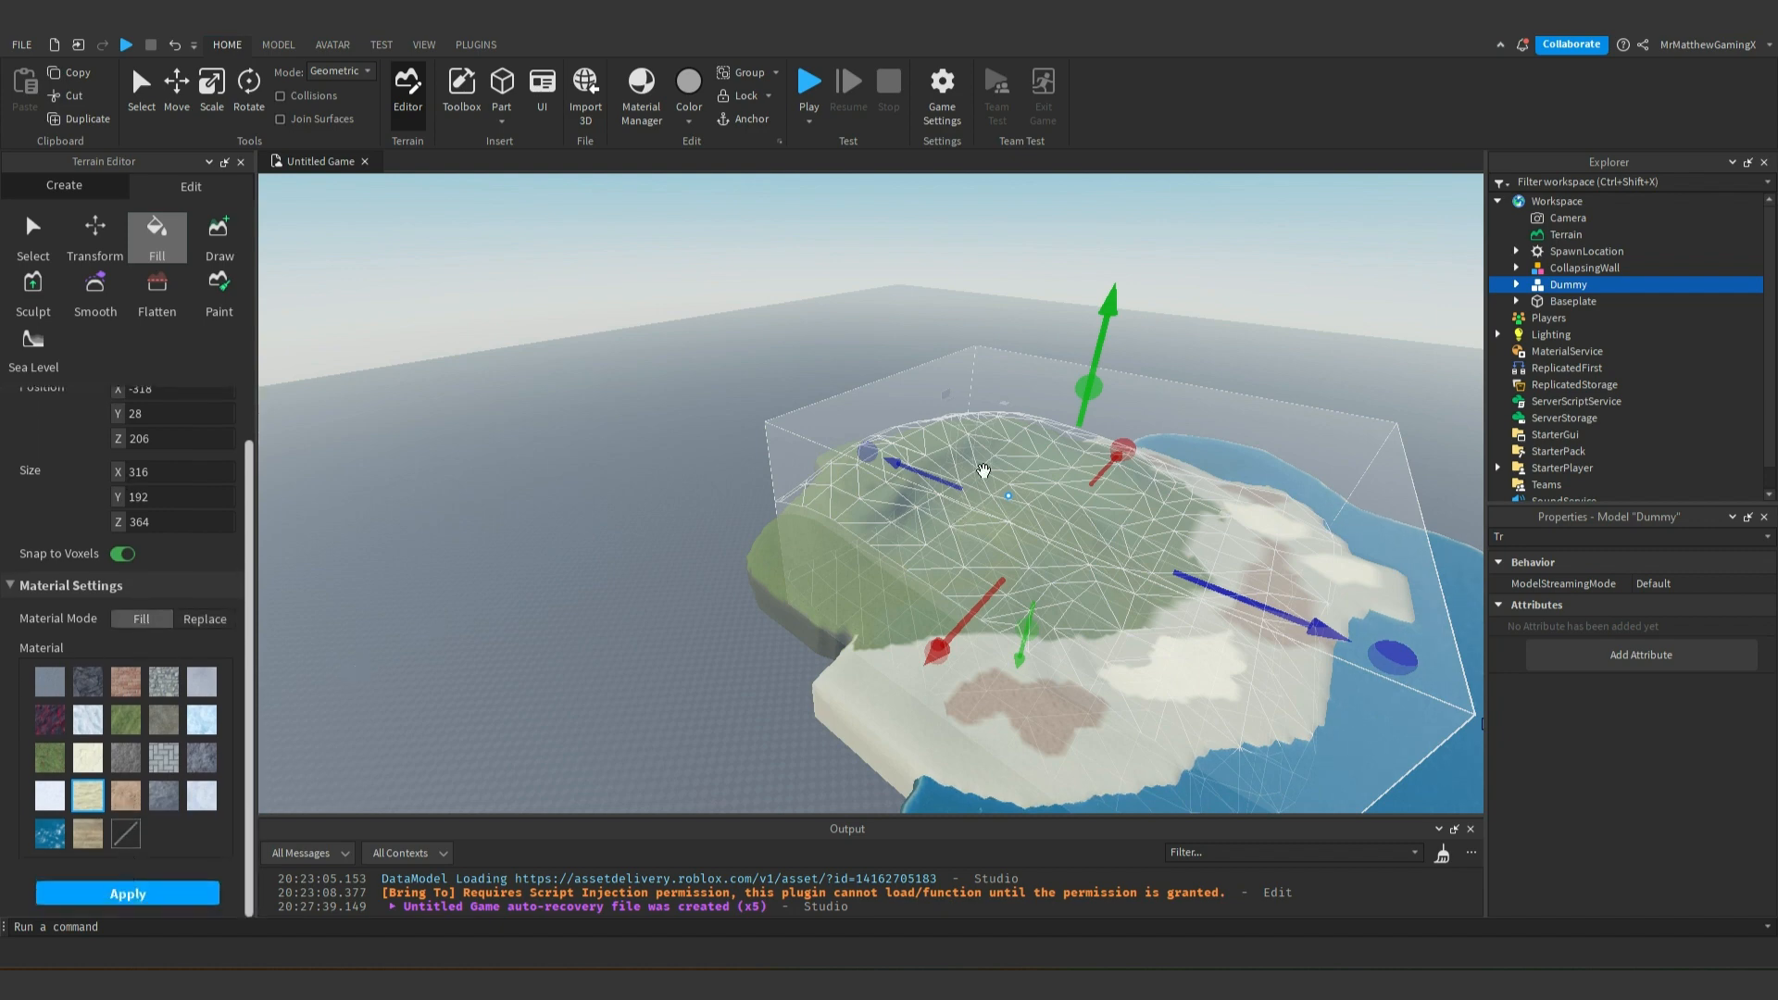
left_click_drag(983, 470, 827, 586)
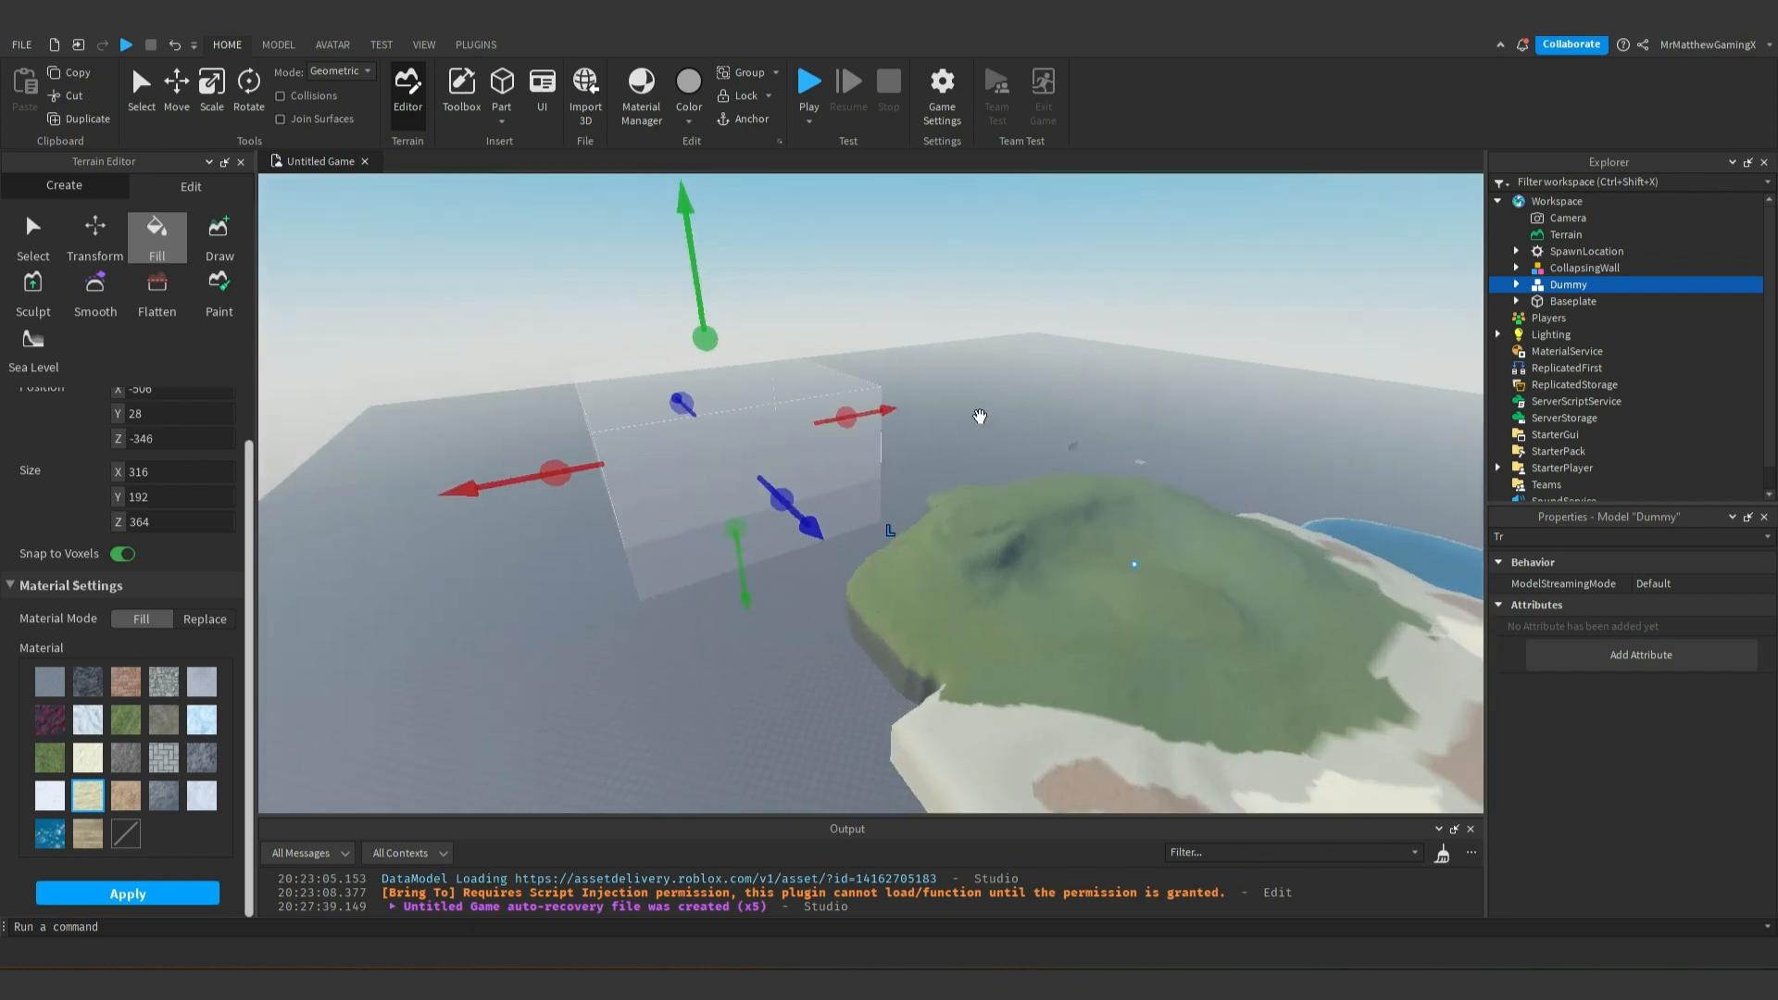
left_click_drag(978, 416, 683, 582)
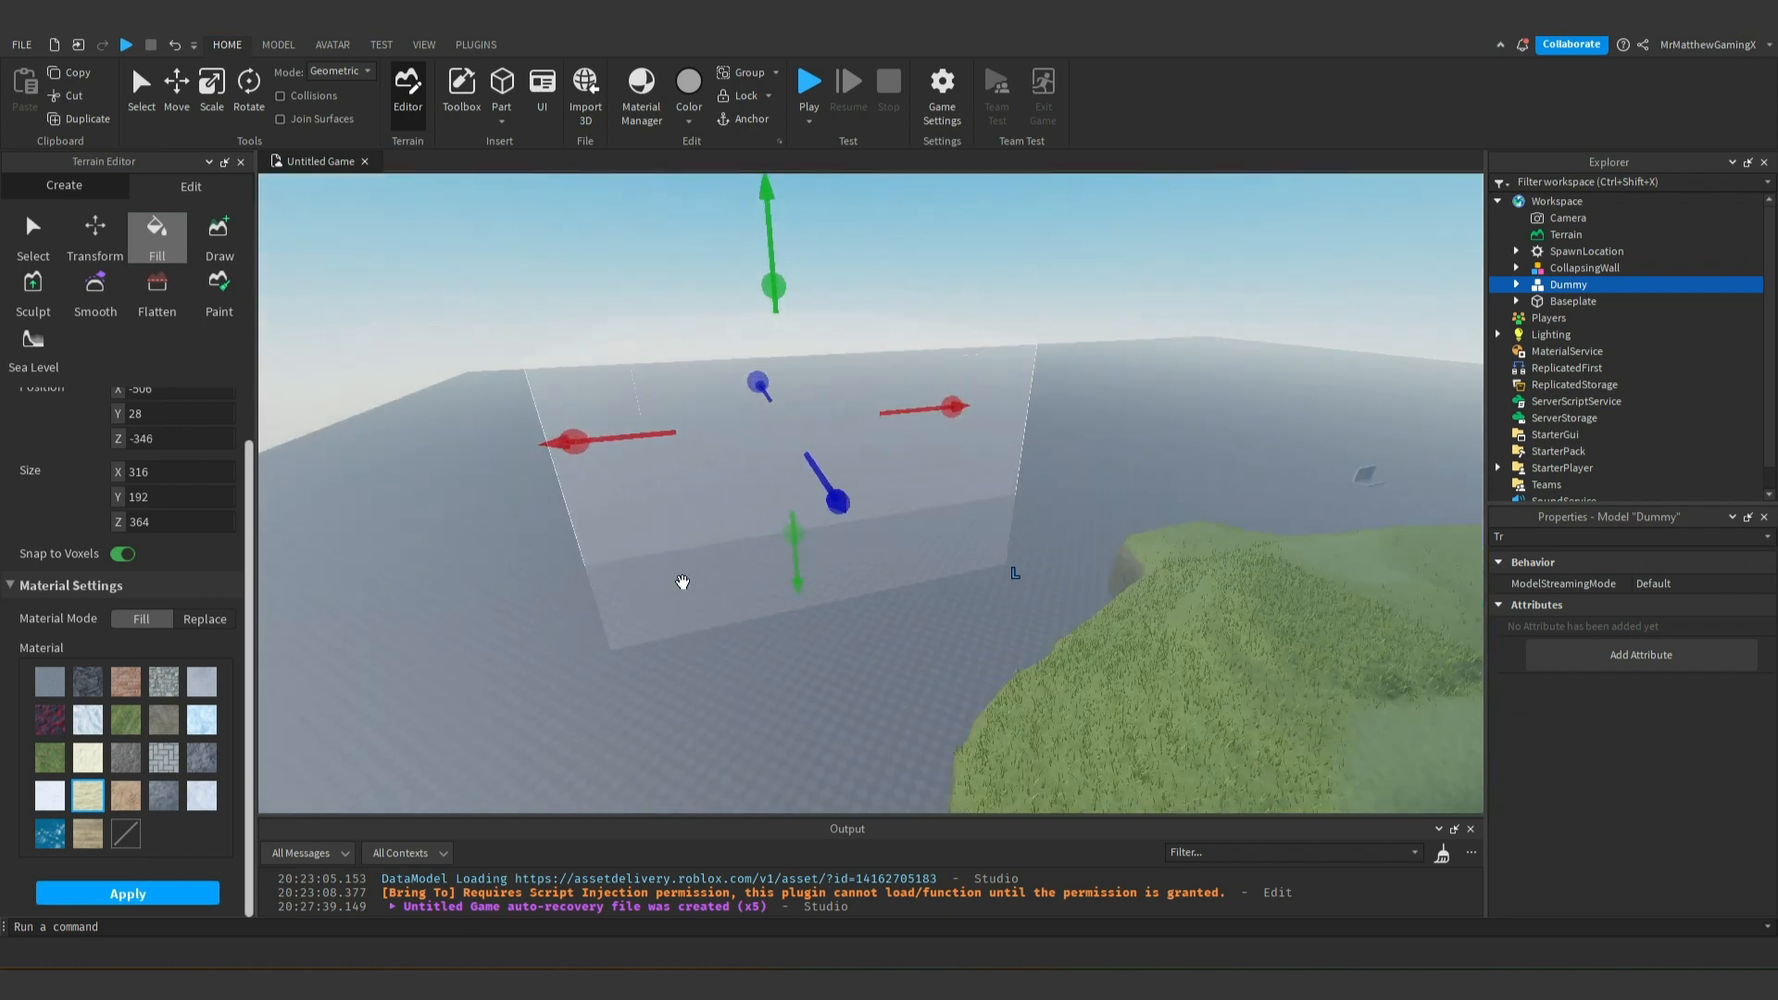
mouse_move(125, 718)
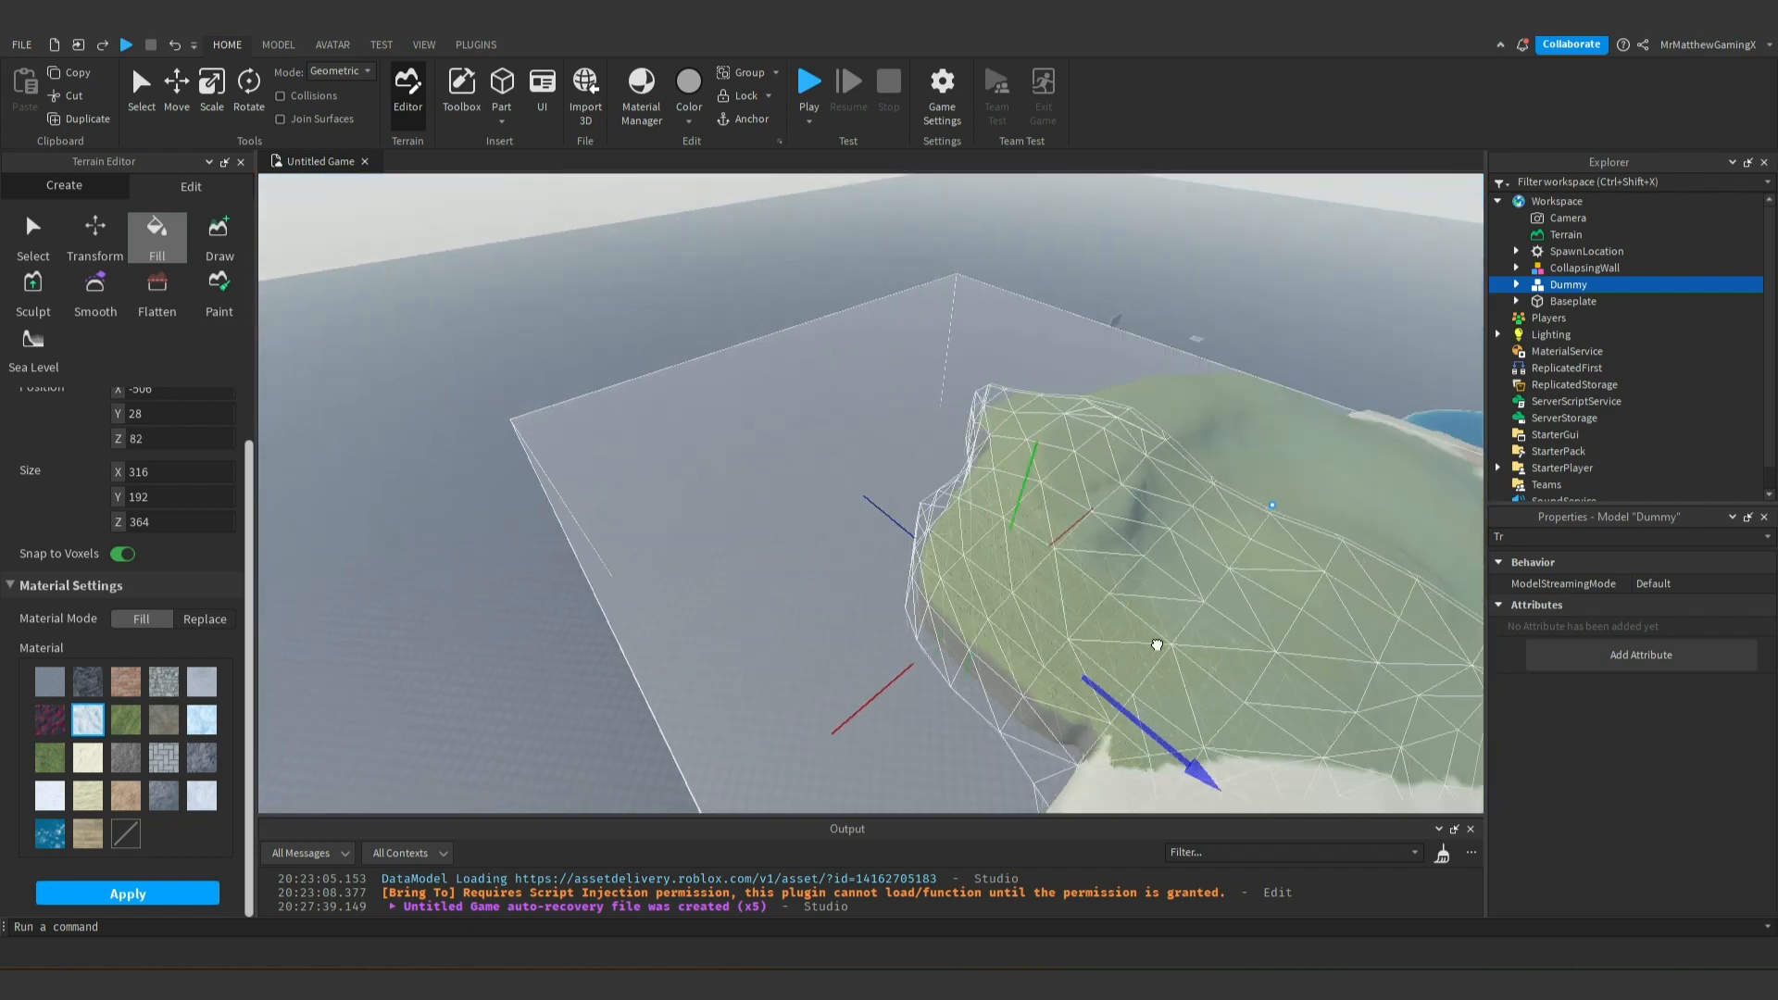
left_click_drag(1157, 645, 1234, 315)
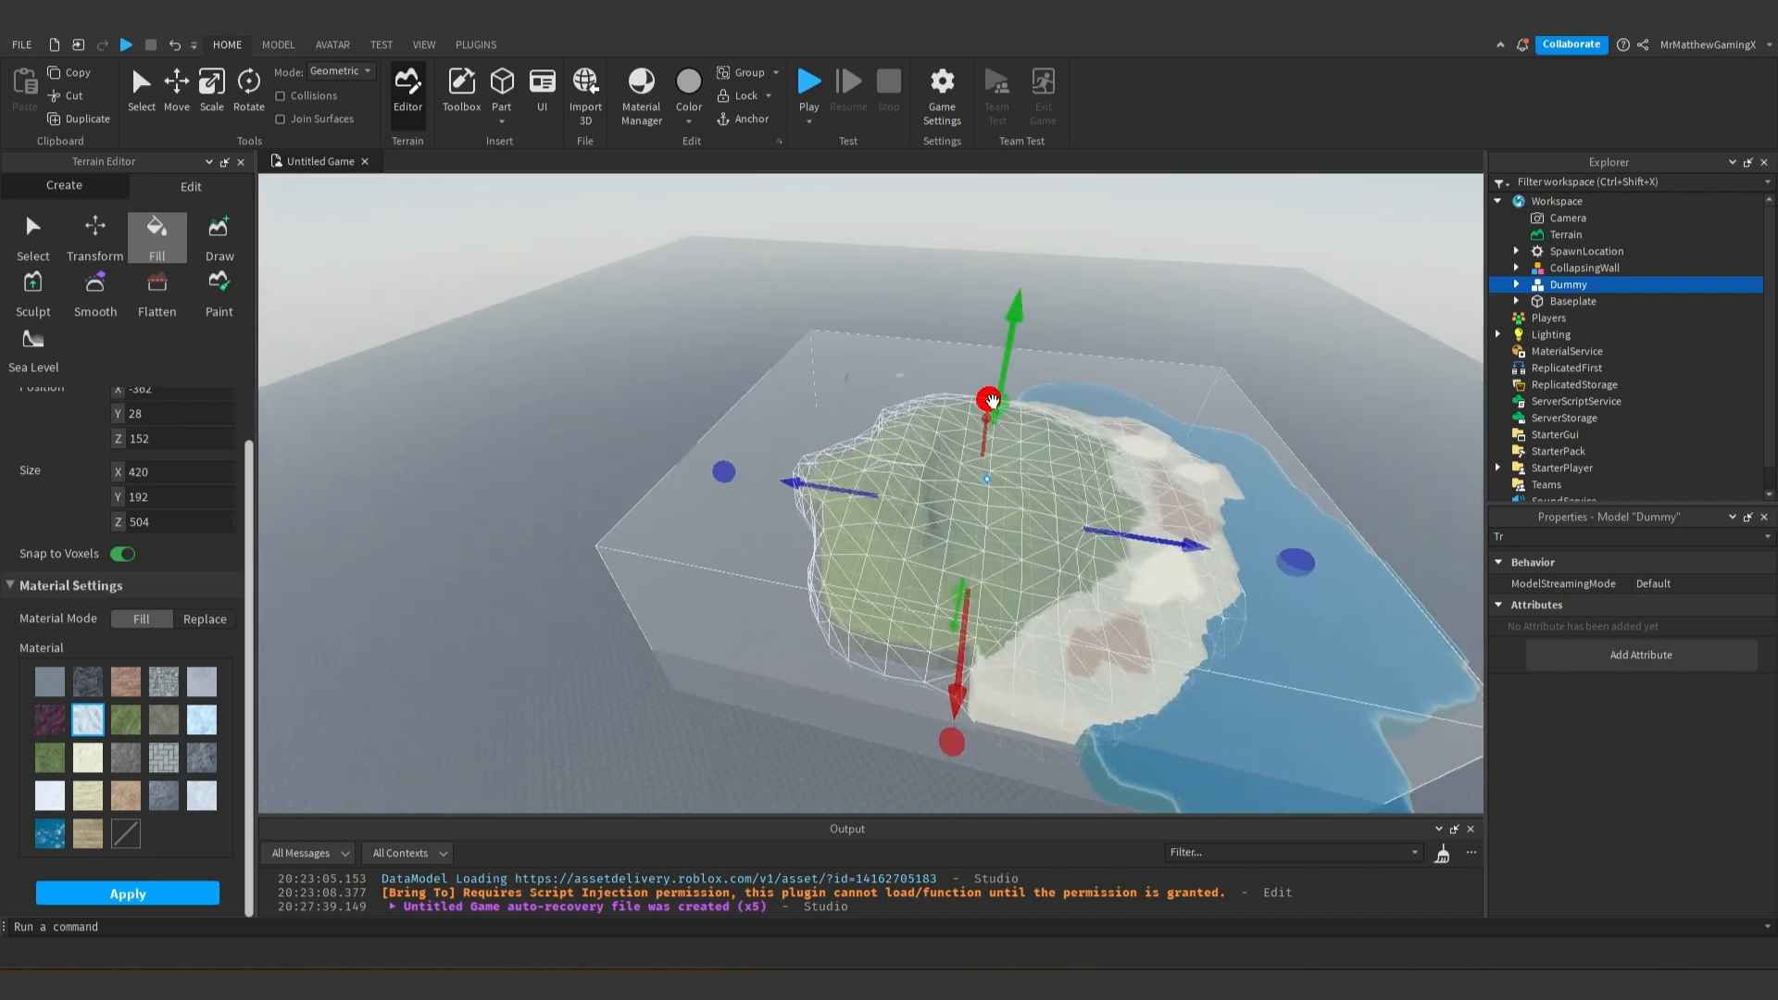
left_click_drag(992, 399, 984, 359)
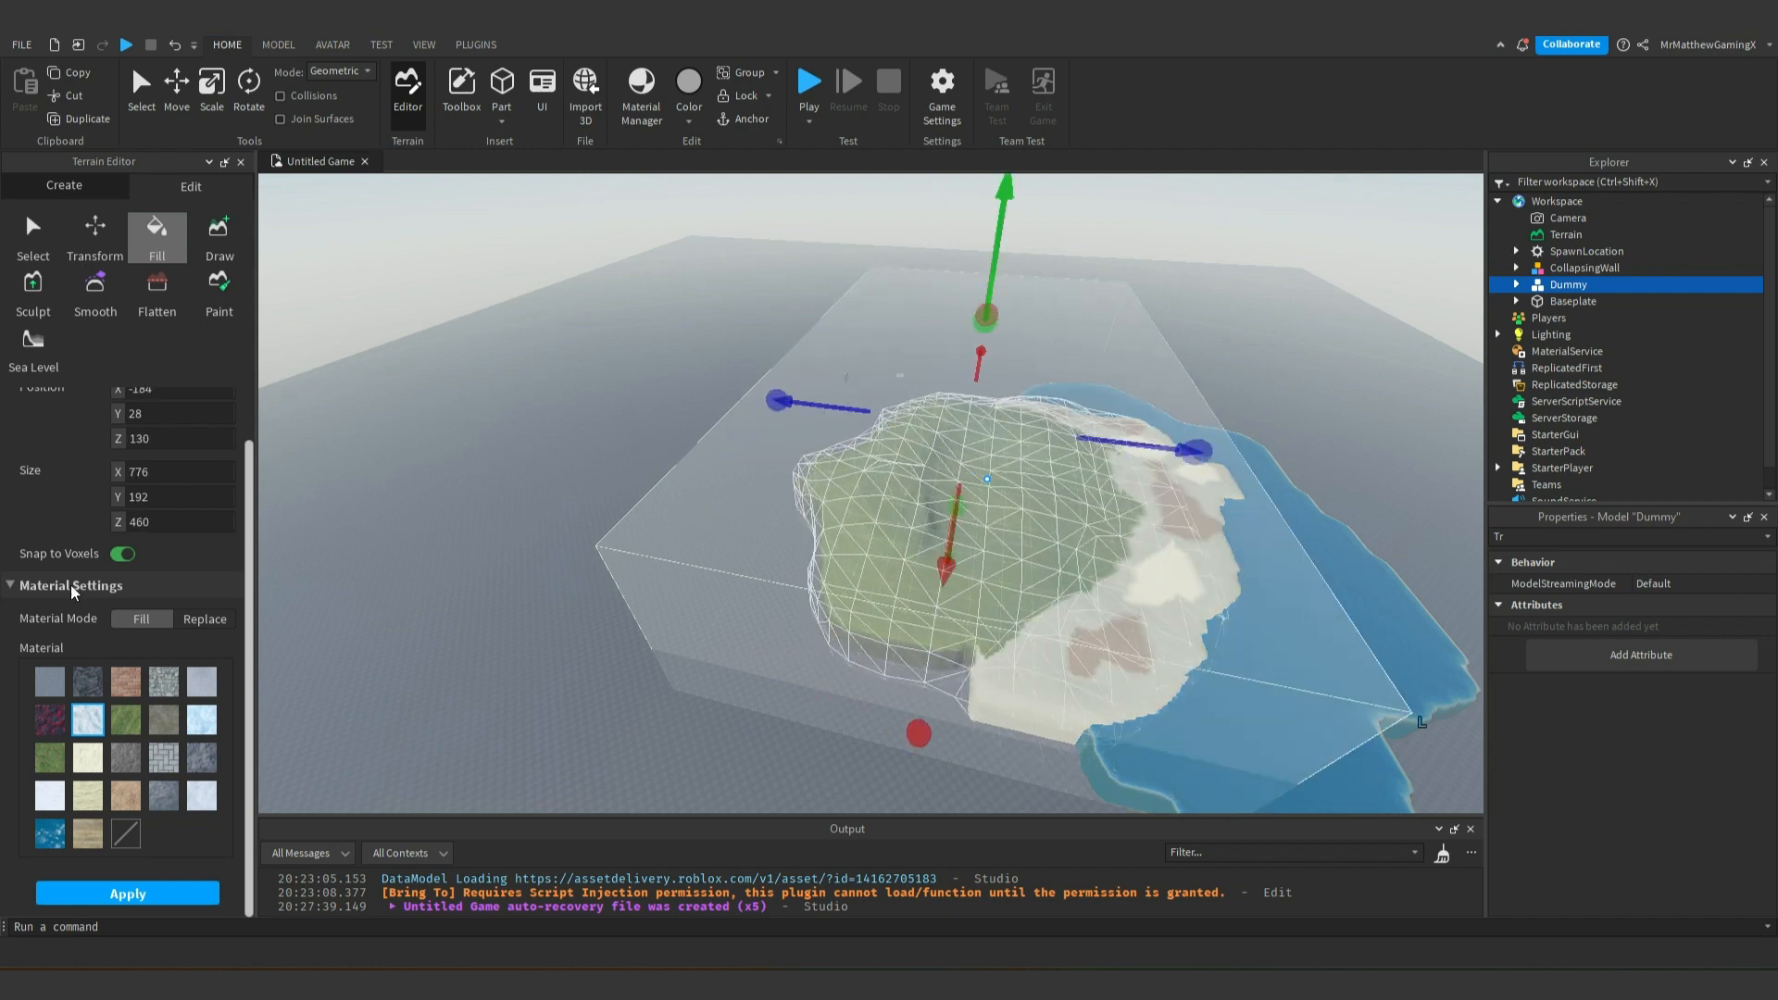
- Set Replace mode with Leafy Grass as source and Cracked Lava as target
left_click(204, 619)
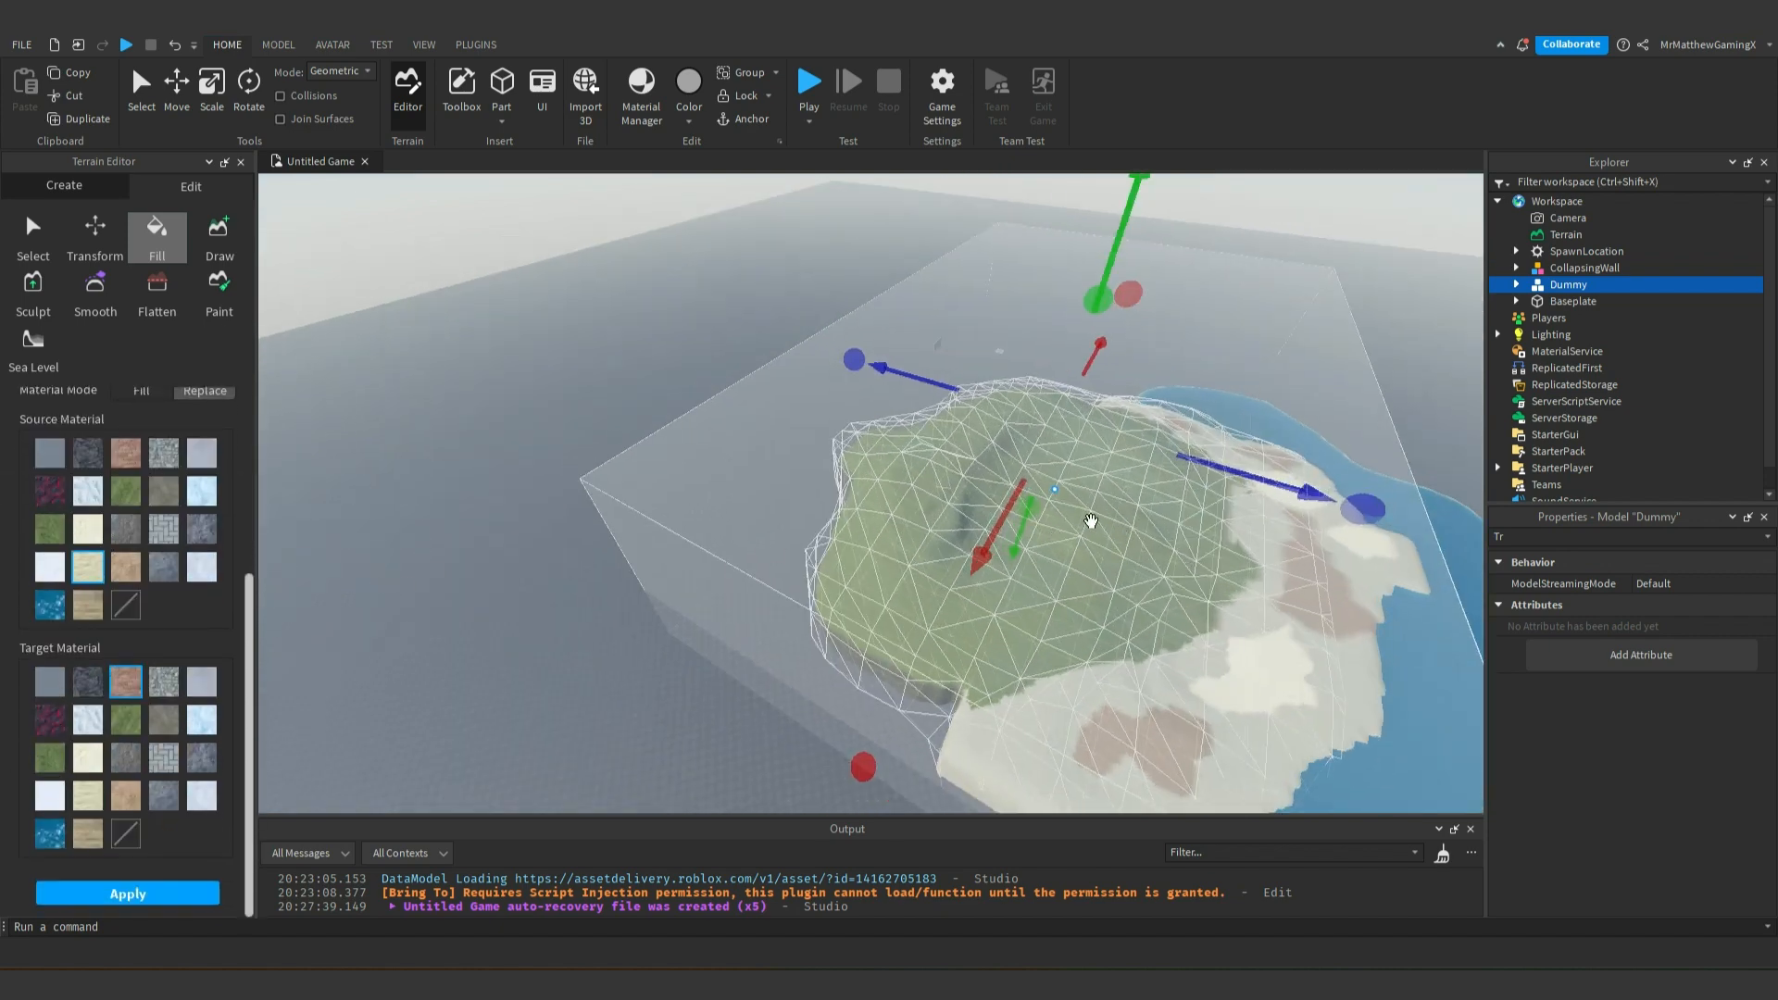
mouse_move(125, 680)
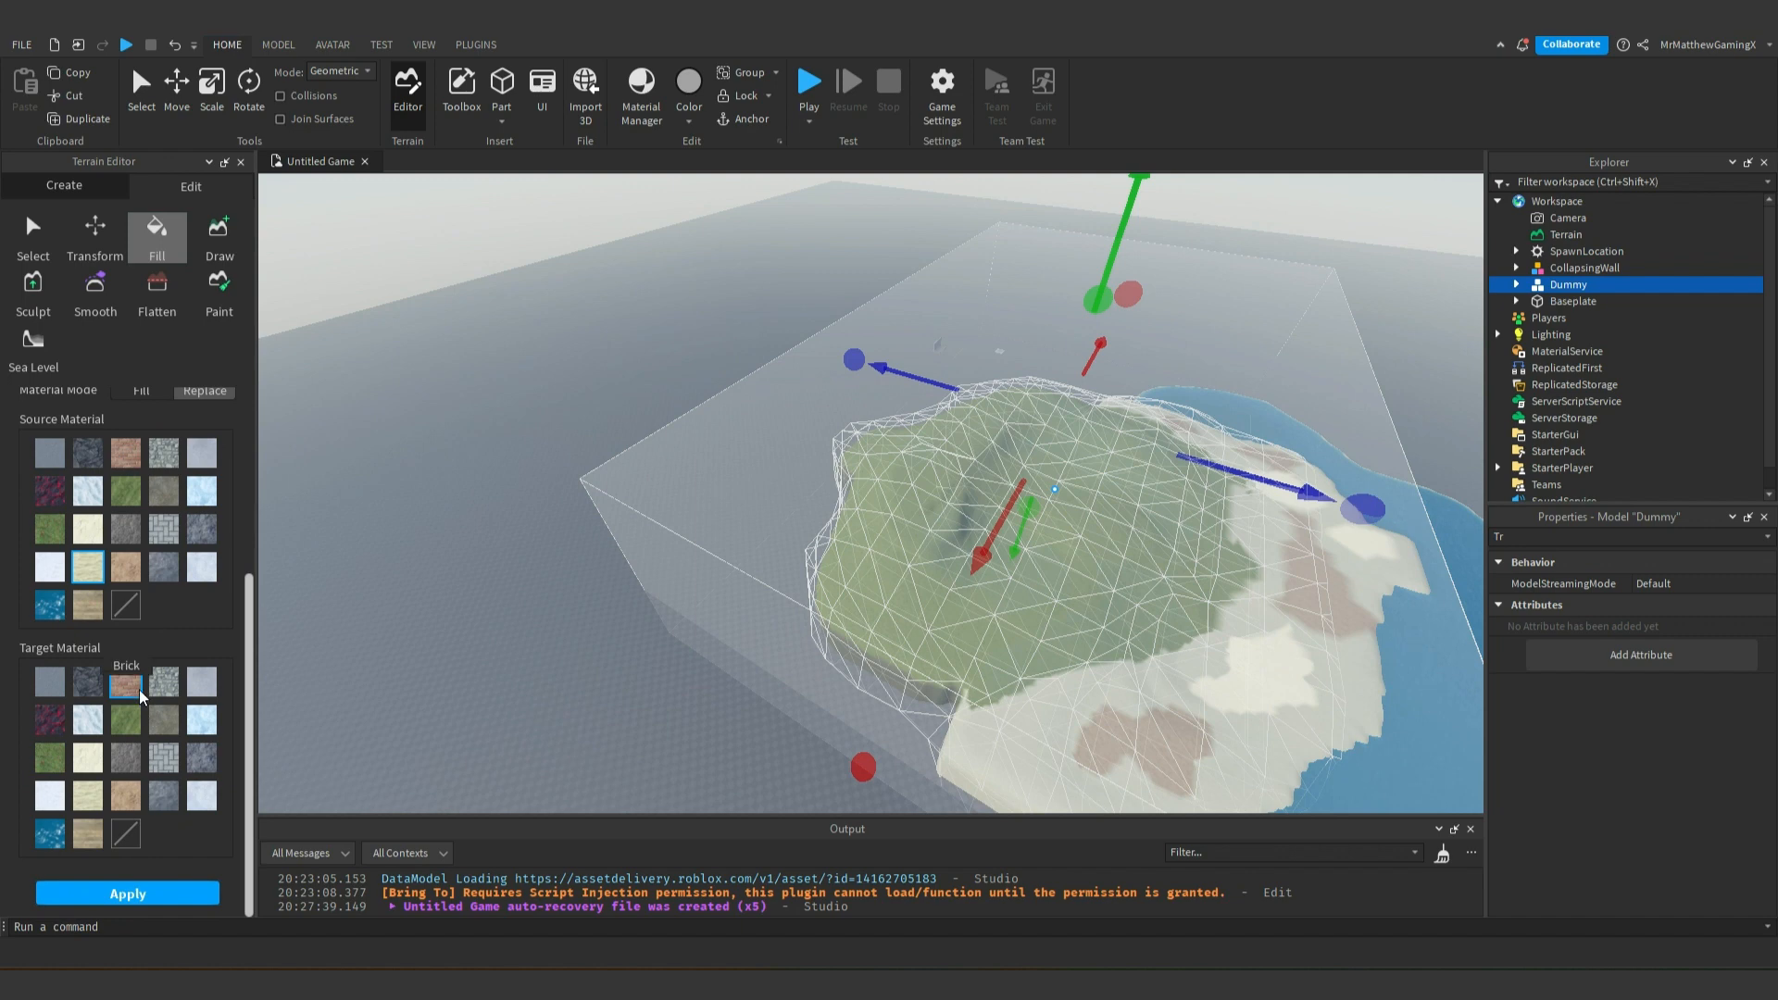
mouse_move(88, 469)
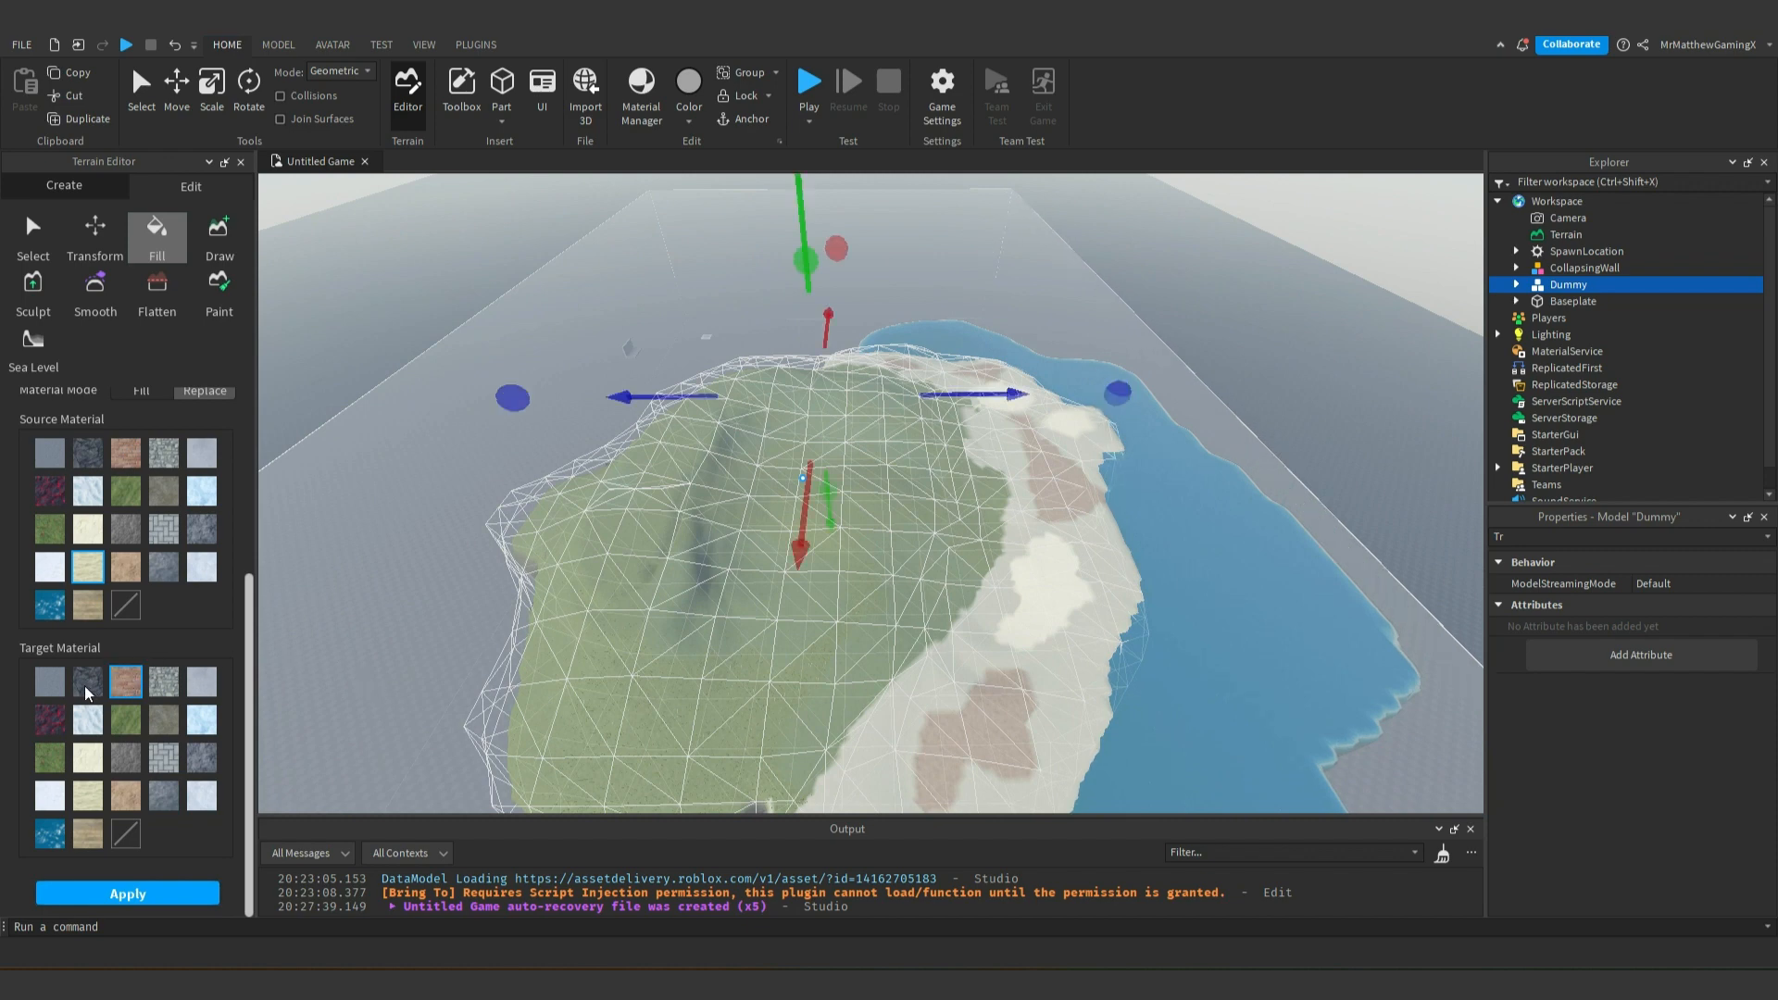
mouse_move(50, 720)
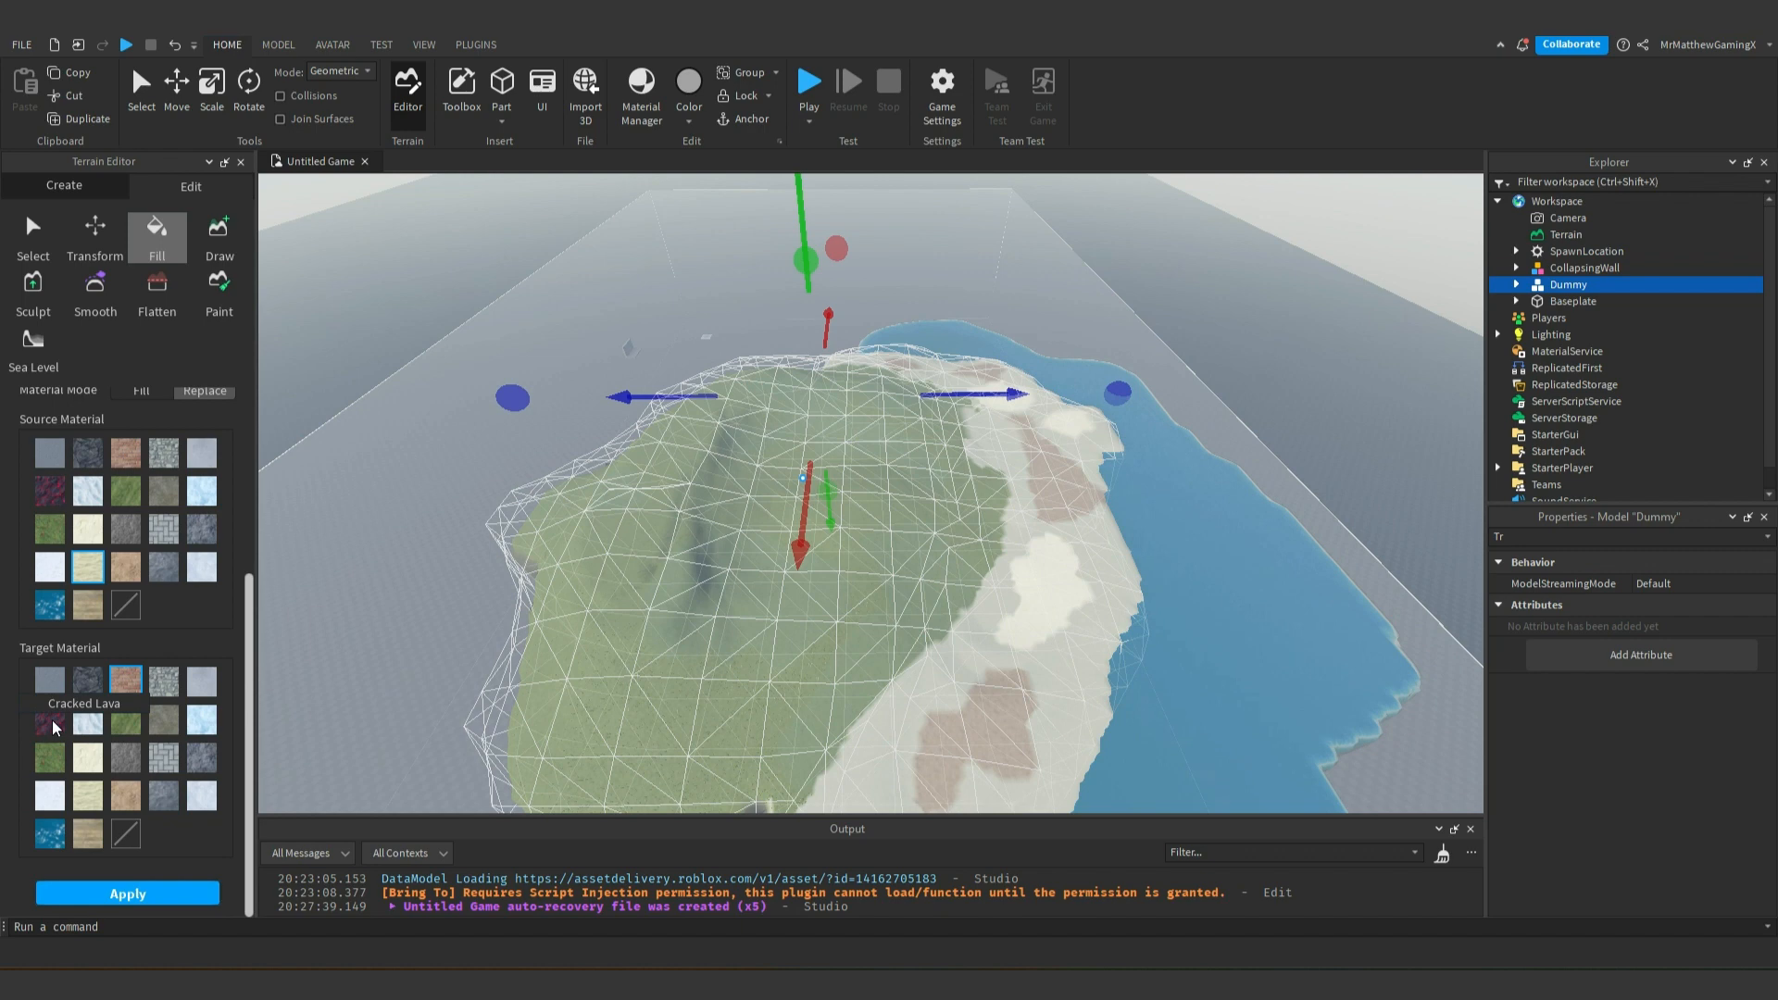
left_click(49, 725)
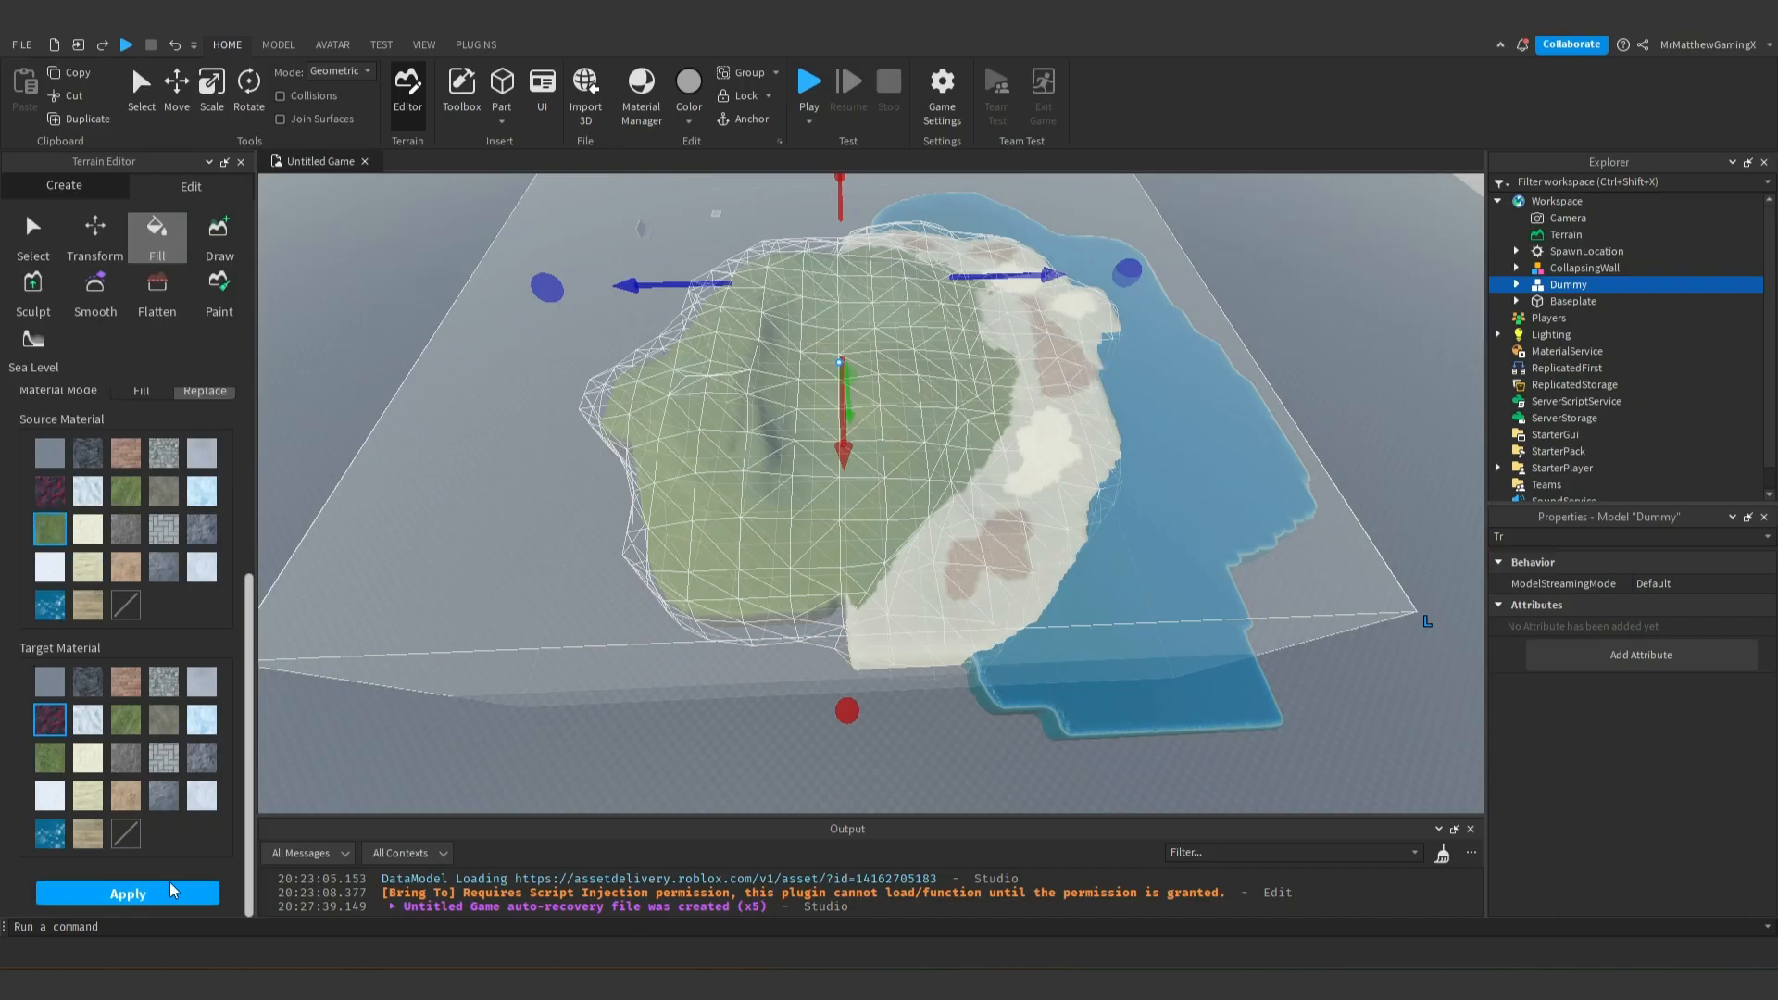
left_click(128, 893)
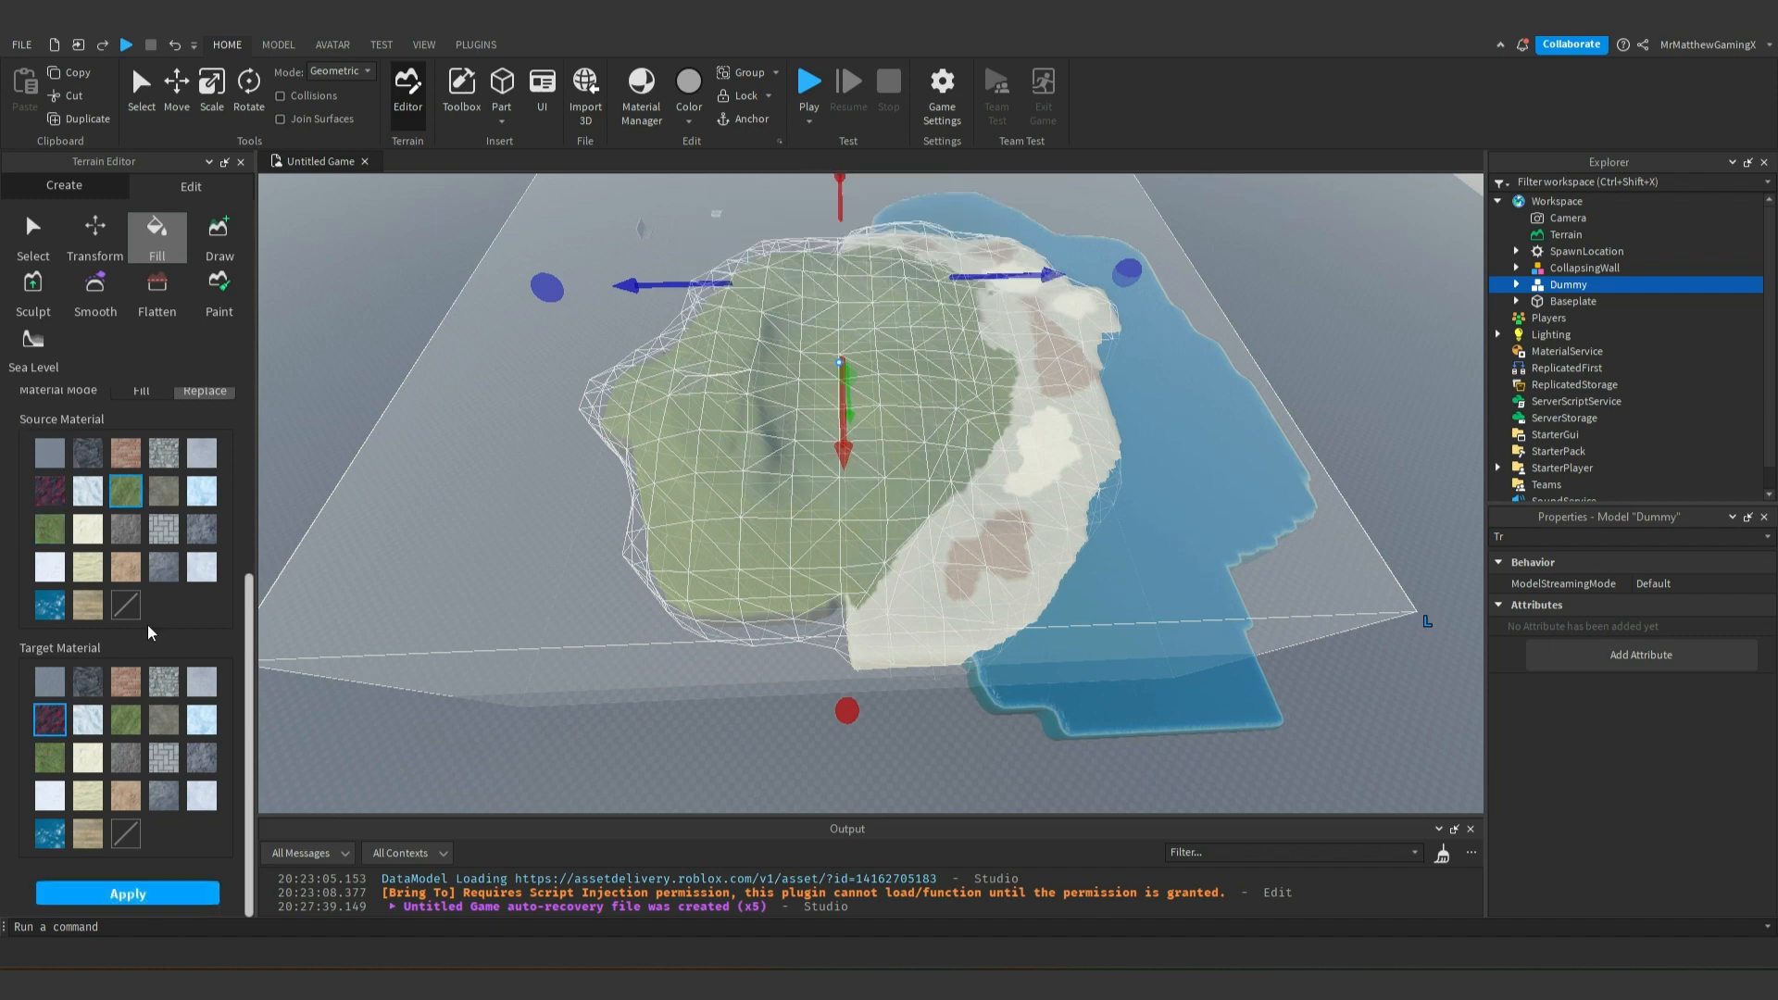
left_click(127, 893)
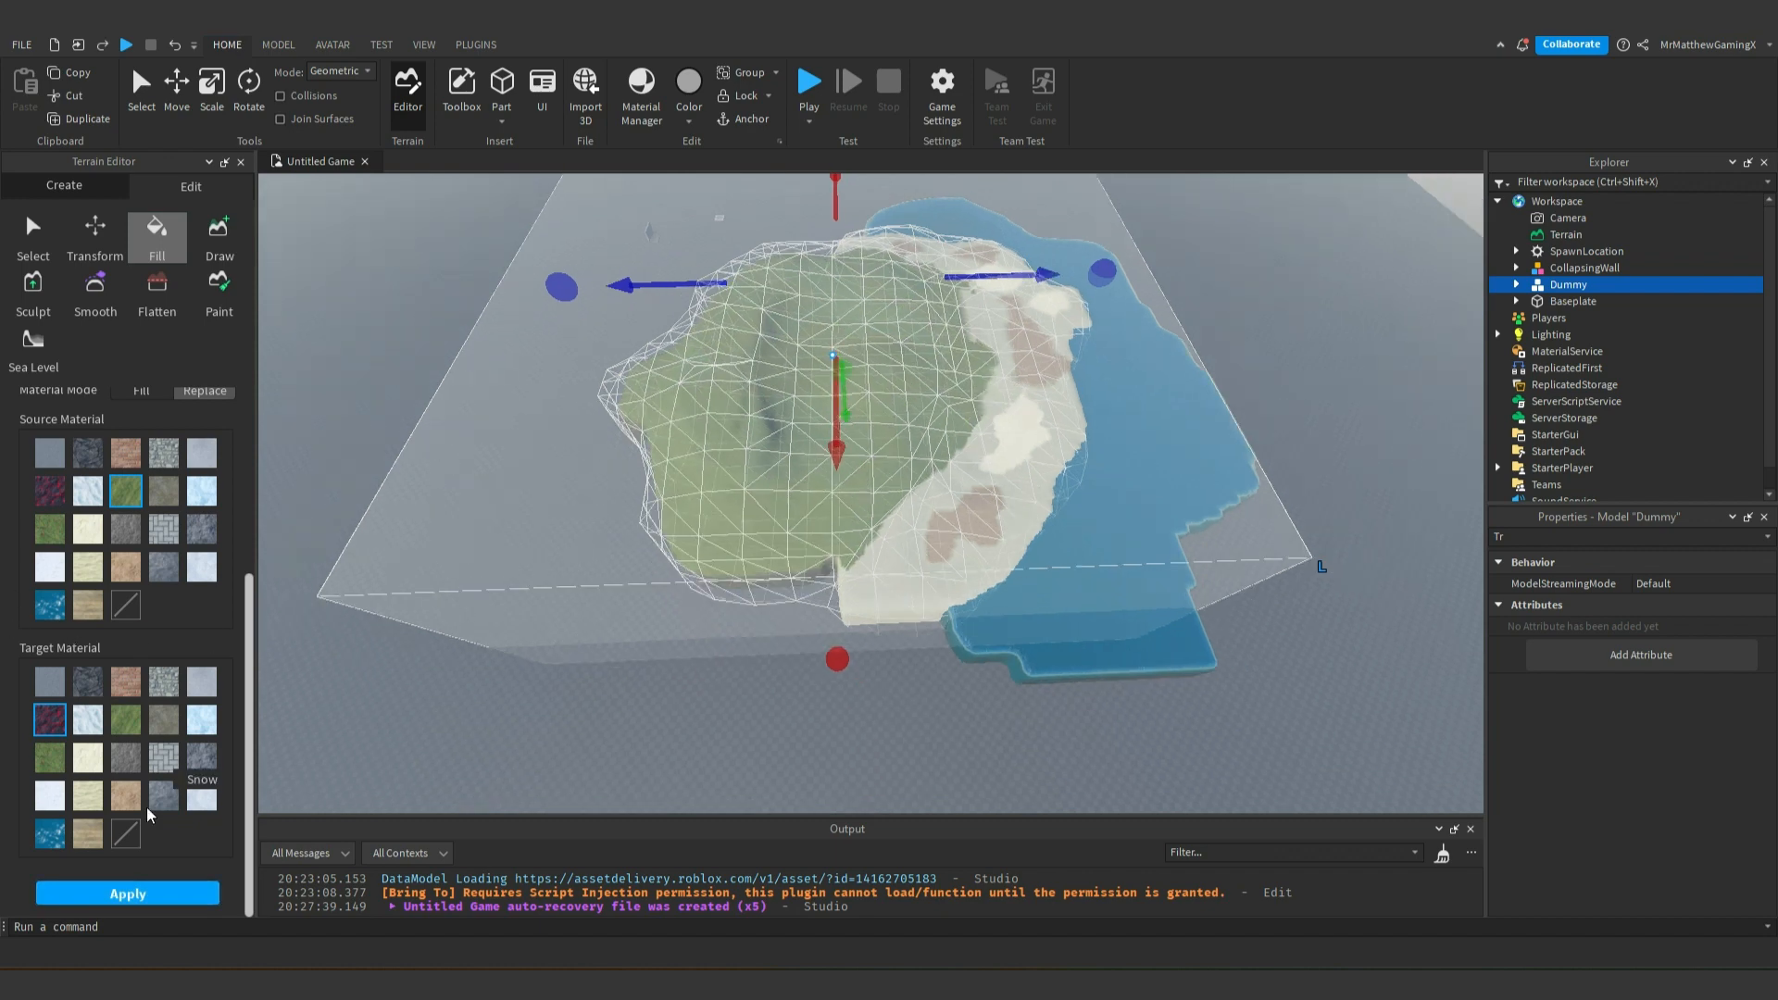
mouse_move(195, 640)
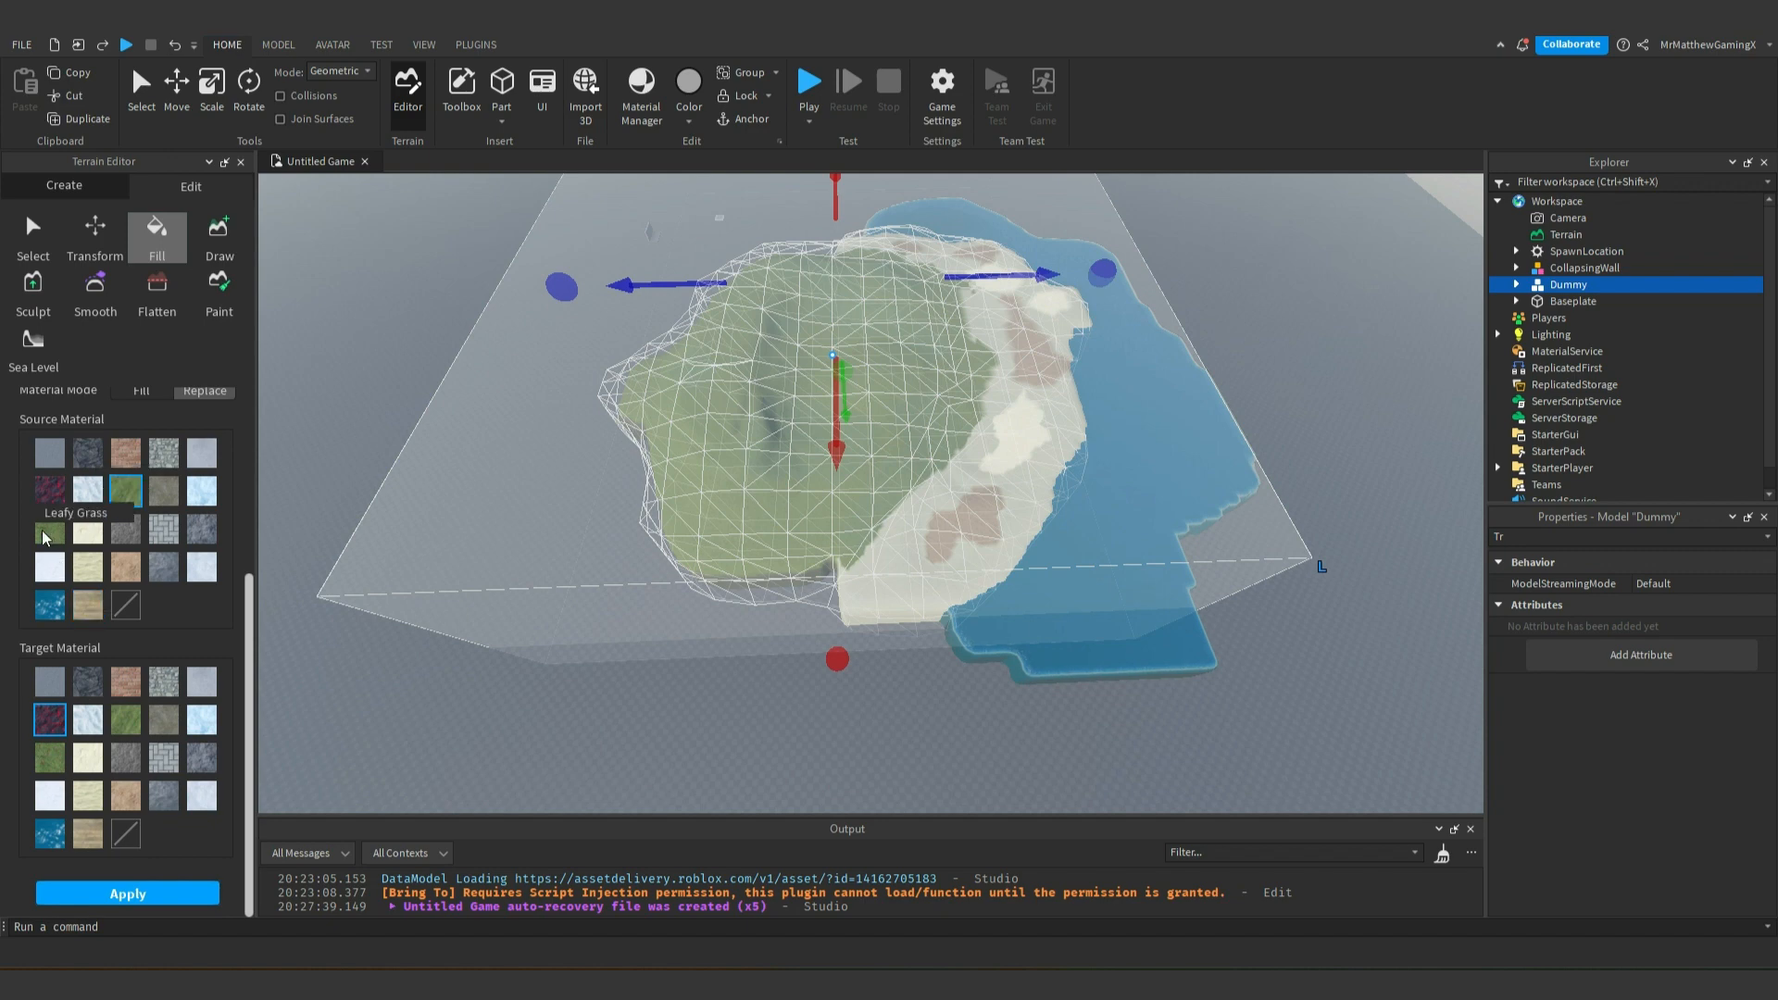
left_click(127, 893)
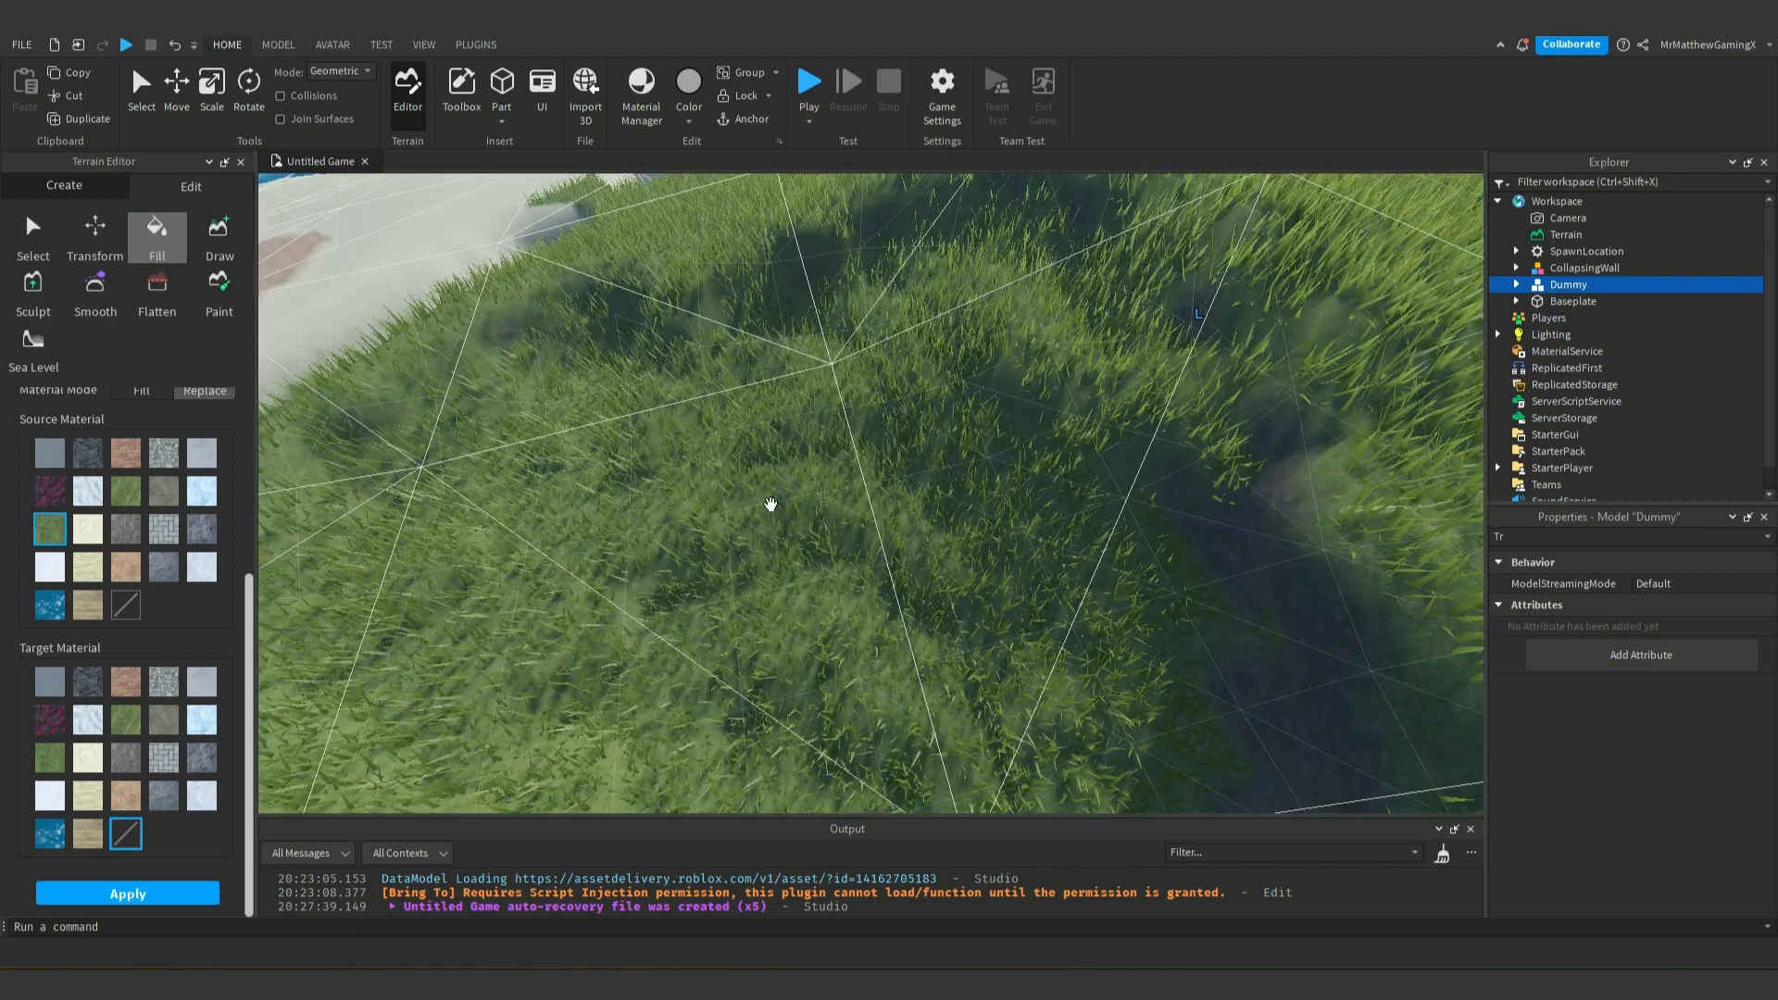
left_click_drag(768, 505, 954, 486)
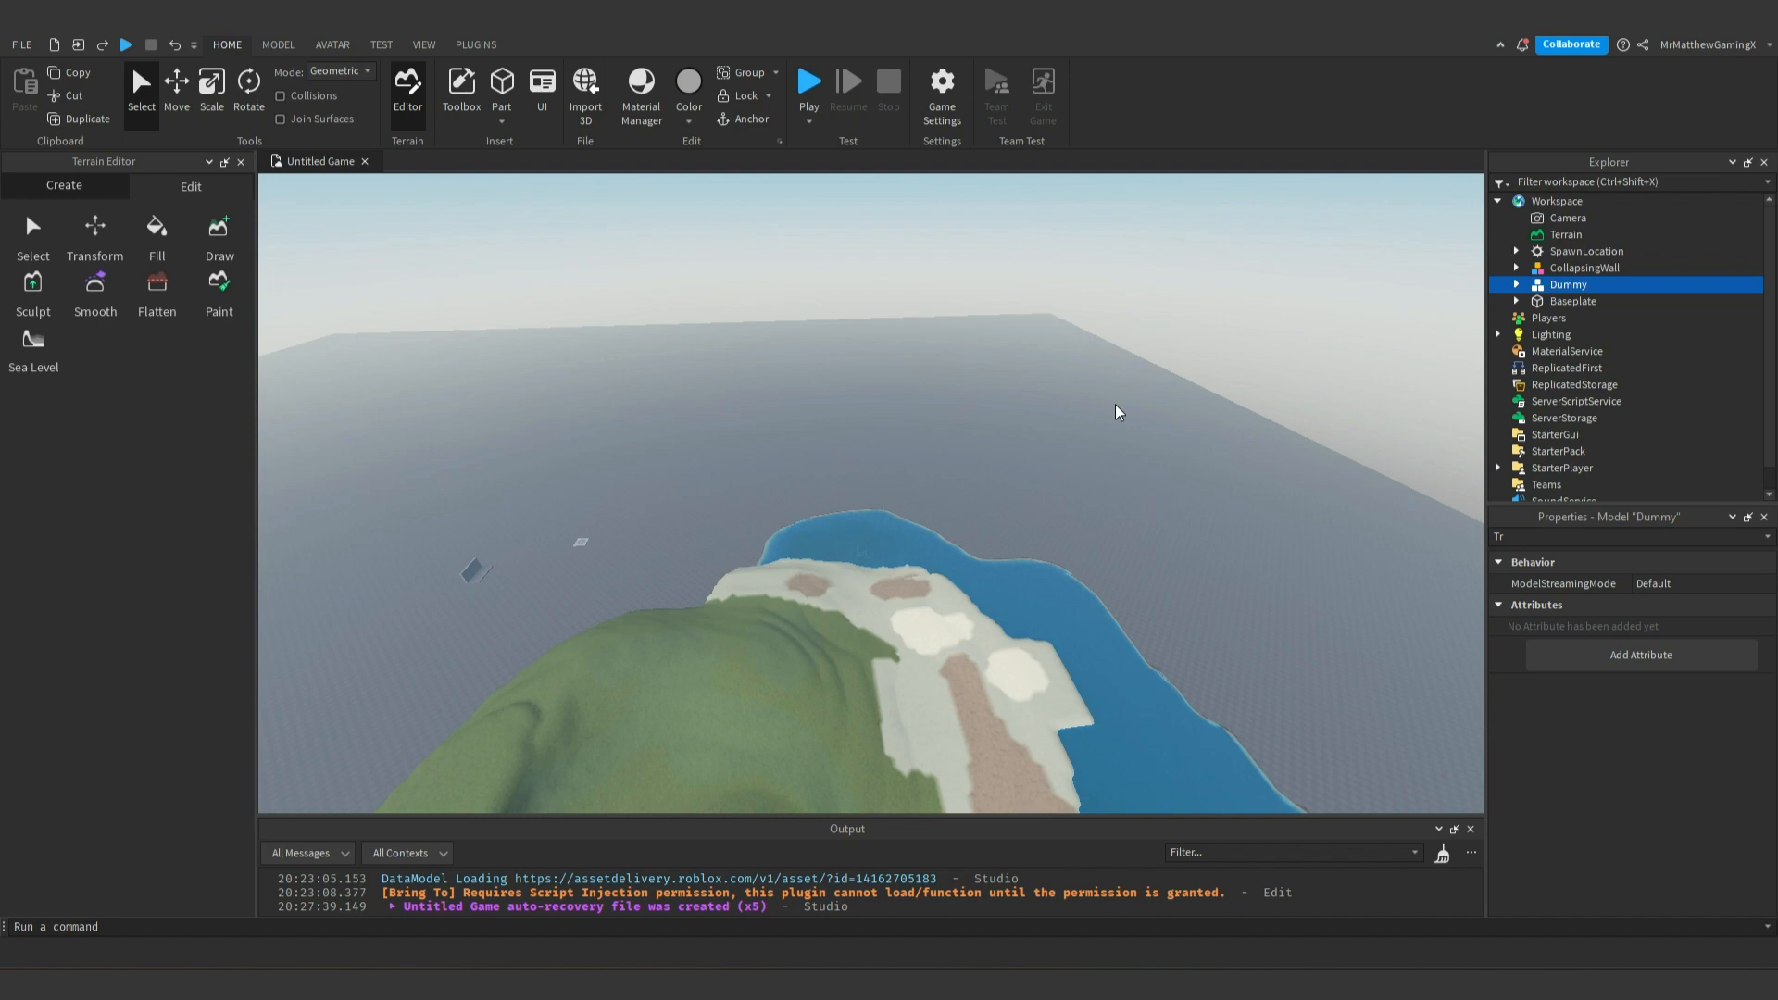
mouse_move(1123, 305)
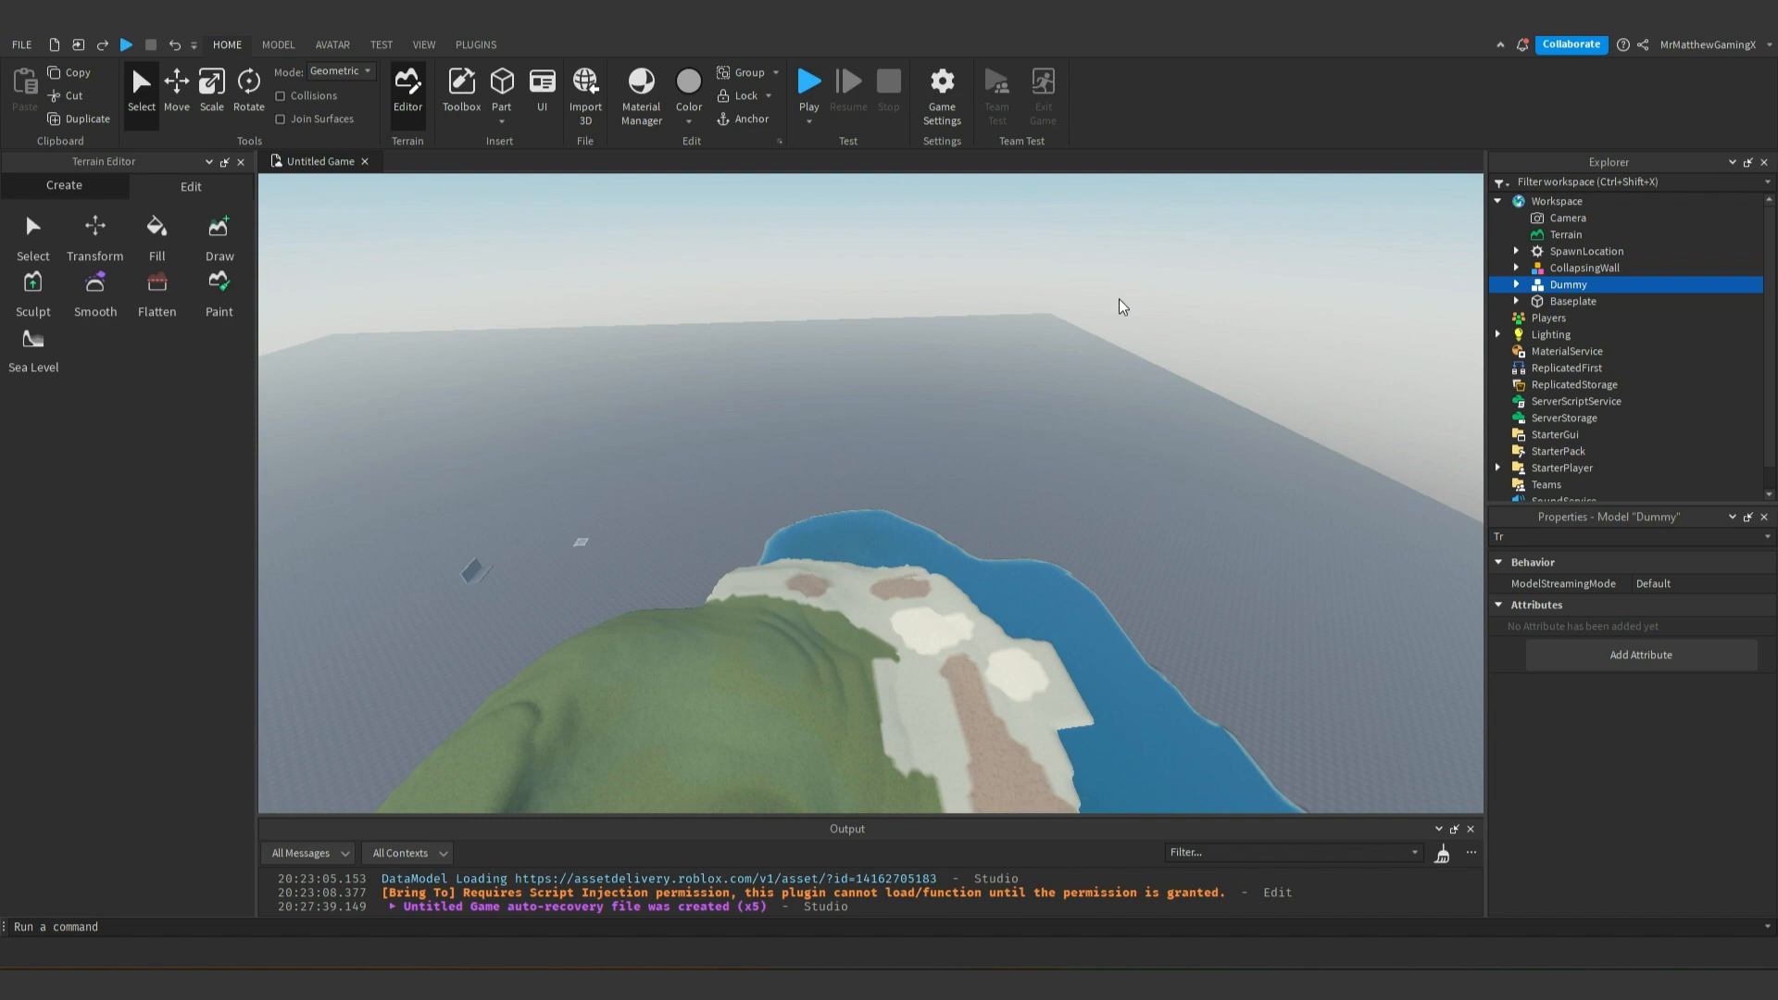
mouse_move(991, 342)
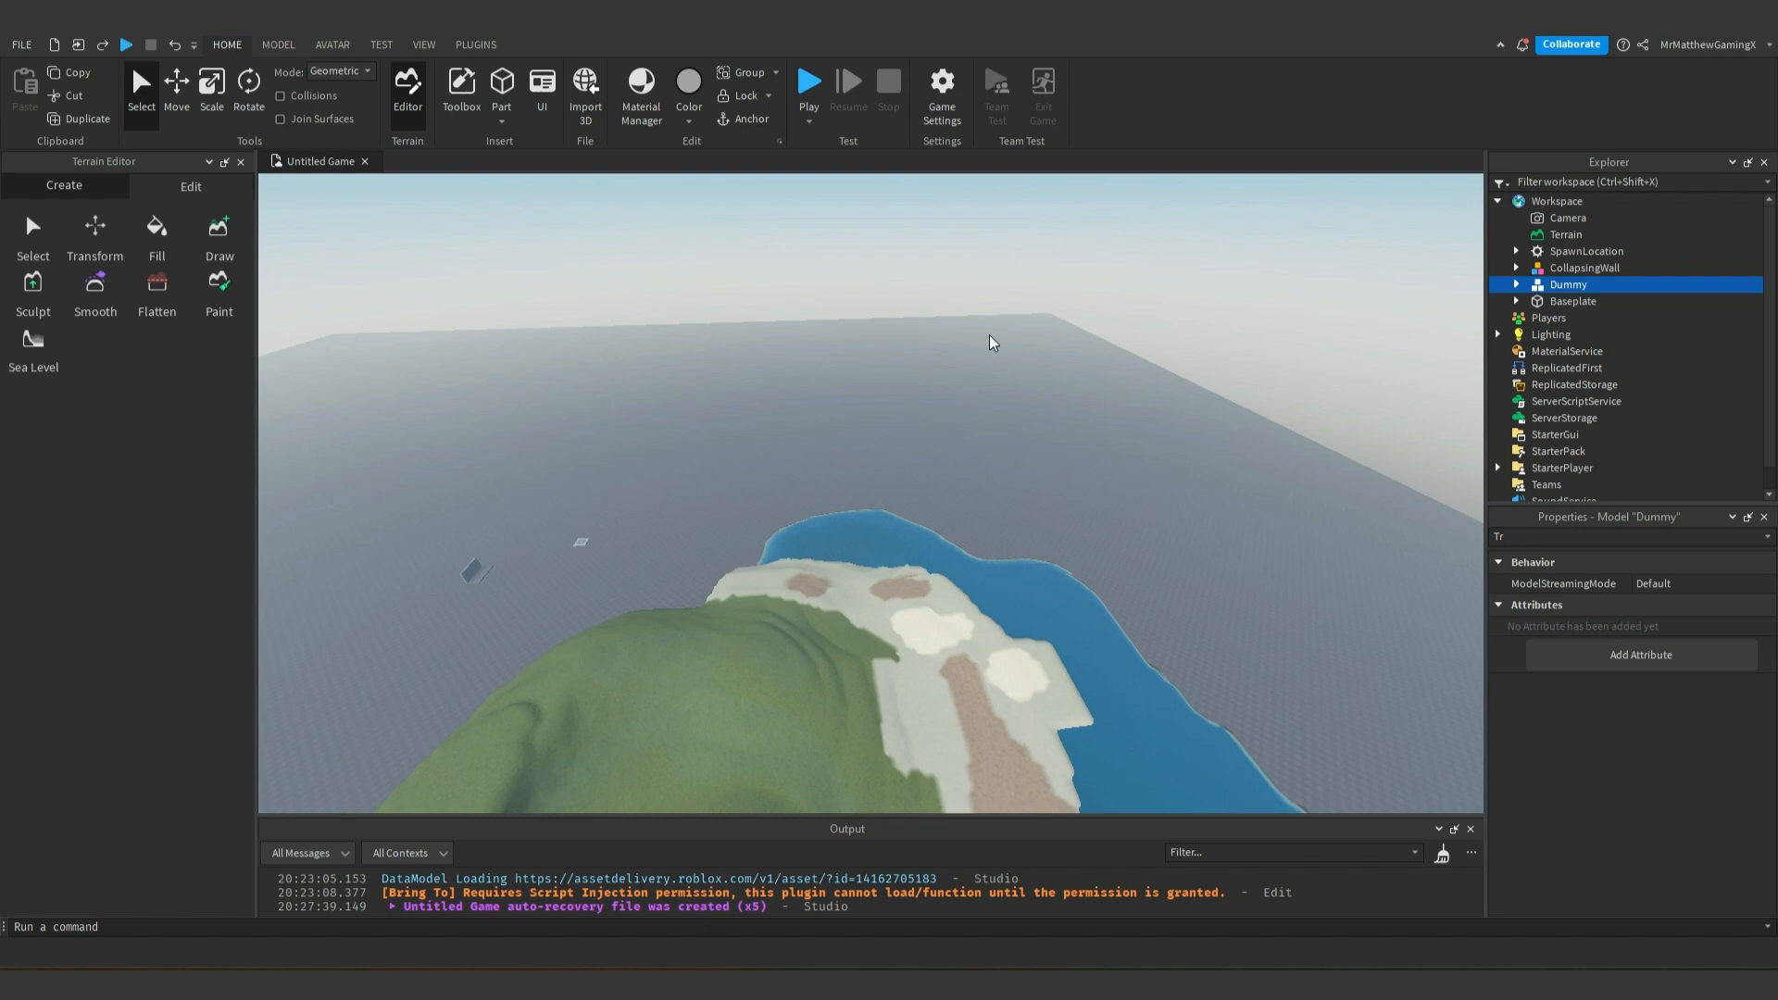
mouse_move(1002, 327)
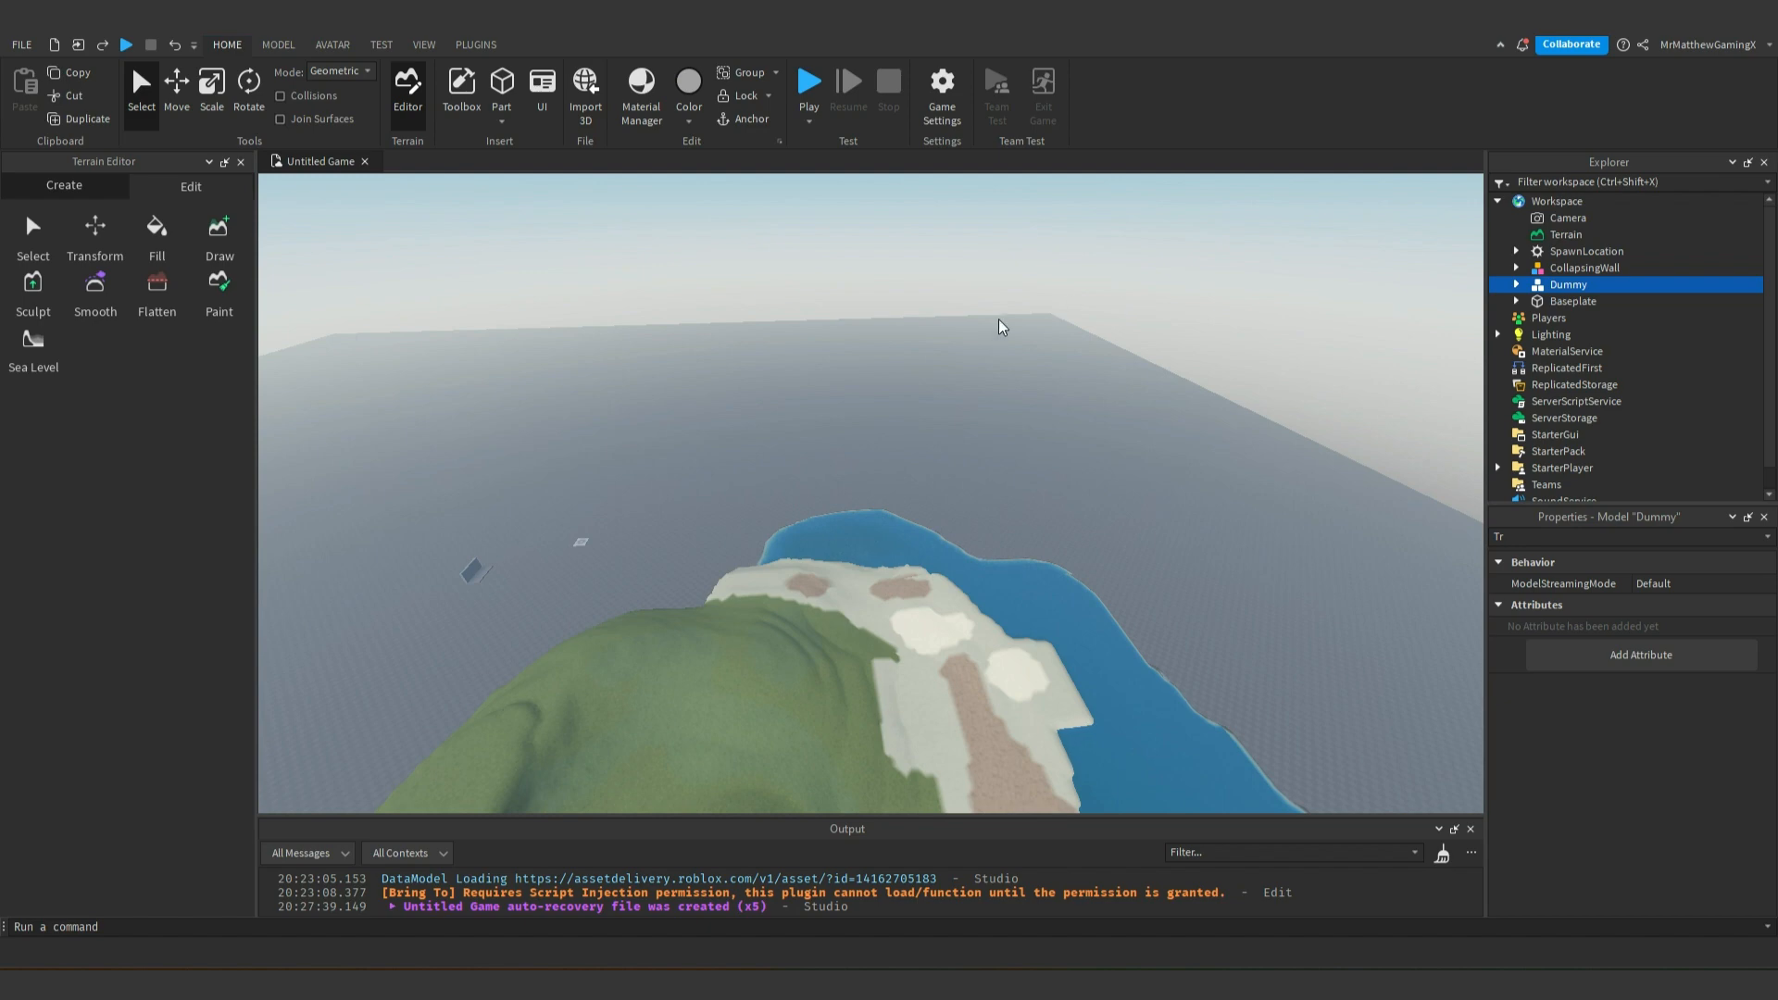
mouse_move(1050, 363)
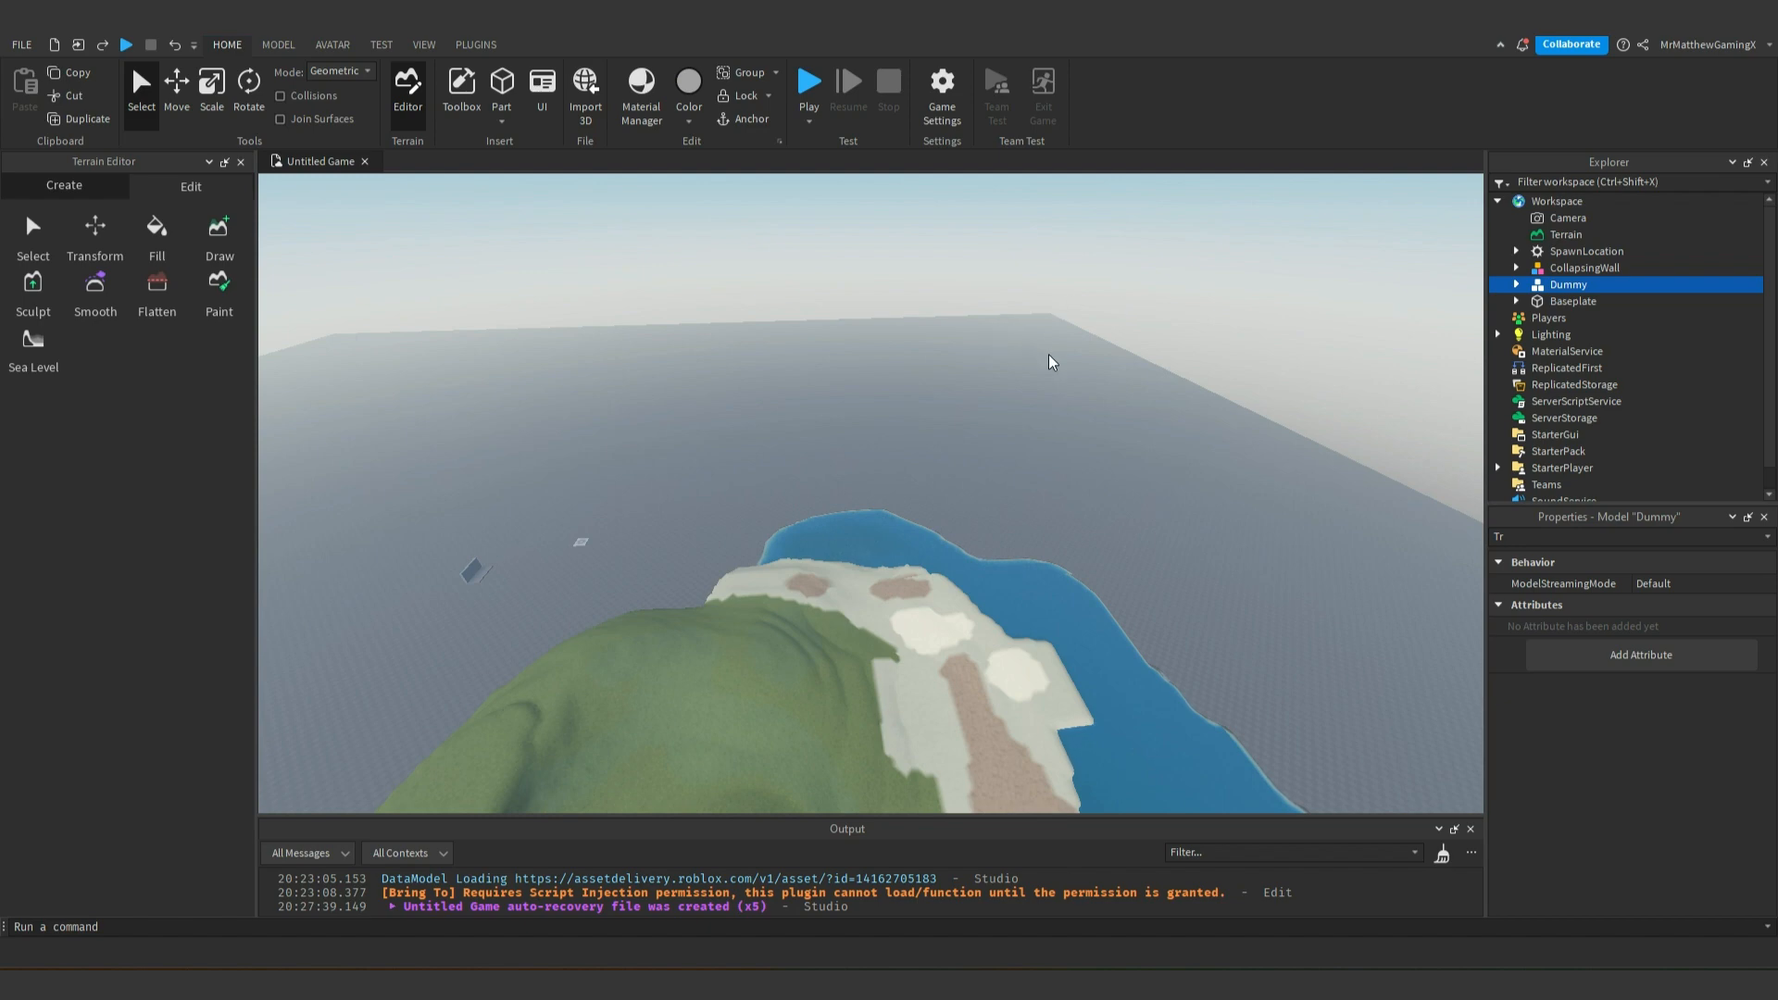